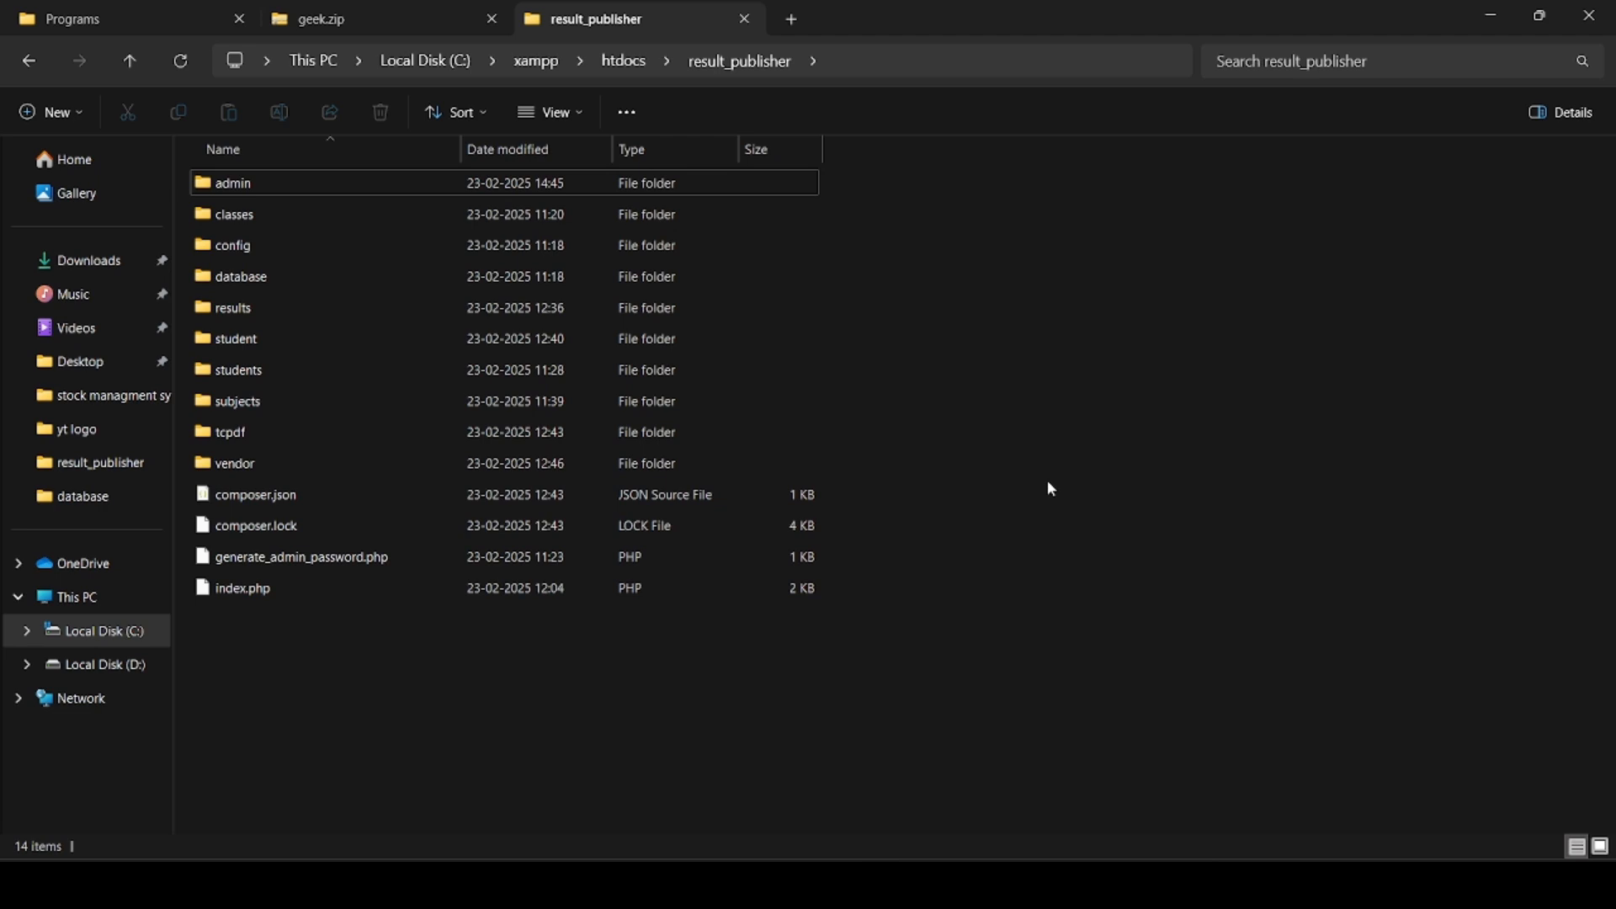
Step: Browse to C:\xampp\htdocs and select the result_publisher project folder
{"action": "left_click", "coordinate": [1049, 487]}
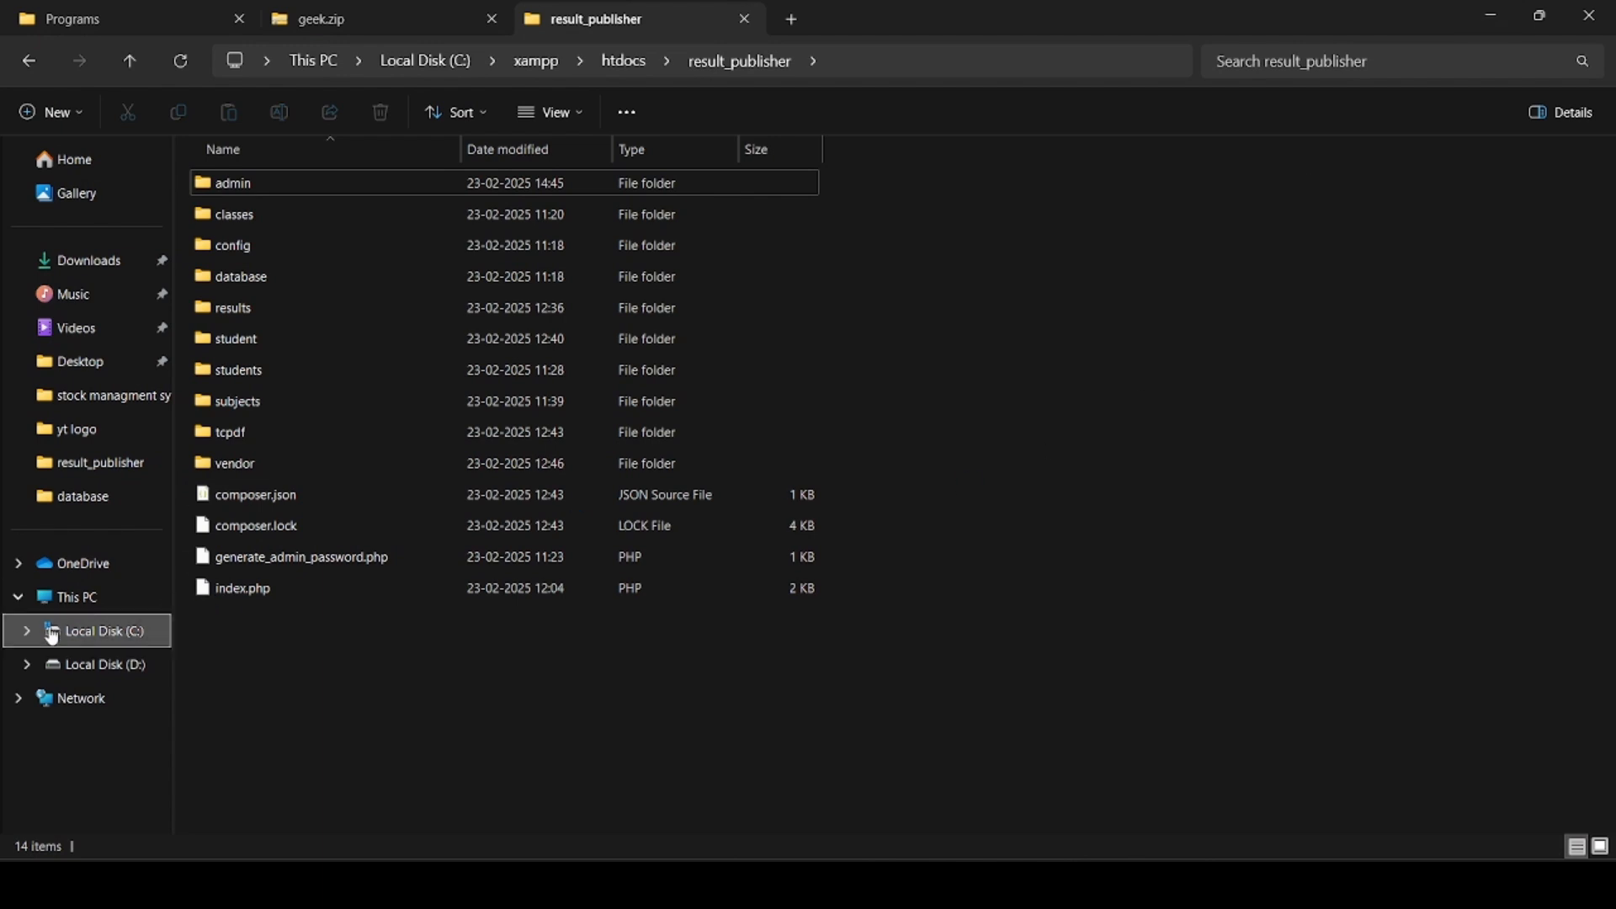
{"action": "mouse_move", "coordinate": [56, 639]}
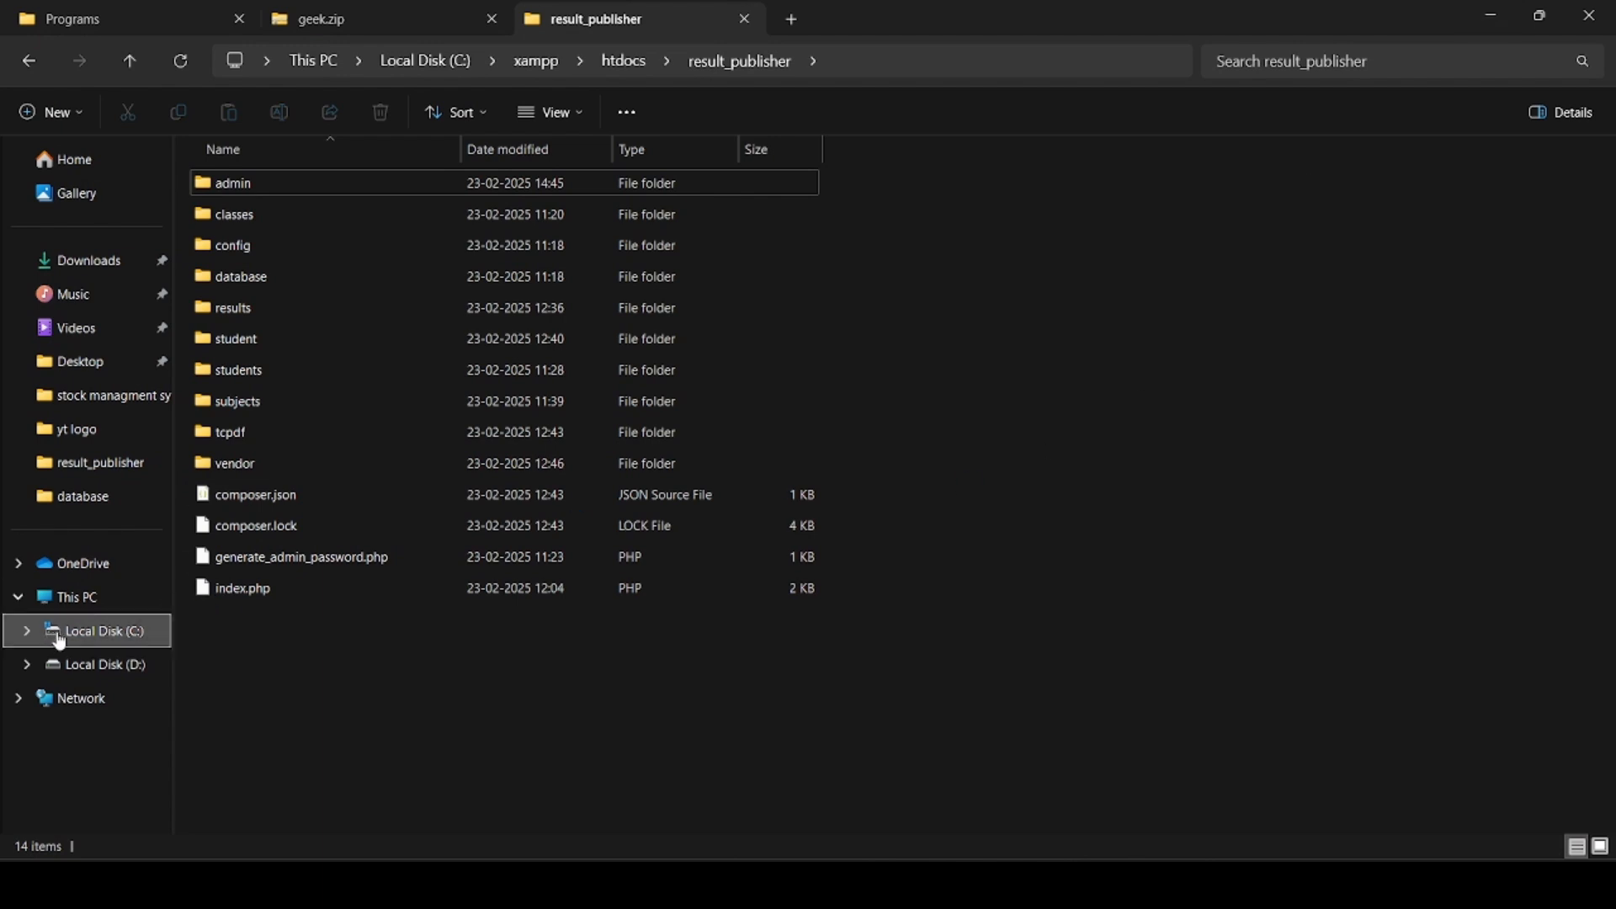
{"action": "left_click", "coordinate": [102, 630]}
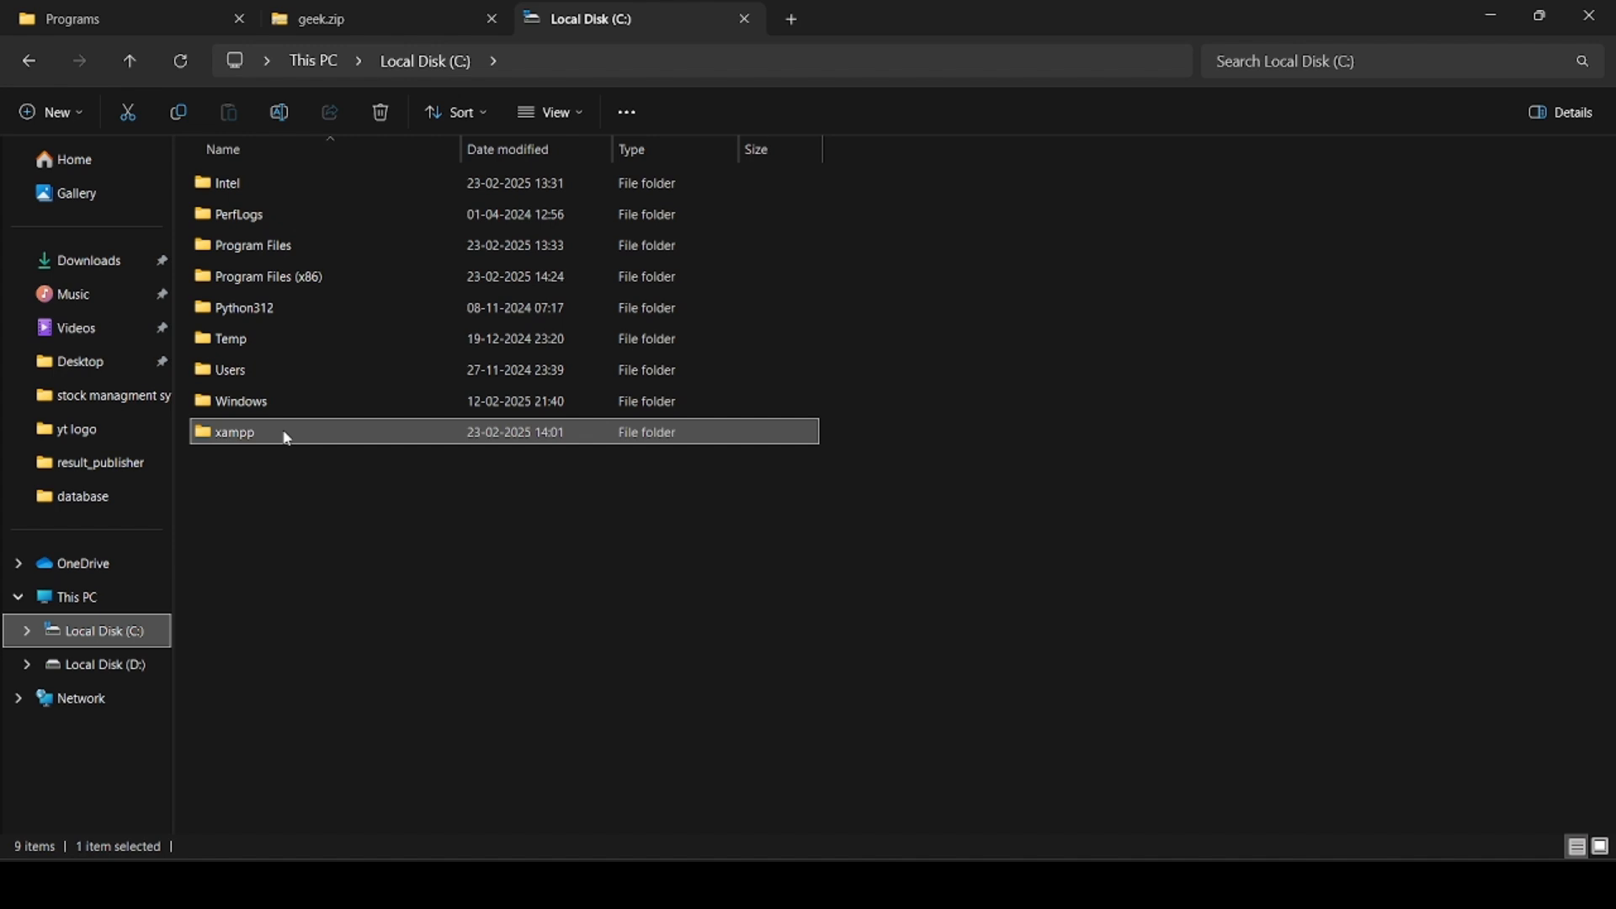
{"action": "double_click", "coordinate": [234, 431]}
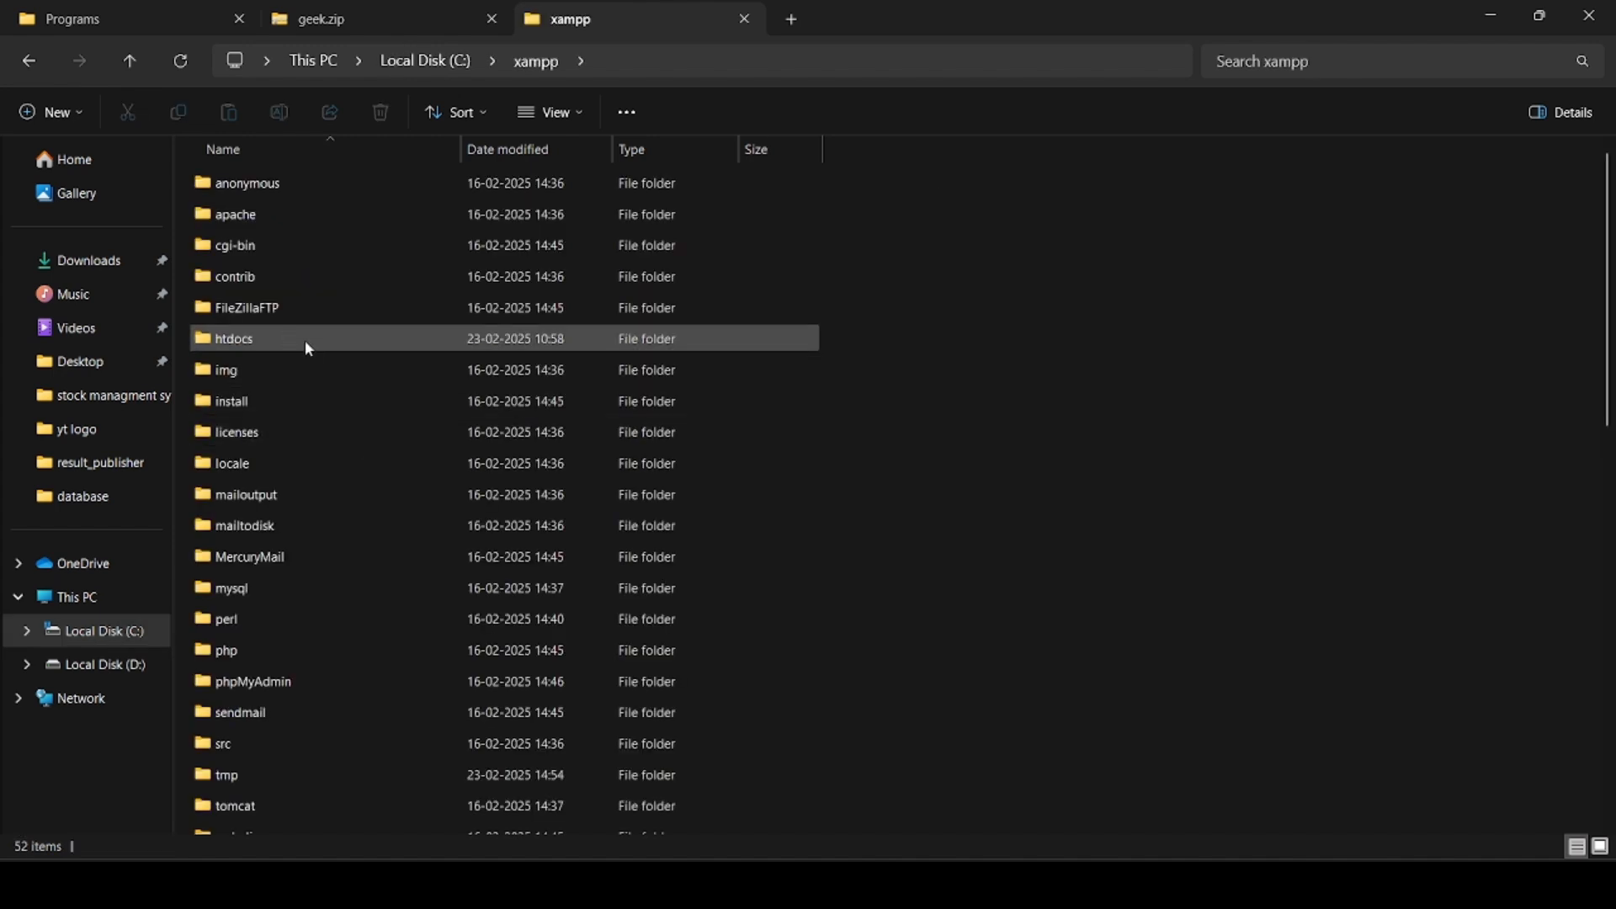
{"action": "double_click", "coordinate": [234, 338]}
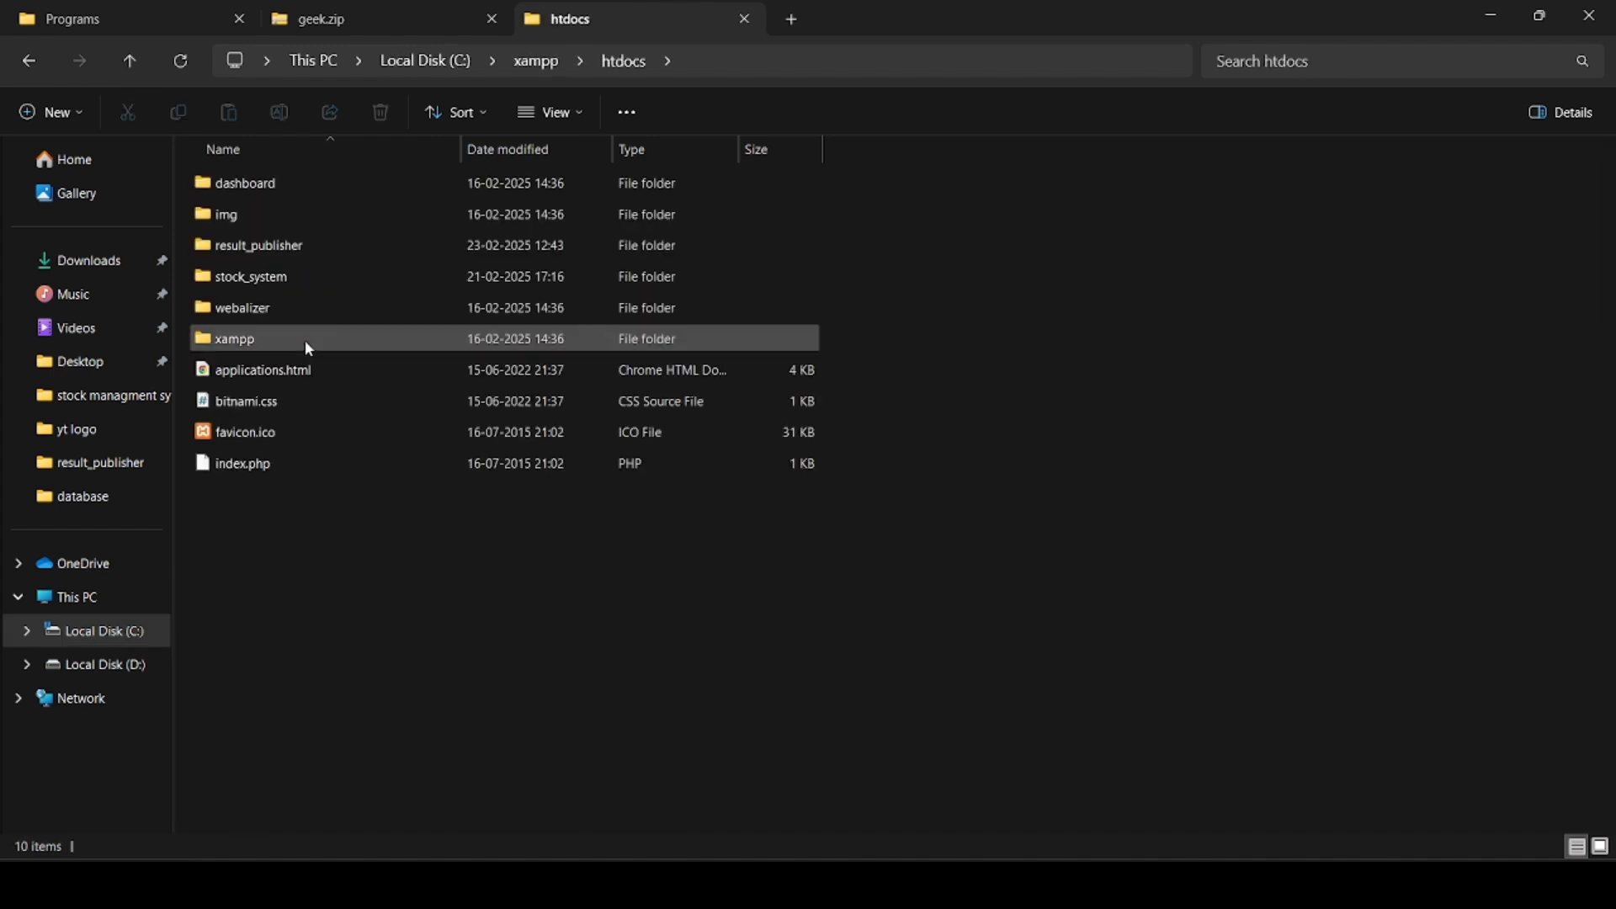
{"action": "left_click", "coordinate": [258, 244]}
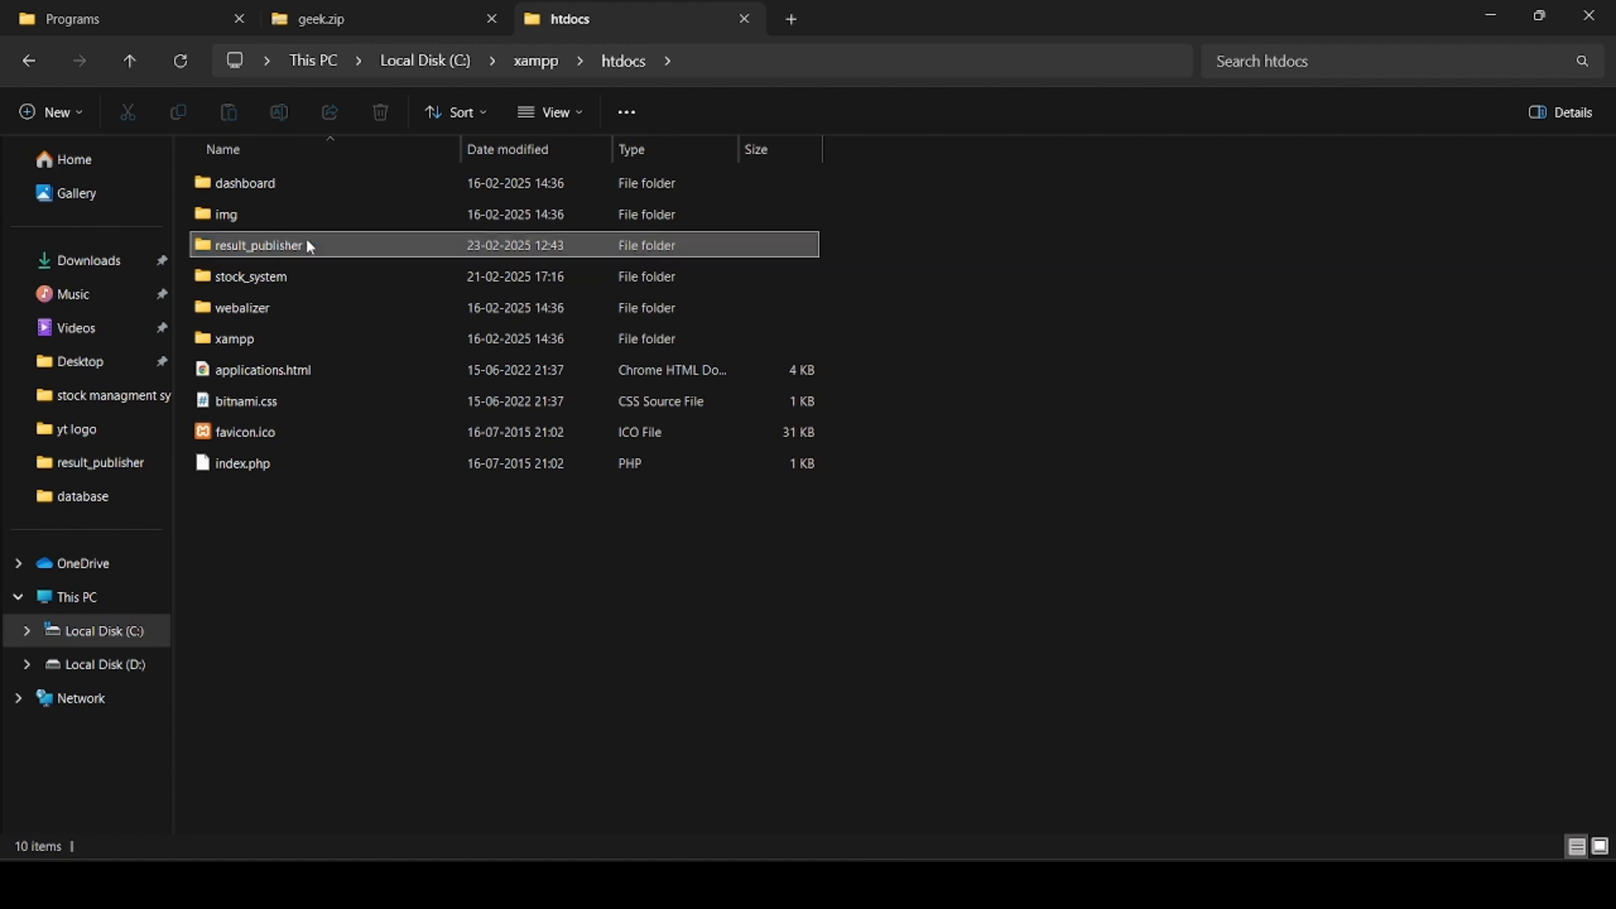
{"action": "left_click", "coordinate": [260, 245]}
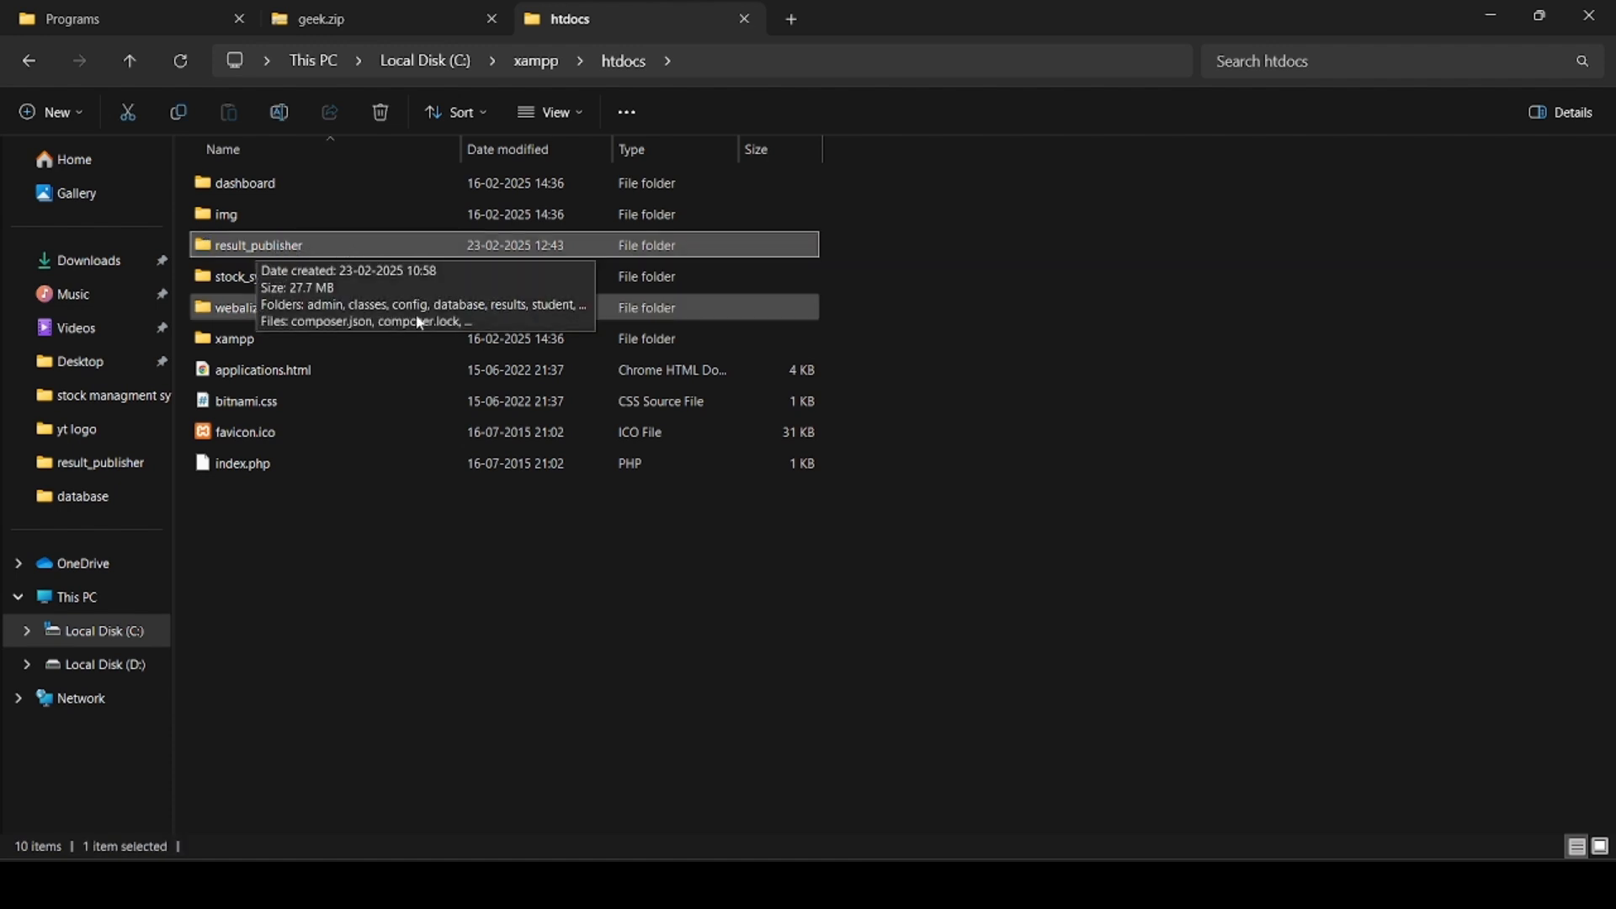
{"action": "mouse_move", "coordinate": [750, 712]}
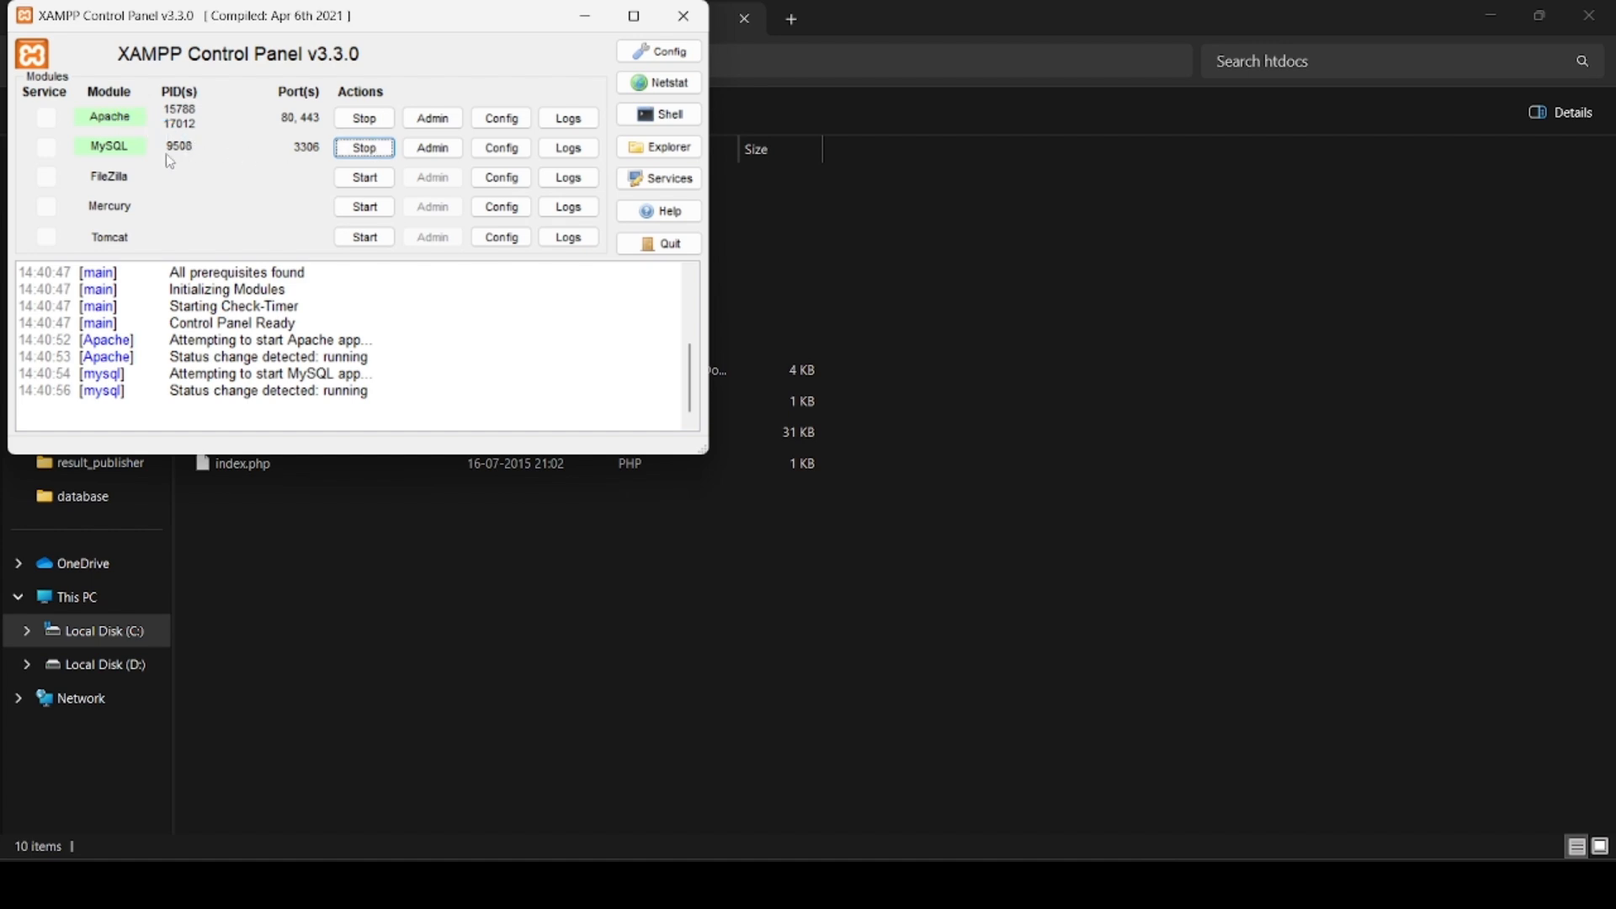
{"action": "mouse_move", "coordinate": [602, 214]}
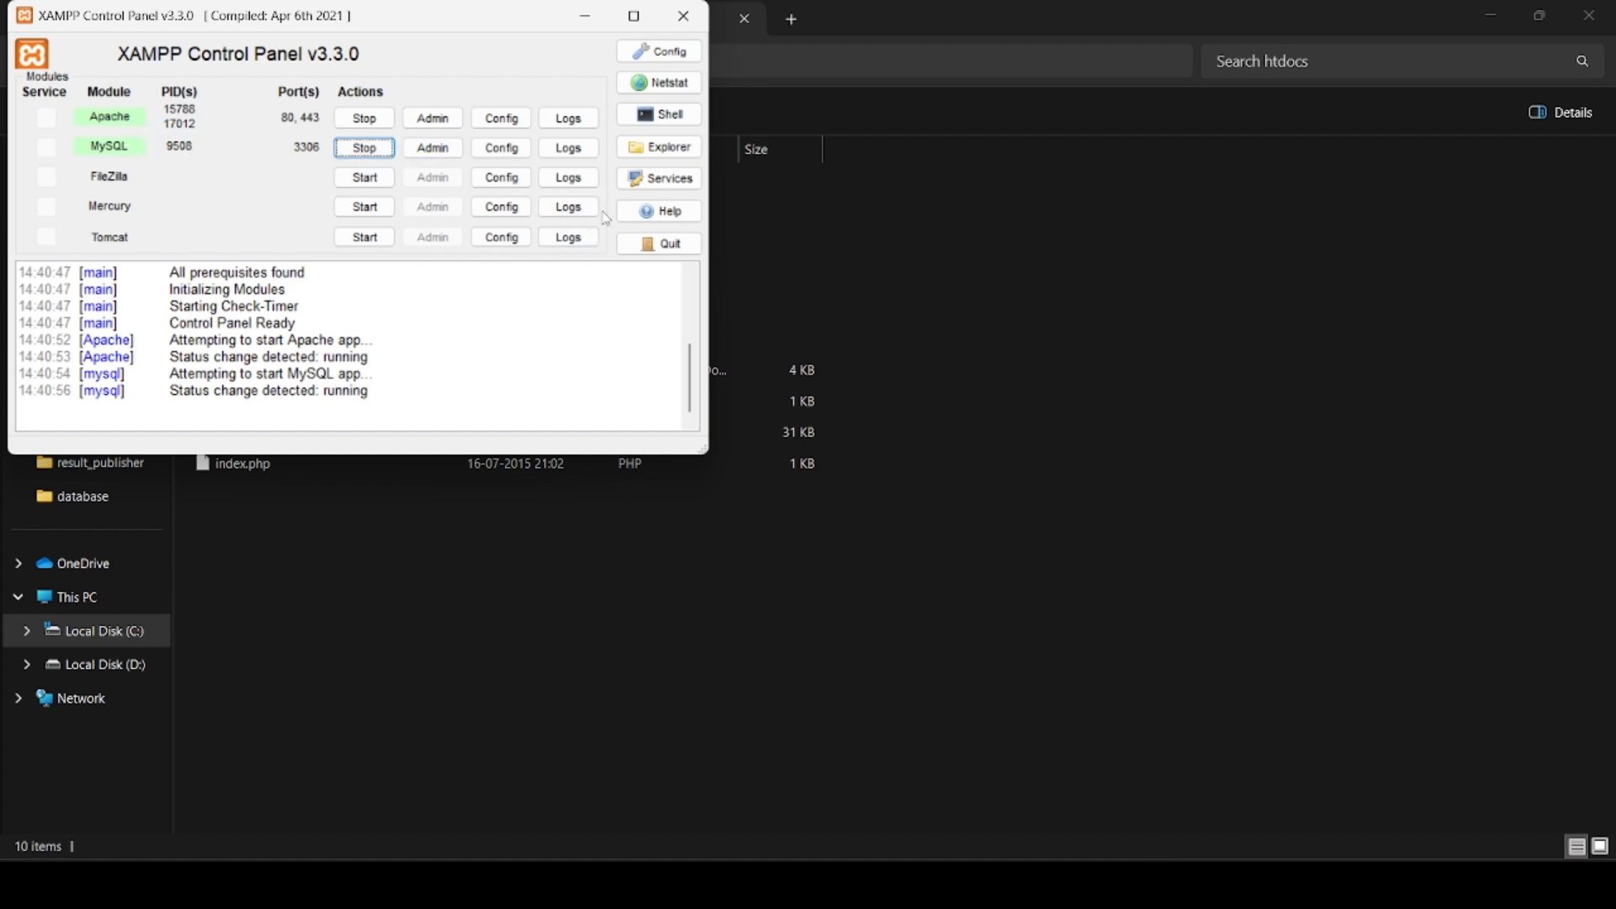
{"action": "mouse_move", "coordinate": [595, 18]}
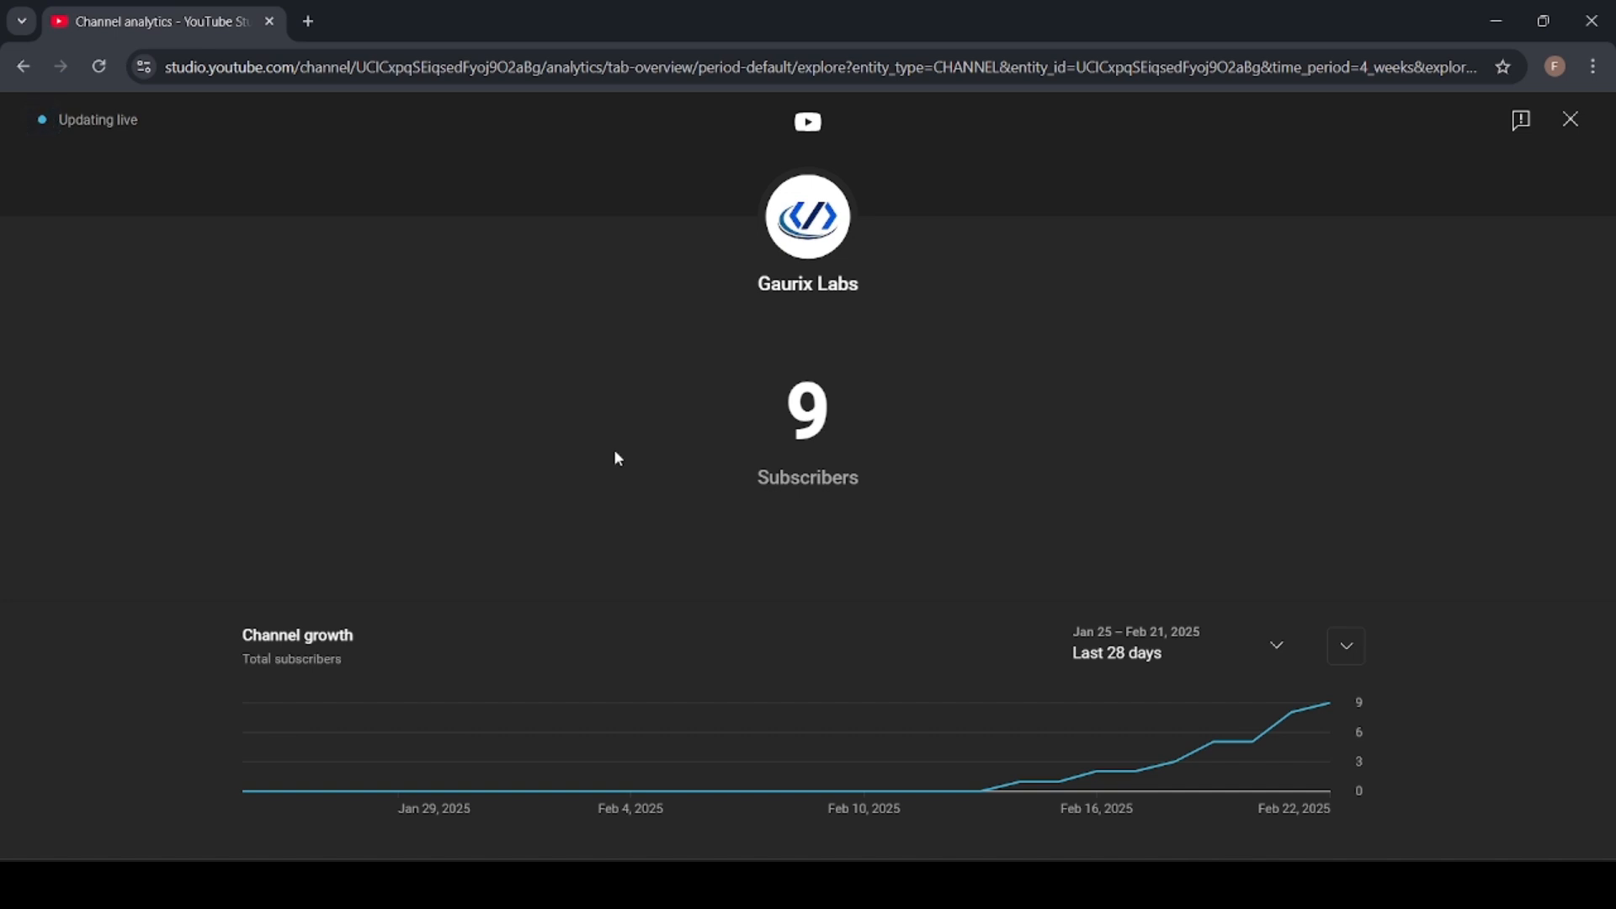
{"action": "mouse_move", "coordinate": [1295, 362]}
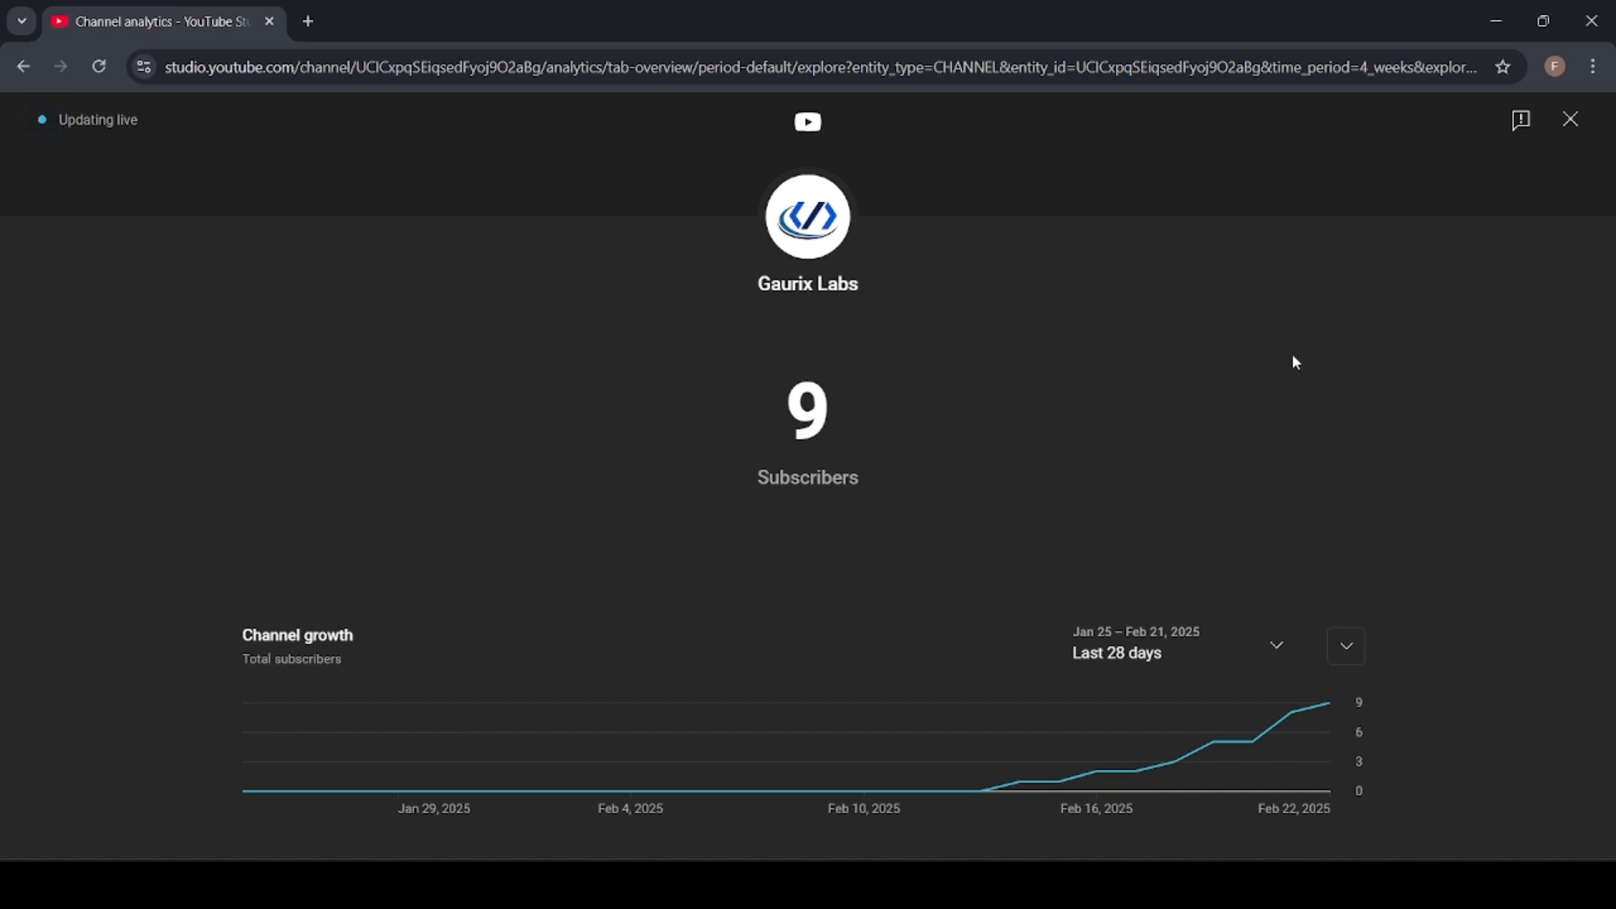
{"action": "mouse_move", "coordinate": [1310, 373]}
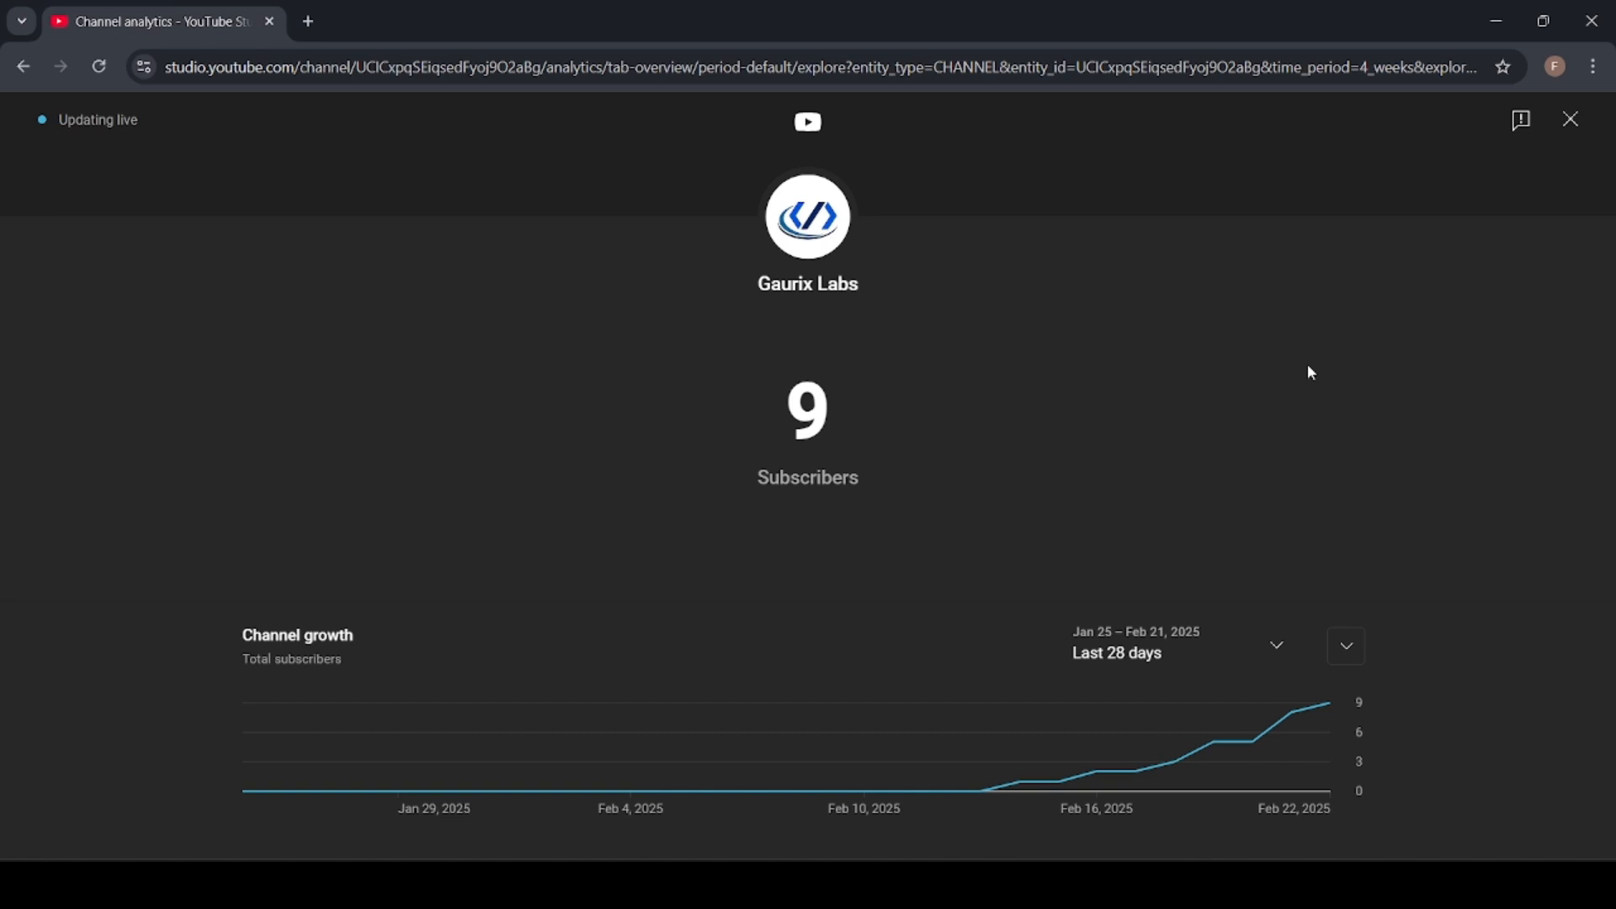
{"action": "mouse_move", "coordinate": [1492, 19]}
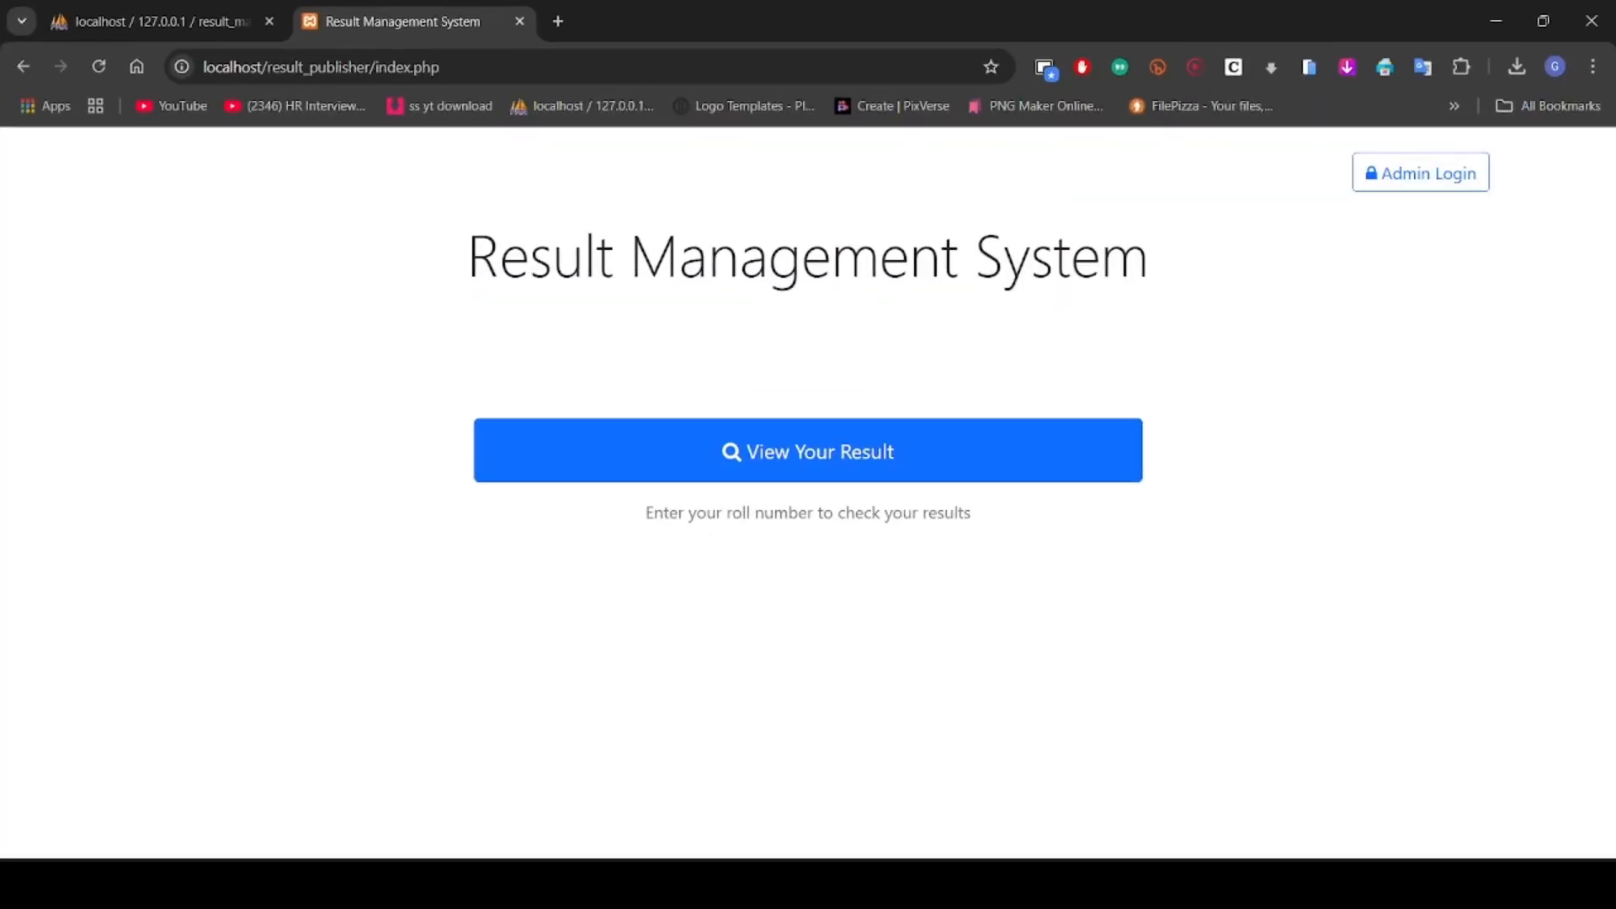
{"action": "left_click", "coordinate": [155, 20]}
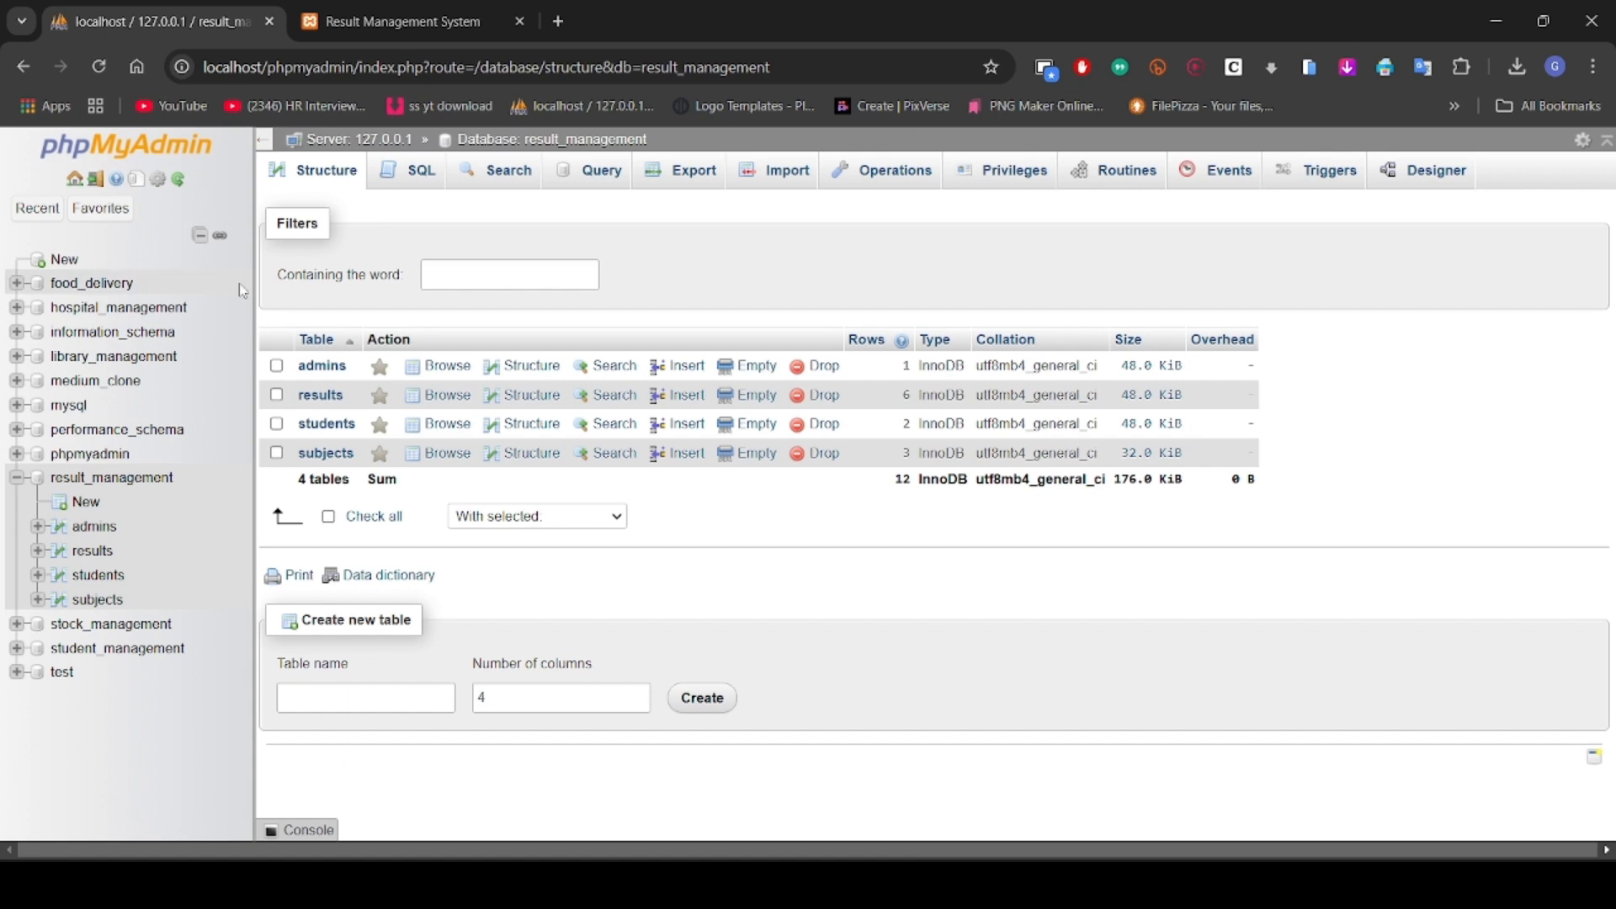
{"action": "mouse_move", "coordinate": [231, 513]}
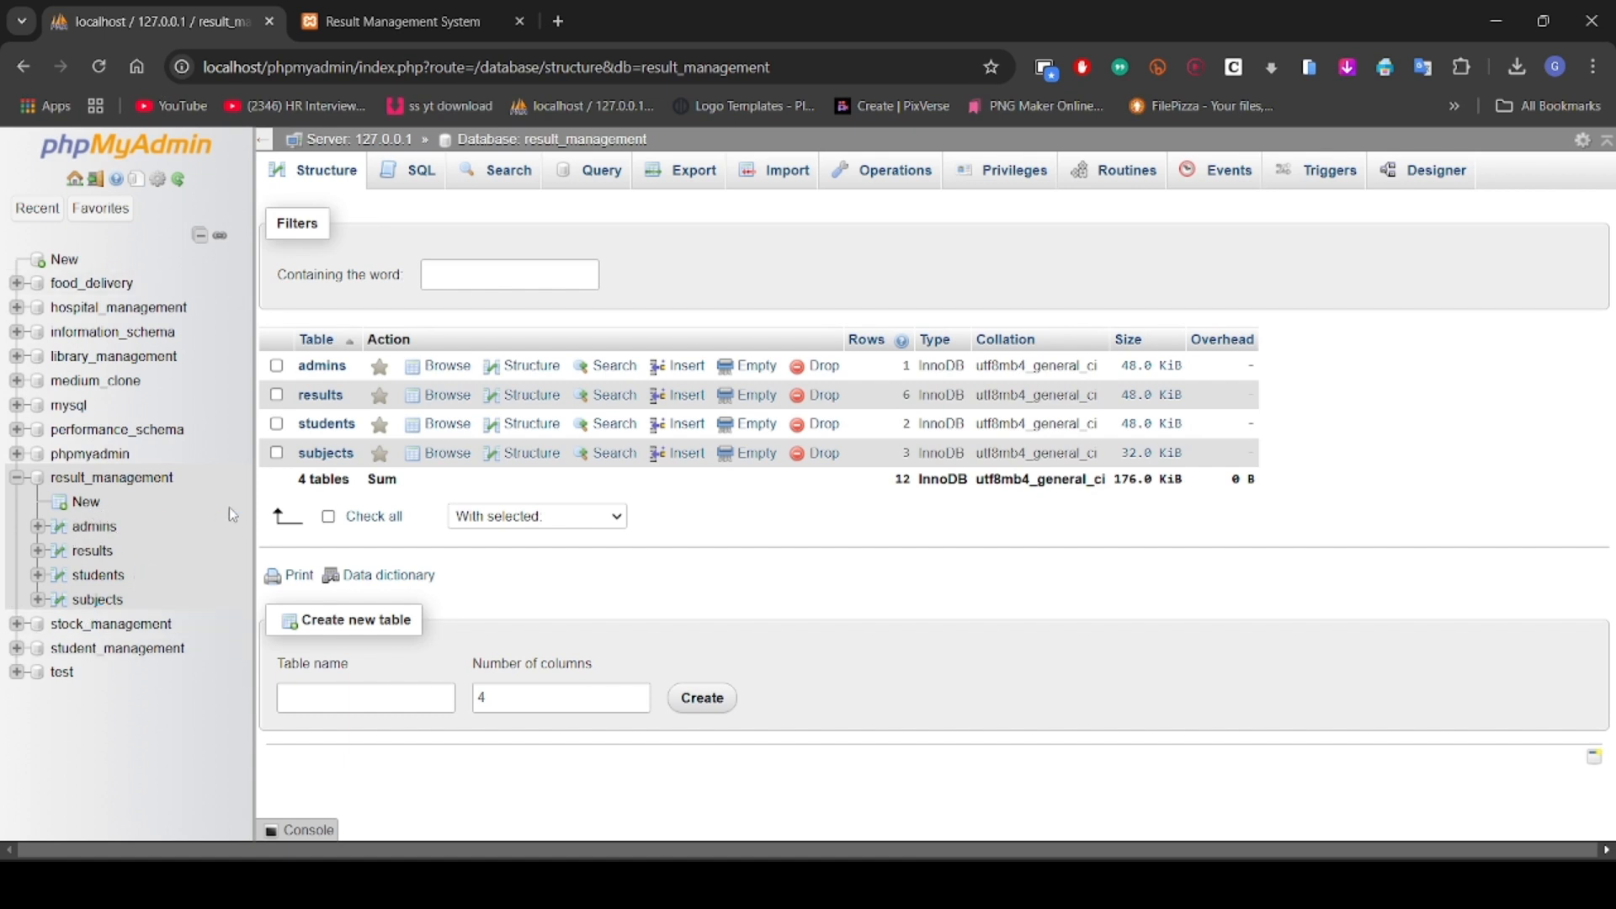
{"action": "mouse_move", "coordinate": [325, 424]}
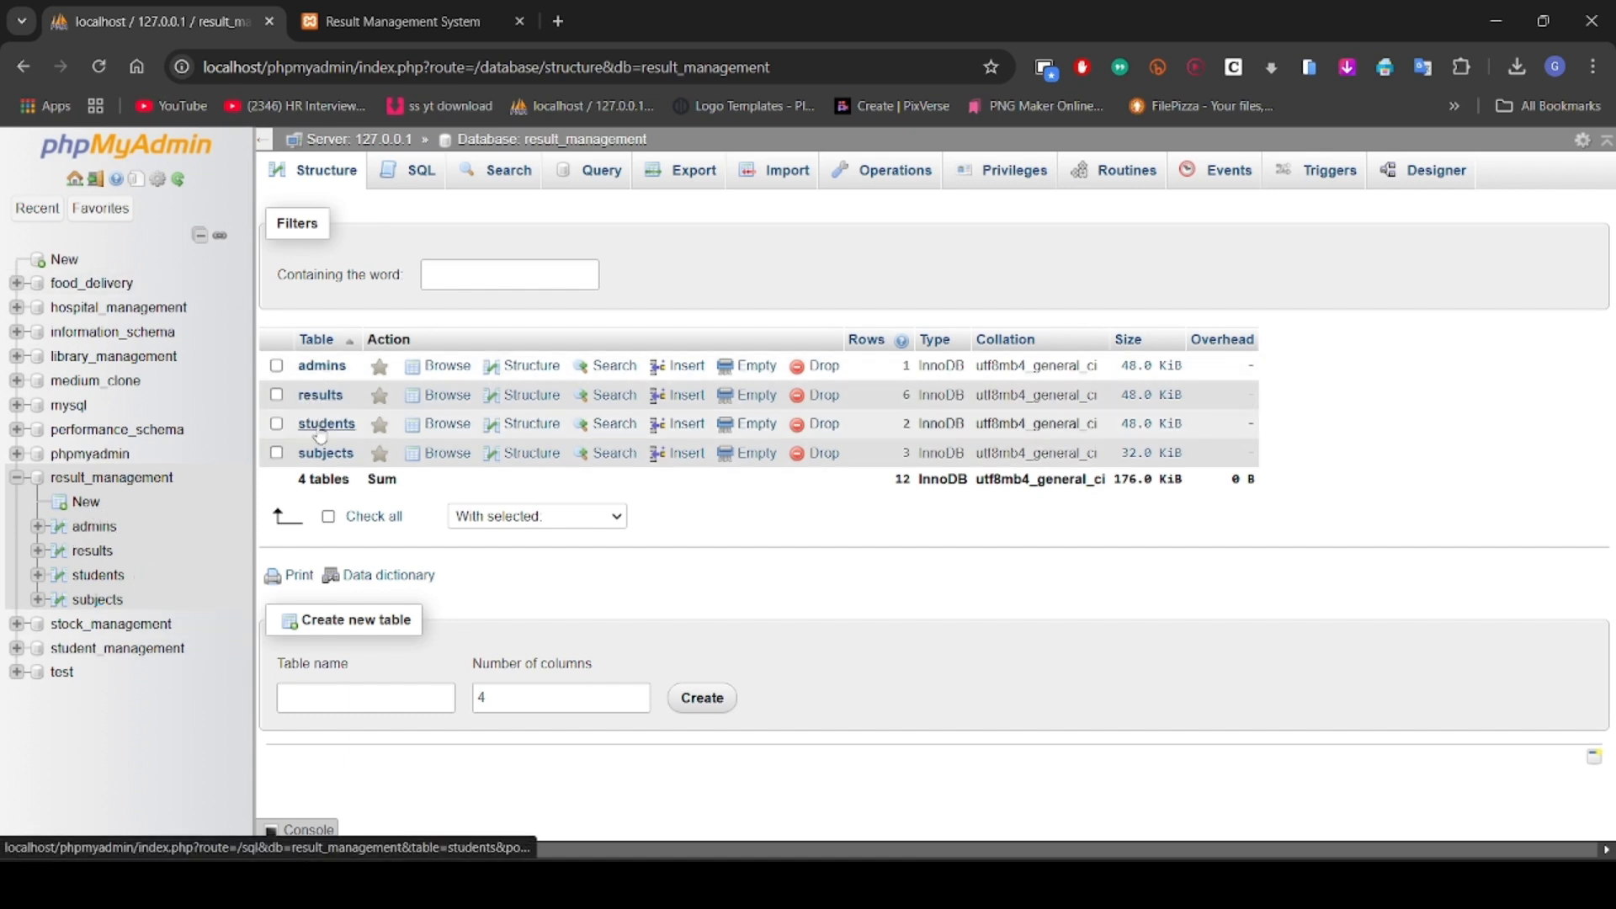
{"action": "left_click", "coordinate": [408, 21]}
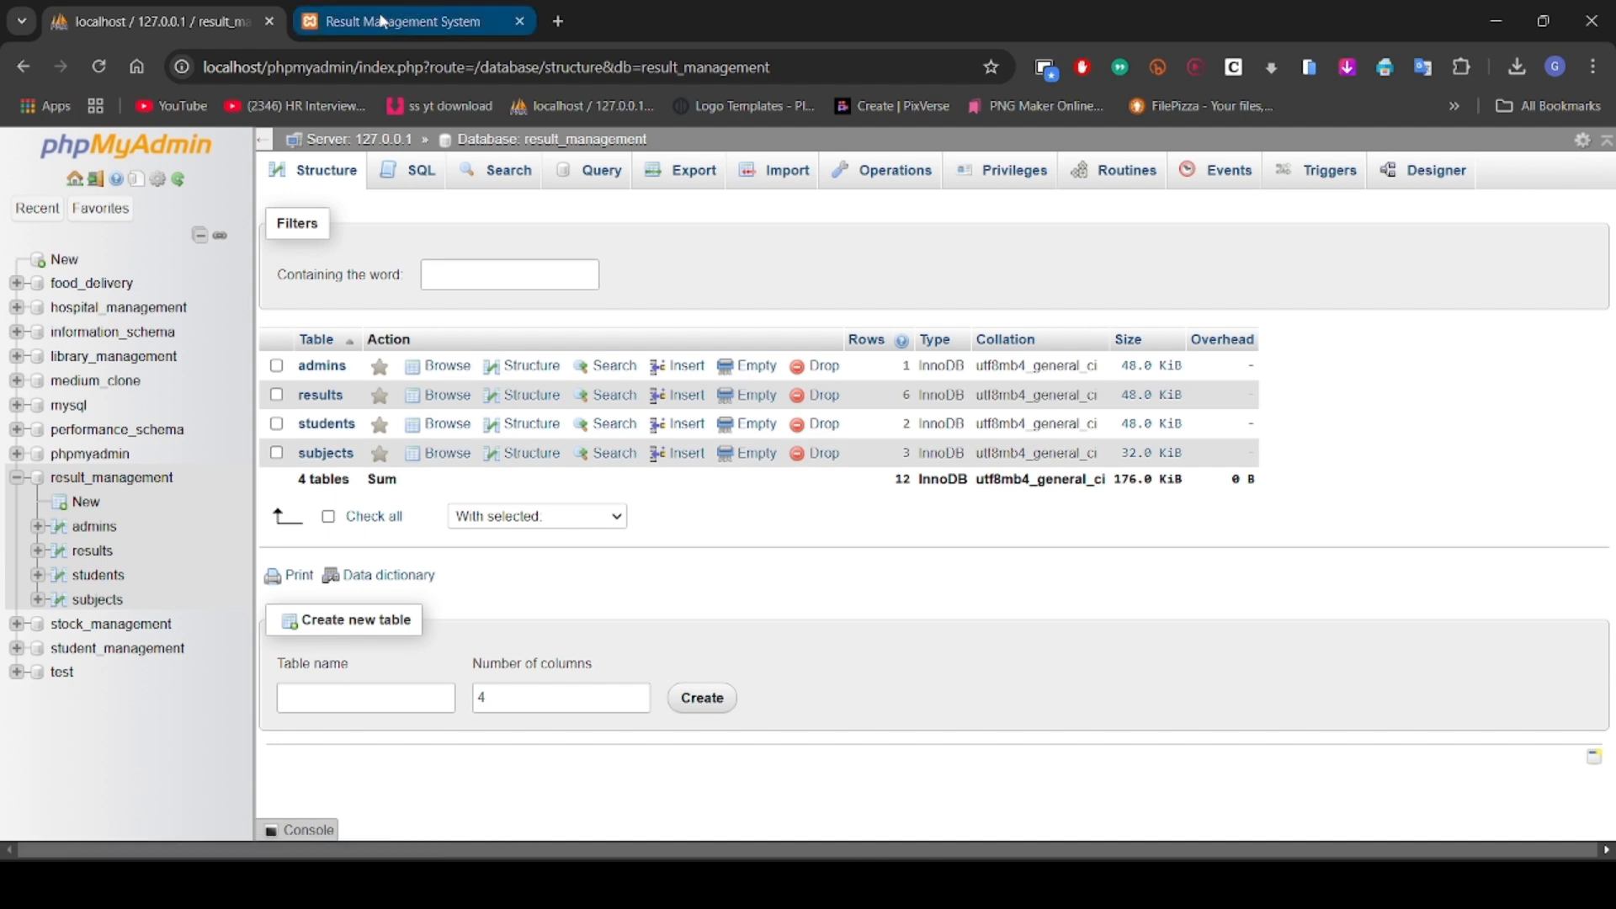
{"action": "mouse_move", "coordinate": [402, 20]}
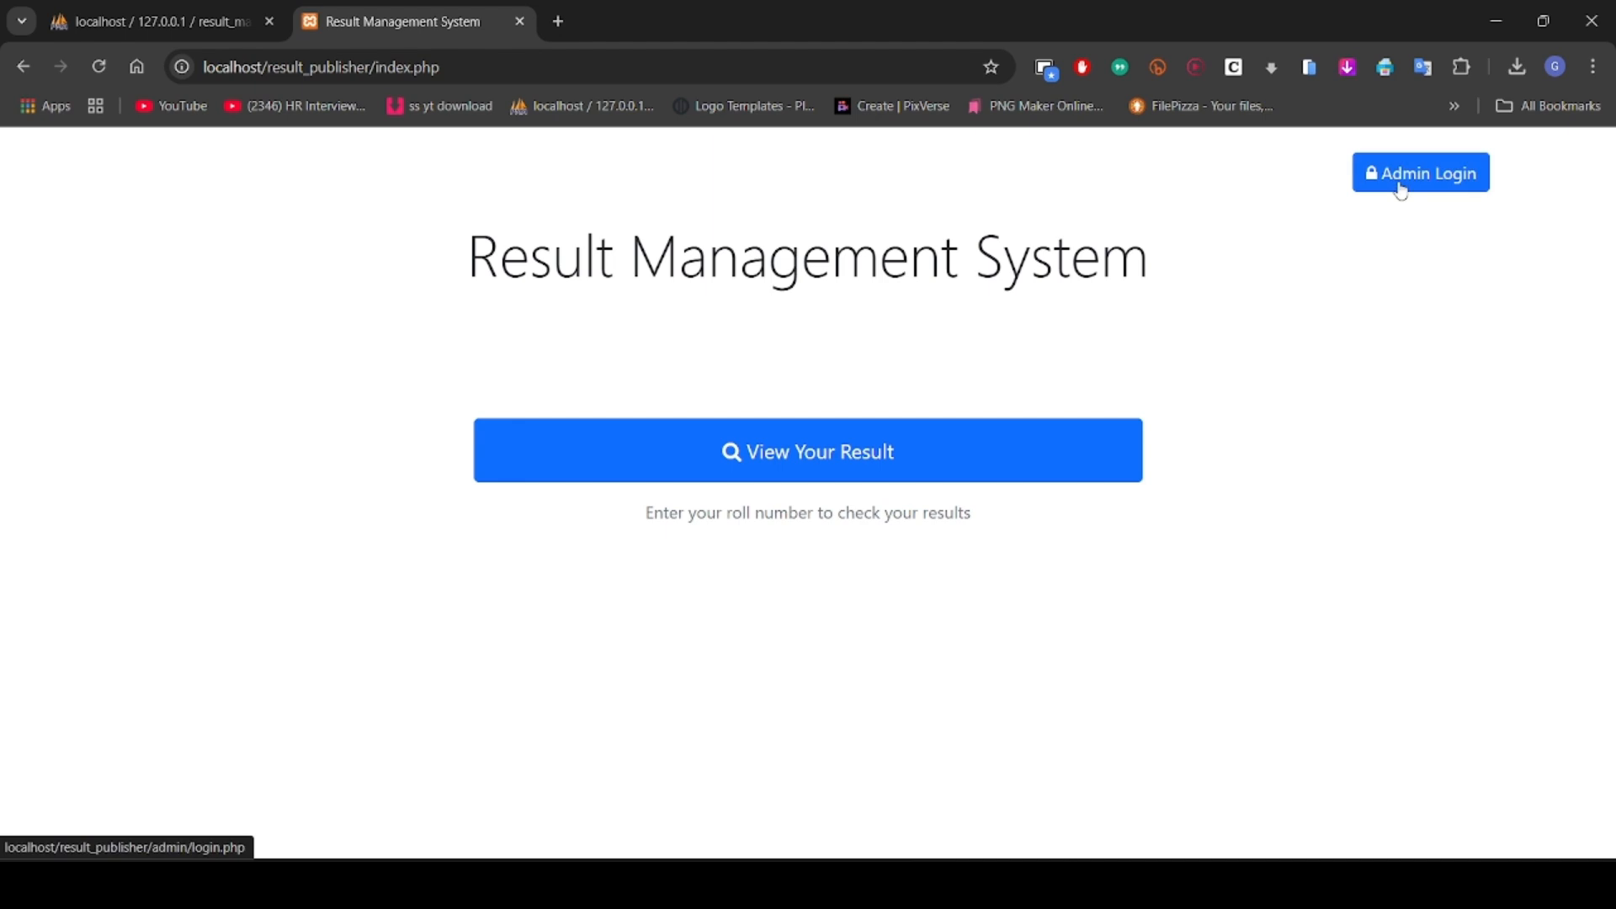
Step: Log in as admin and scroll the dashboard showing 2 students and 6 published results
{"action": "left_click", "coordinate": [1420, 172]}
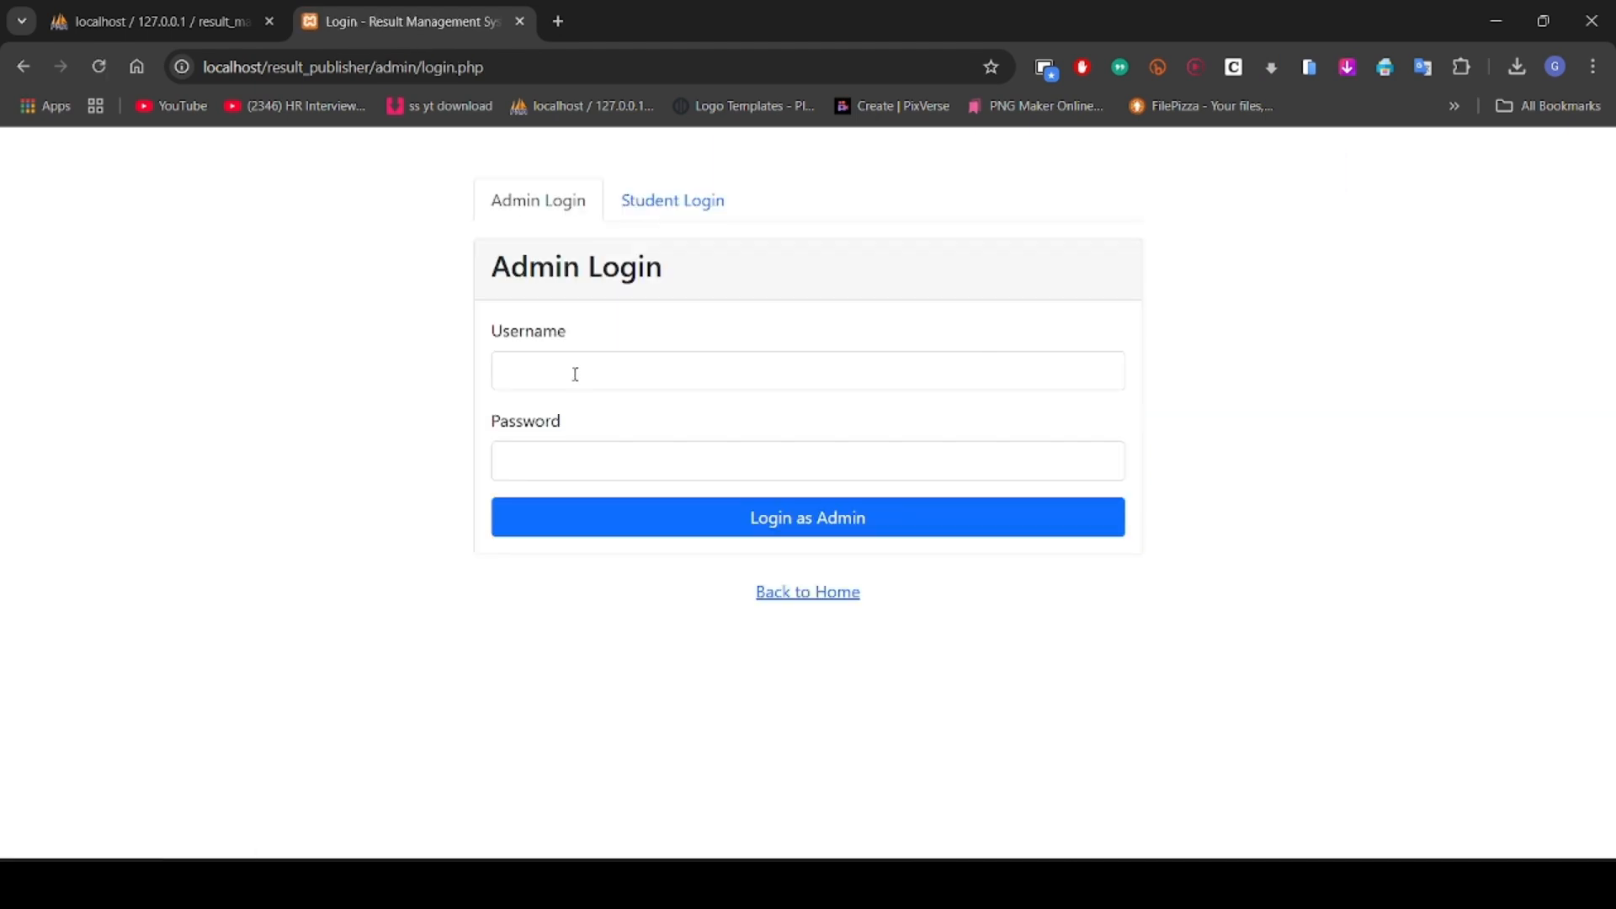
{"action": "type", "text": "admi"}
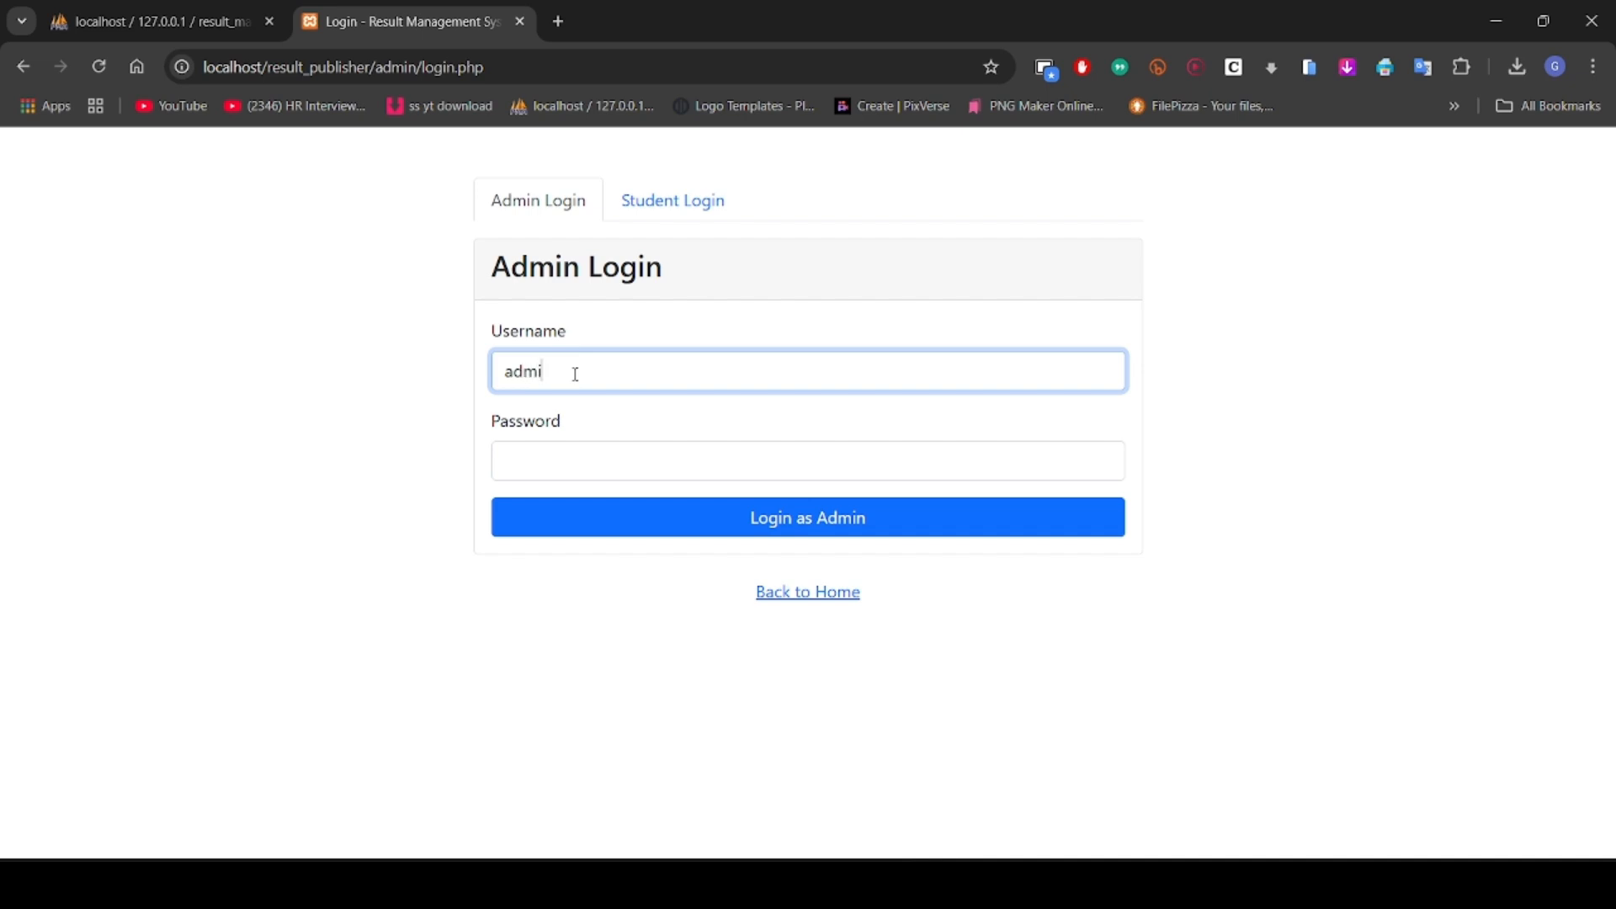
{"action": "left_click", "coordinate": [807, 459]}
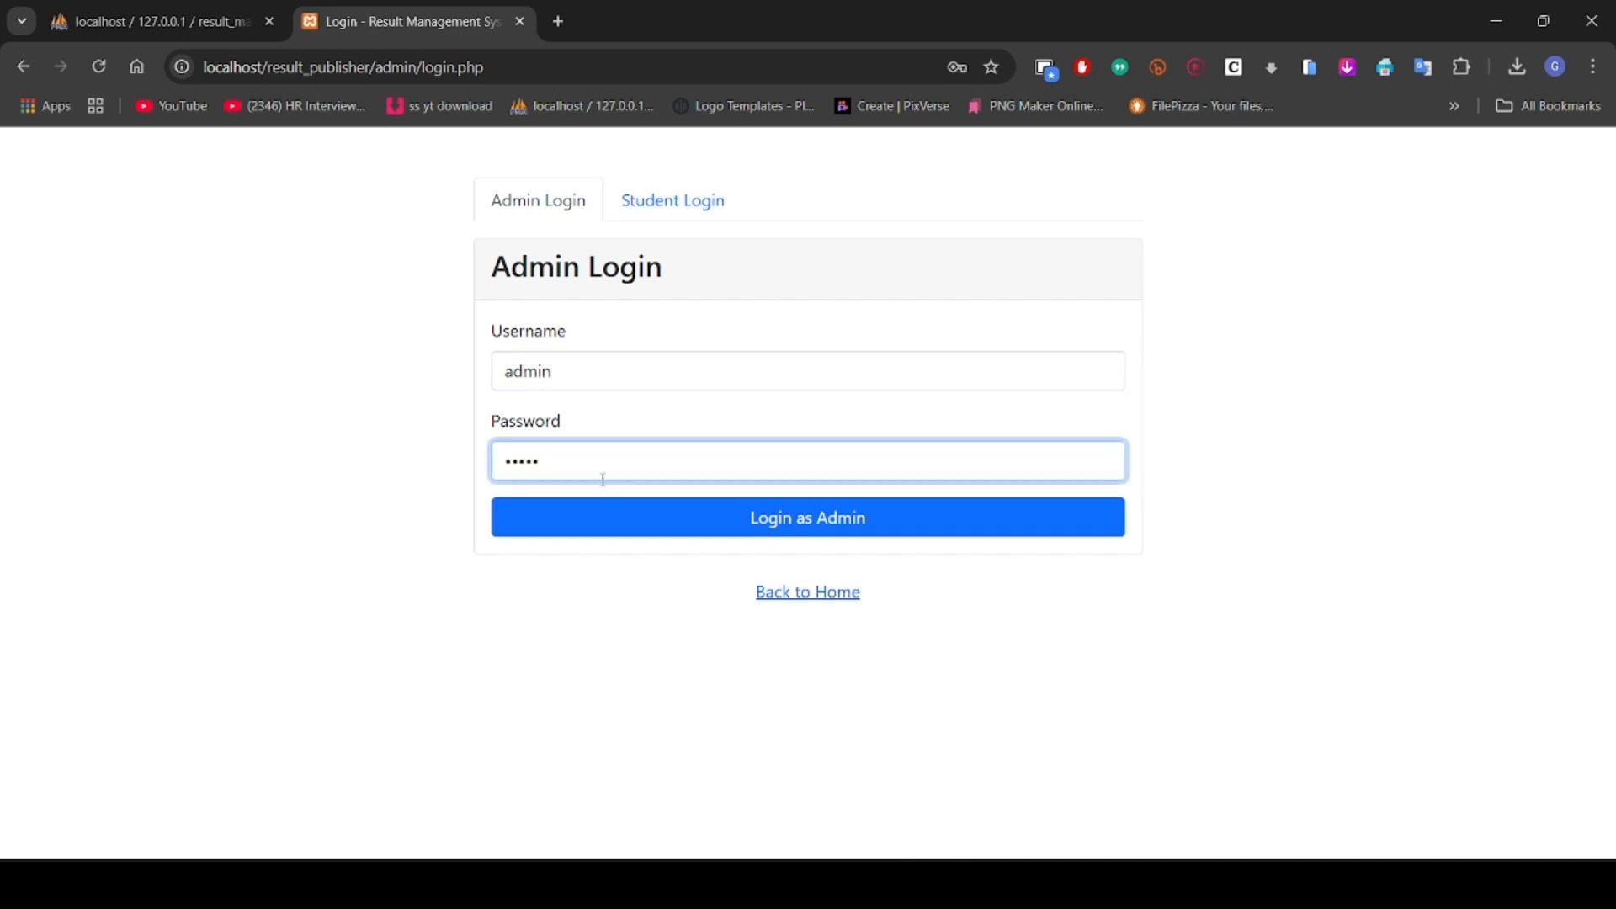
{"action": "left_click", "coordinate": [807, 516]}
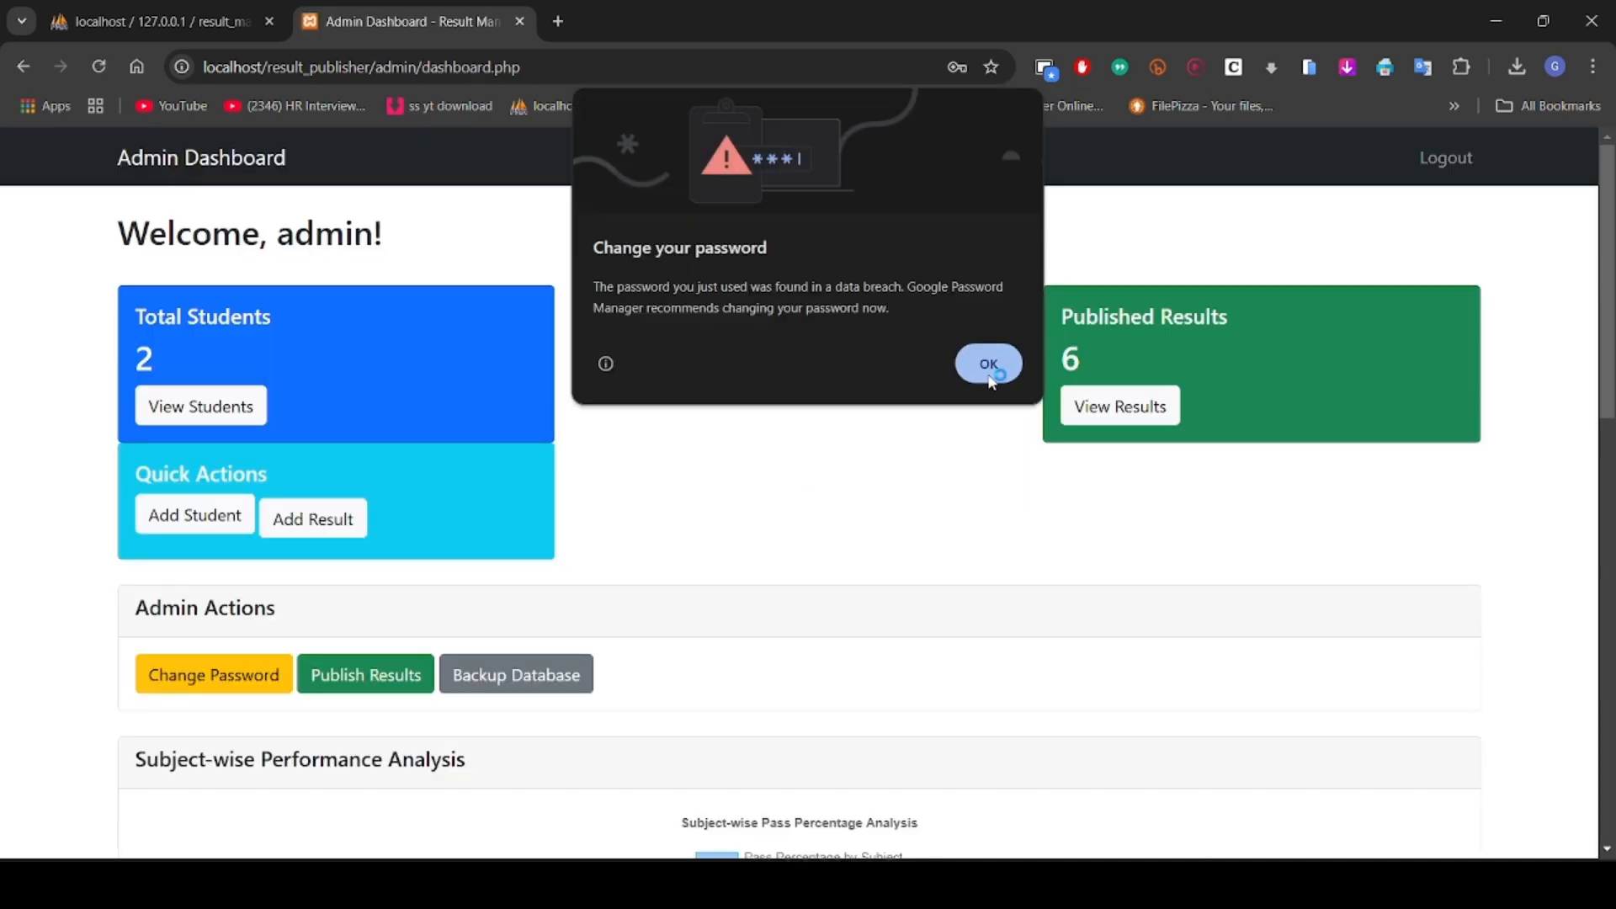
{"action": "left_click", "coordinate": [987, 363]}
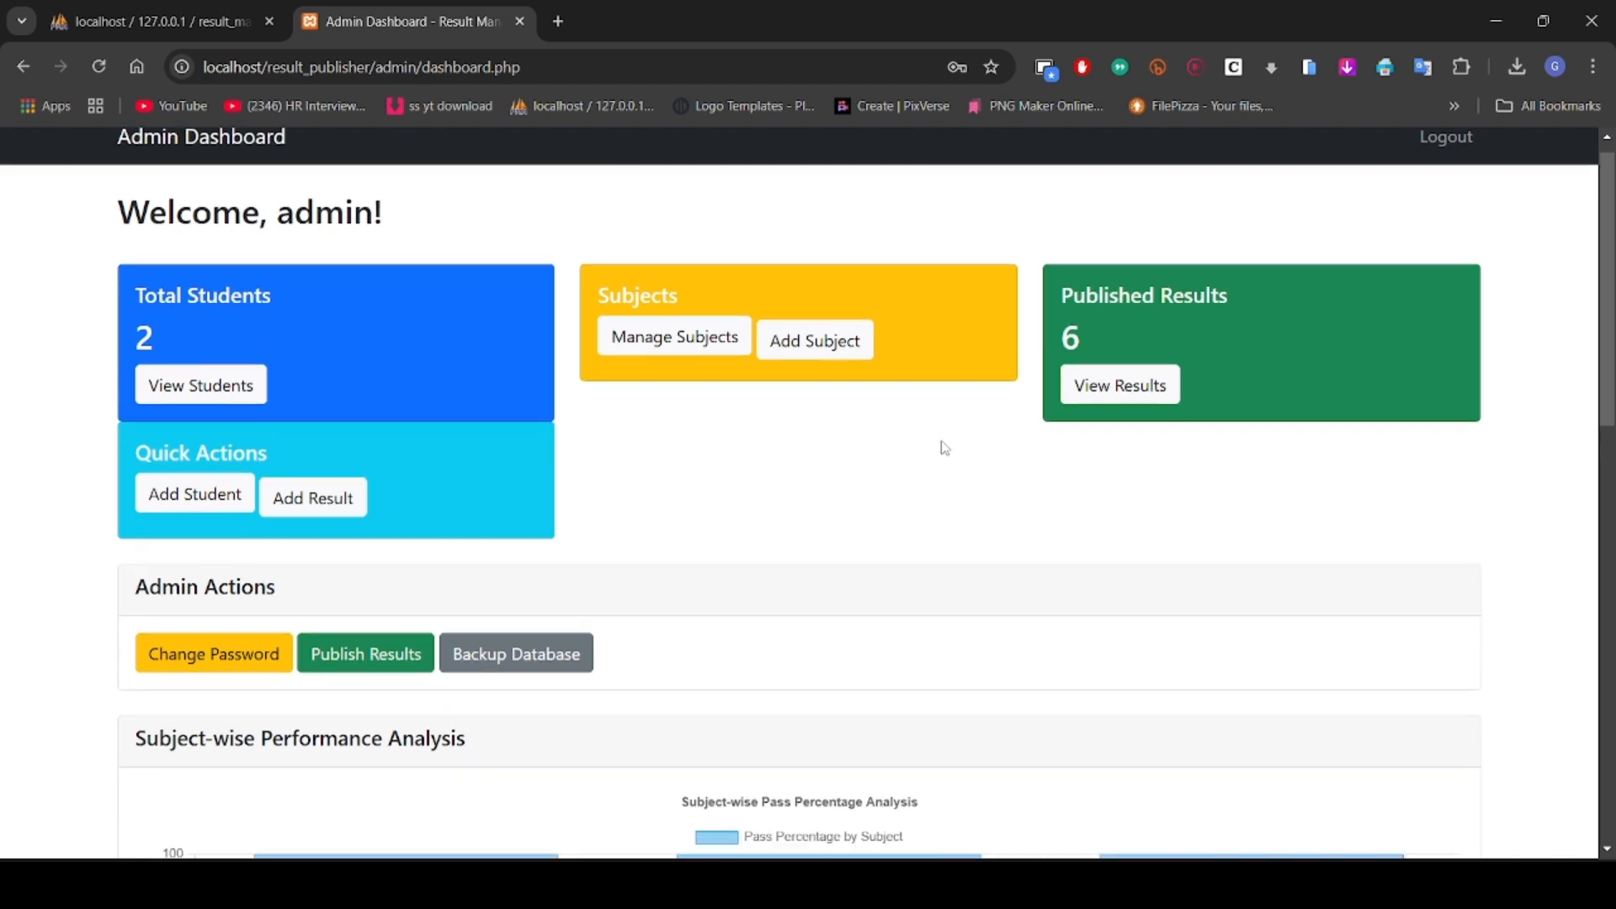
{"action": "scroll", "scroll_direction": "down", "scroll_amount": 3}
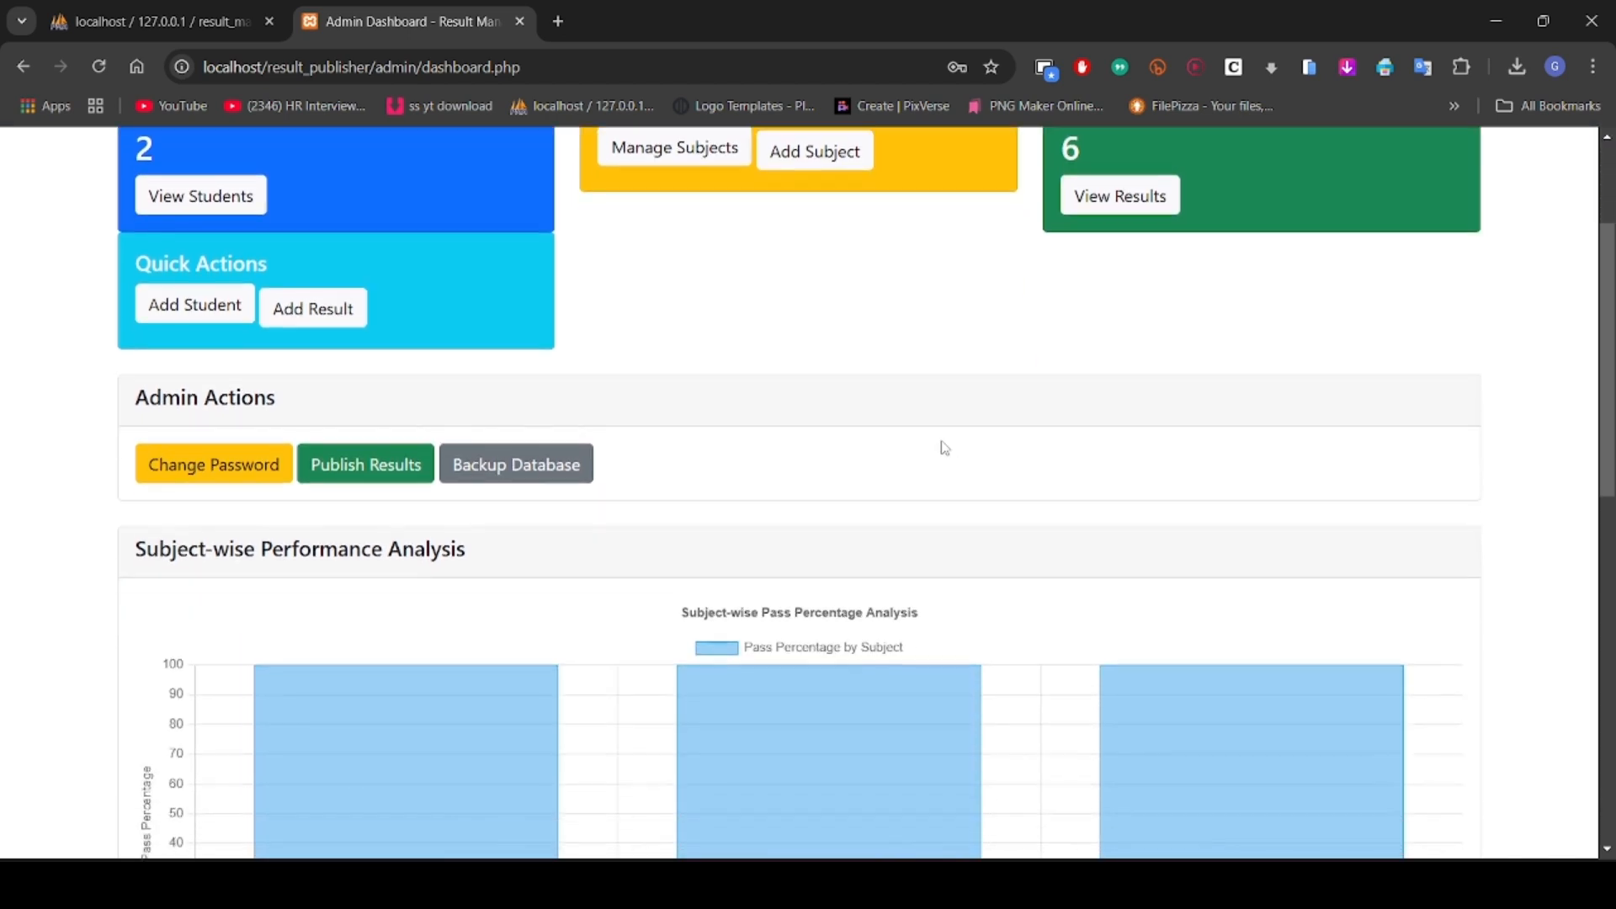
{"action": "scroll", "scroll_direction": "down", "scroll_amount": 3}
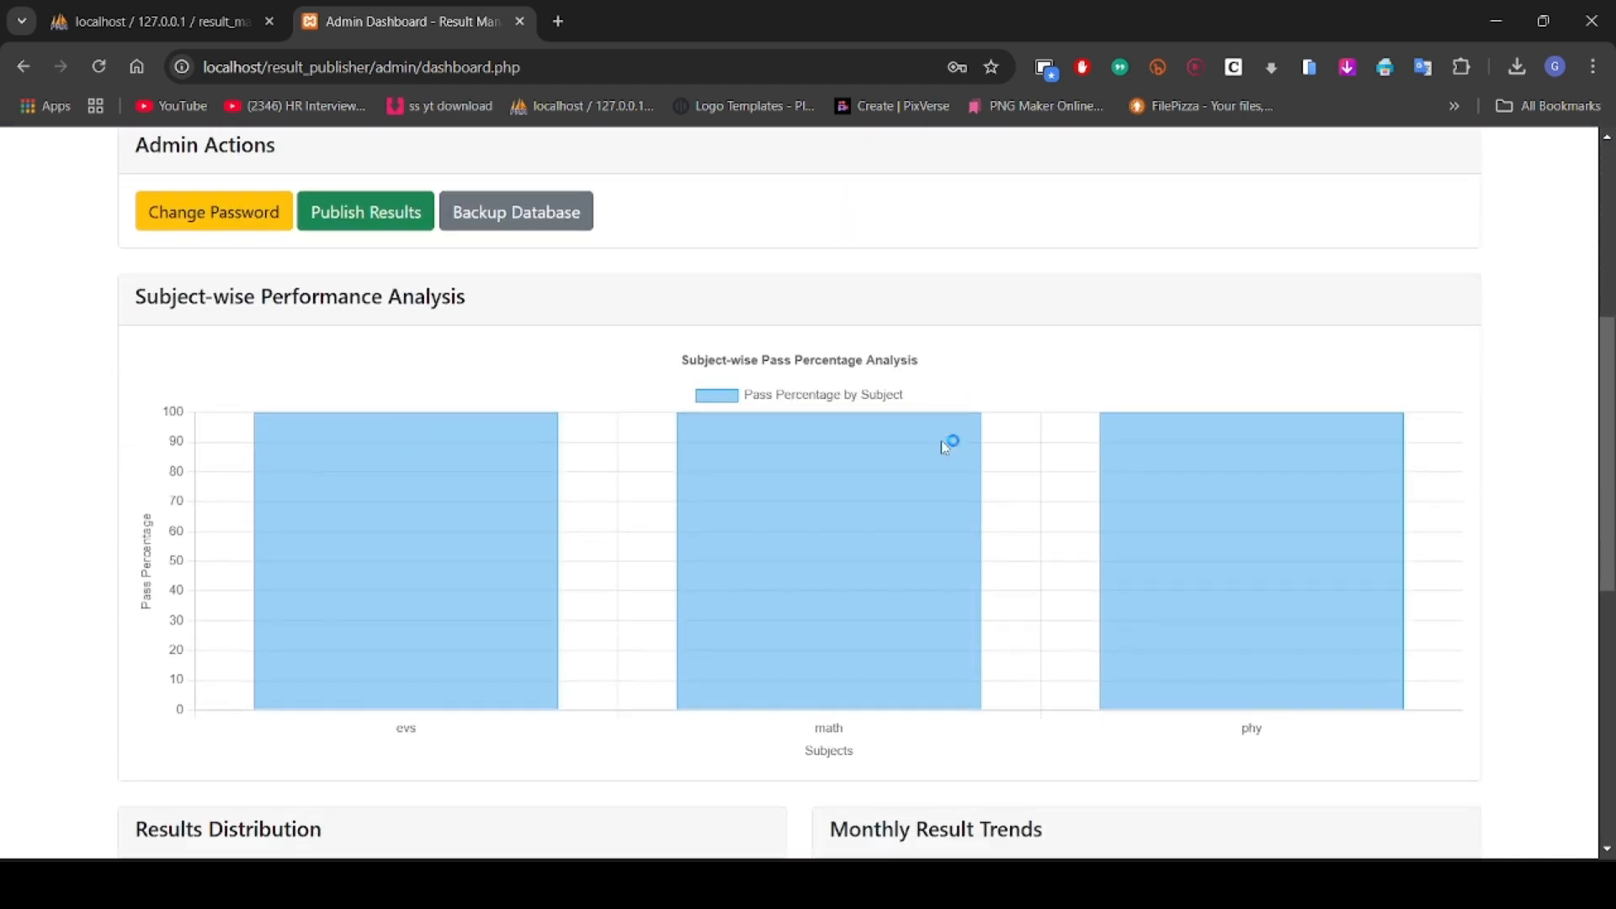
{"action": "scroll", "scroll_direction": "down", "scroll_amount": 3}
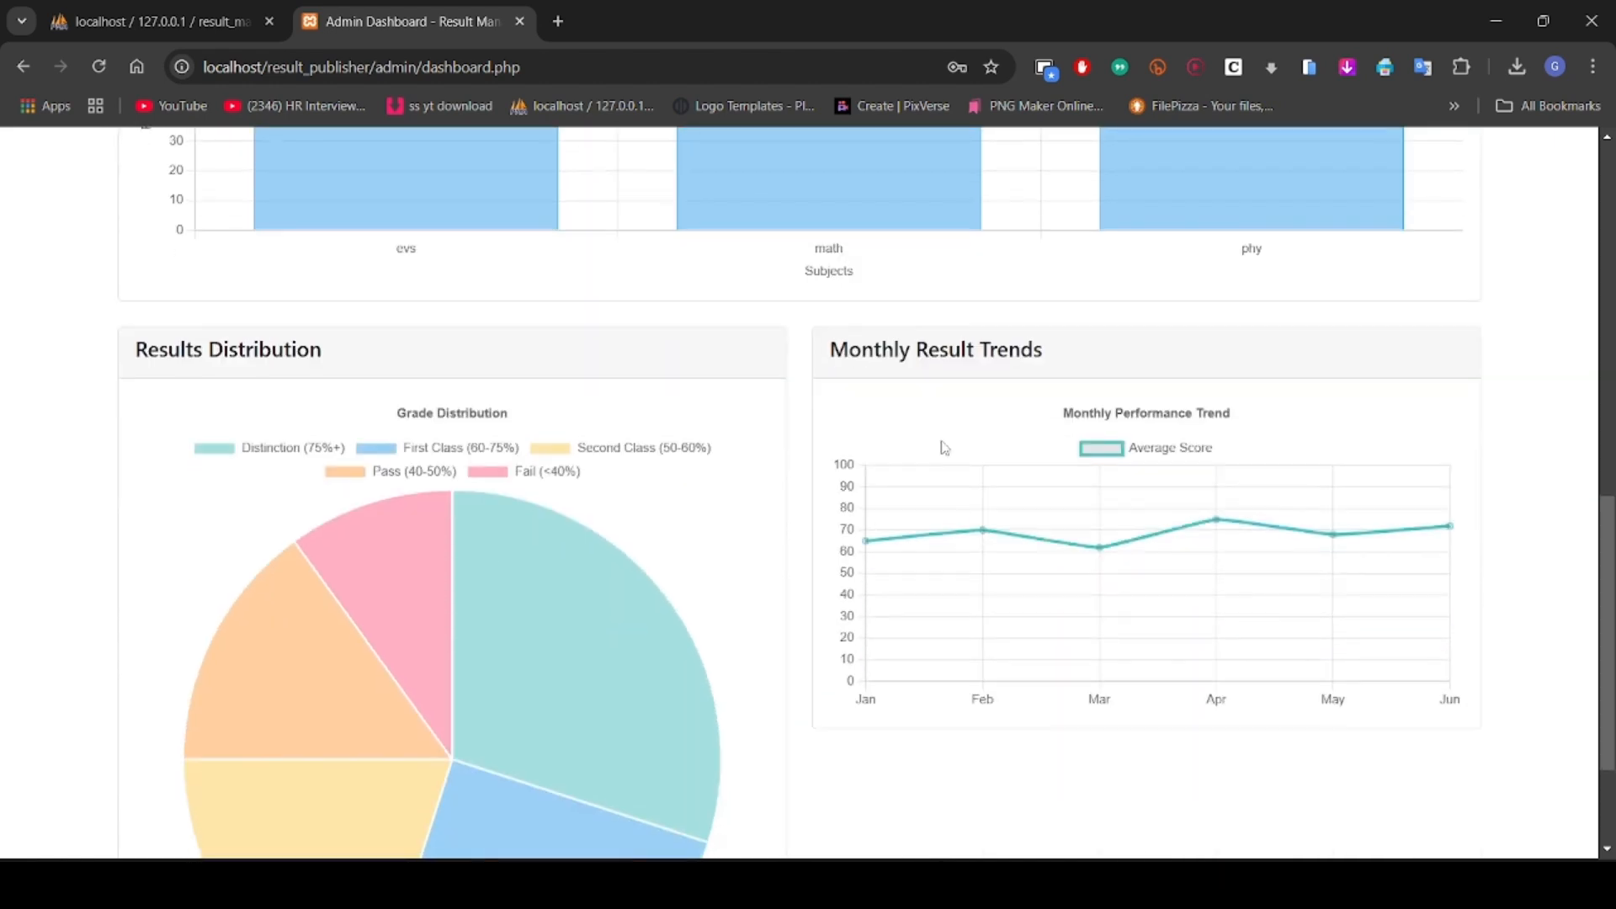
{"action": "scroll", "scroll_direction": "down", "scroll_amount": 3}
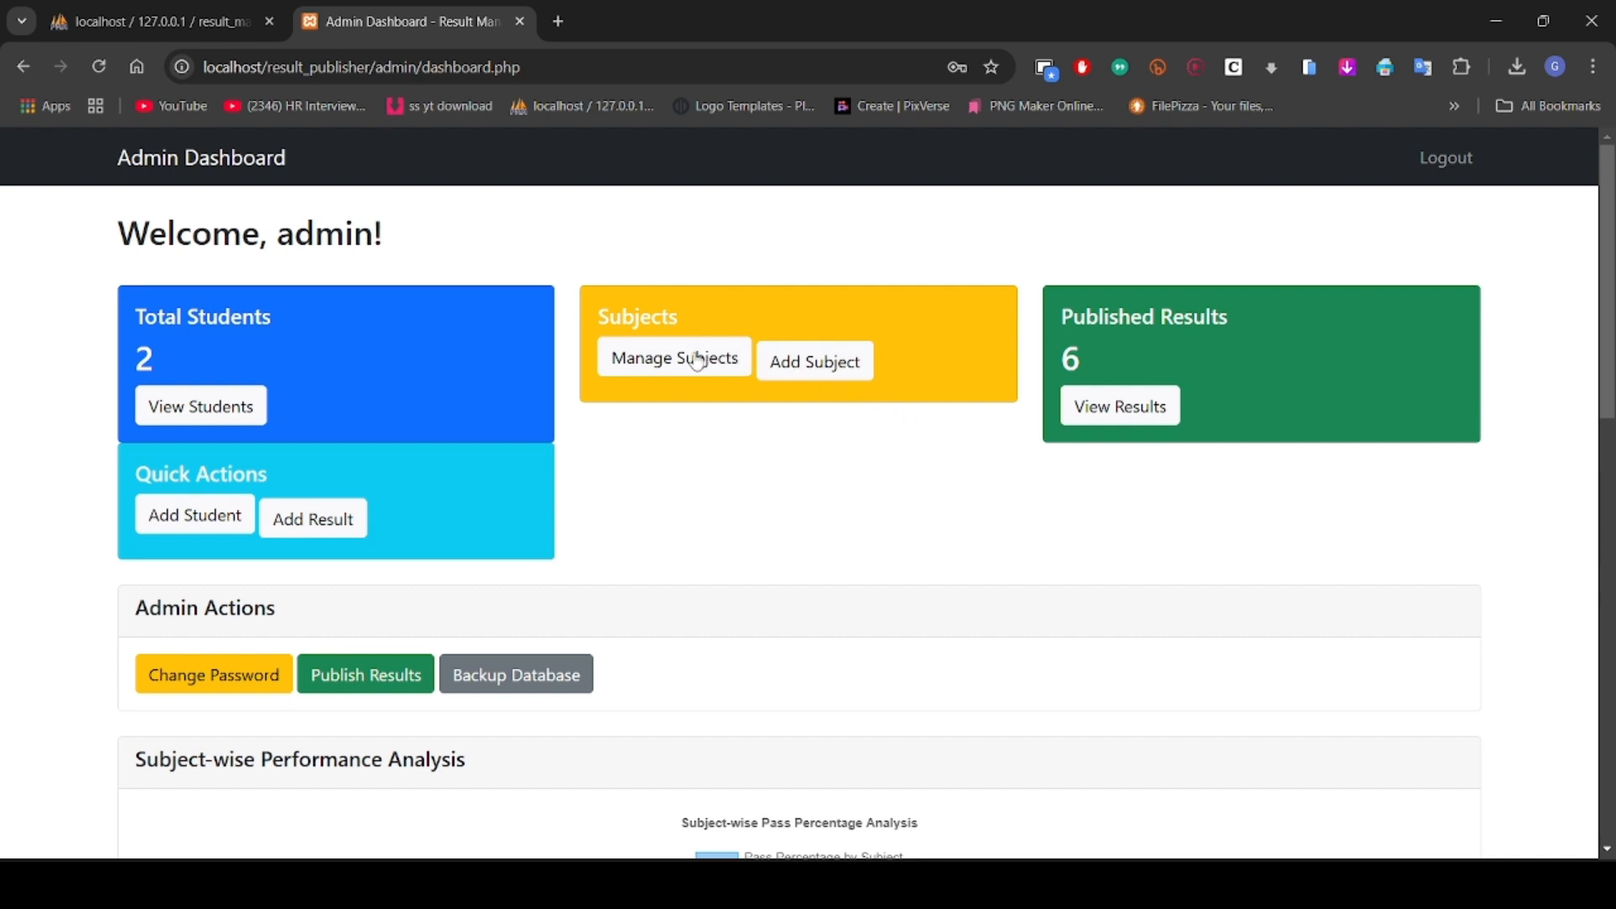
{"action": "left_click", "coordinate": [674, 361]}
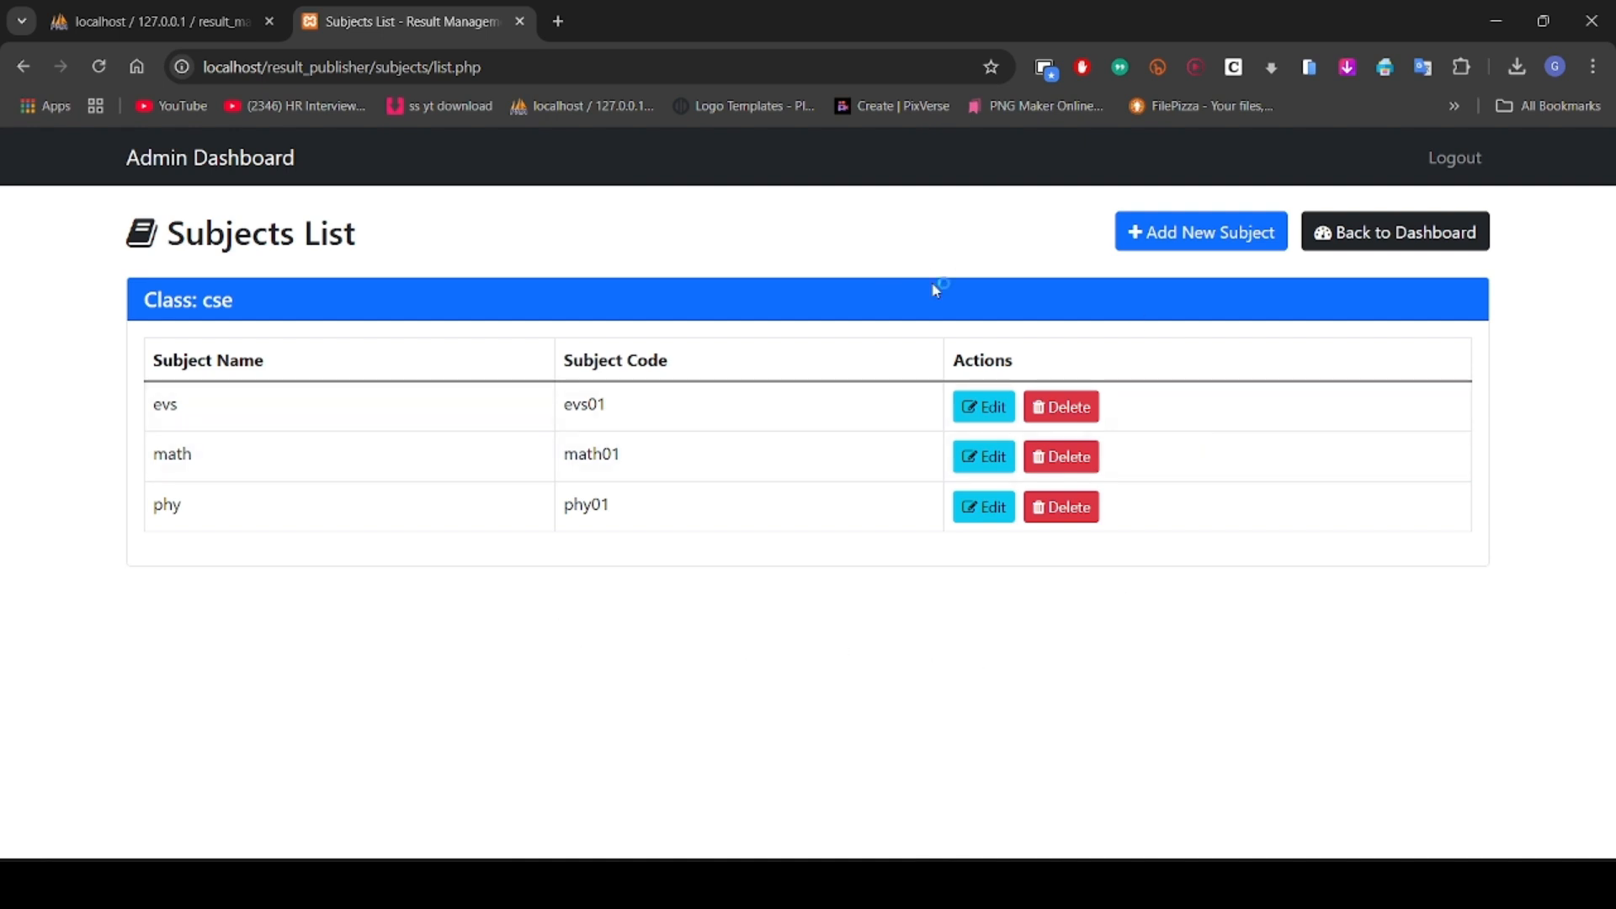
{"action": "mouse_move", "coordinate": [1356, 245]}
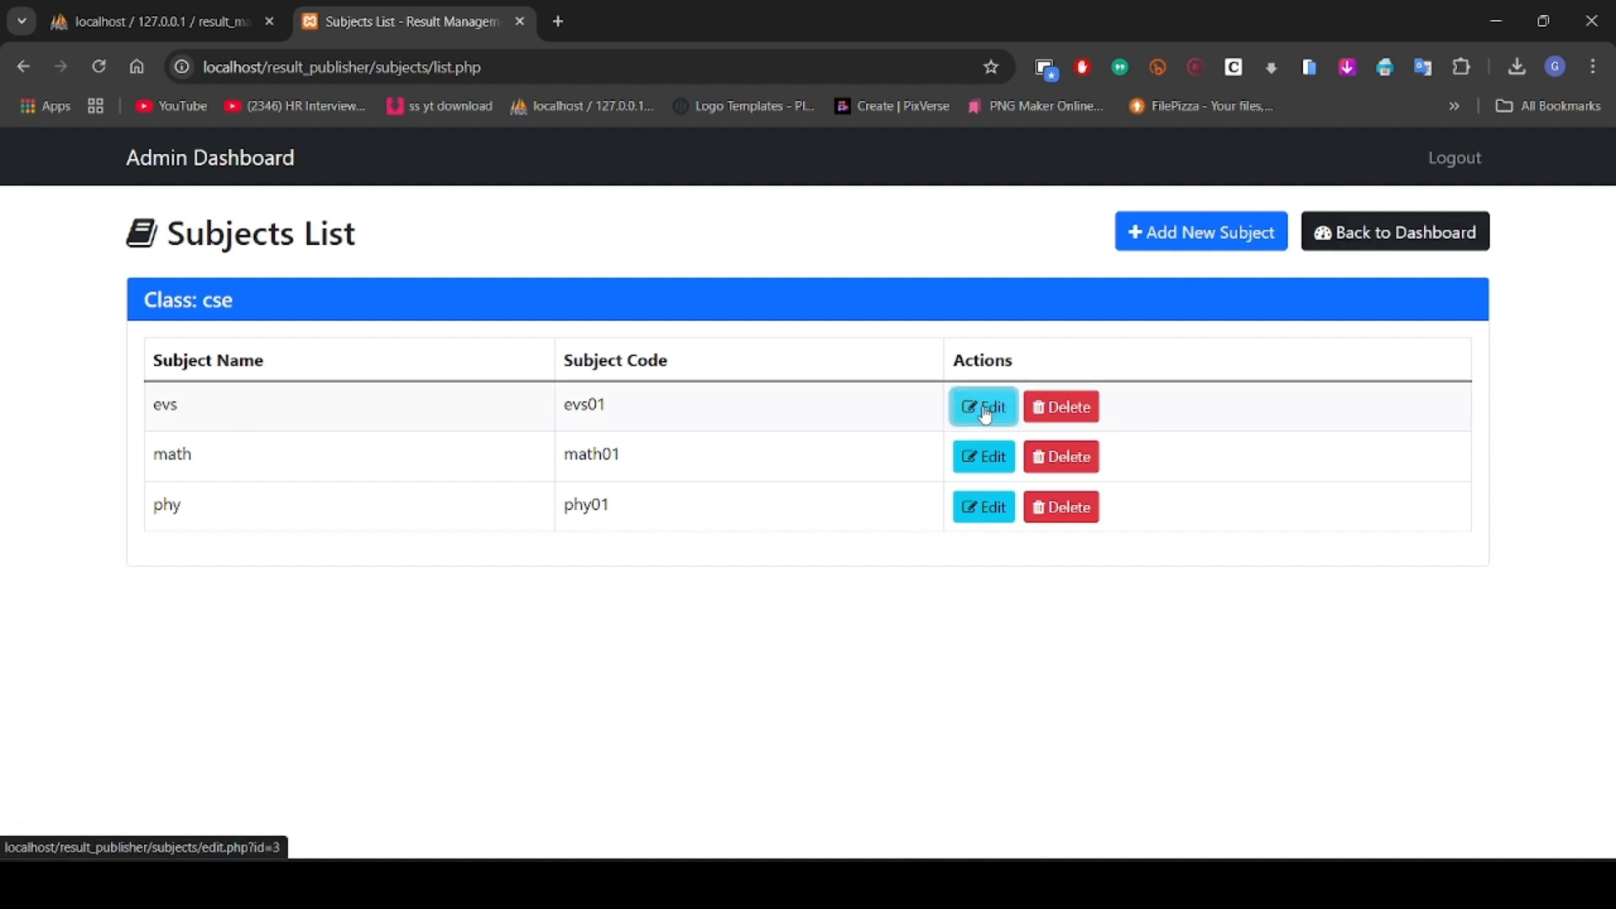
{"action": "left_click", "coordinate": [982, 405]}
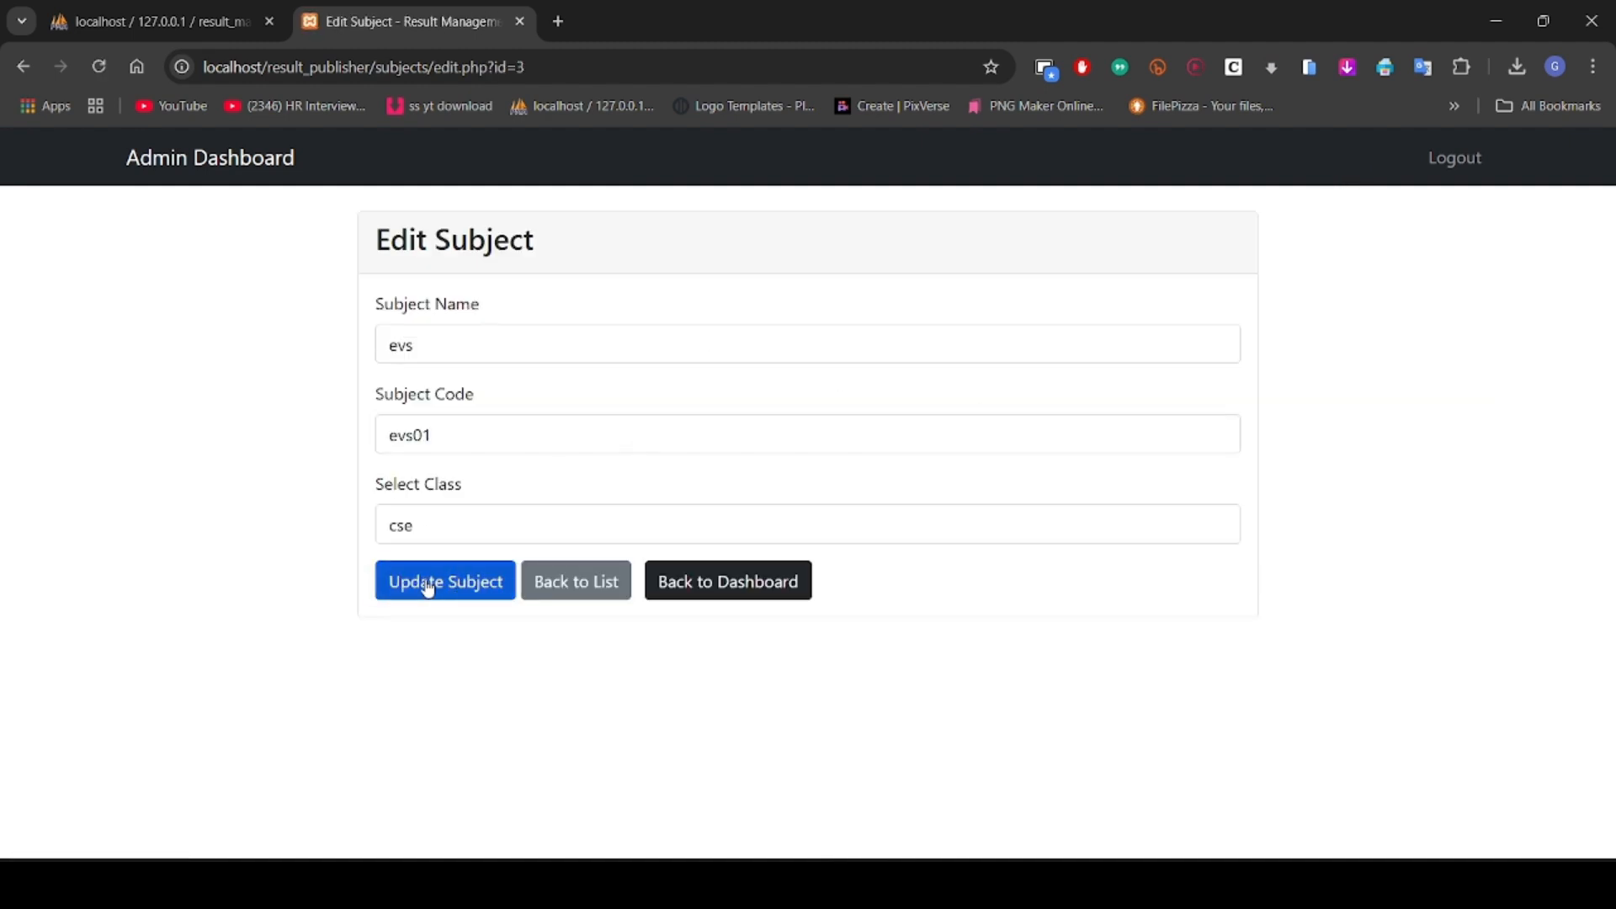
{"action": "left_click", "coordinate": [444, 580]}
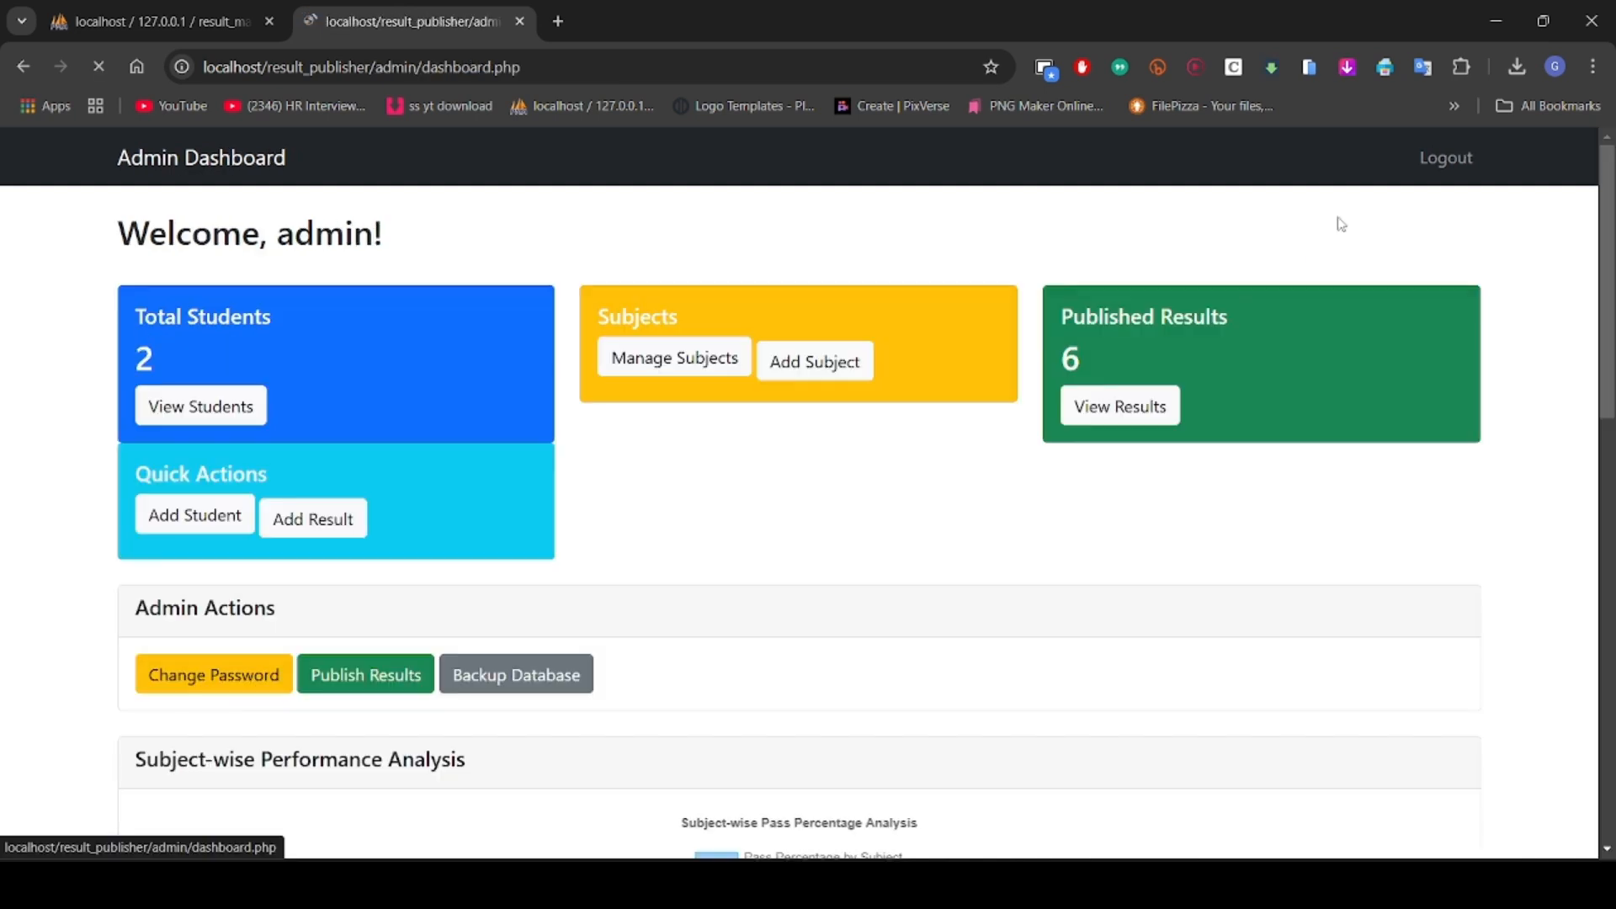
{"action": "left_click", "coordinate": [674, 357]}
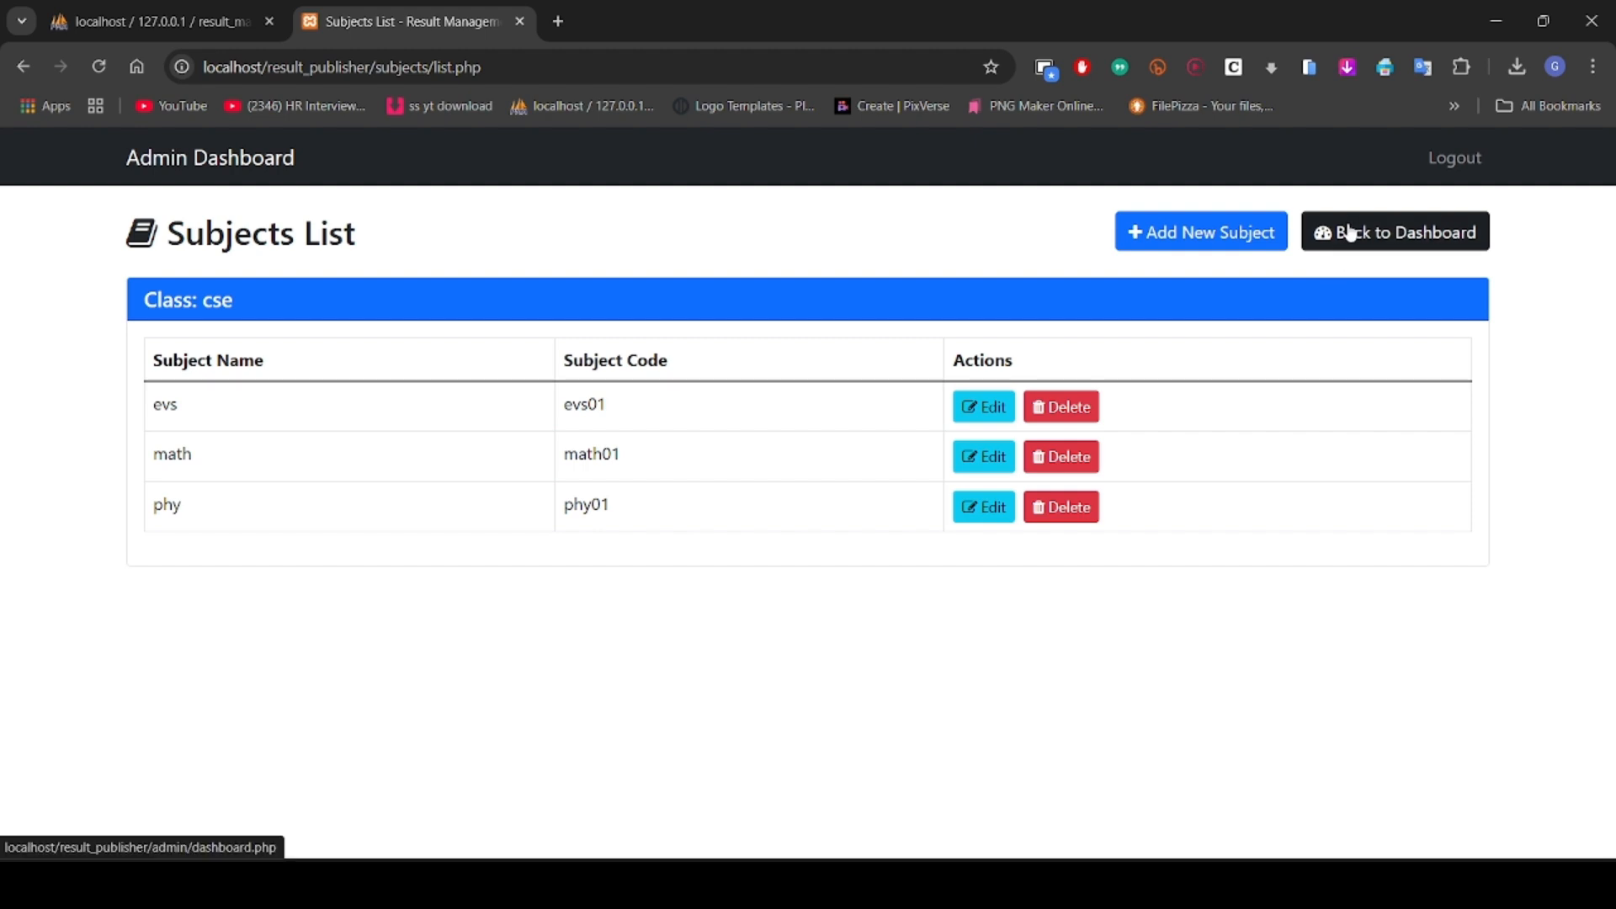
{"action": "left_click", "coordinate": [1394, 231]}
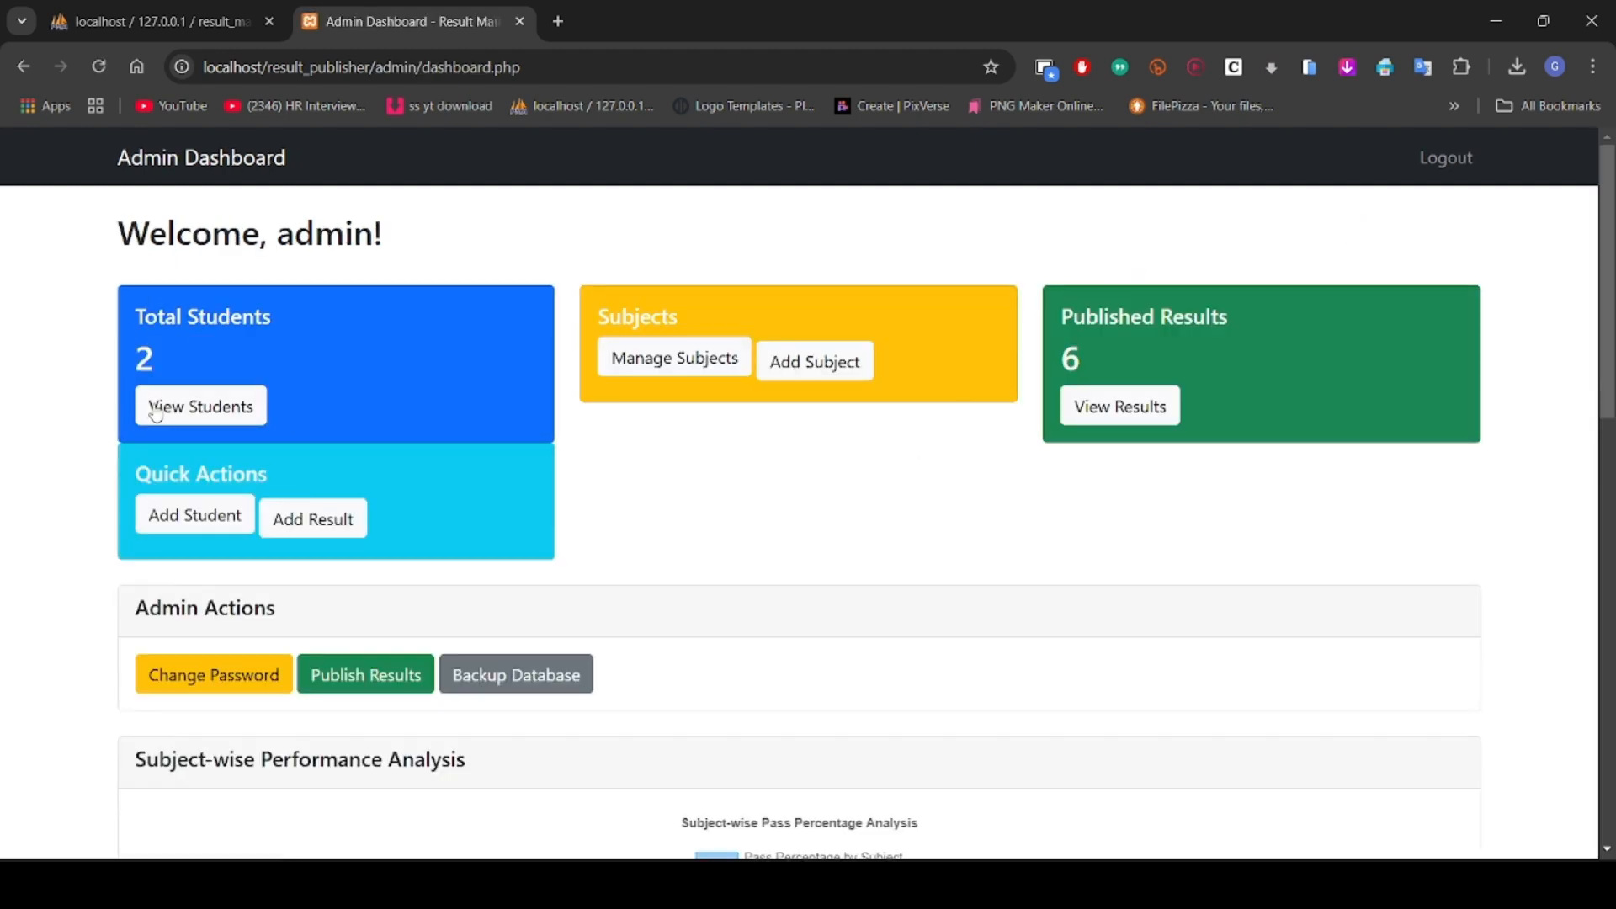
{"action": "left_click", "coordinate": [200, 405]}
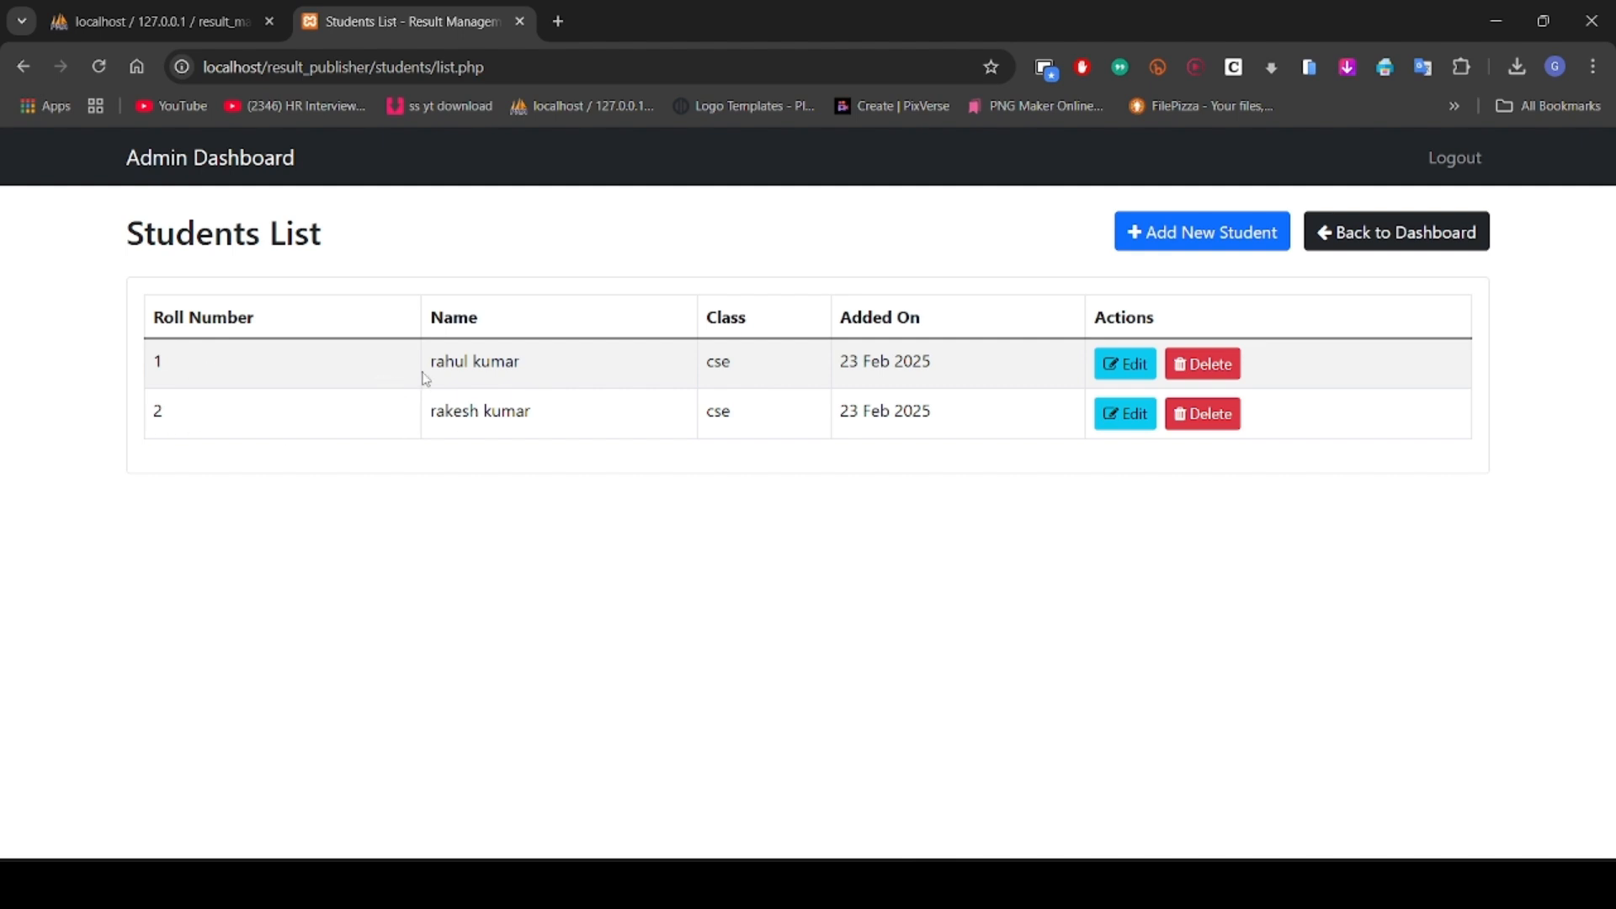
{"action": "mouse_move", "coordinate": [731, 399]}
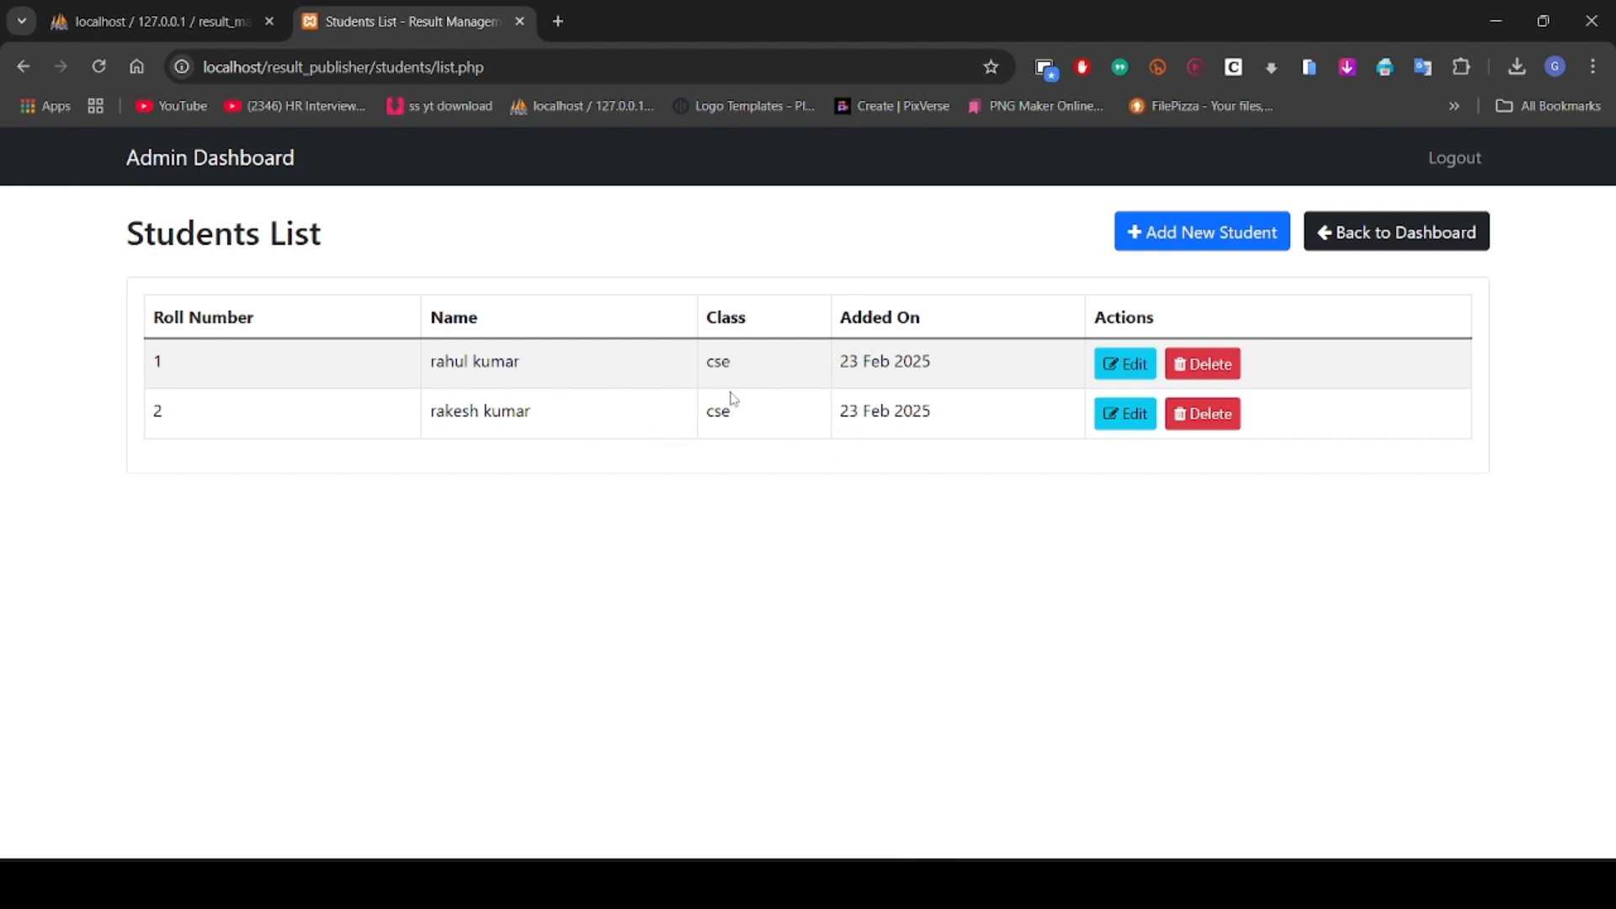
{"action": "mouse_move", "coordinate": [812, 550]}
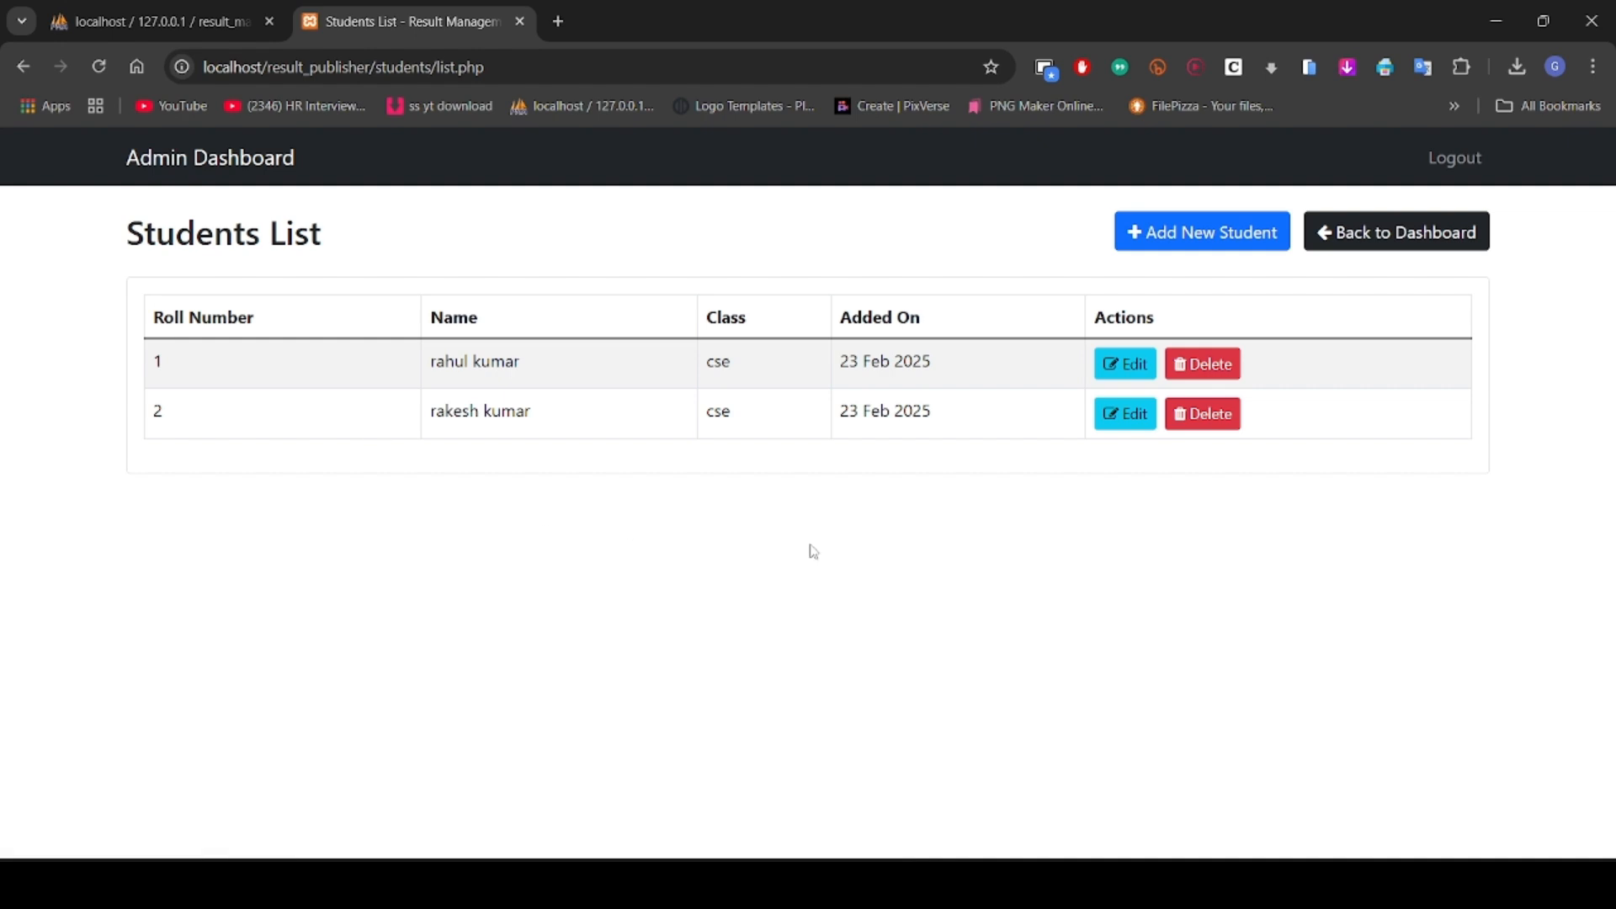
{"action": "left_click", "coordinate": [1125, 363]}
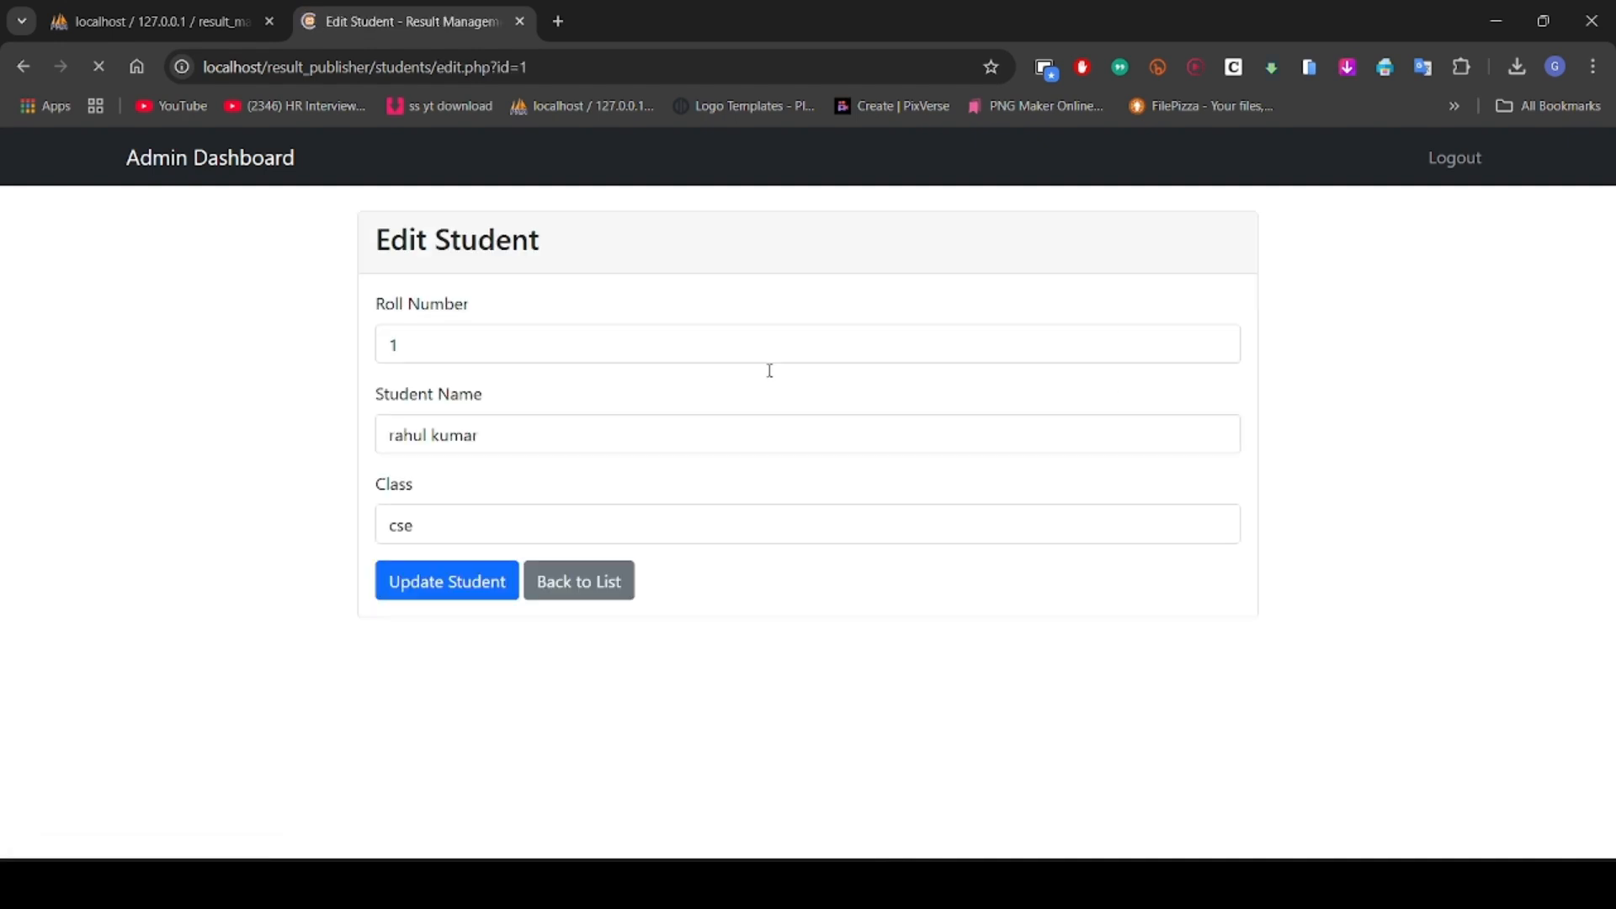
{"action": "left_click", "coordinate": [446, 580]}
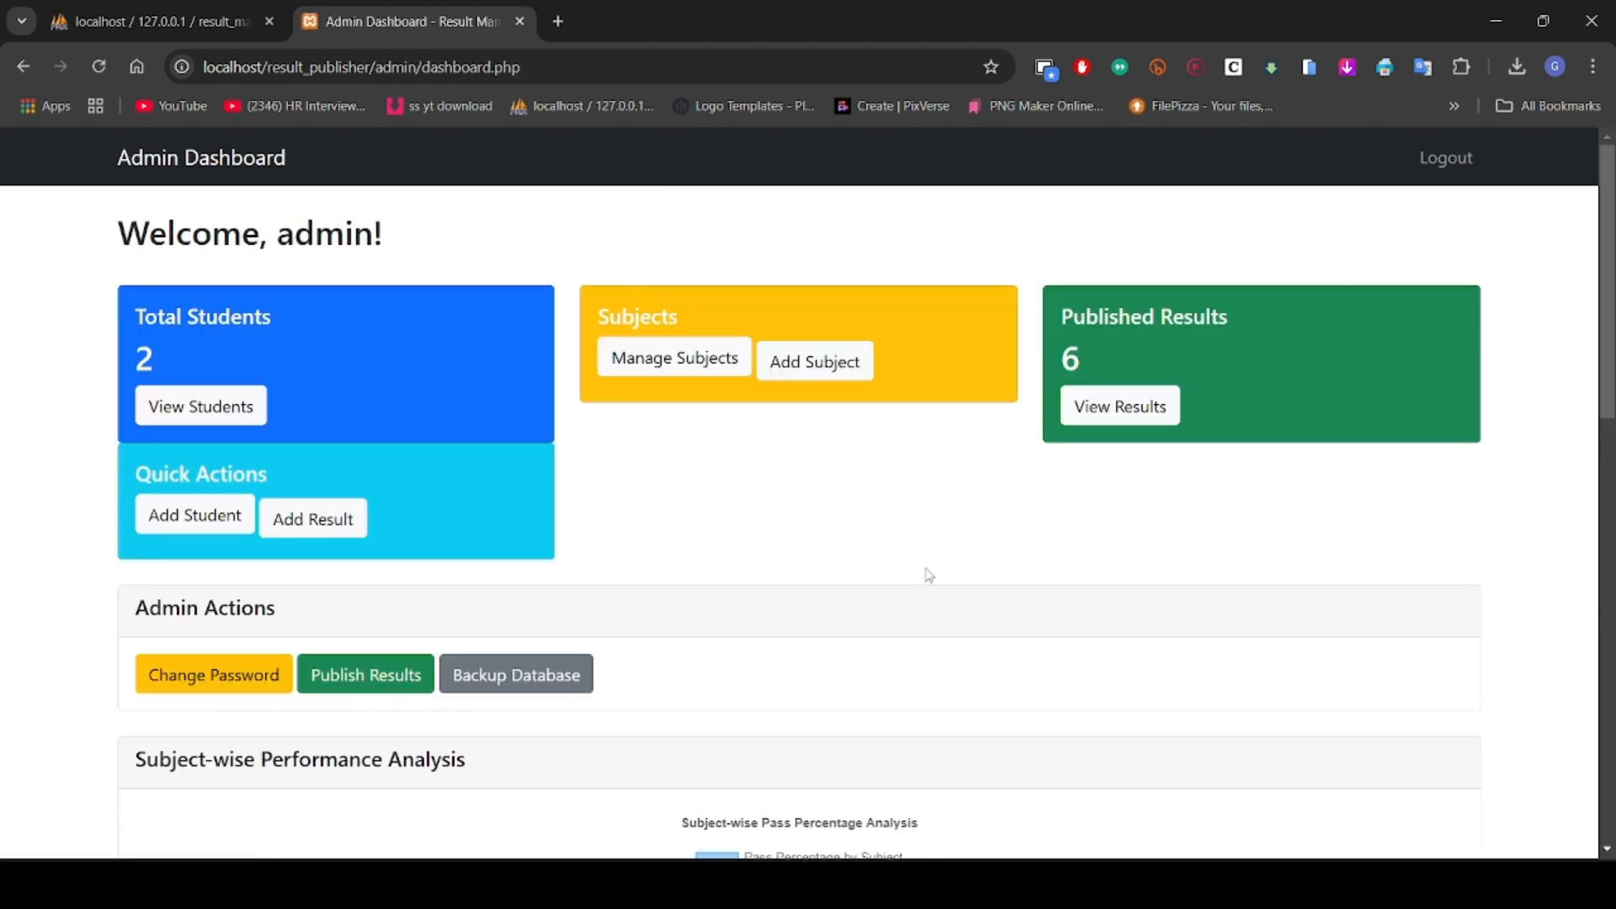
{"action": "scroll", "scroll_direction": "down", "scroll_amount": 3}
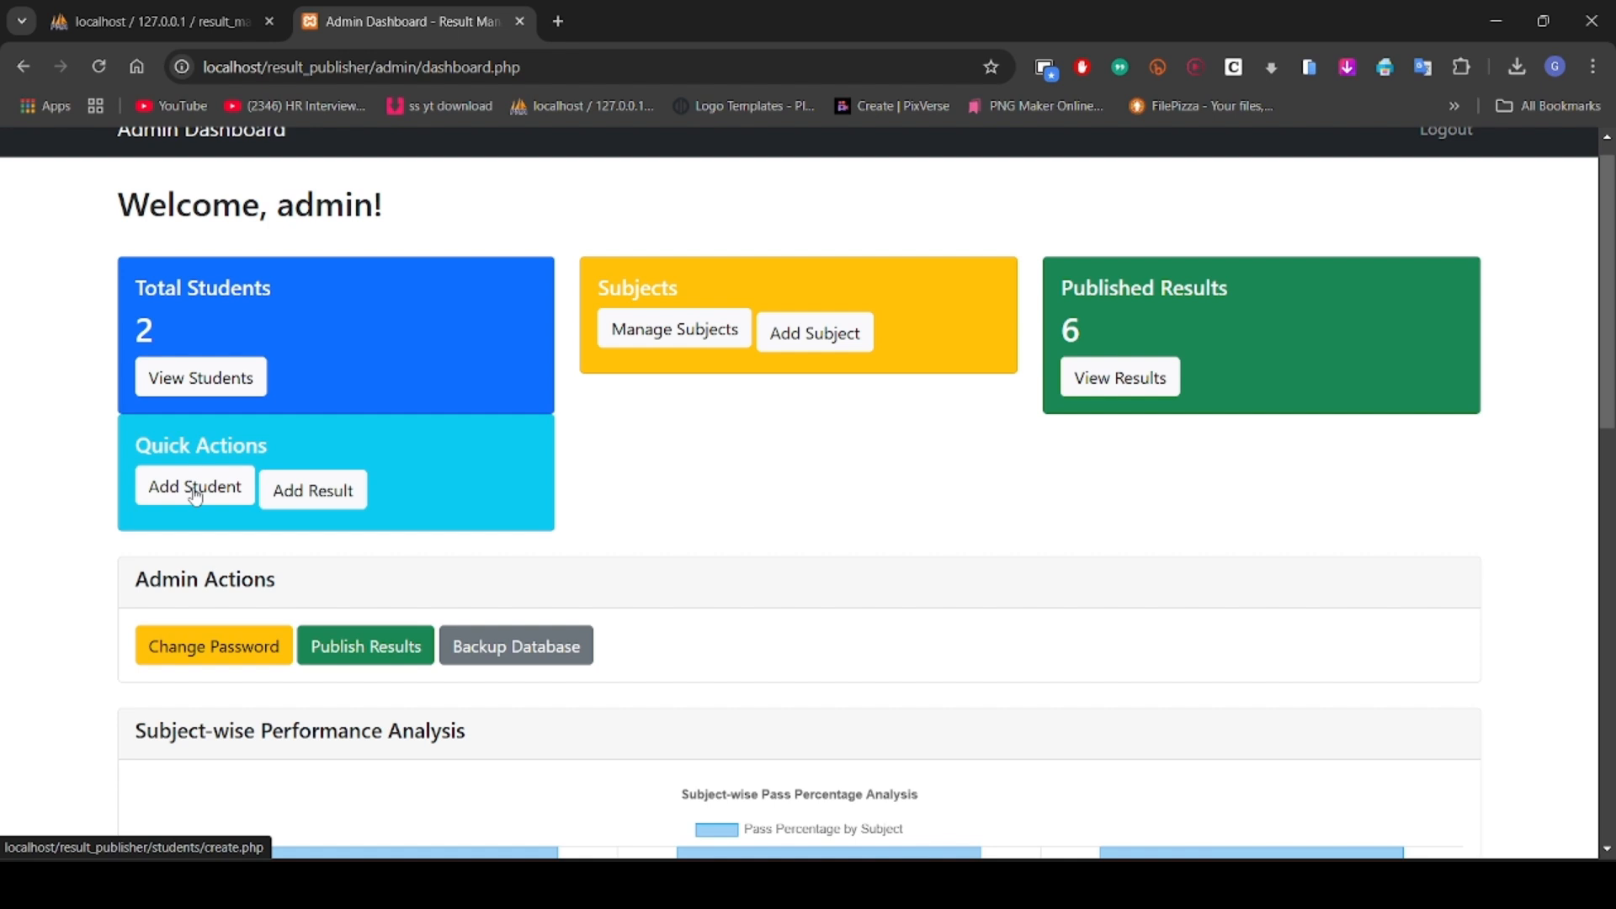
Step: Create student baba with roll 3, class cse and a 2004 birth date, then return to the dashboard
{"action": "left_click", "coordinate": [194, 486]}
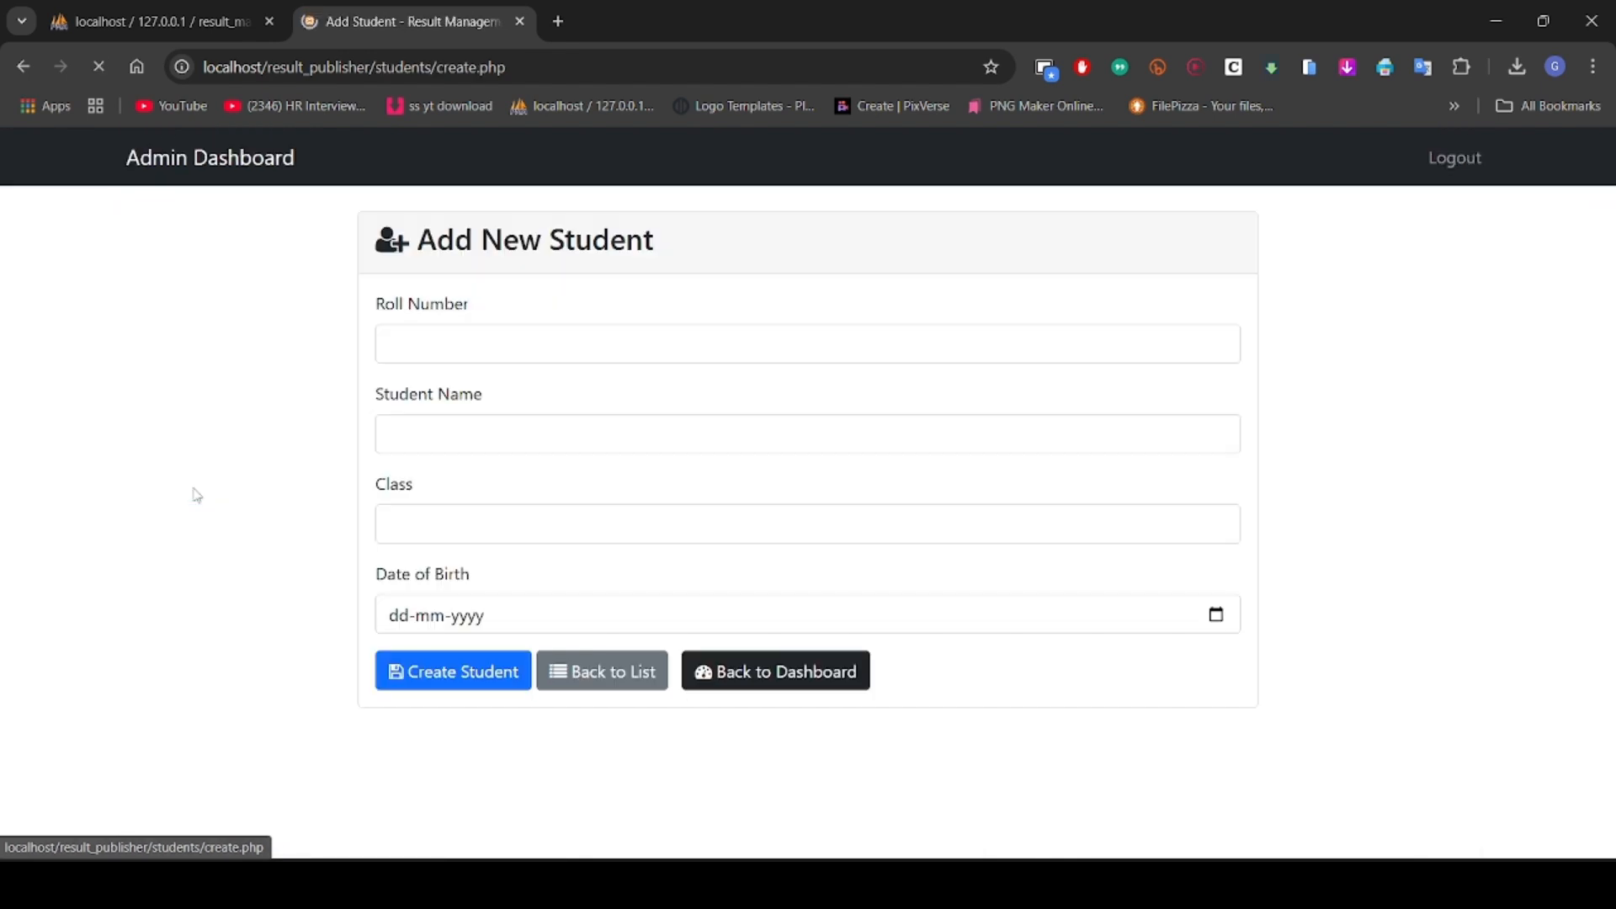
{"action": "left_click", "coordinate": [807, 343]}
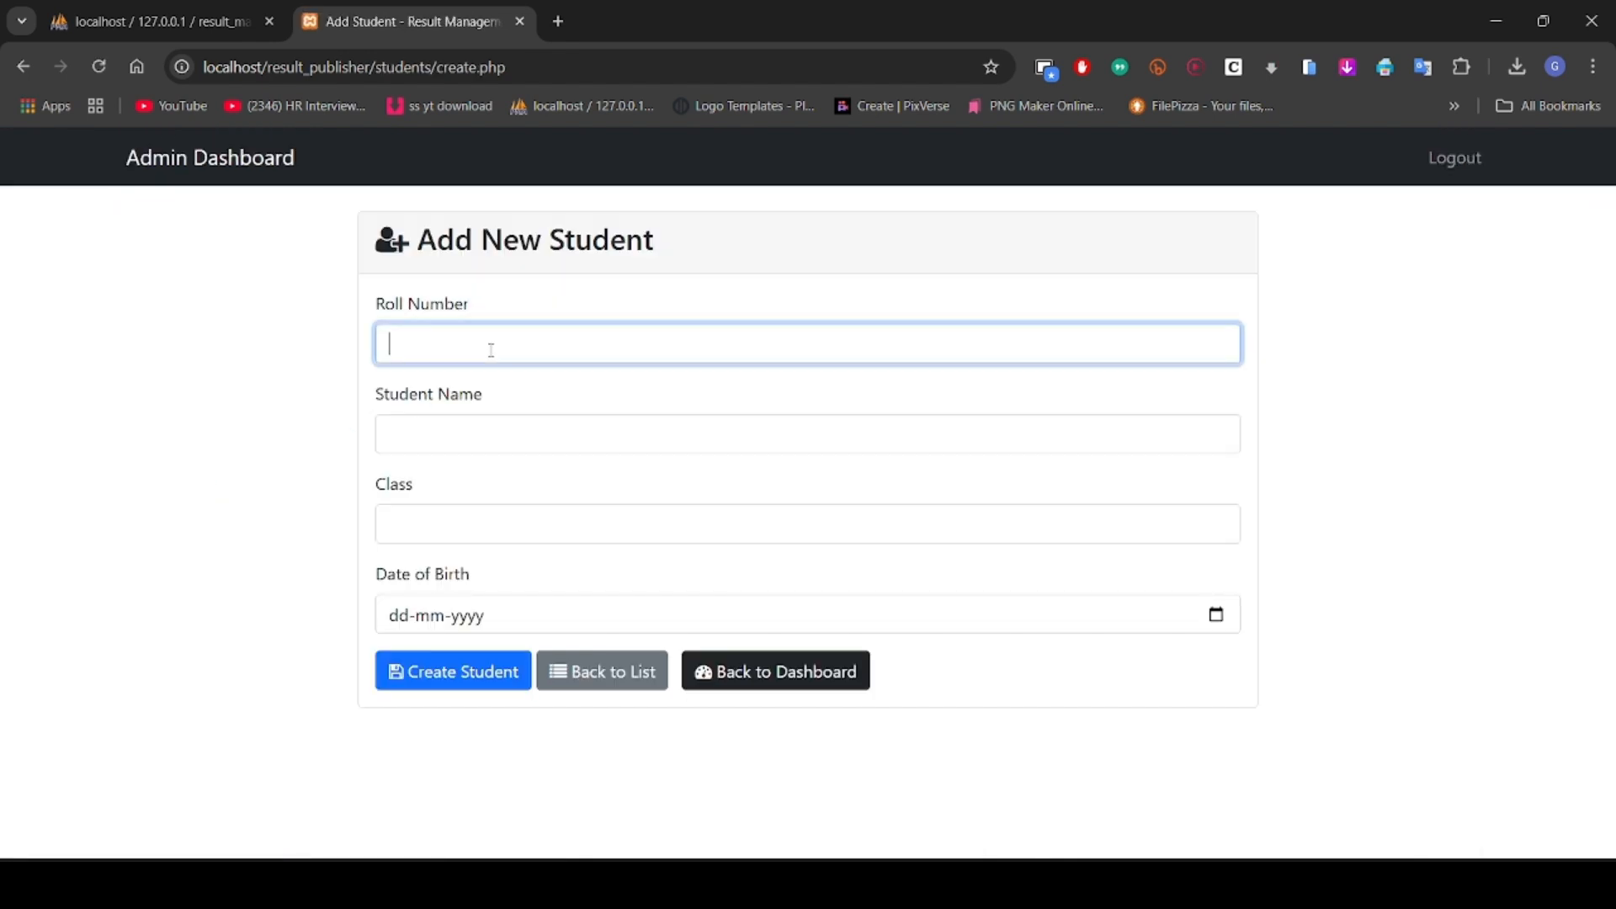
{"action": "type", "text": "3"}
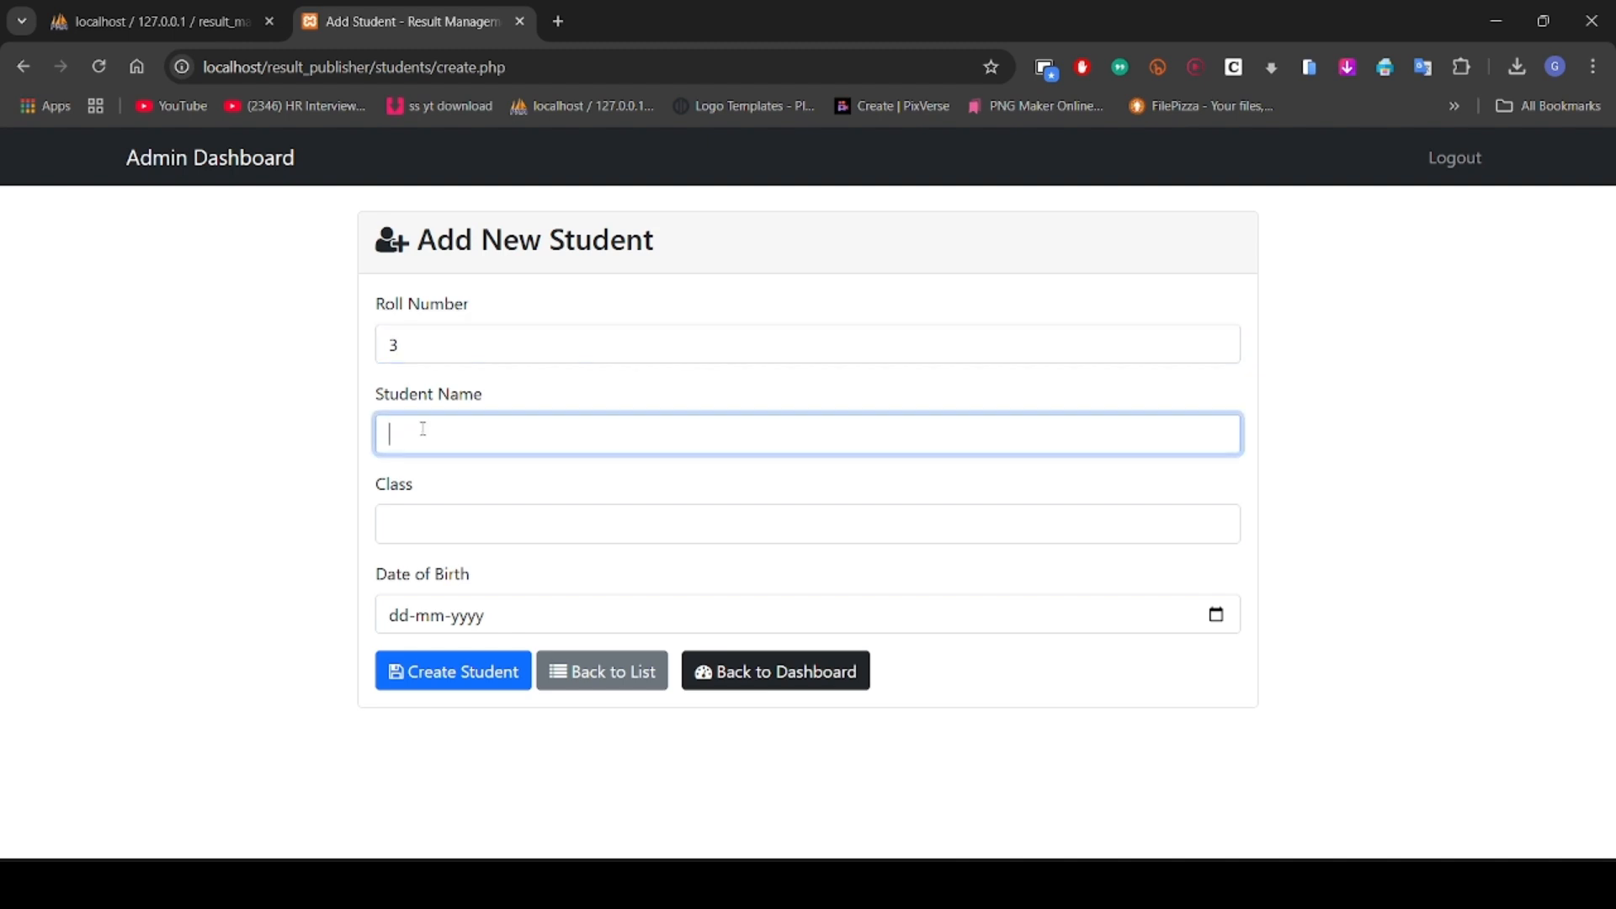
{"action": "type", "text": "baba"}
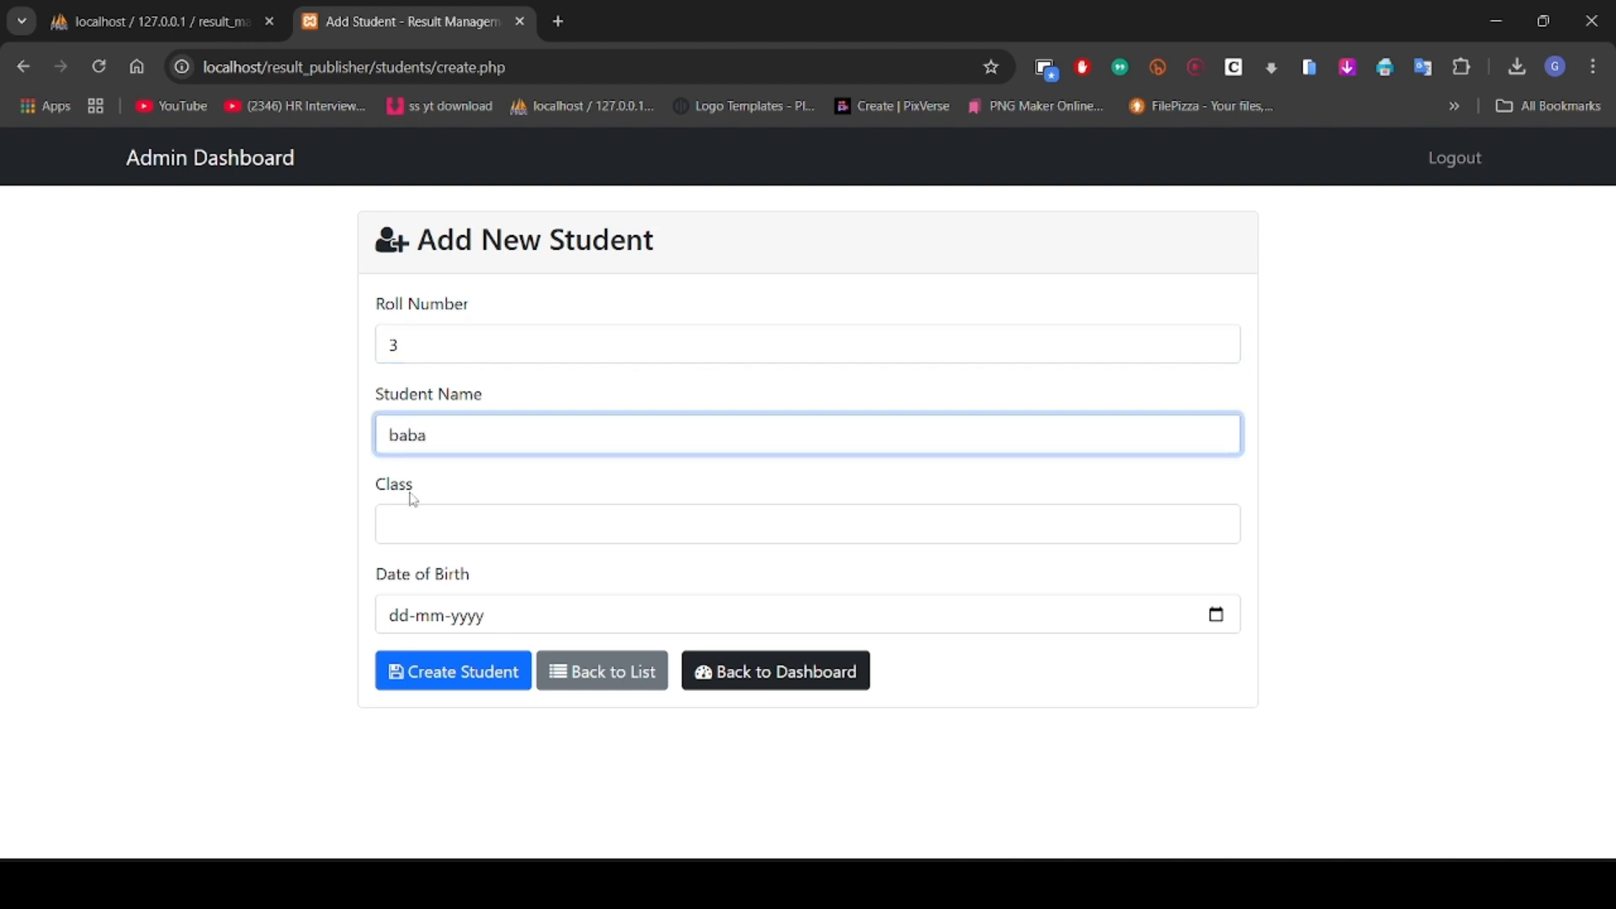
{"action": "type", "text": "cse"}
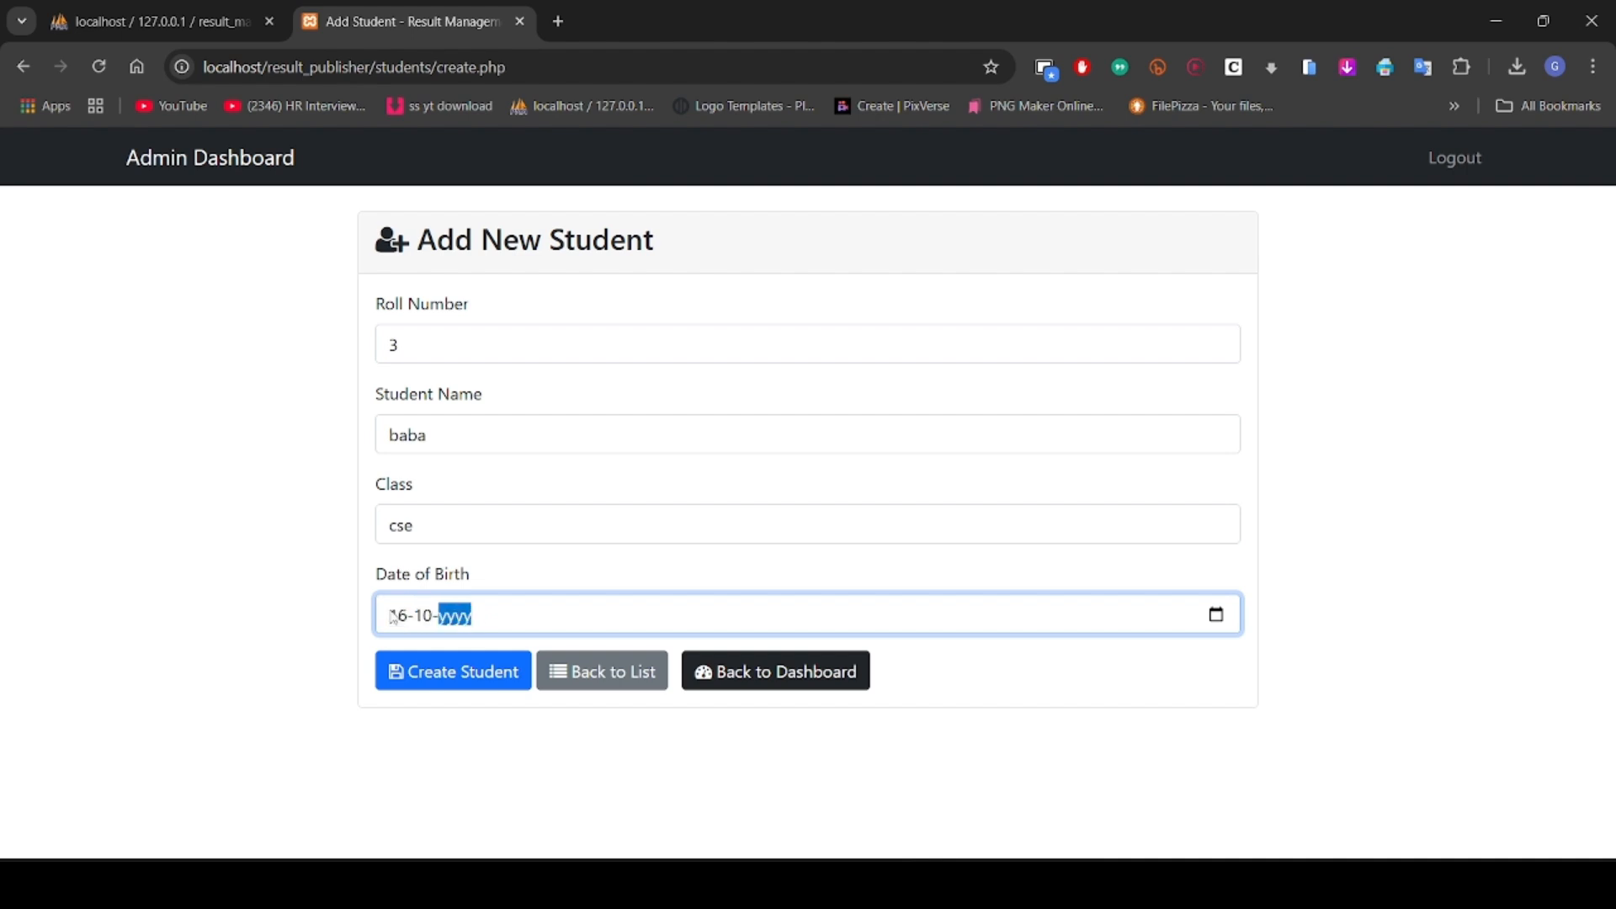
{"action": "type", "text": "2004"}
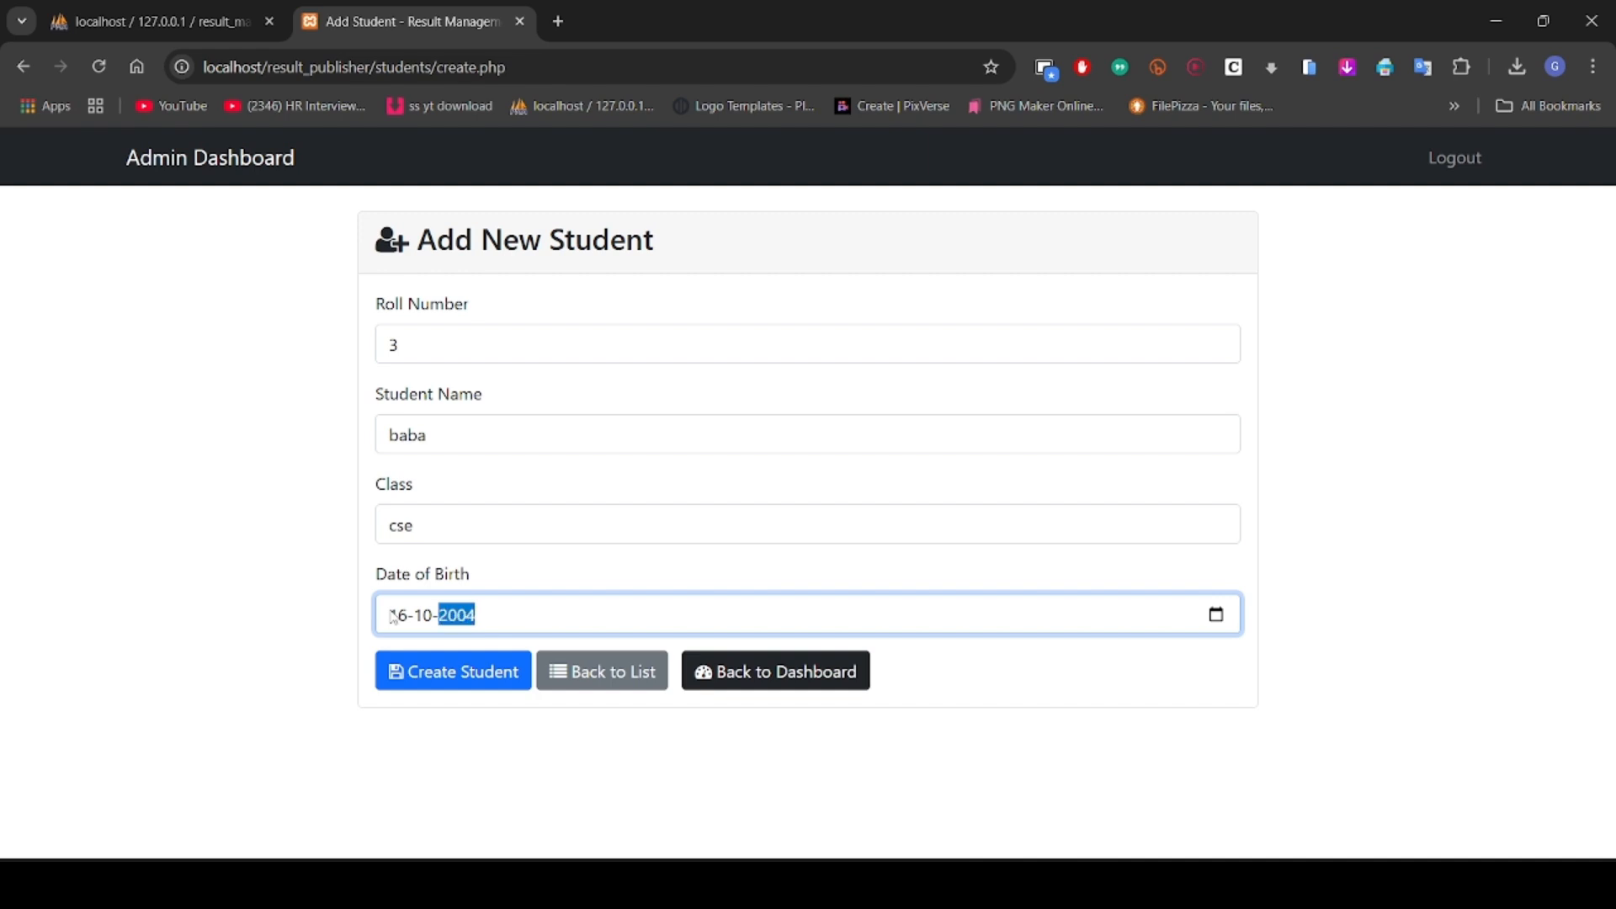
{"action": "left_click", "coordinate": [451, 670]}
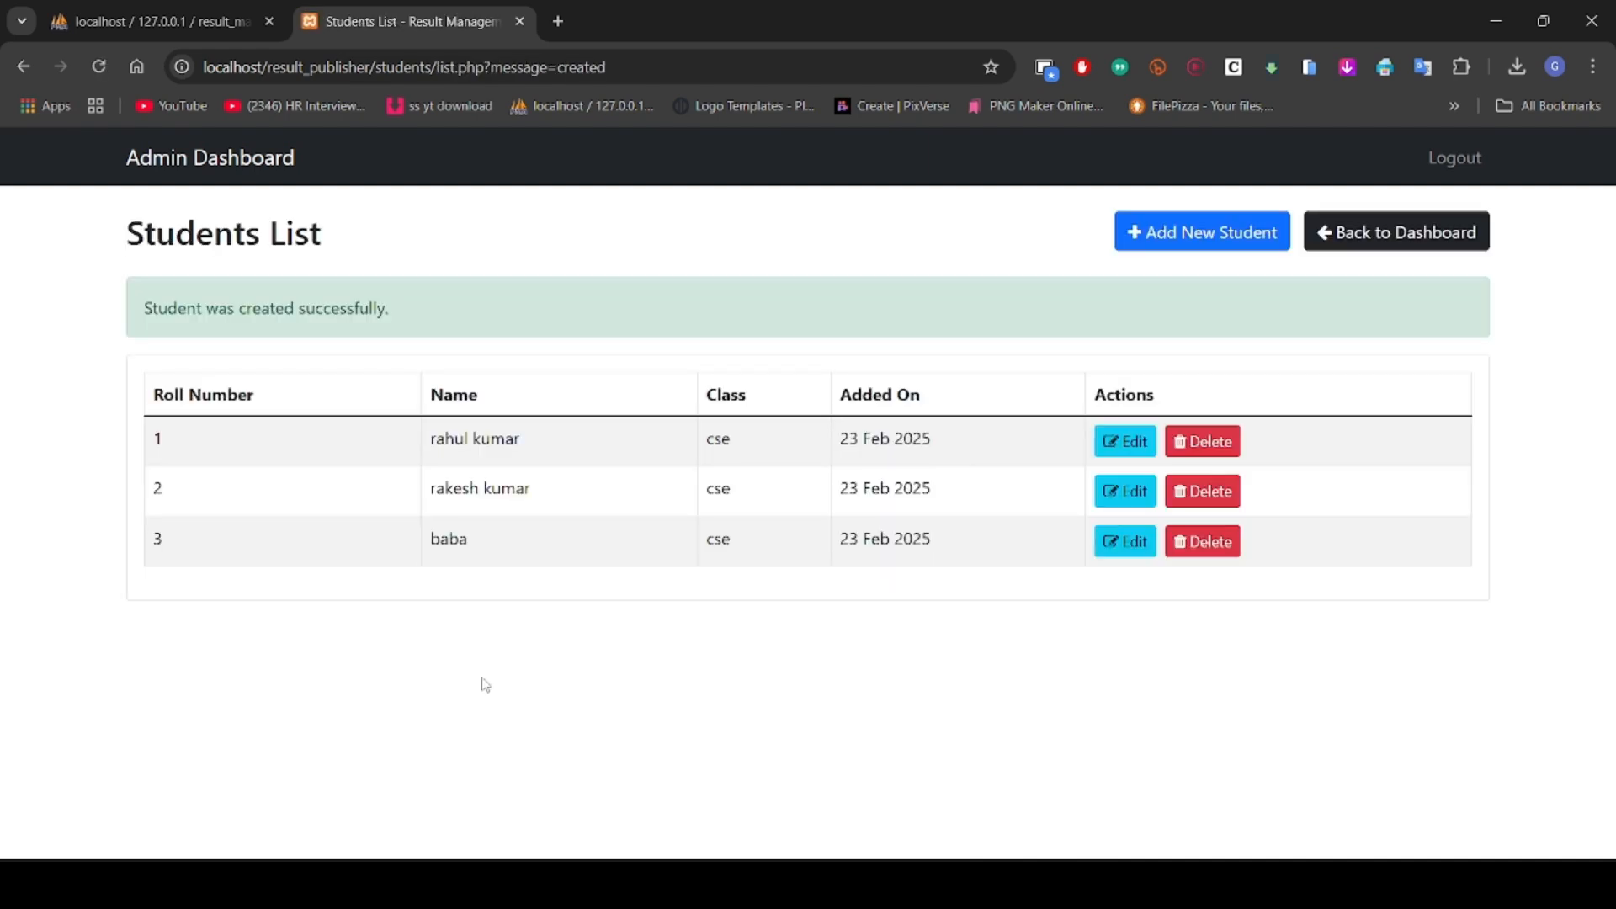
{"action": "mouse_move", "coordinate": [621, 681]}
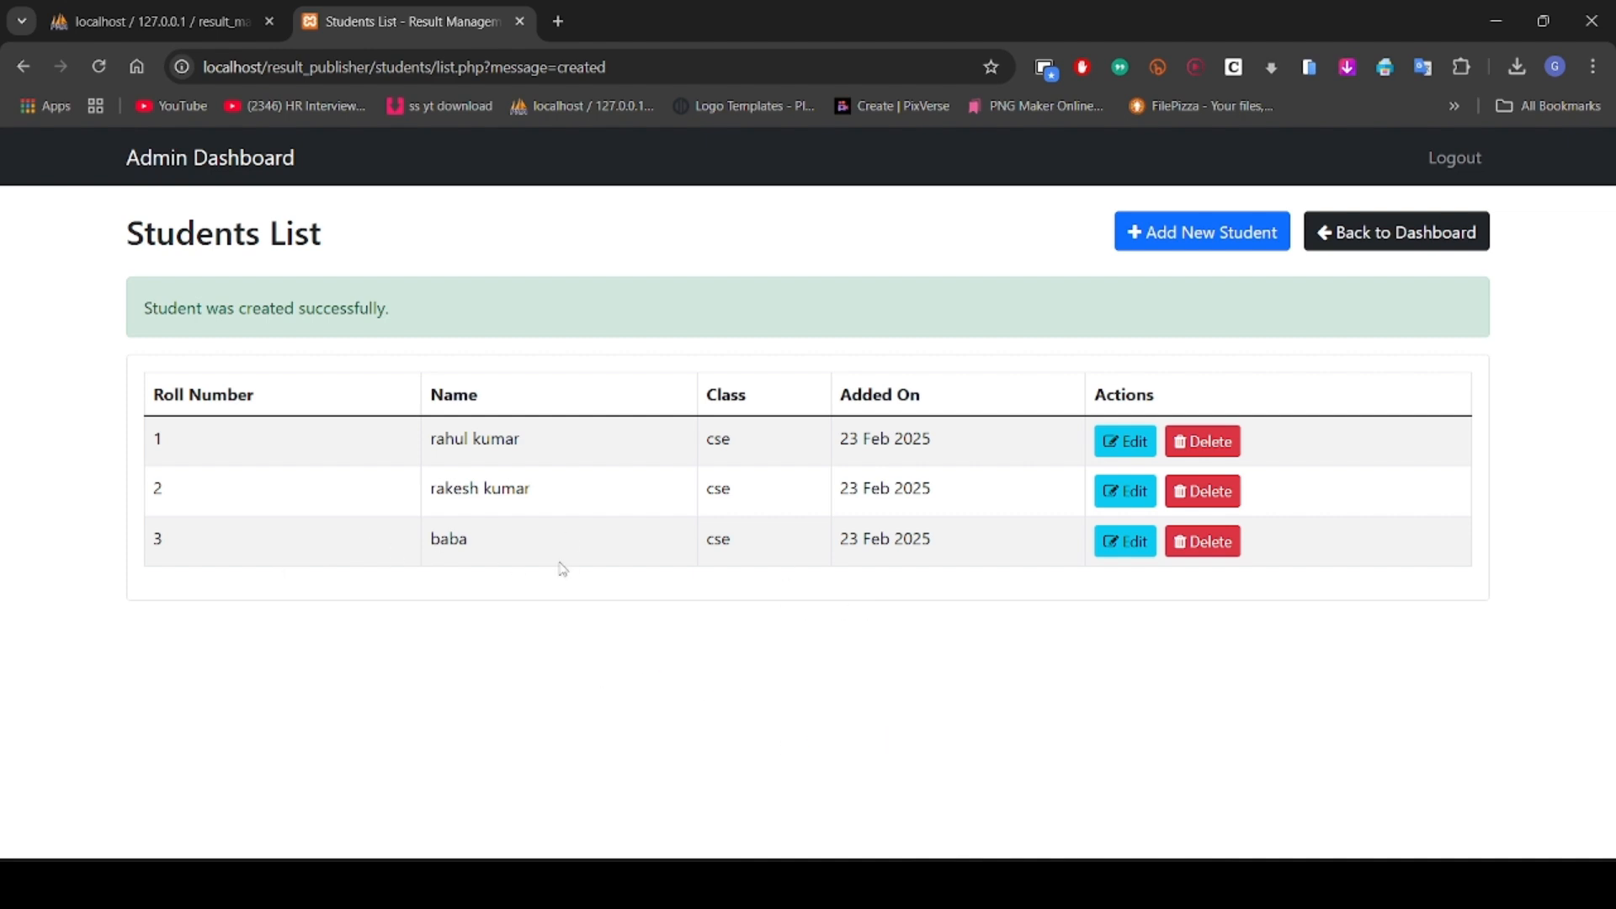
{"action": "left_click", "coordinate": [1394, 230]}
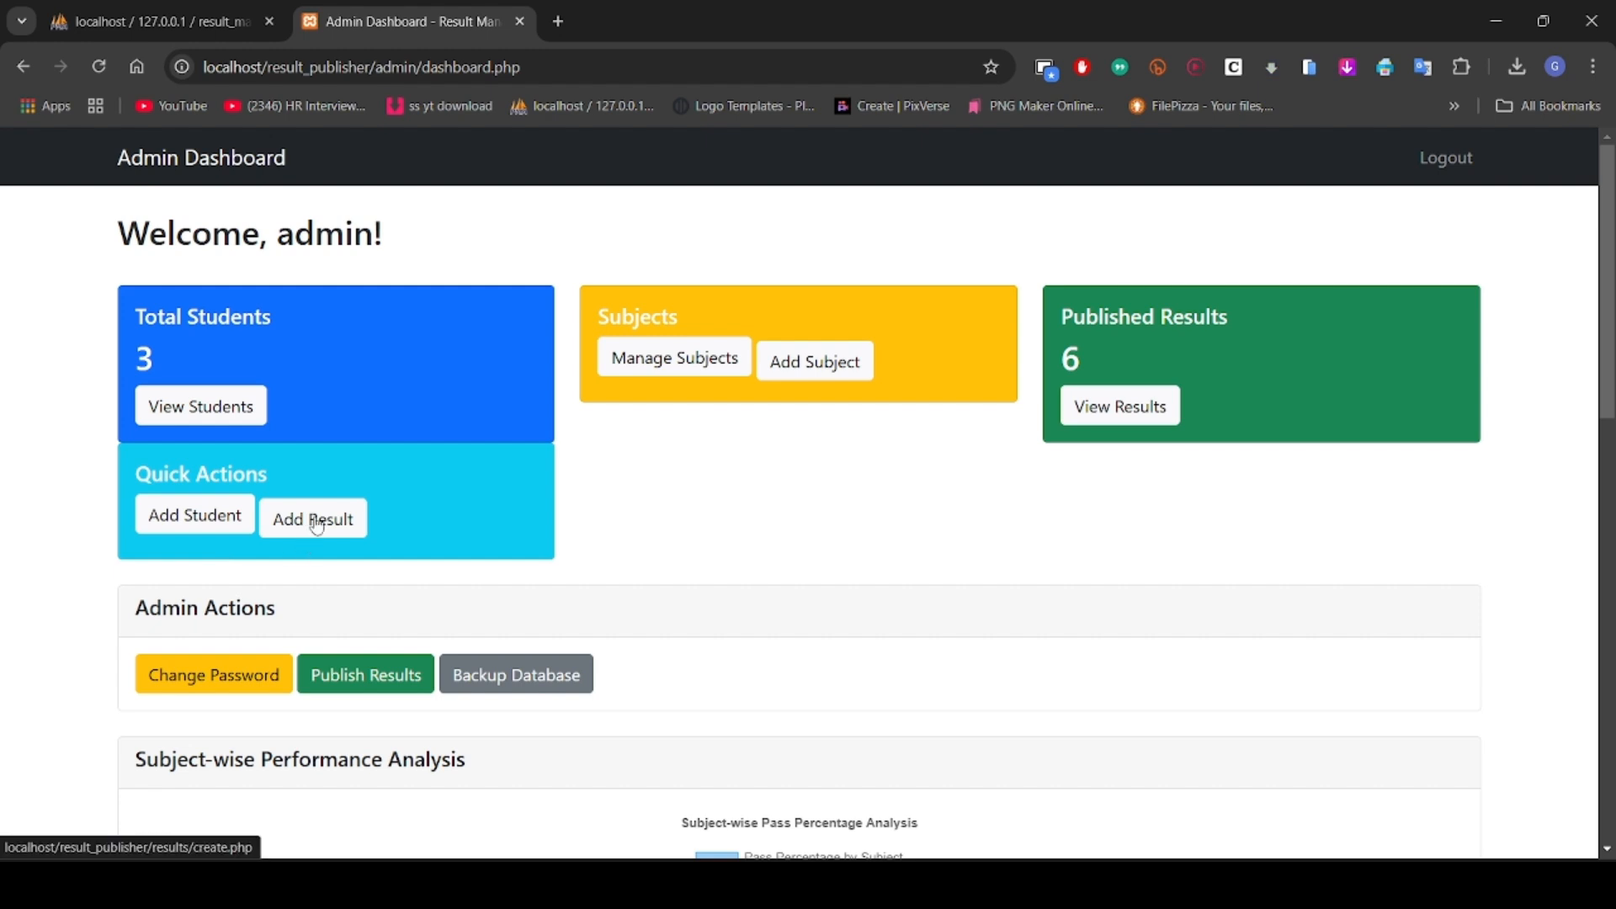
Step: Open the add-results form and select baba (Roll No: 3) from class cse
{"action": "left_click", "coordinate": [313, 519]}
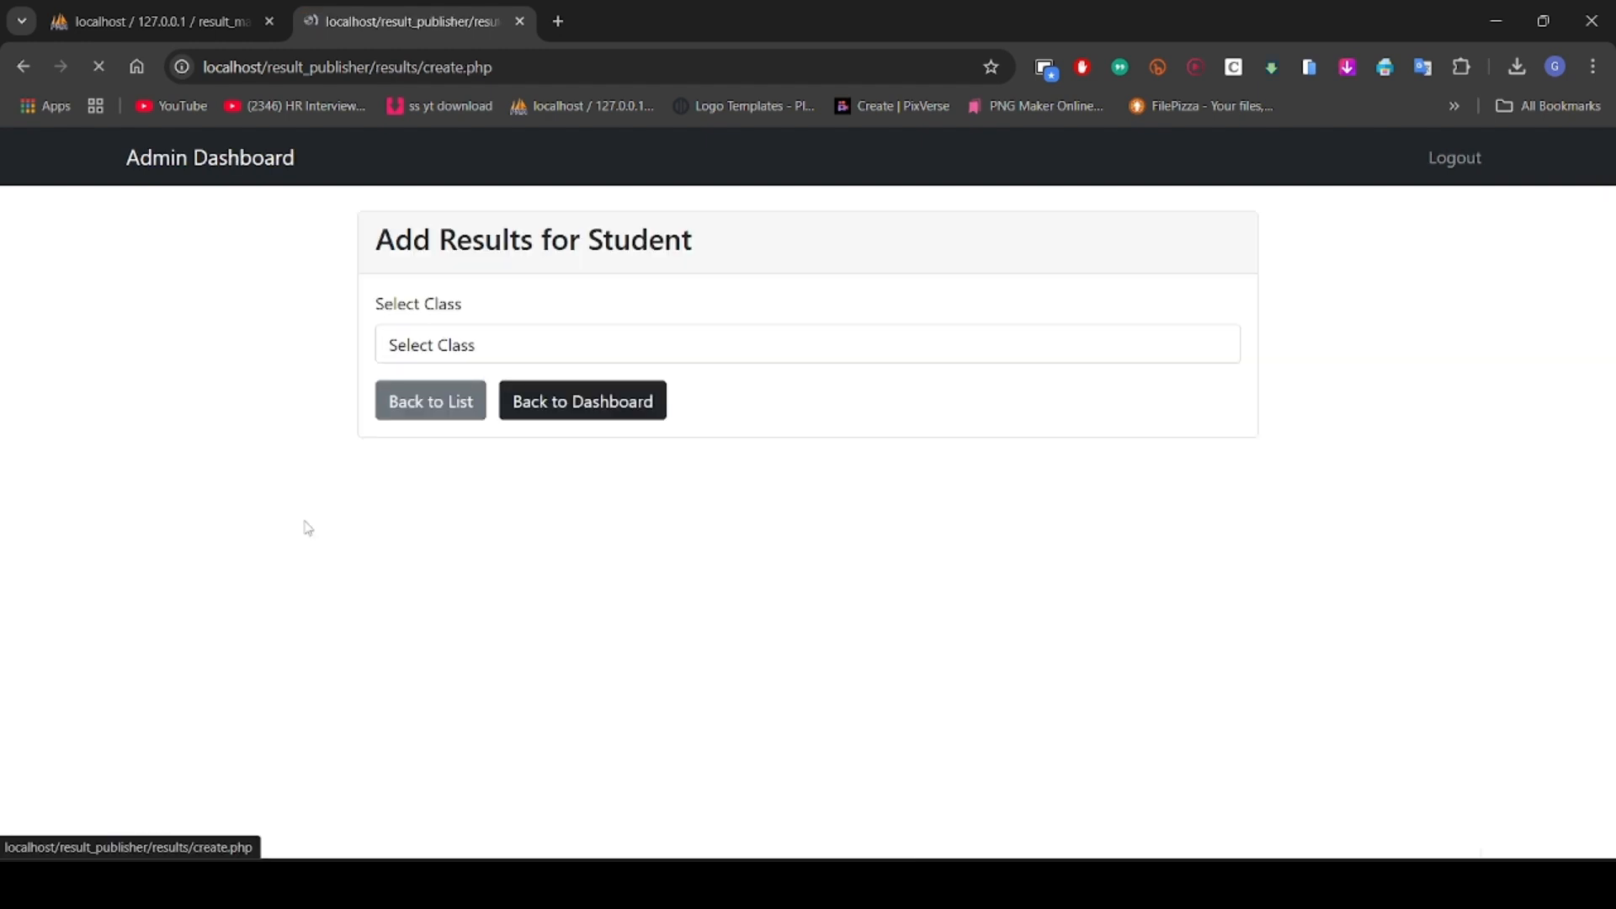
{"action": "left_click", "coordinate": [807, 344]}
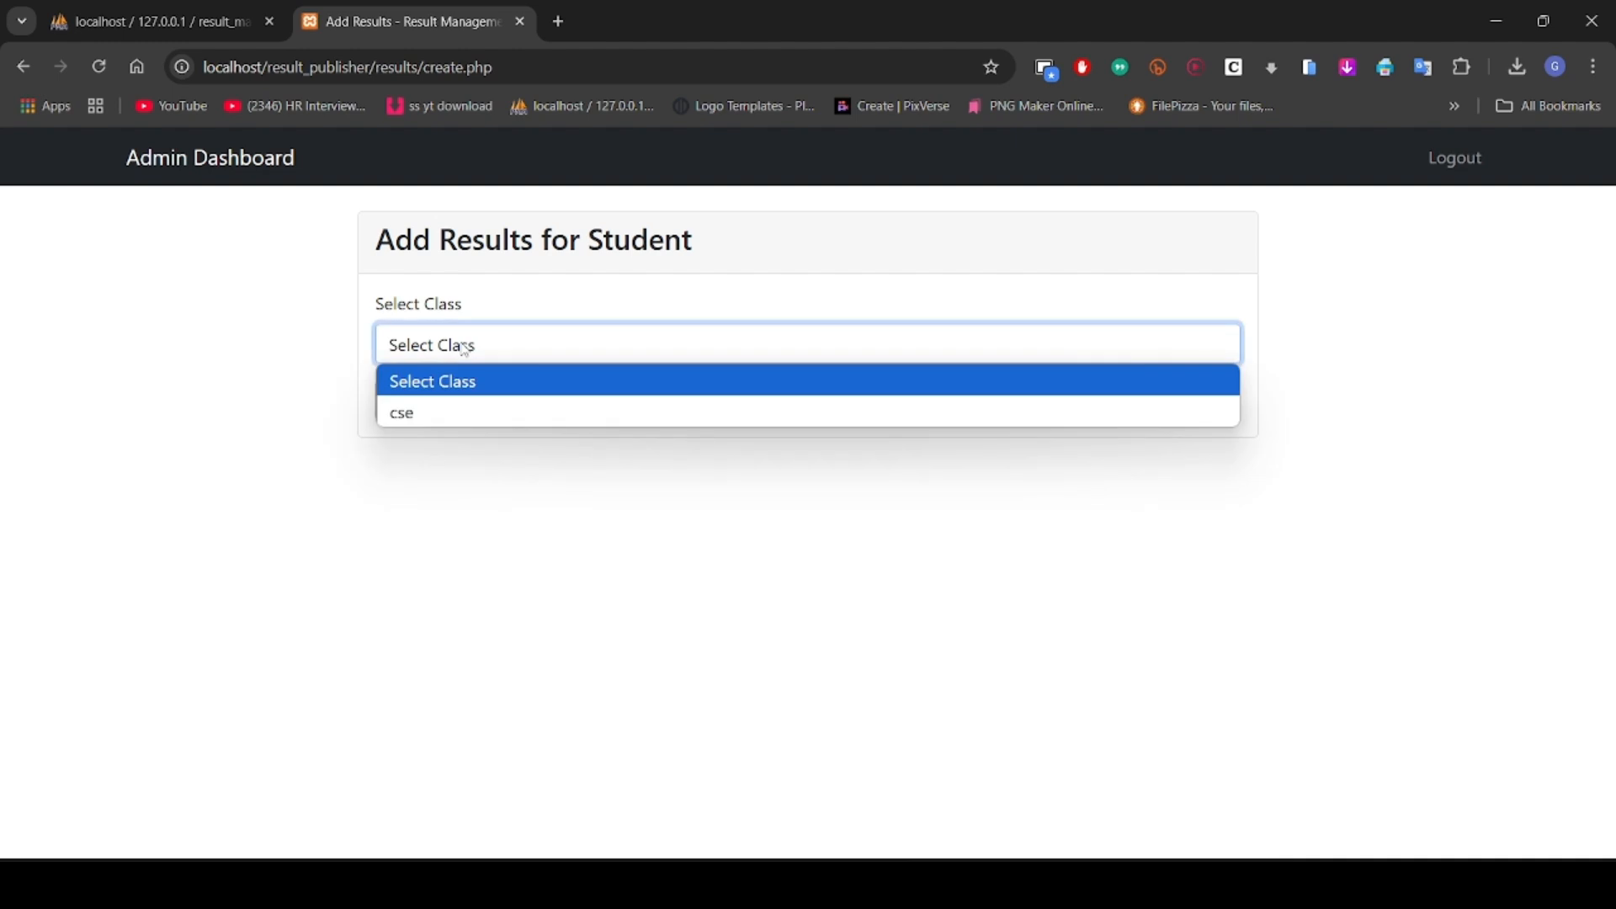
{"action": "left_click", "coordinate": [401, 413]}
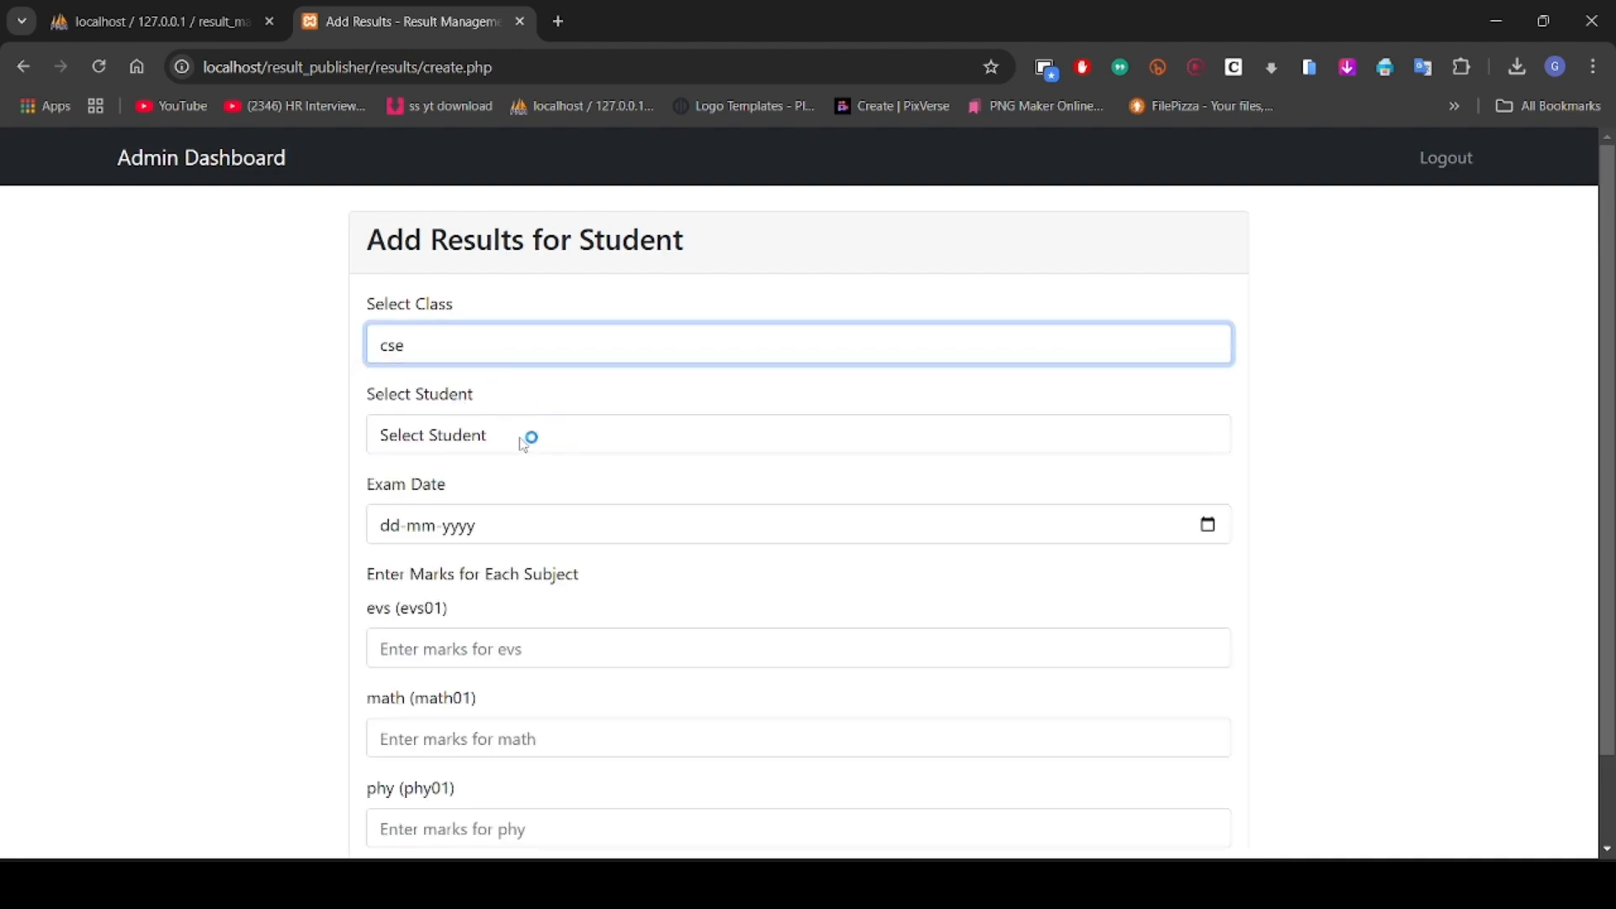
{"action": "left_click", "coordinate": [798, 434]}
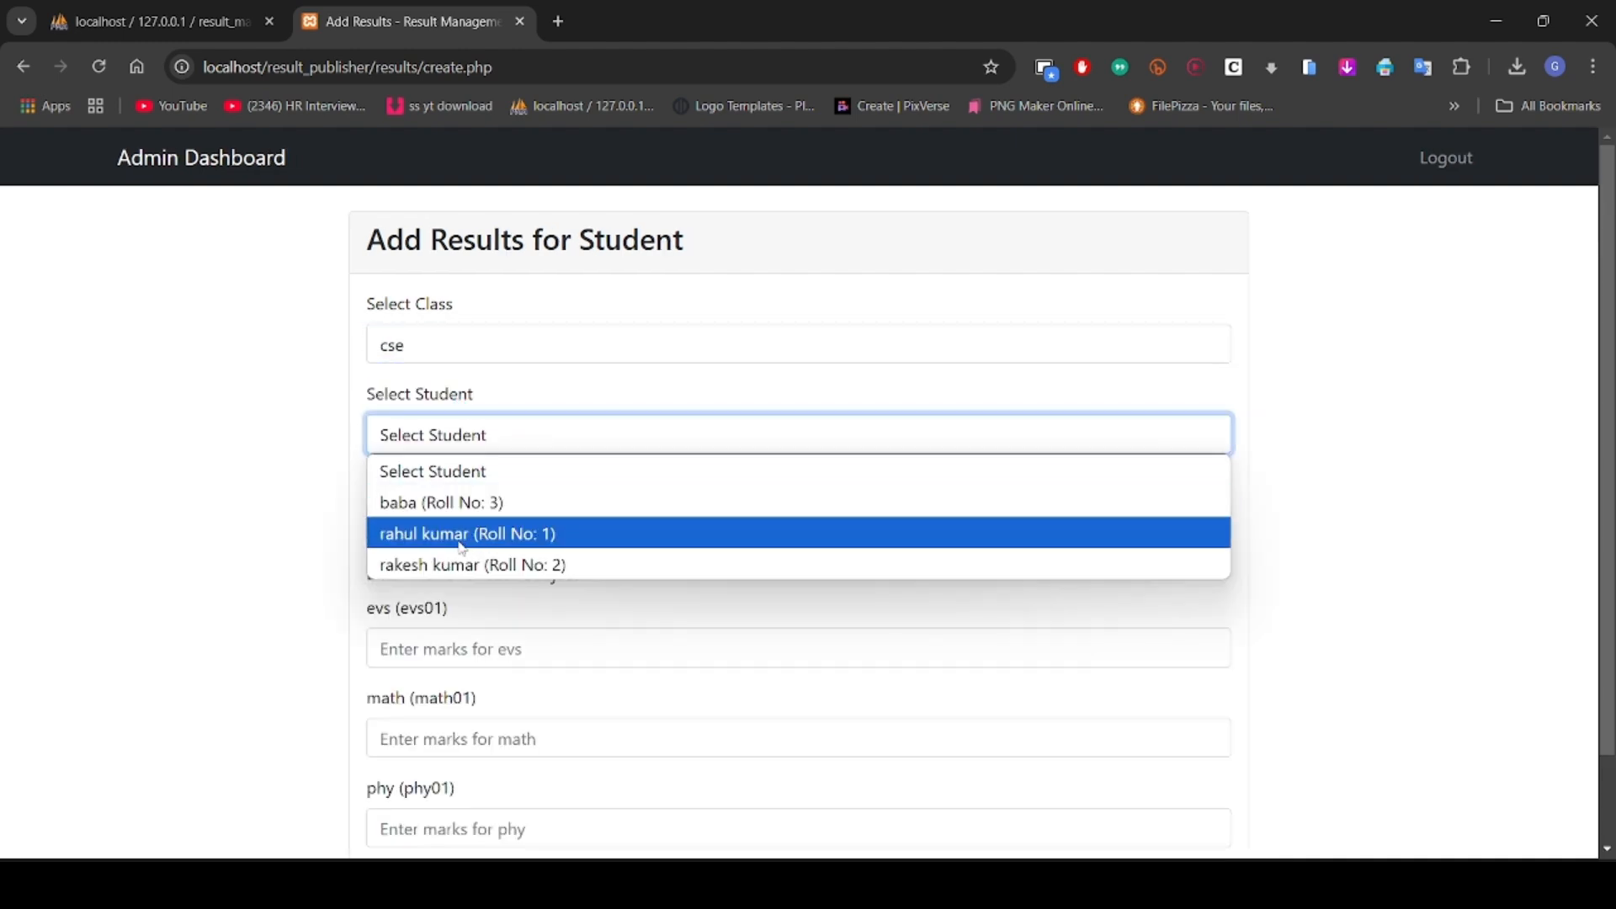
{"action": "mouse_move", "coordinate": [468, 564]}
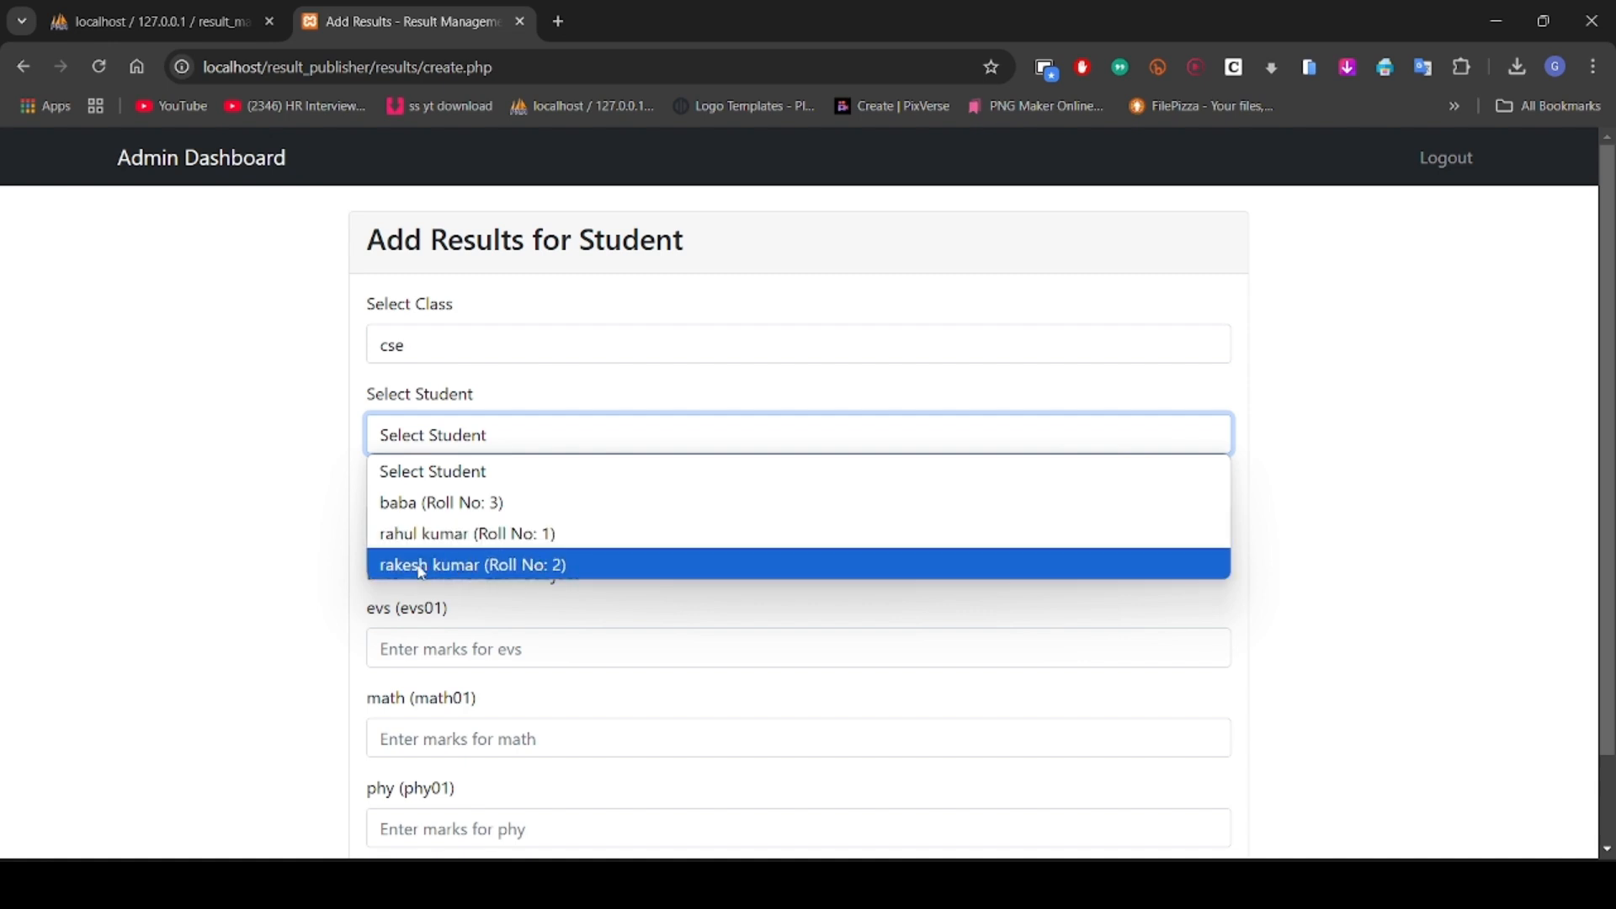
{"action": "mouse_move", "coordinate": [464, 502]}
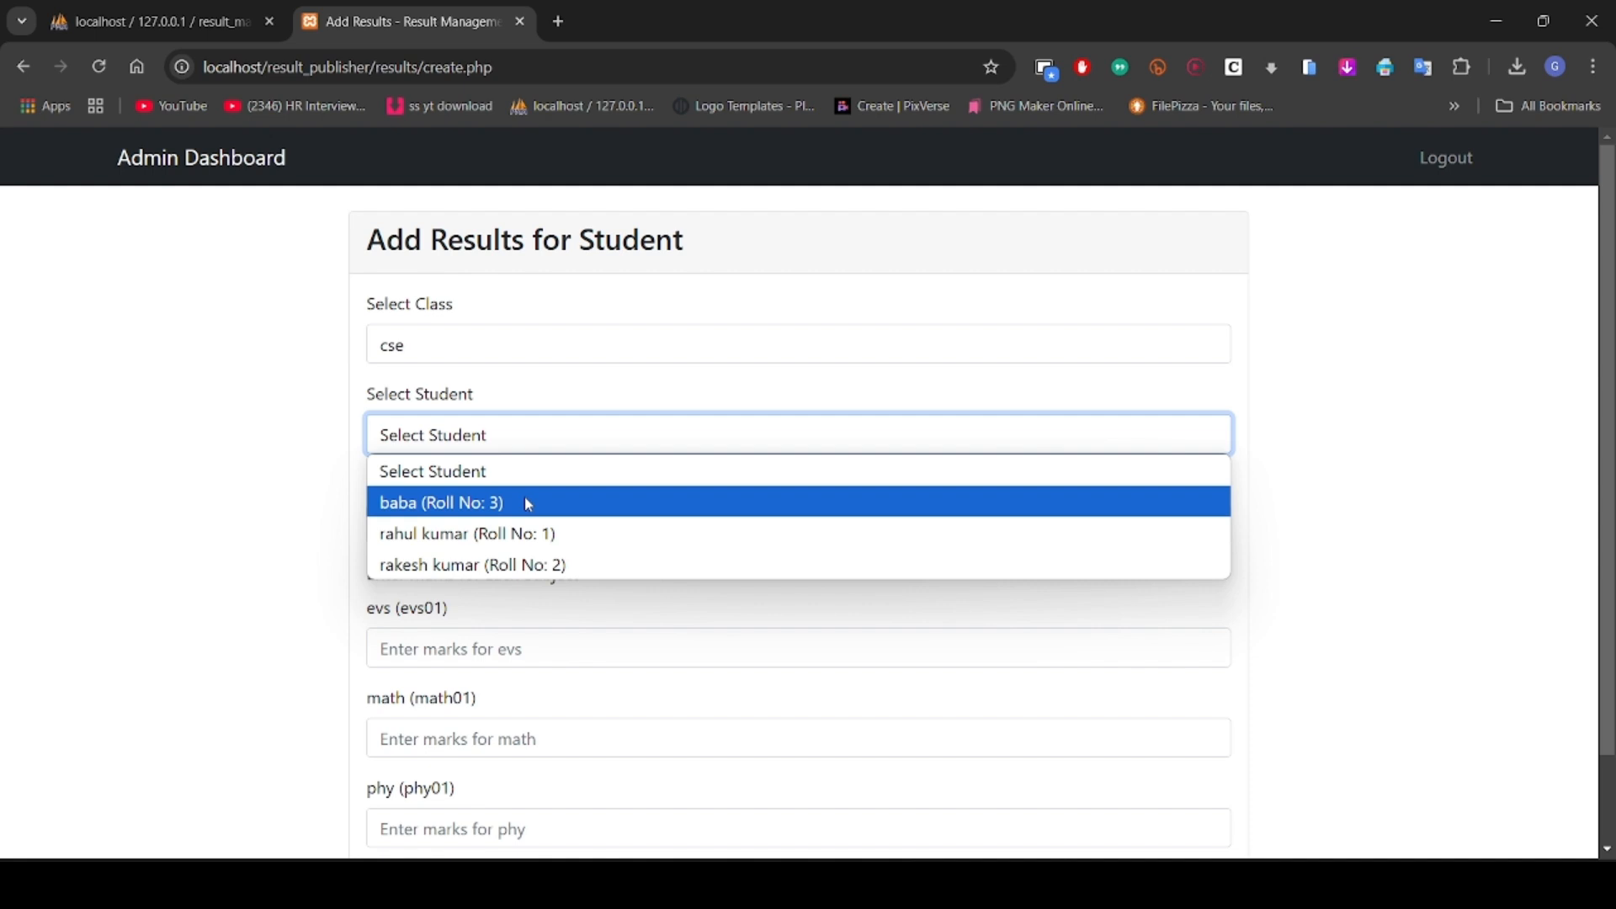
{"action": "left_click", "coordinate": [441, 503]}
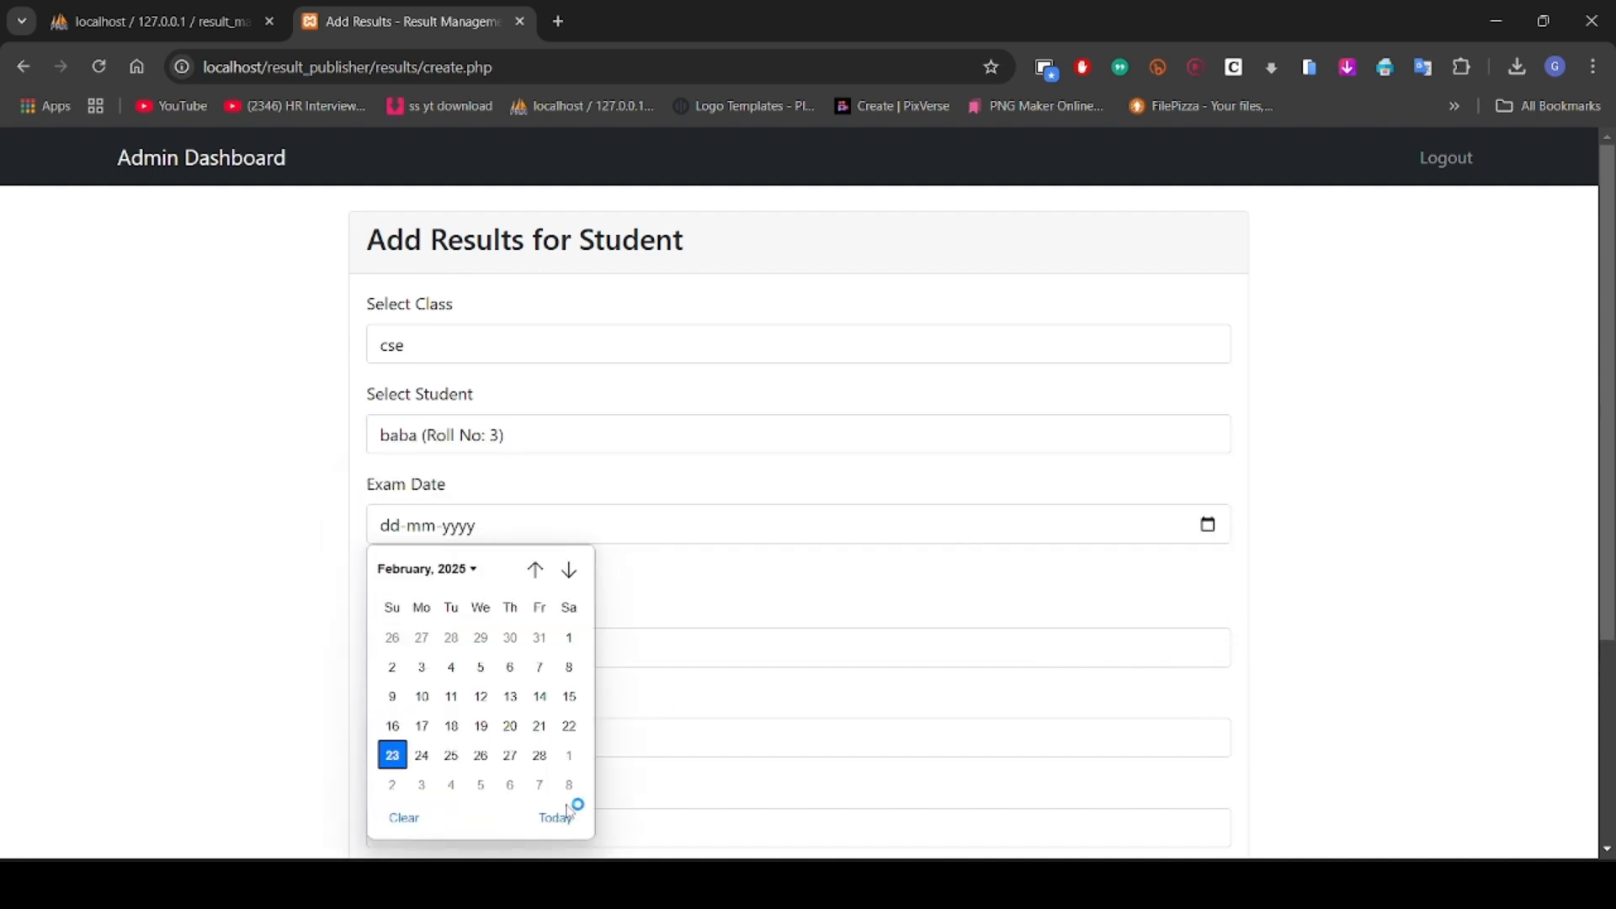
Step: Set exam date 23-02-2025 and enter evs 89.97, math 89.99, phy 79.98
{"action": "left_click", "coordinate": [392, 754]}
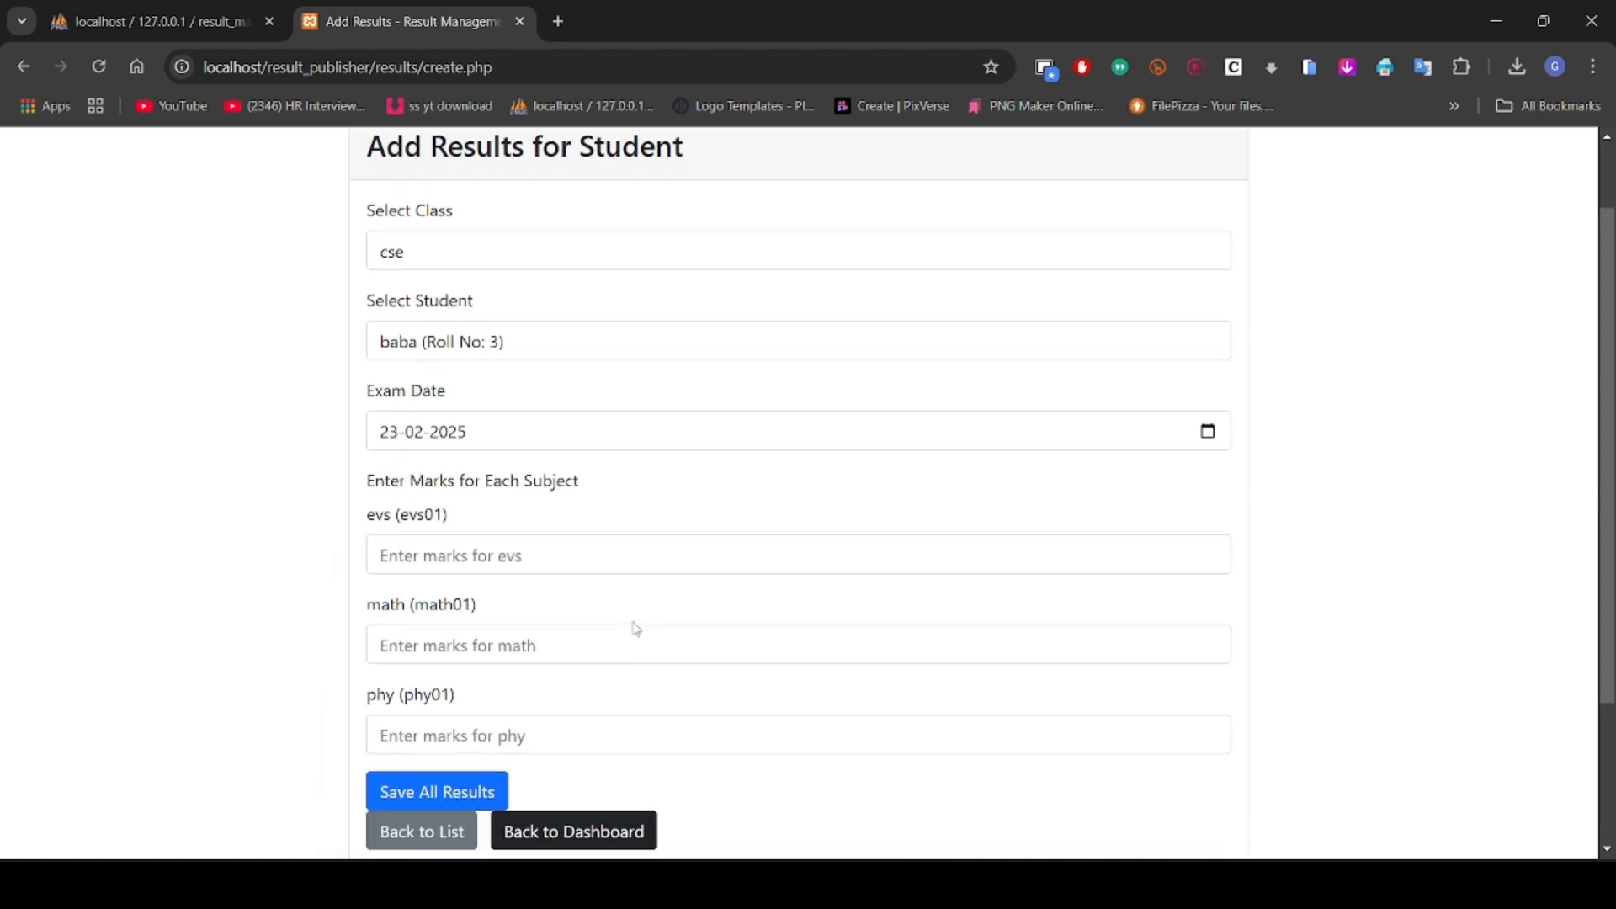
{"action": "type", "text": "9"}
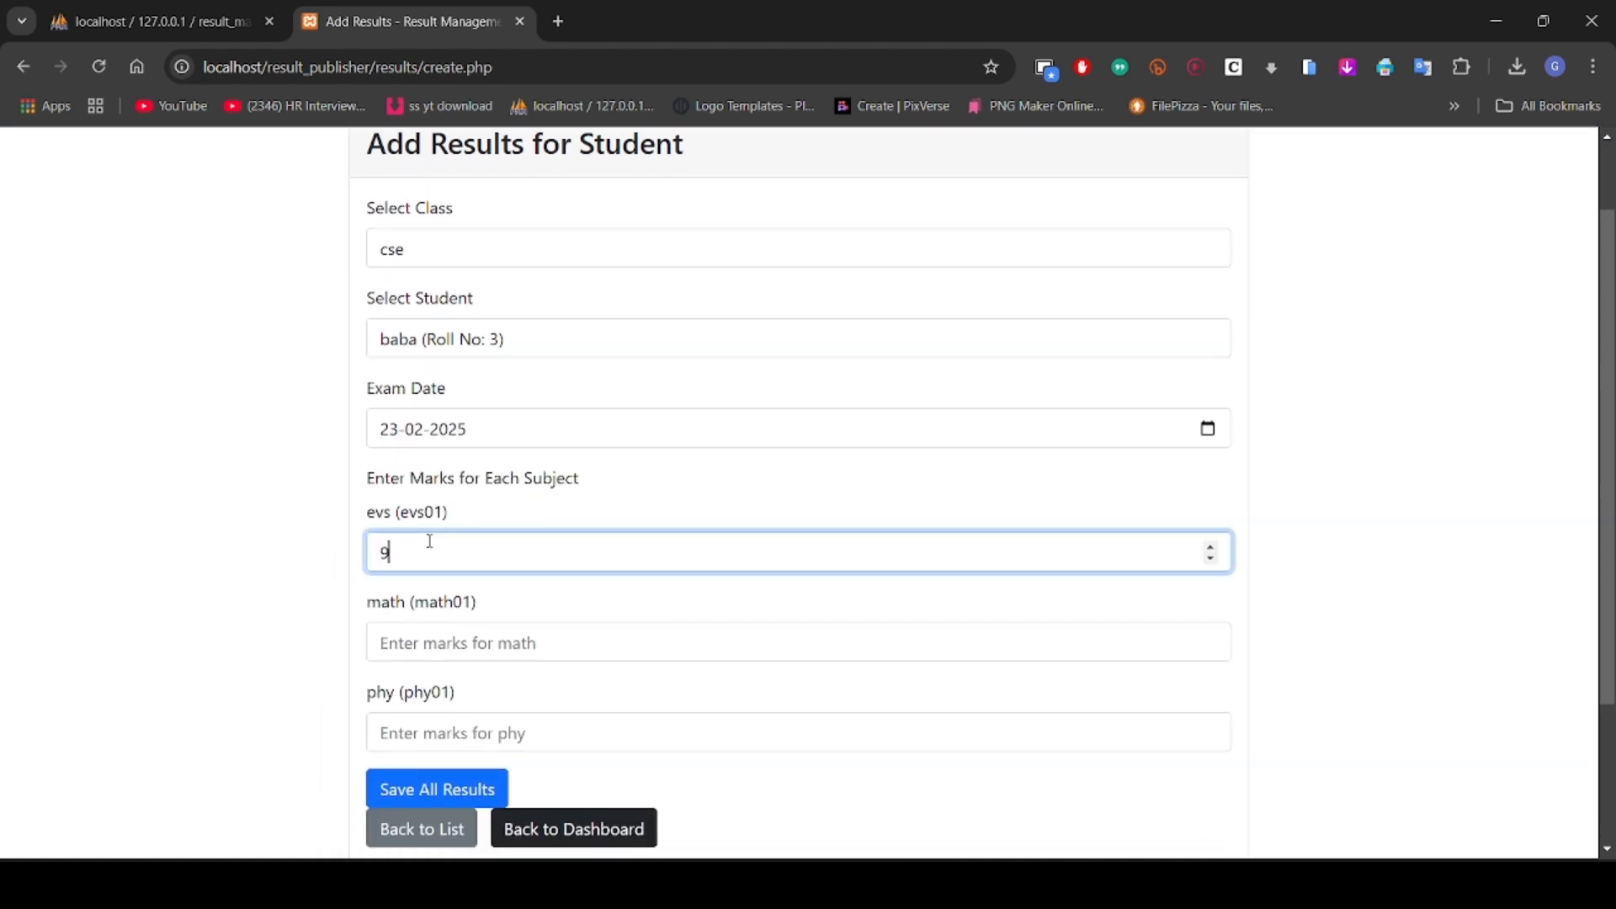
{"action": "type", "text": "89.97"}
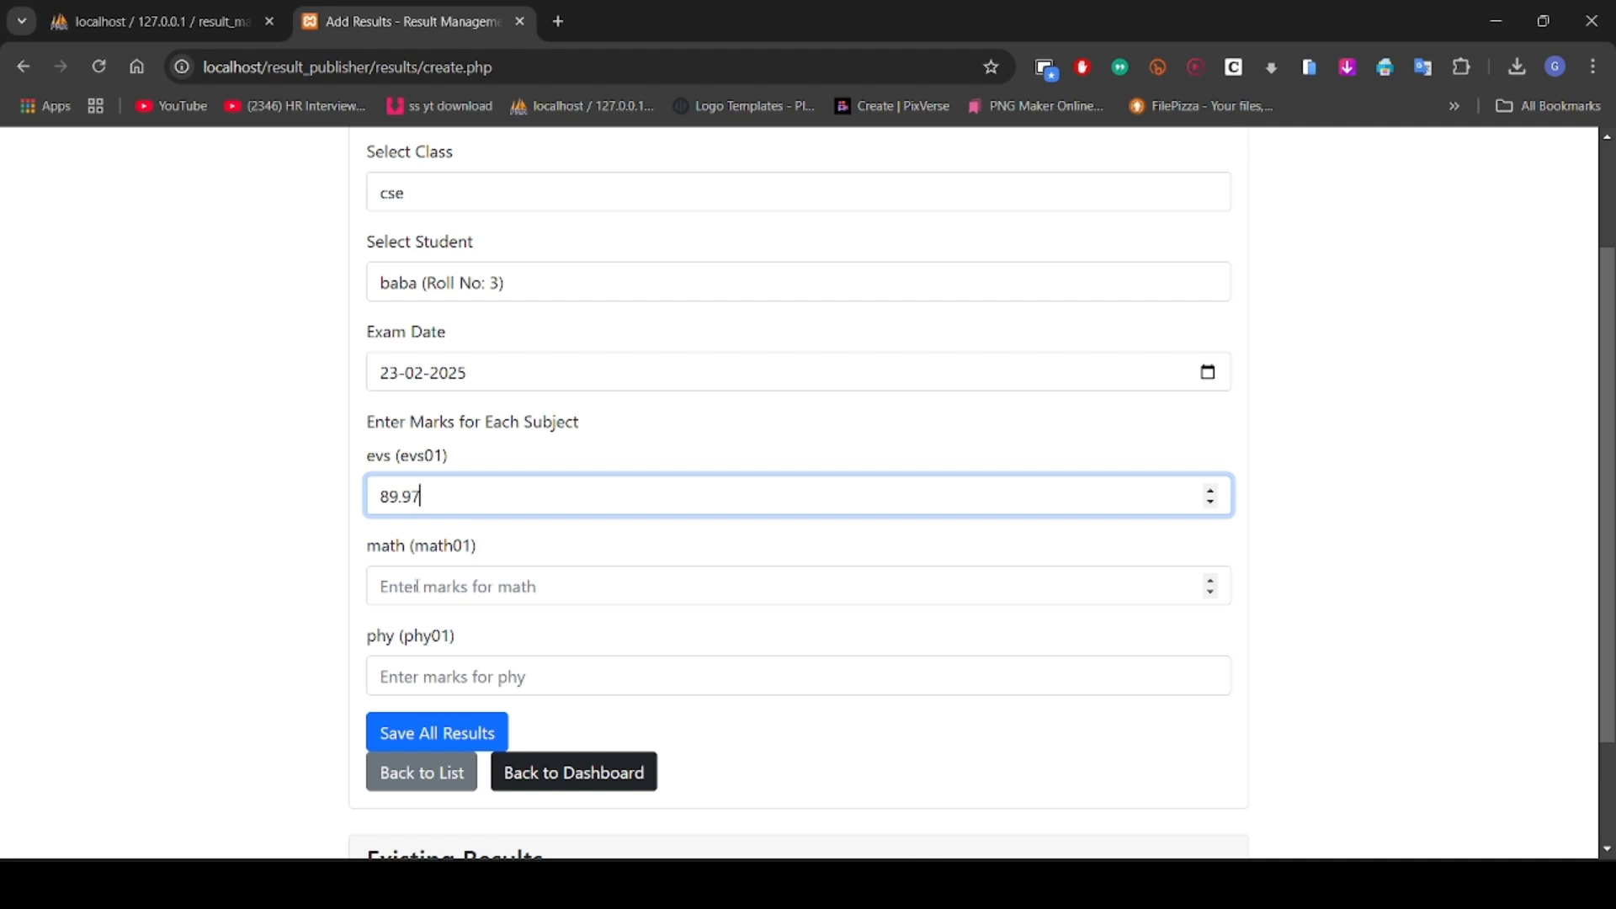
{"action": "left_click", "coordinate": [798, 586]}
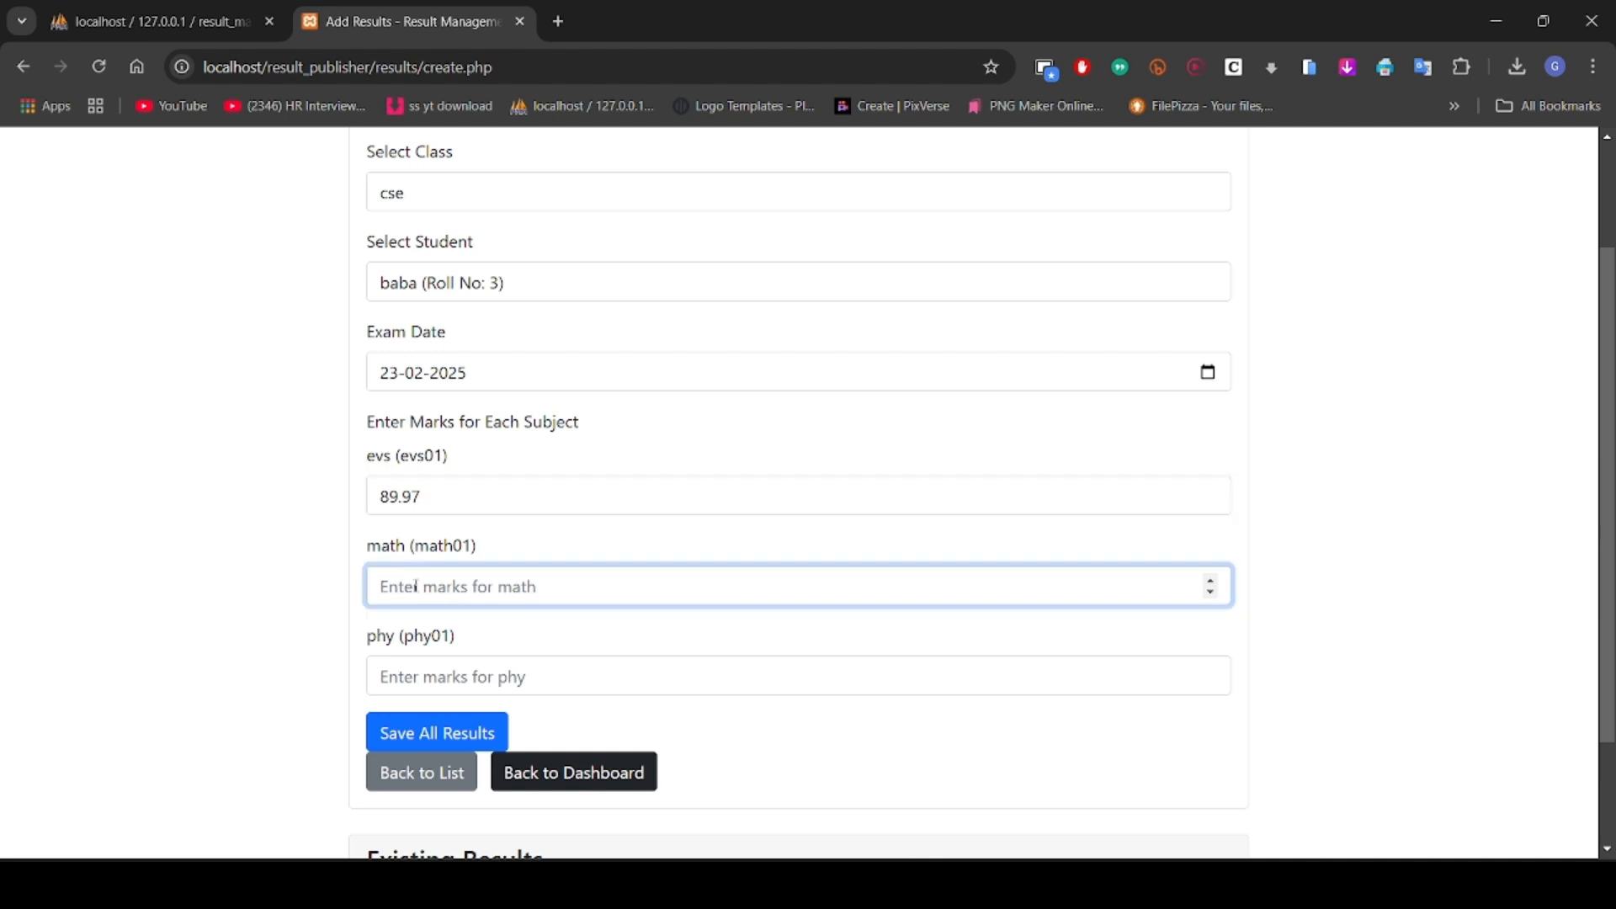
{"action": "type", "text": "89.99"}
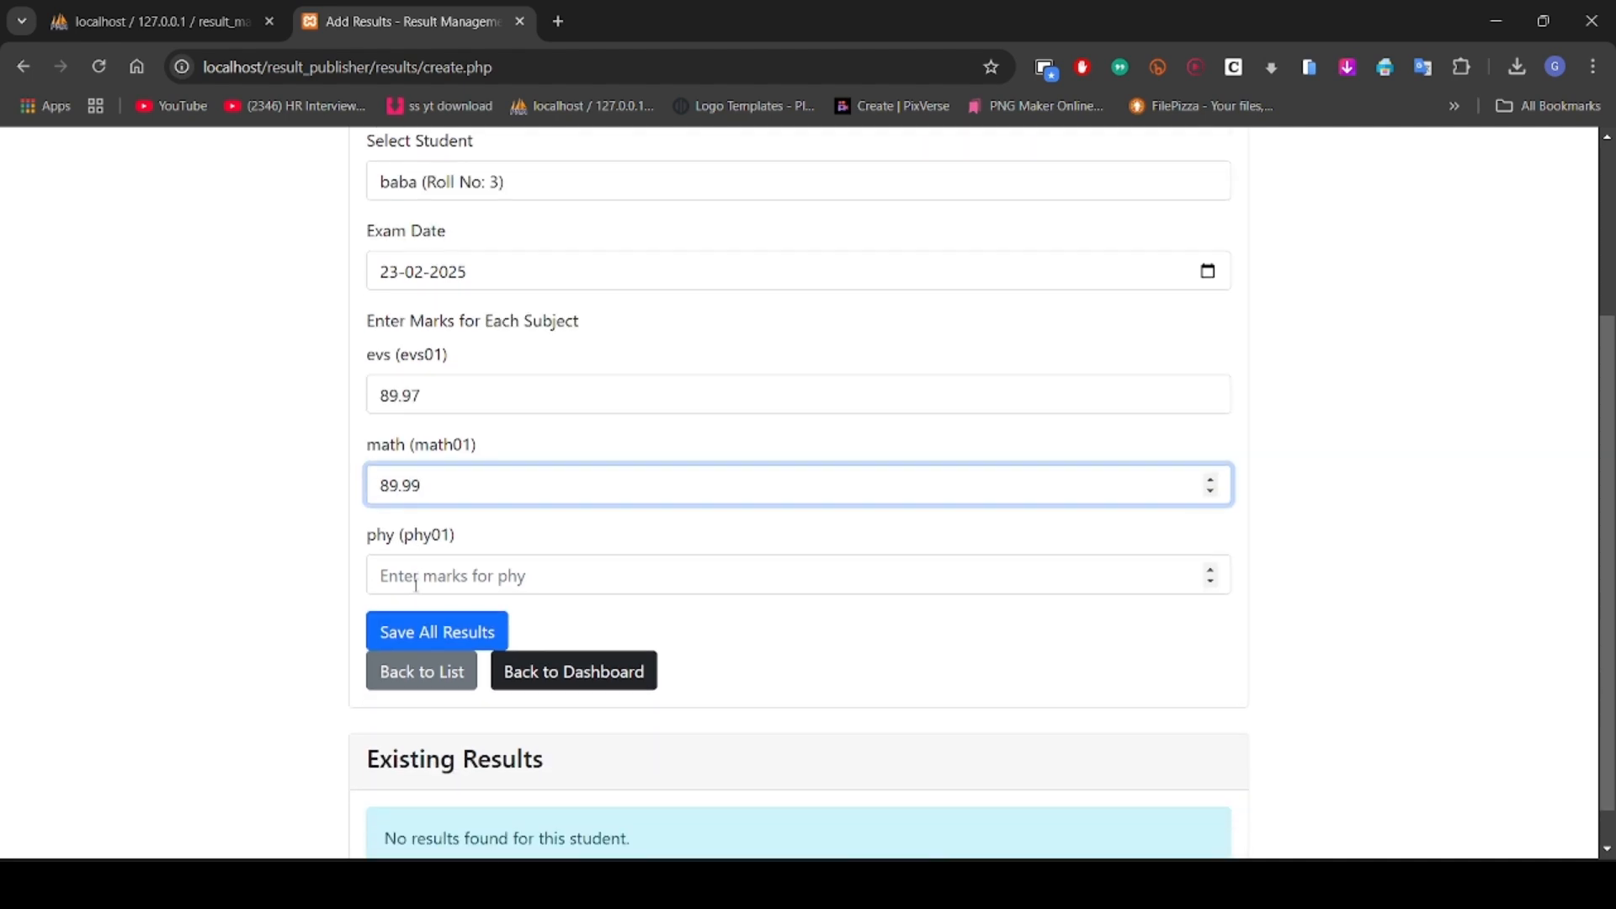
{"action": "left_click", "coordinate": [797, 575]}
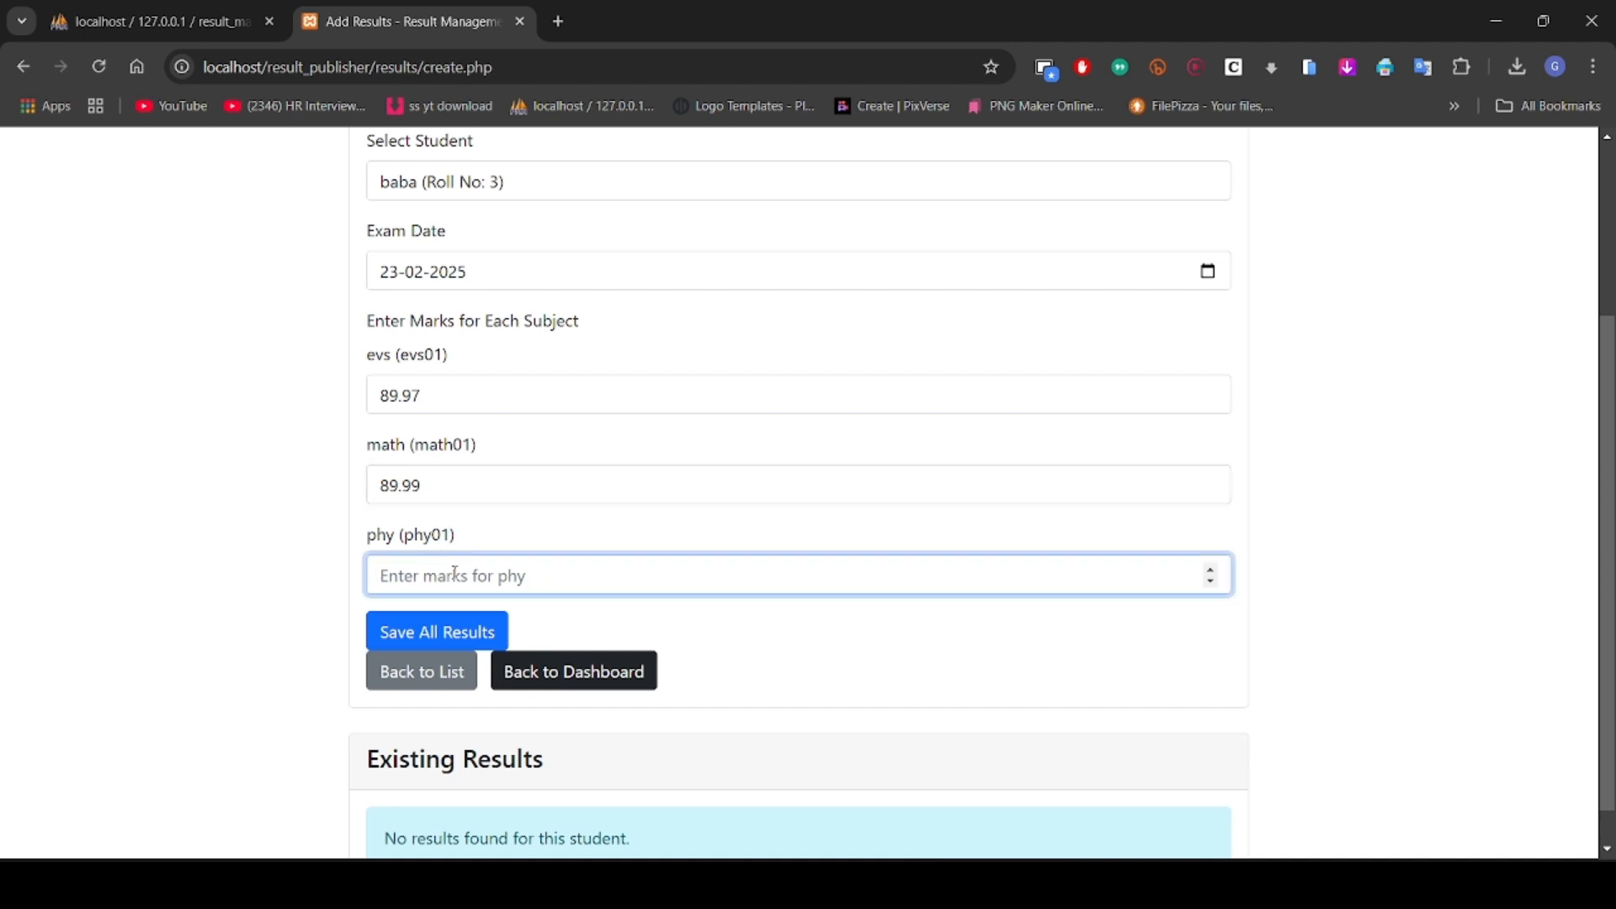
{"action": "type", "text": "79.98"}
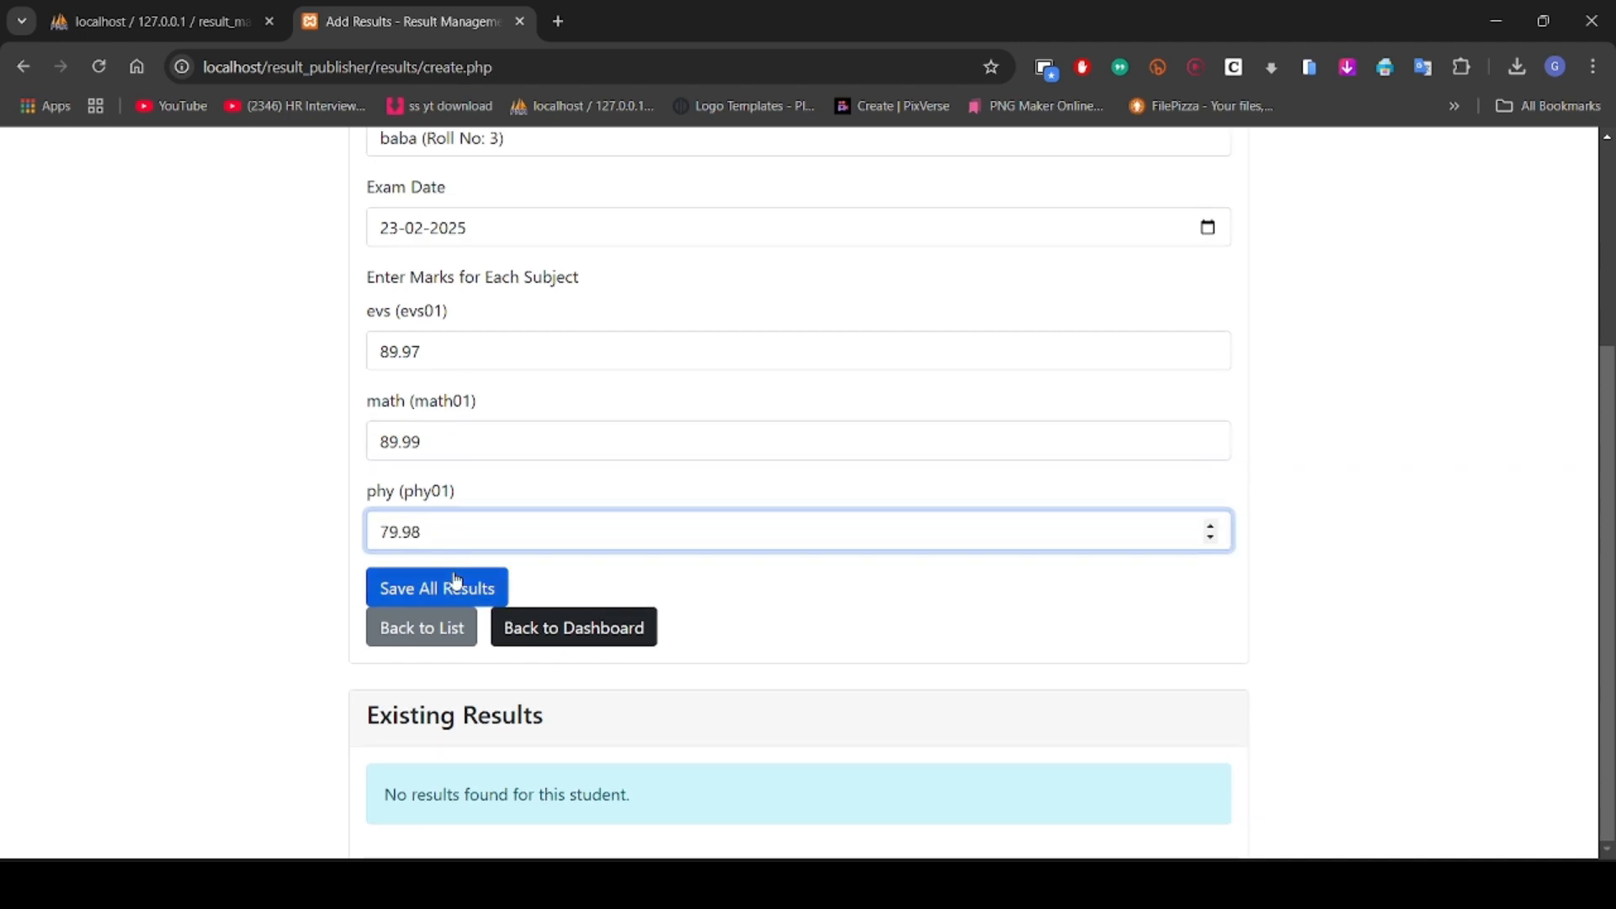
Step: Save baba's three marks and check the results list showing them as Pending
{"action": "left_click", "coordinate": [436, 587]}
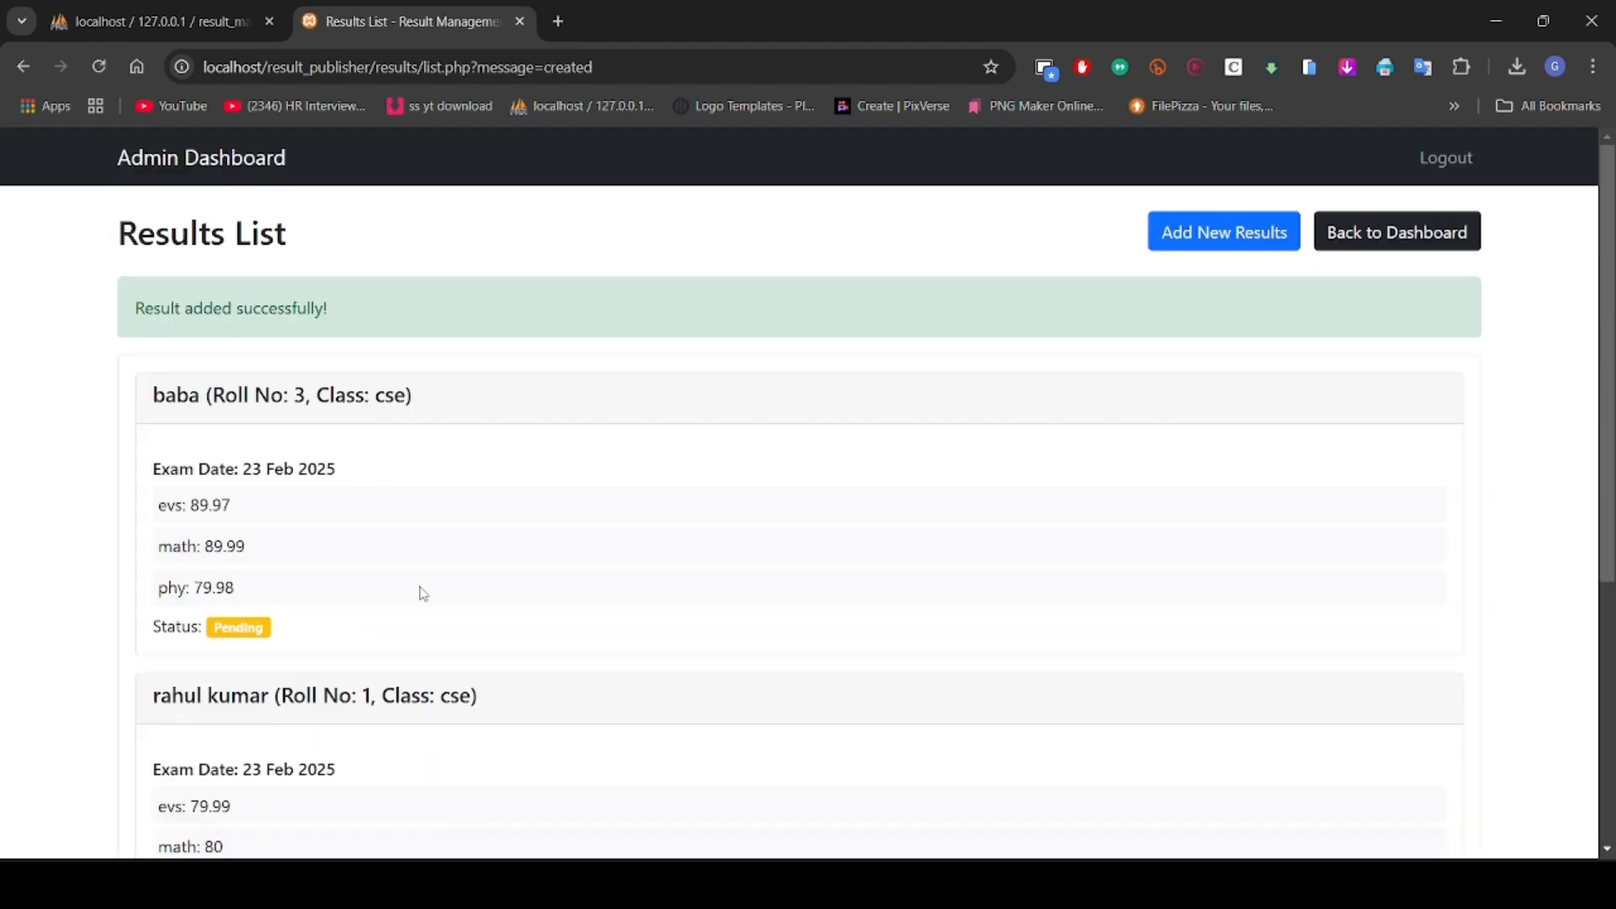
{"action": "mouse_move", "coordinate": [1396, 232]}
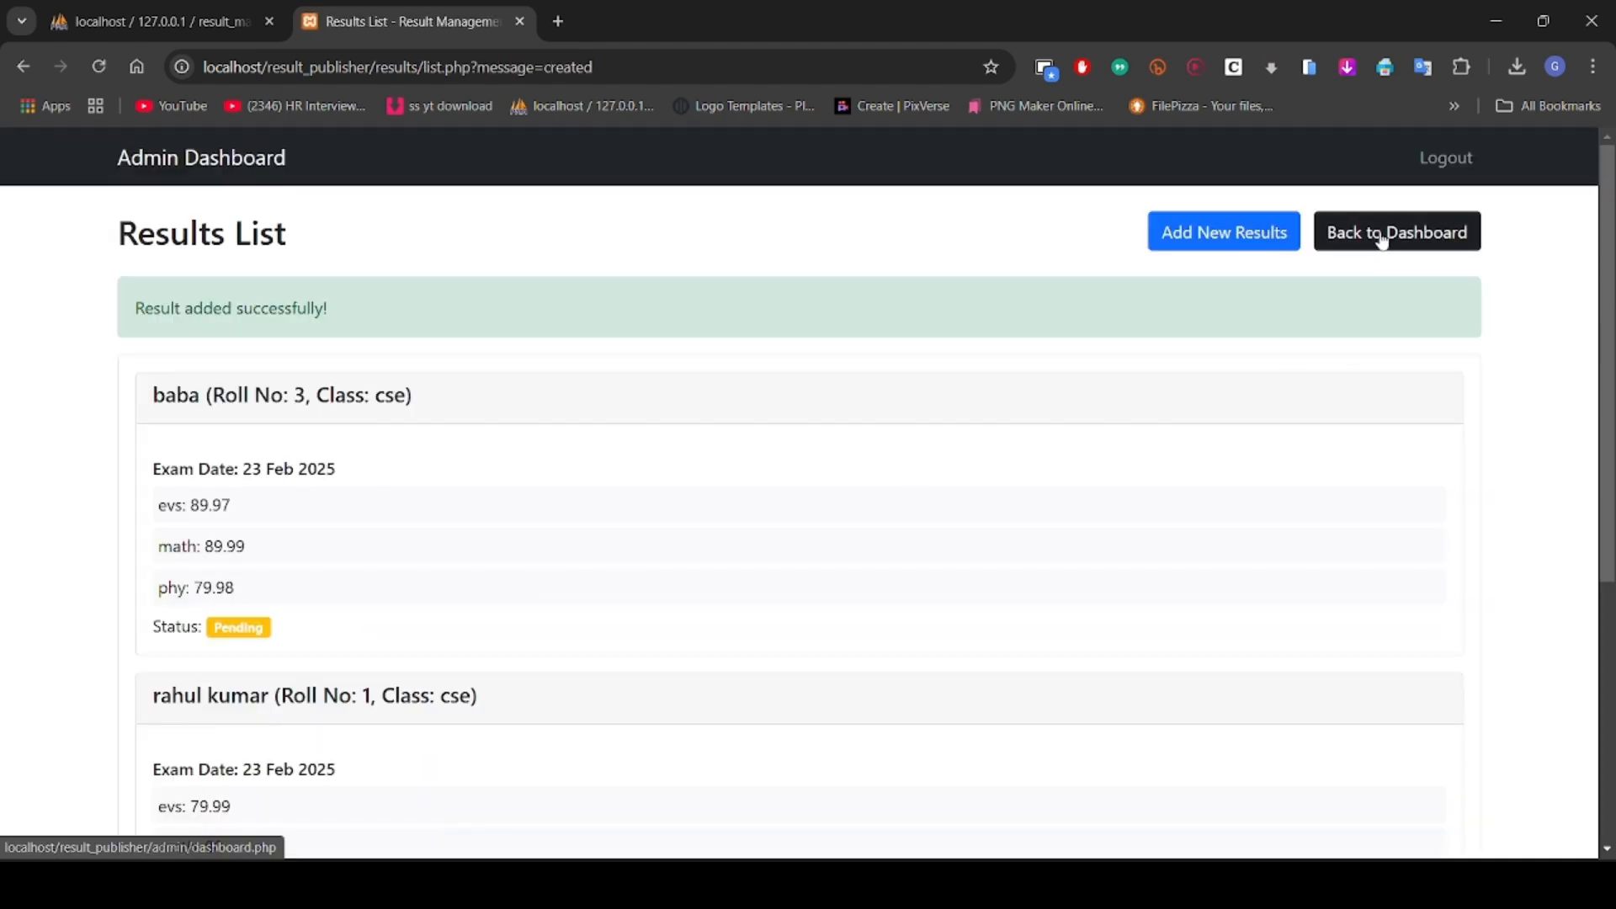
{"action": "scroll", "scroll_direction": "down", "scroll_amount": 3}
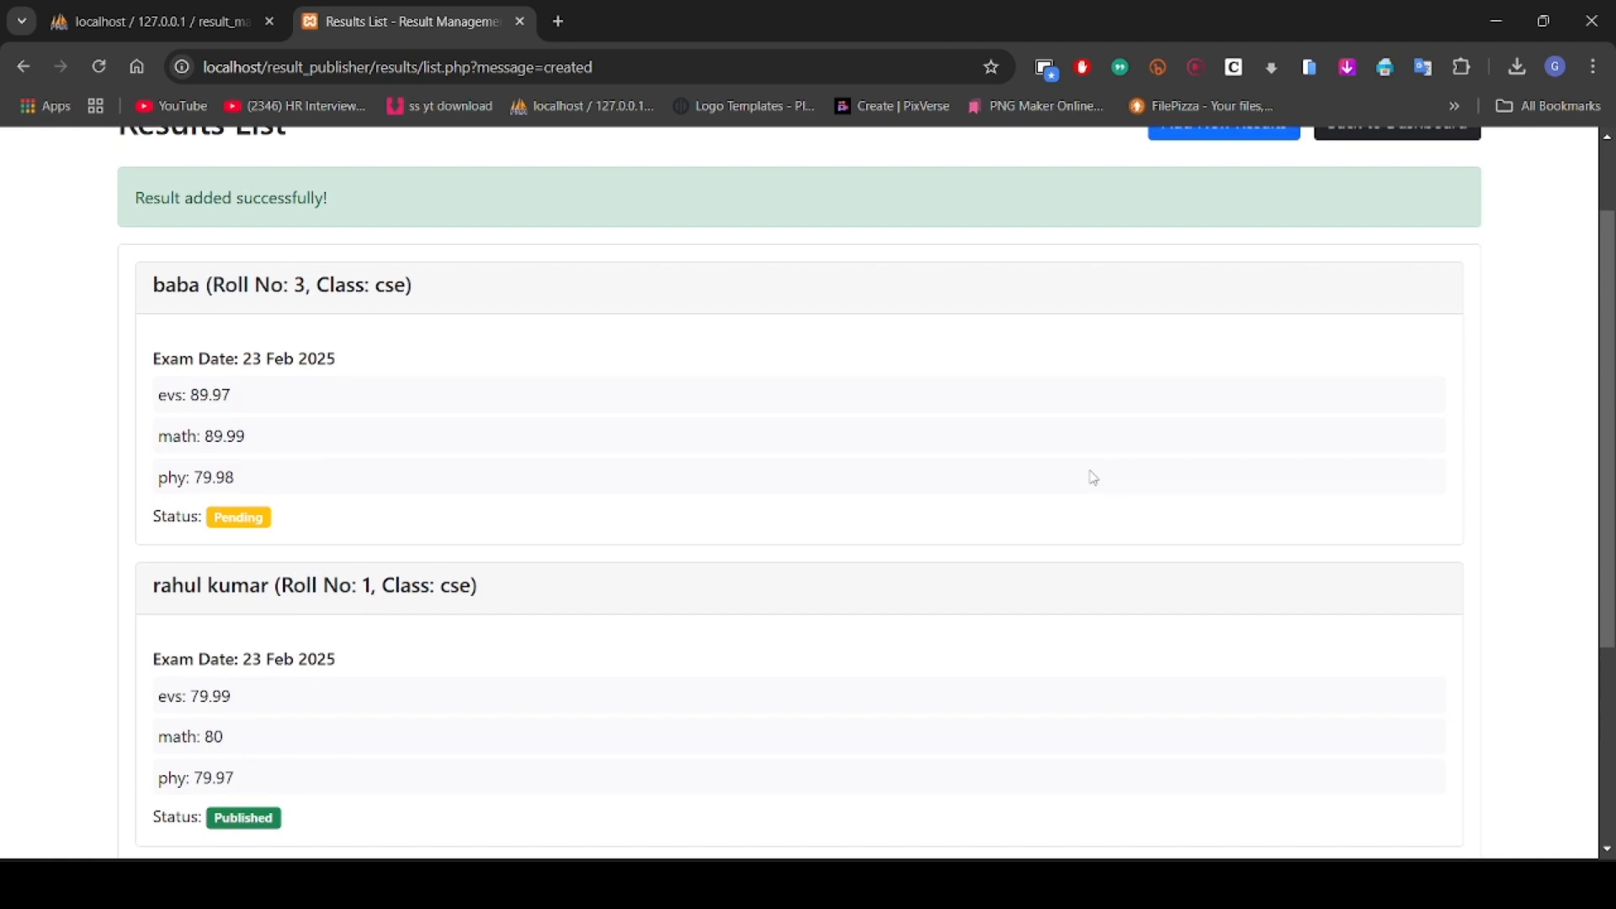
{"action": "scroll", "scroll_direction": "down", "scroll_amount": 3}
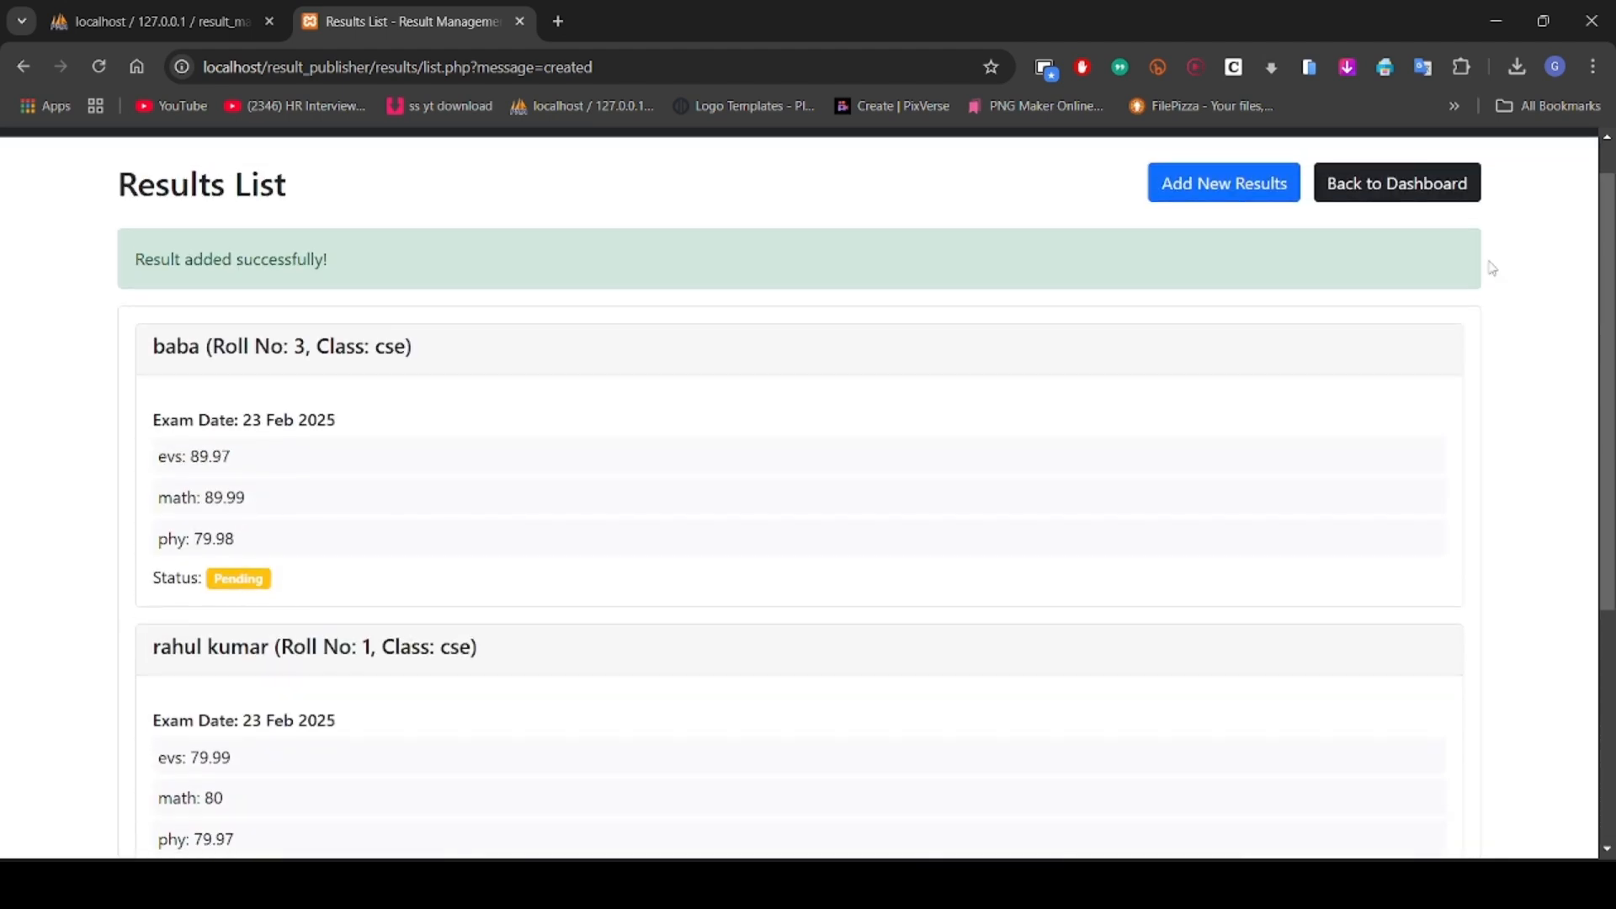
{"action": "mouse_move", "coordinate": [1396, 183]}
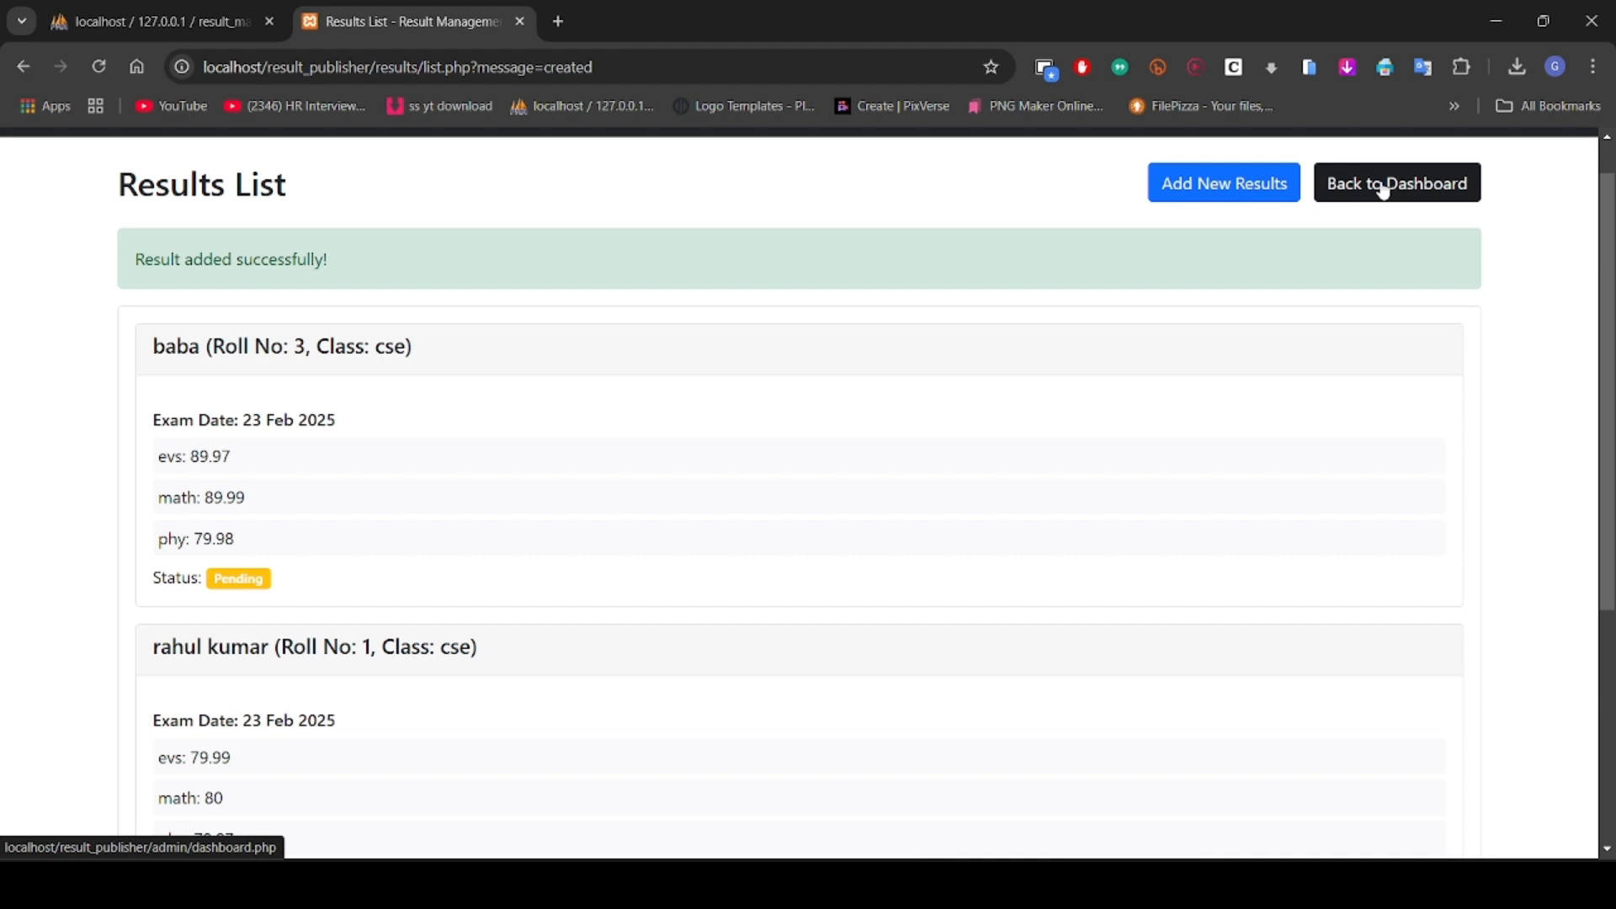
Step: Go to Publish Results and choose class cse and baba (Roll No: 3)
{"action": "left_click", "coordinate": [1396, 183]}
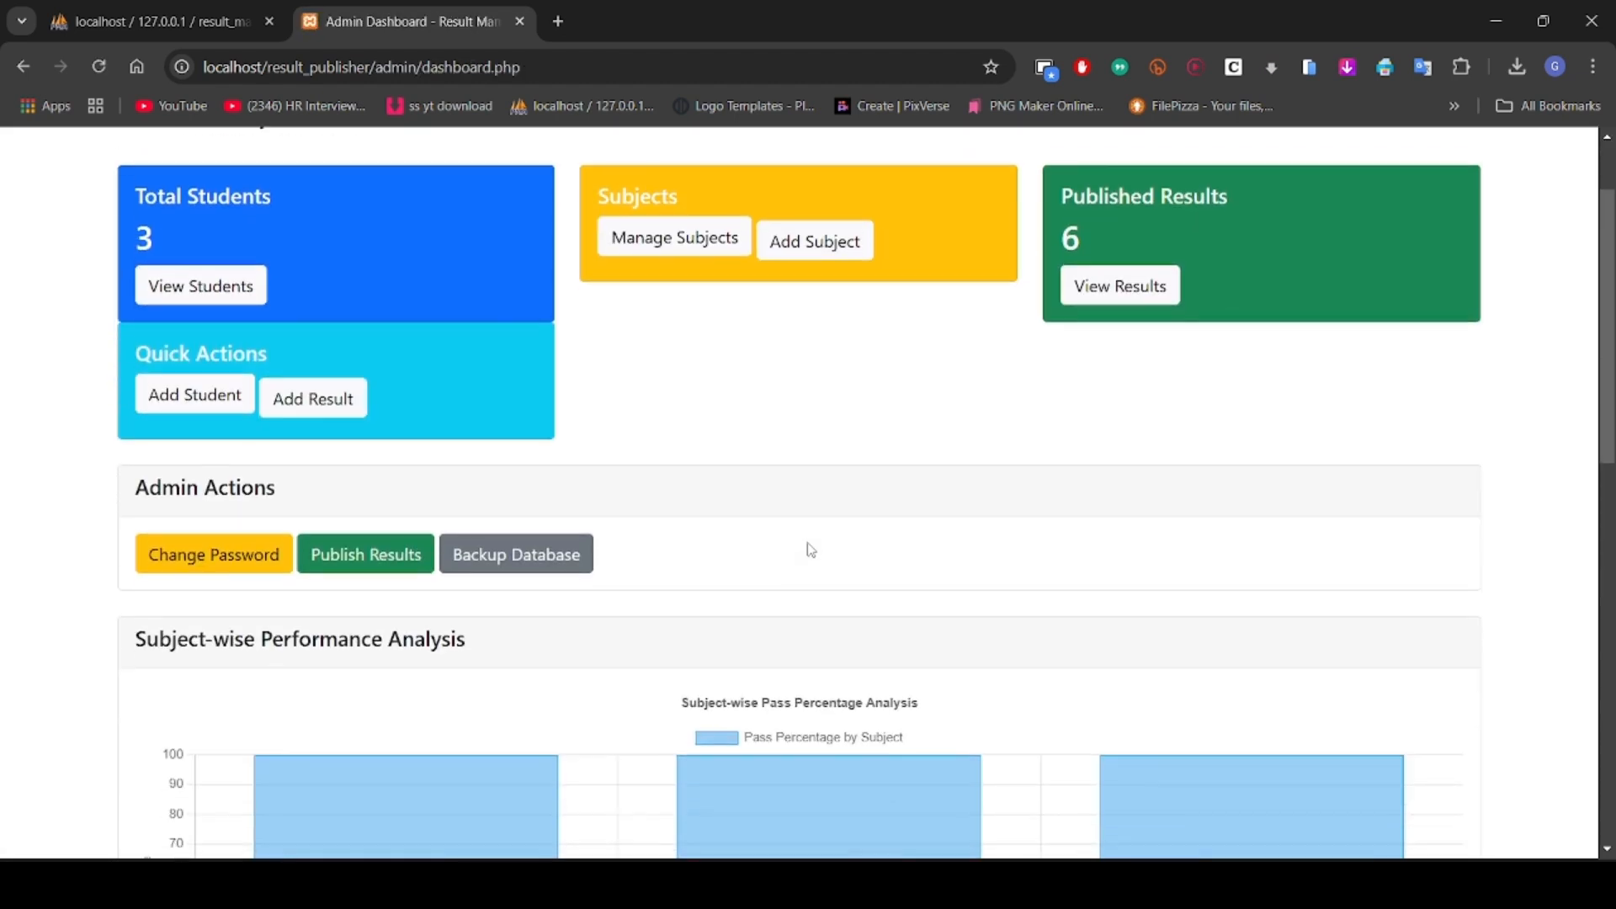
{"action": "scroll", "scroll_direction": "down", "scroll_amount": 3}
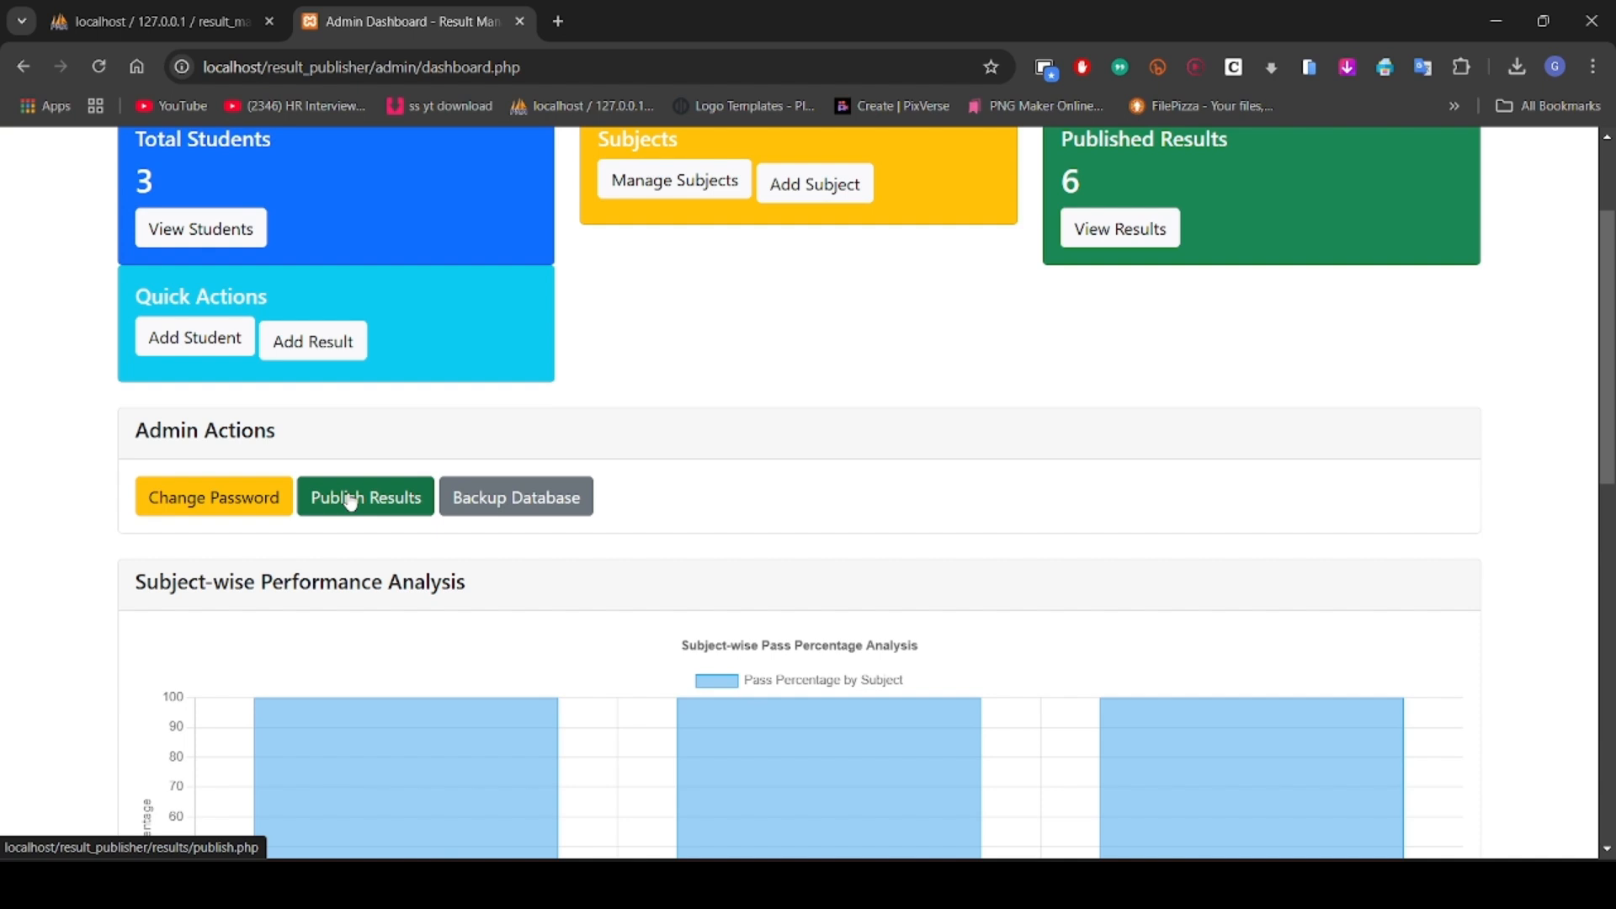
{"action": "left_click", "coordinate": [365, 497]}
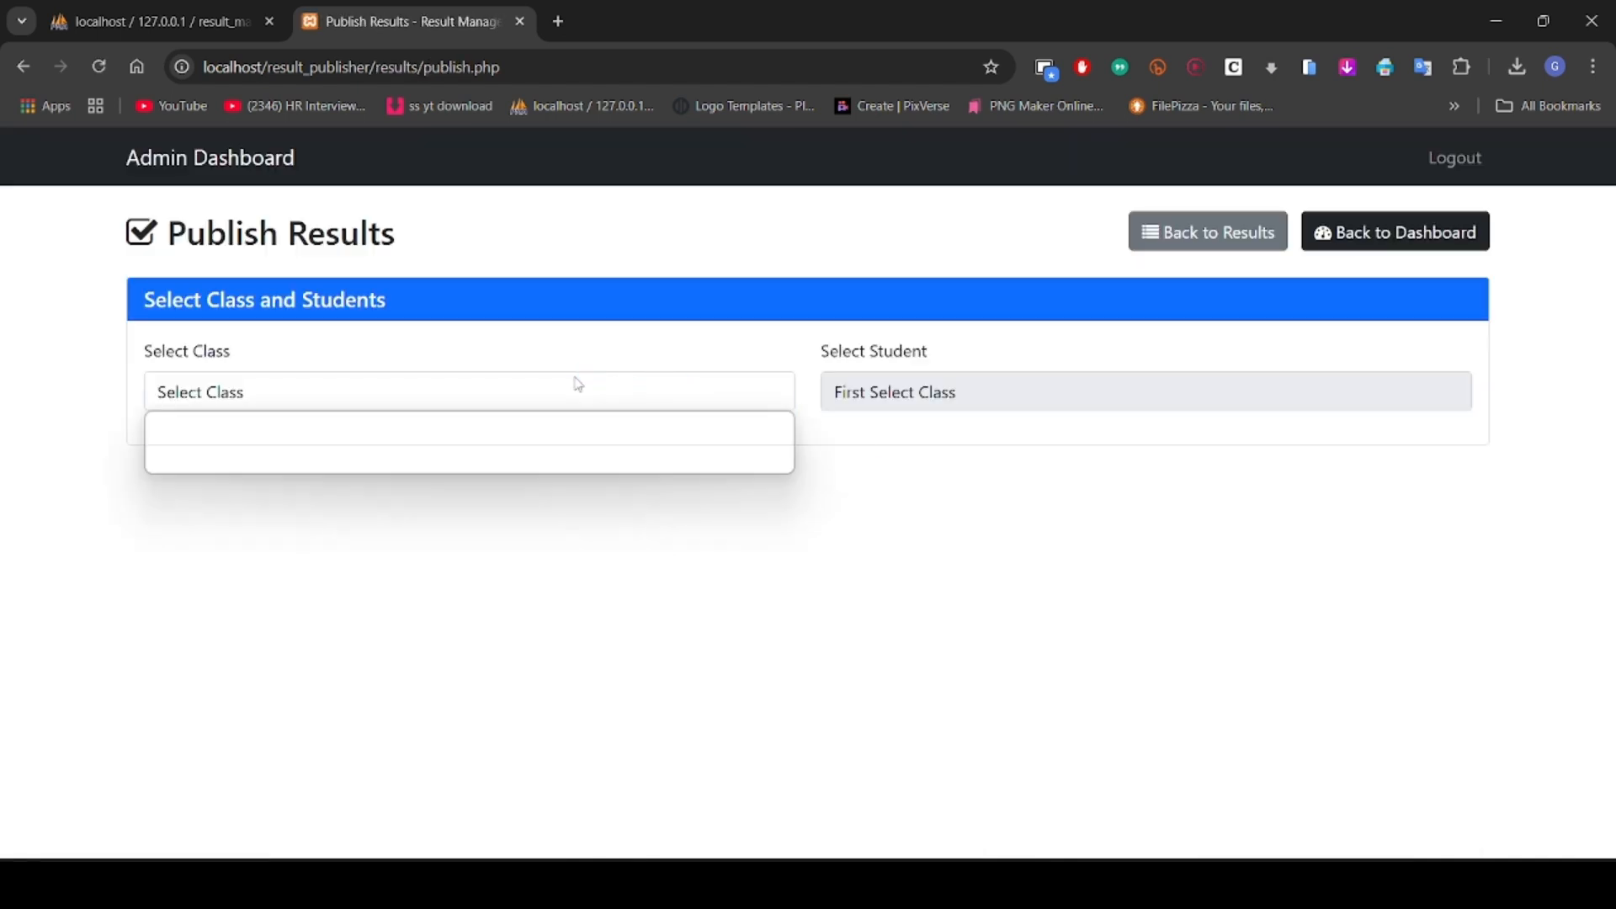
{"action": "type", "text": "cse"}
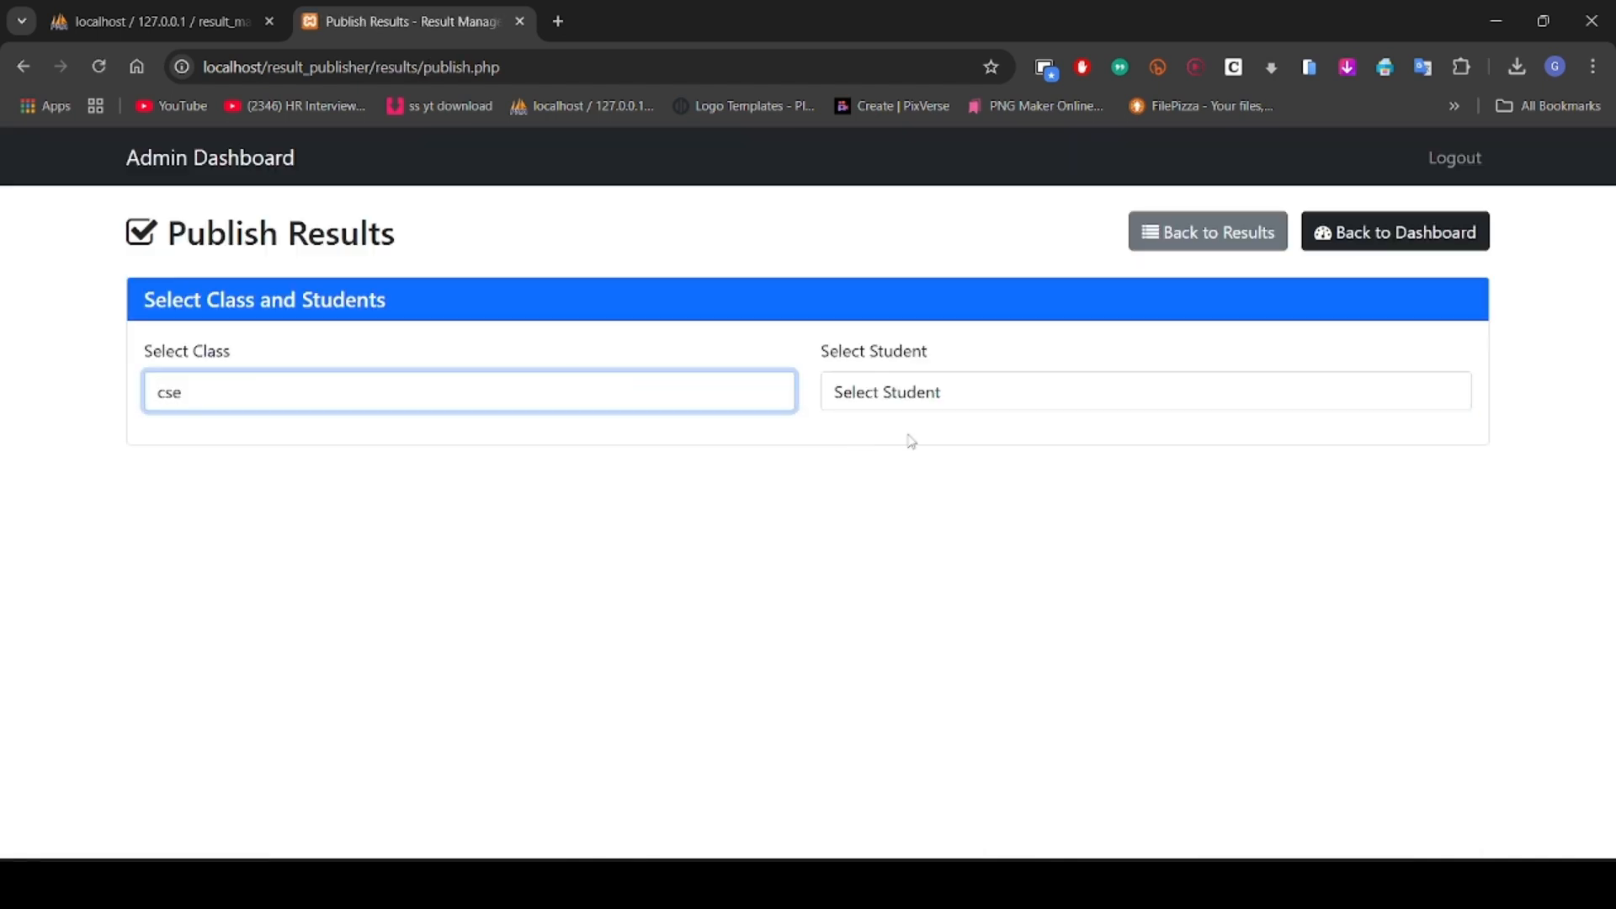
{"action": "left_click", "coordinate": [1143, 390]}
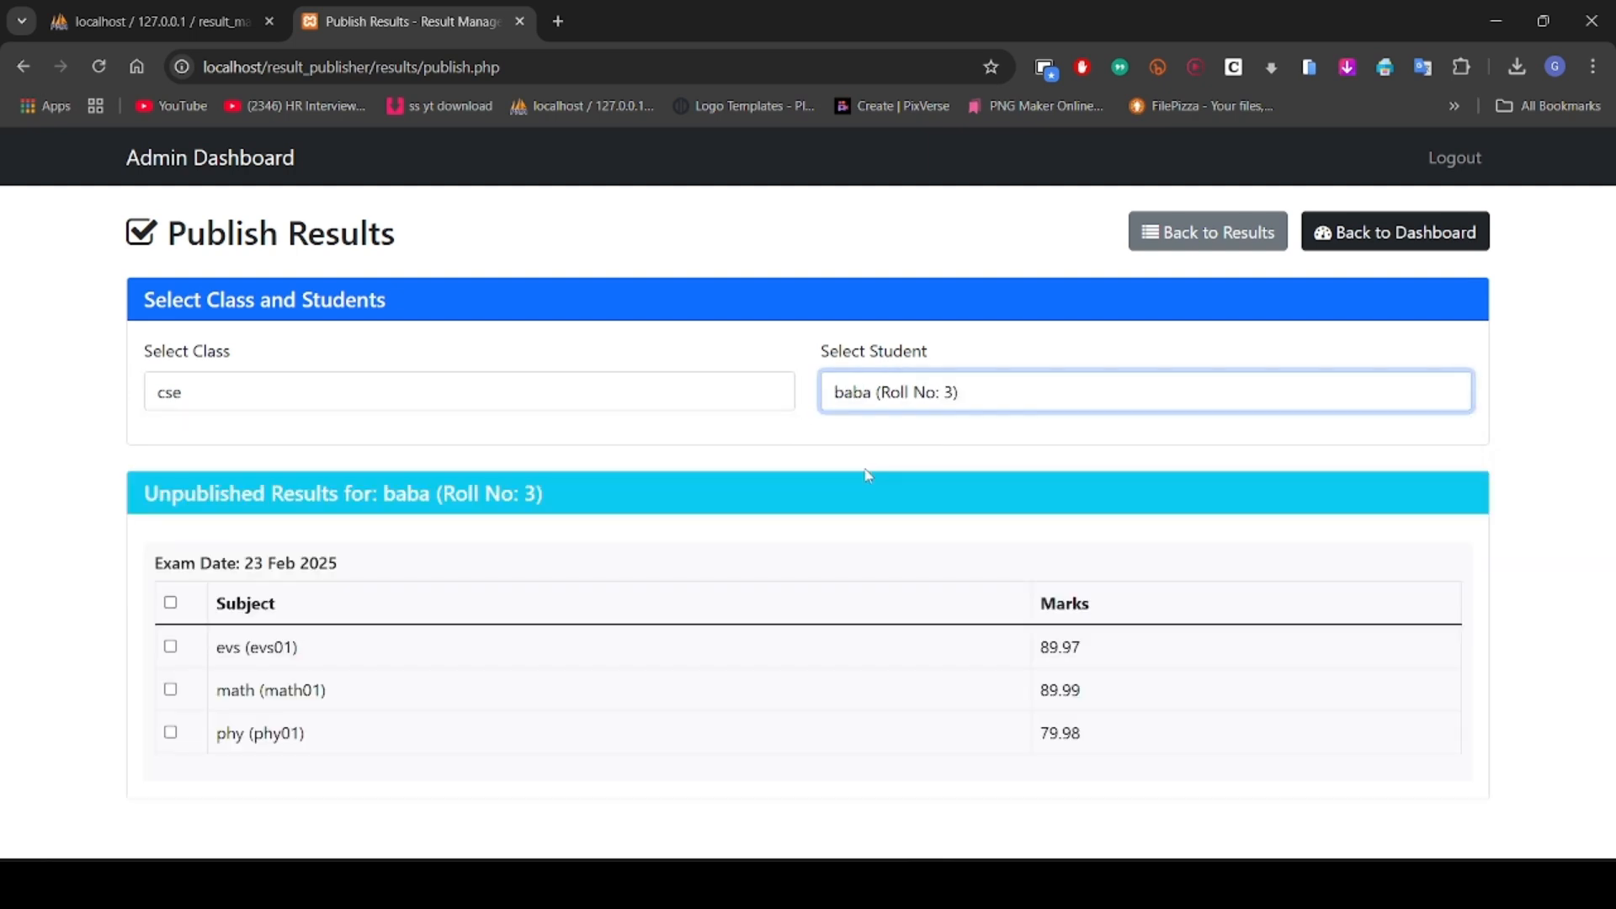
{"action": "mouse_move", "coordinate": [170, 619]}
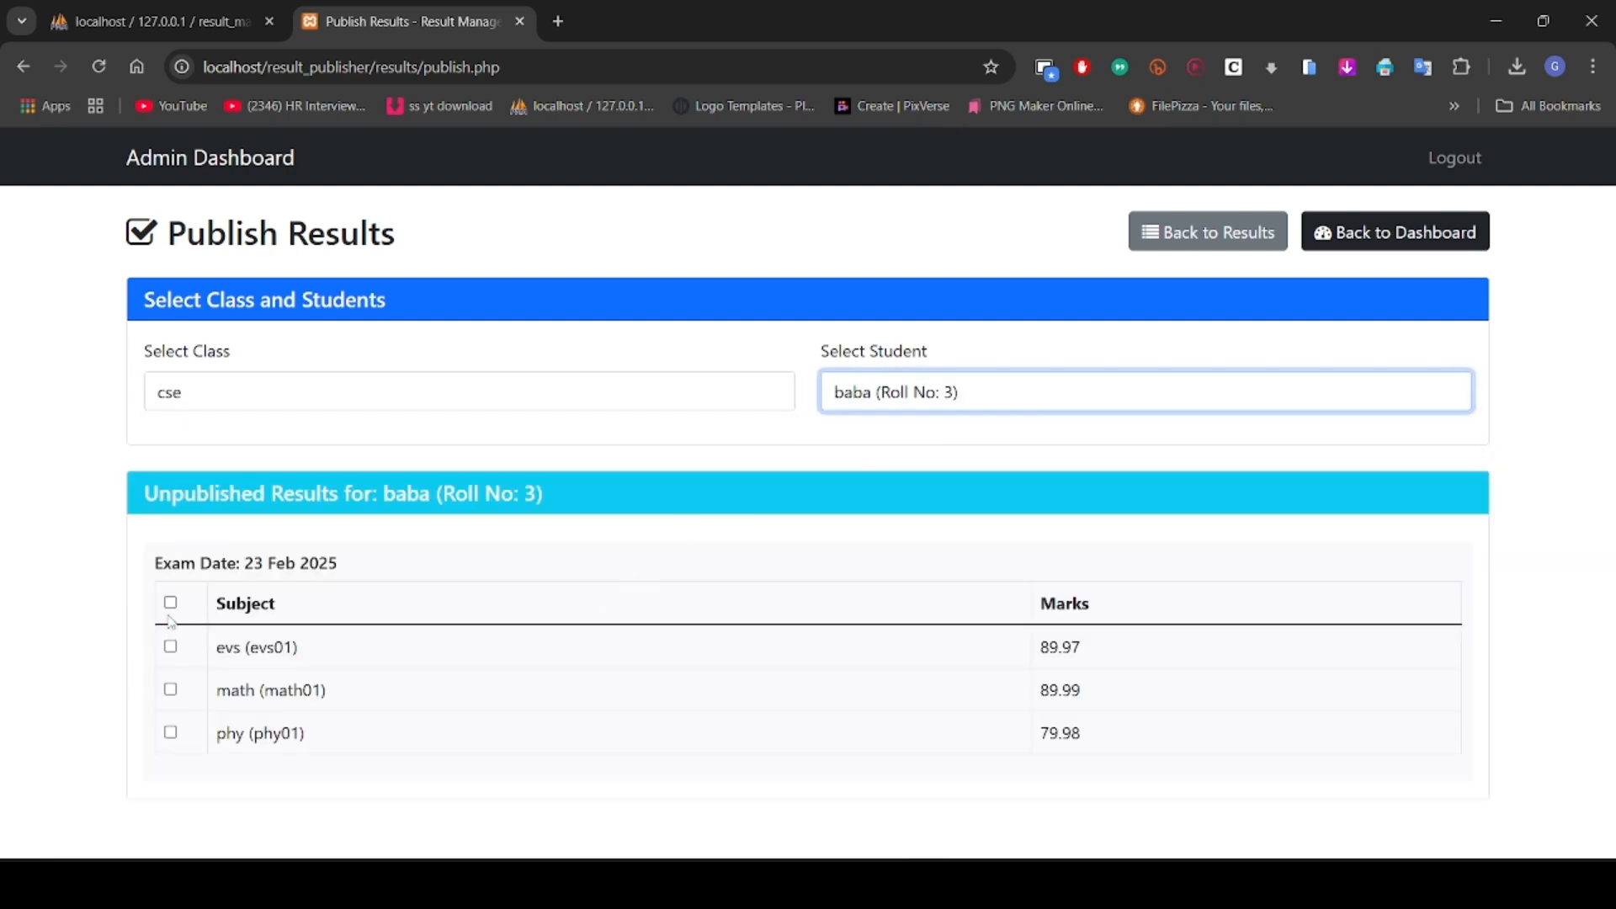
Step: Tick baba's evs, math and phy results and publish them
{"action": "left_click", "coordinate": [170, 602]}
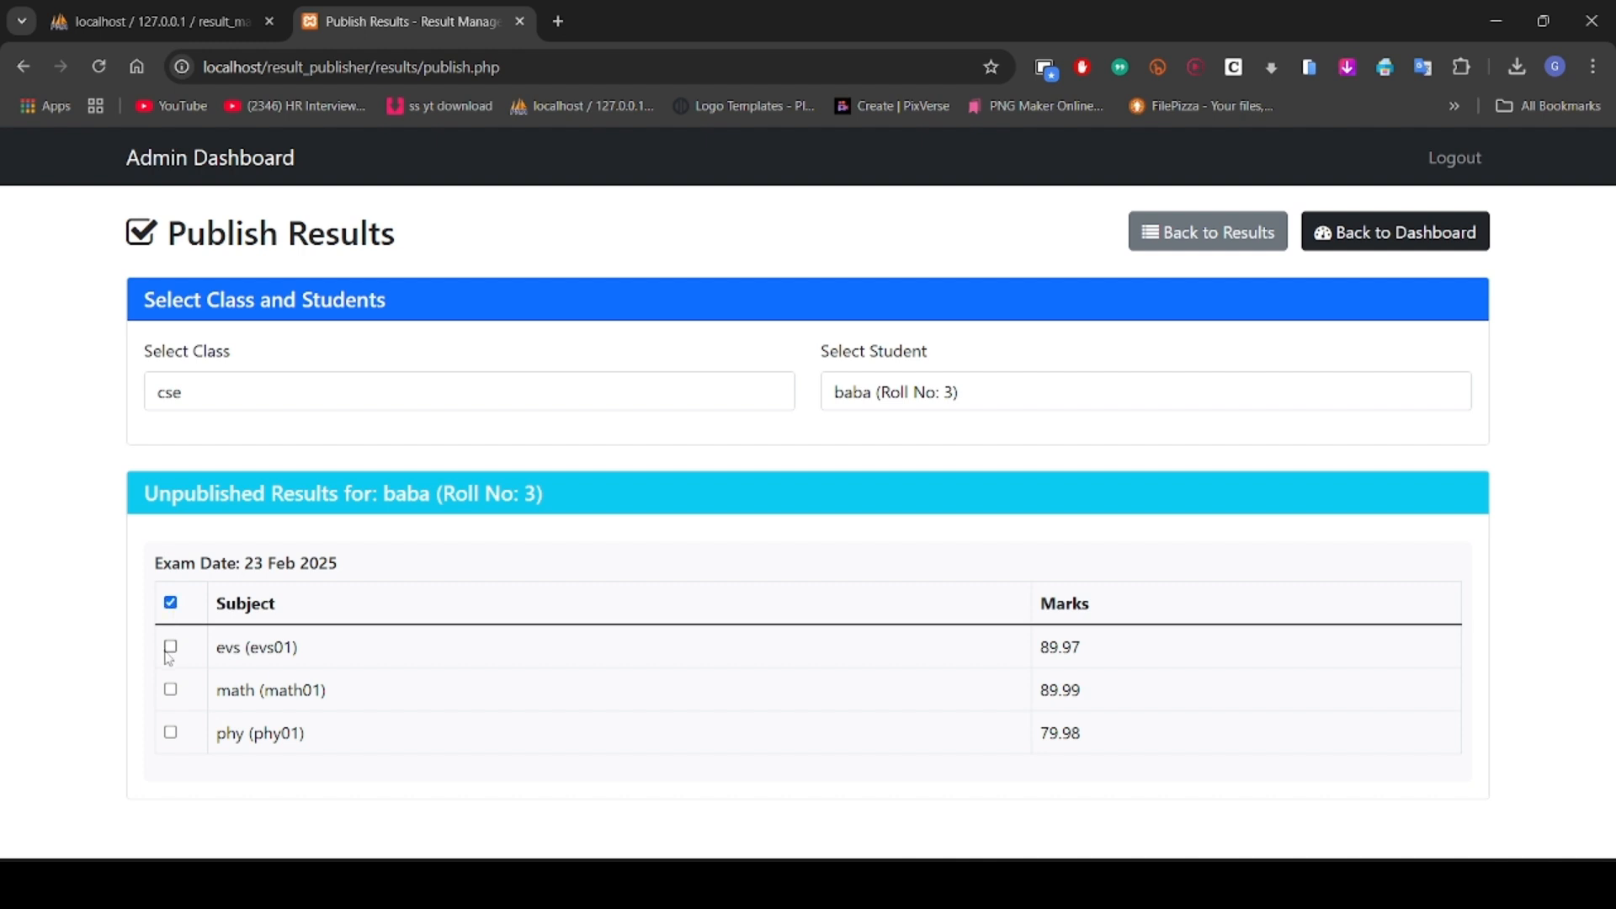
{"action": "left_click", "coordinate": [169, 647]}
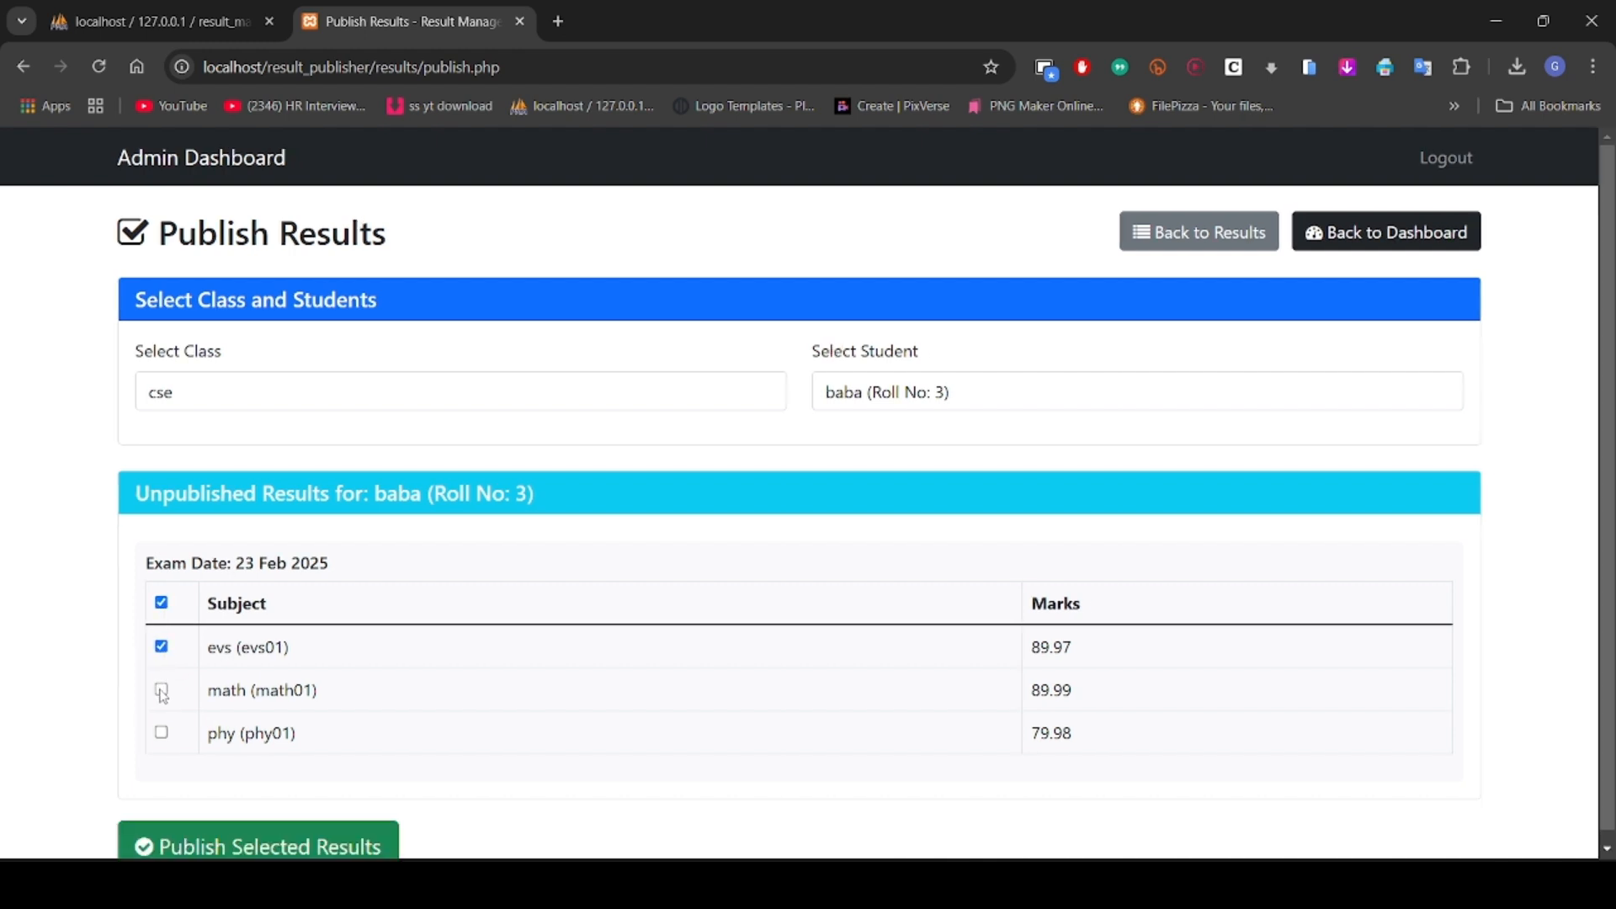
{"action": "left_click", "coordinate": [160, 602]}
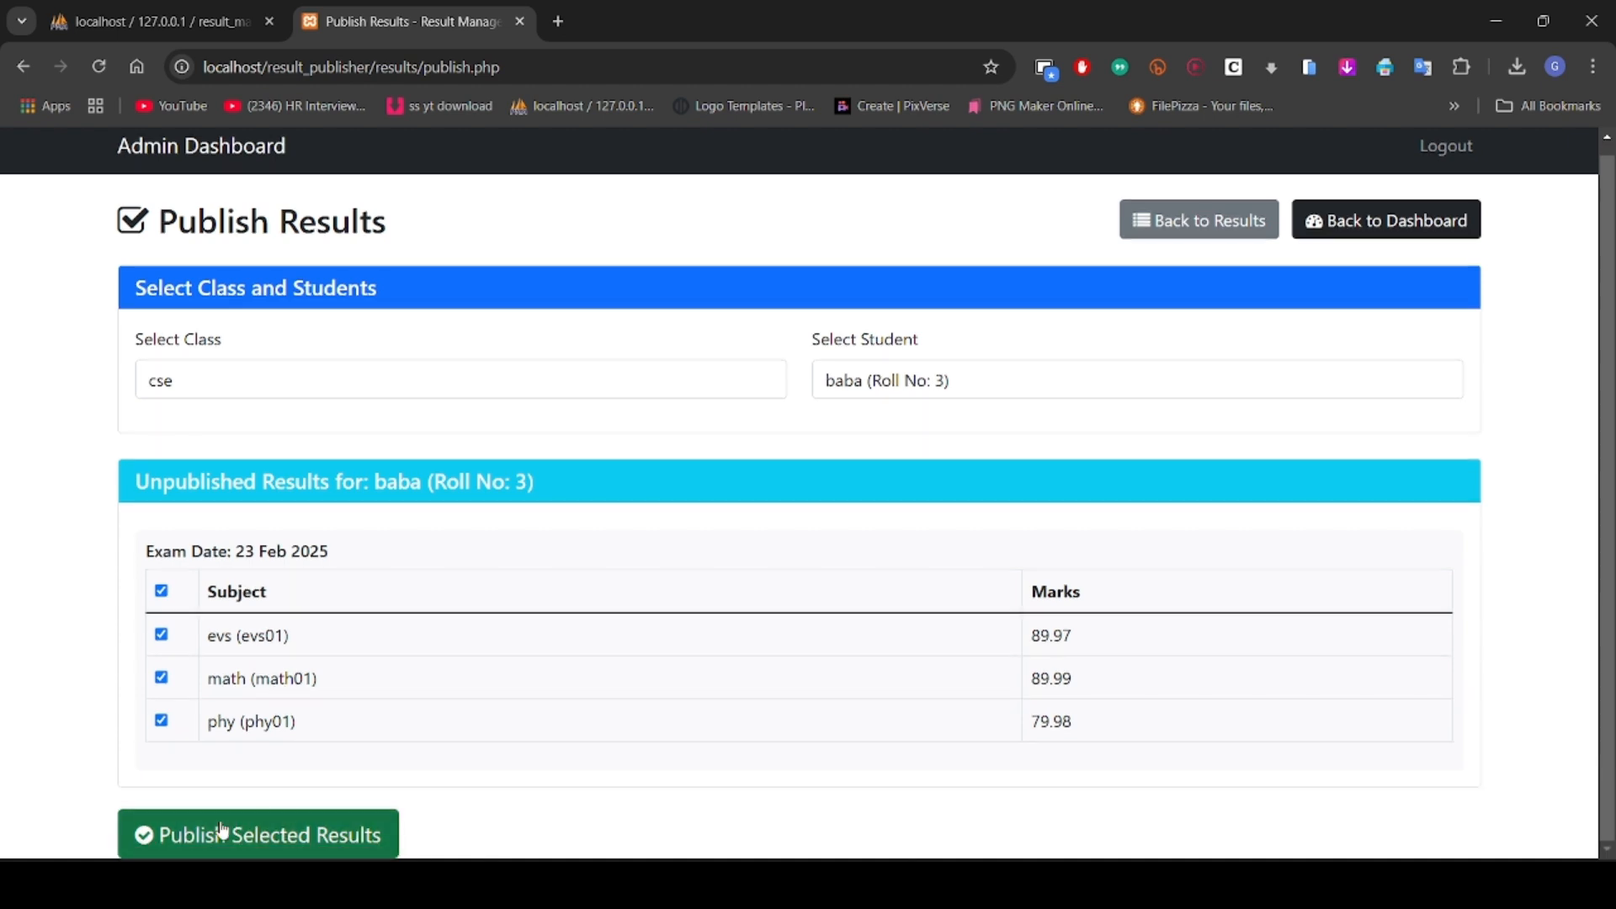
{"action": "left_click", "coordinate": [257, 835]}
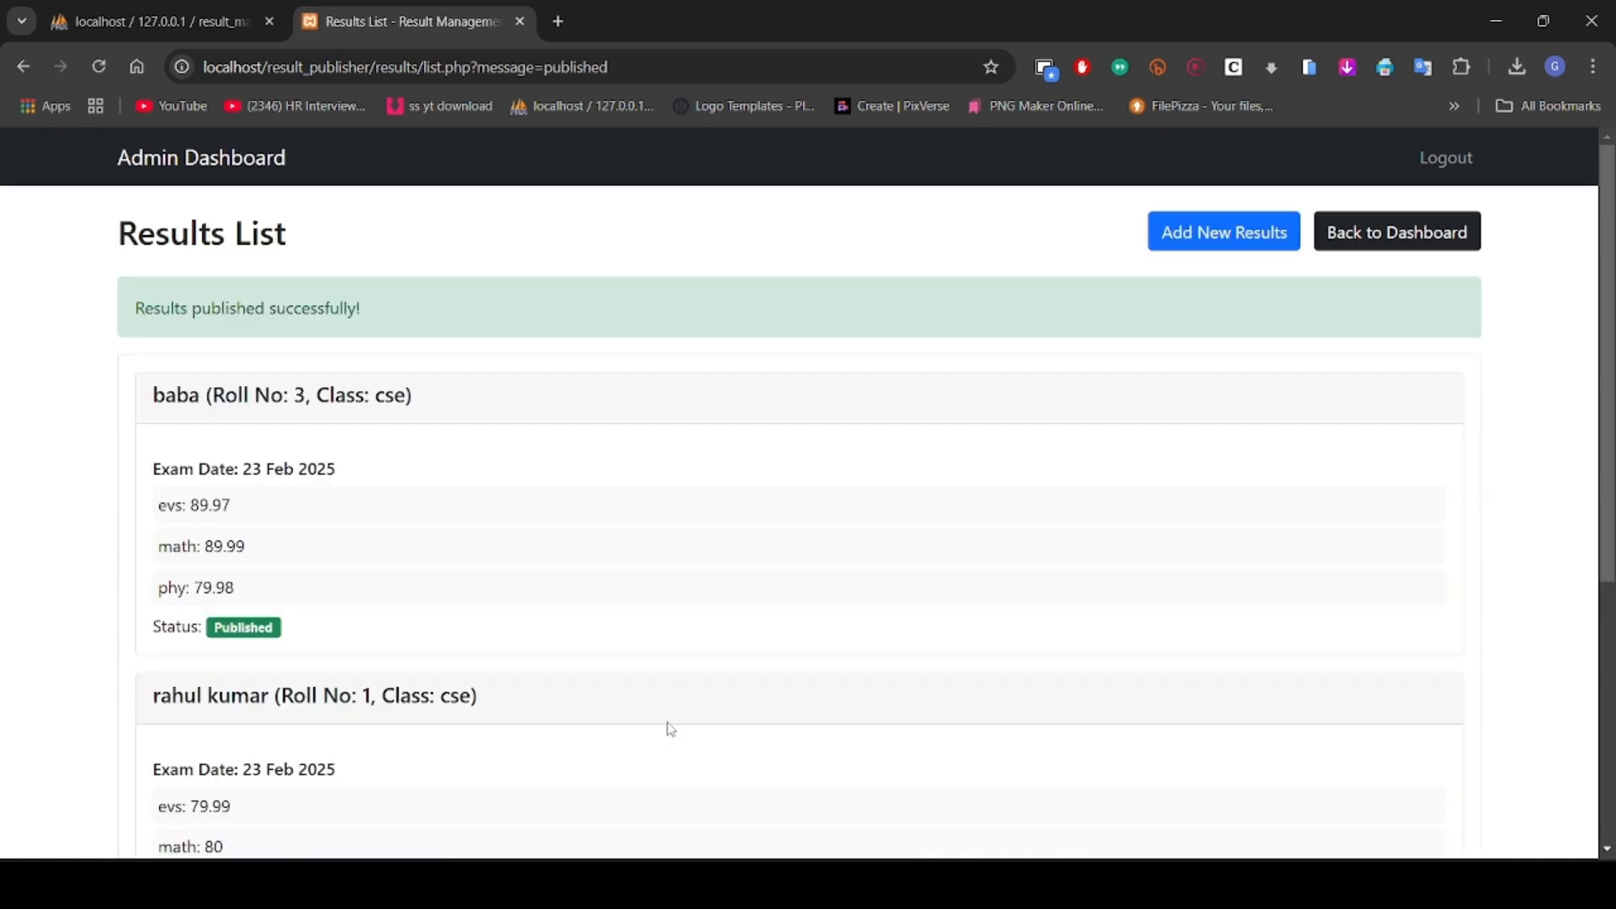
{"action": "scroll", "scroll_direction": "down", "scroll_amount": 3}
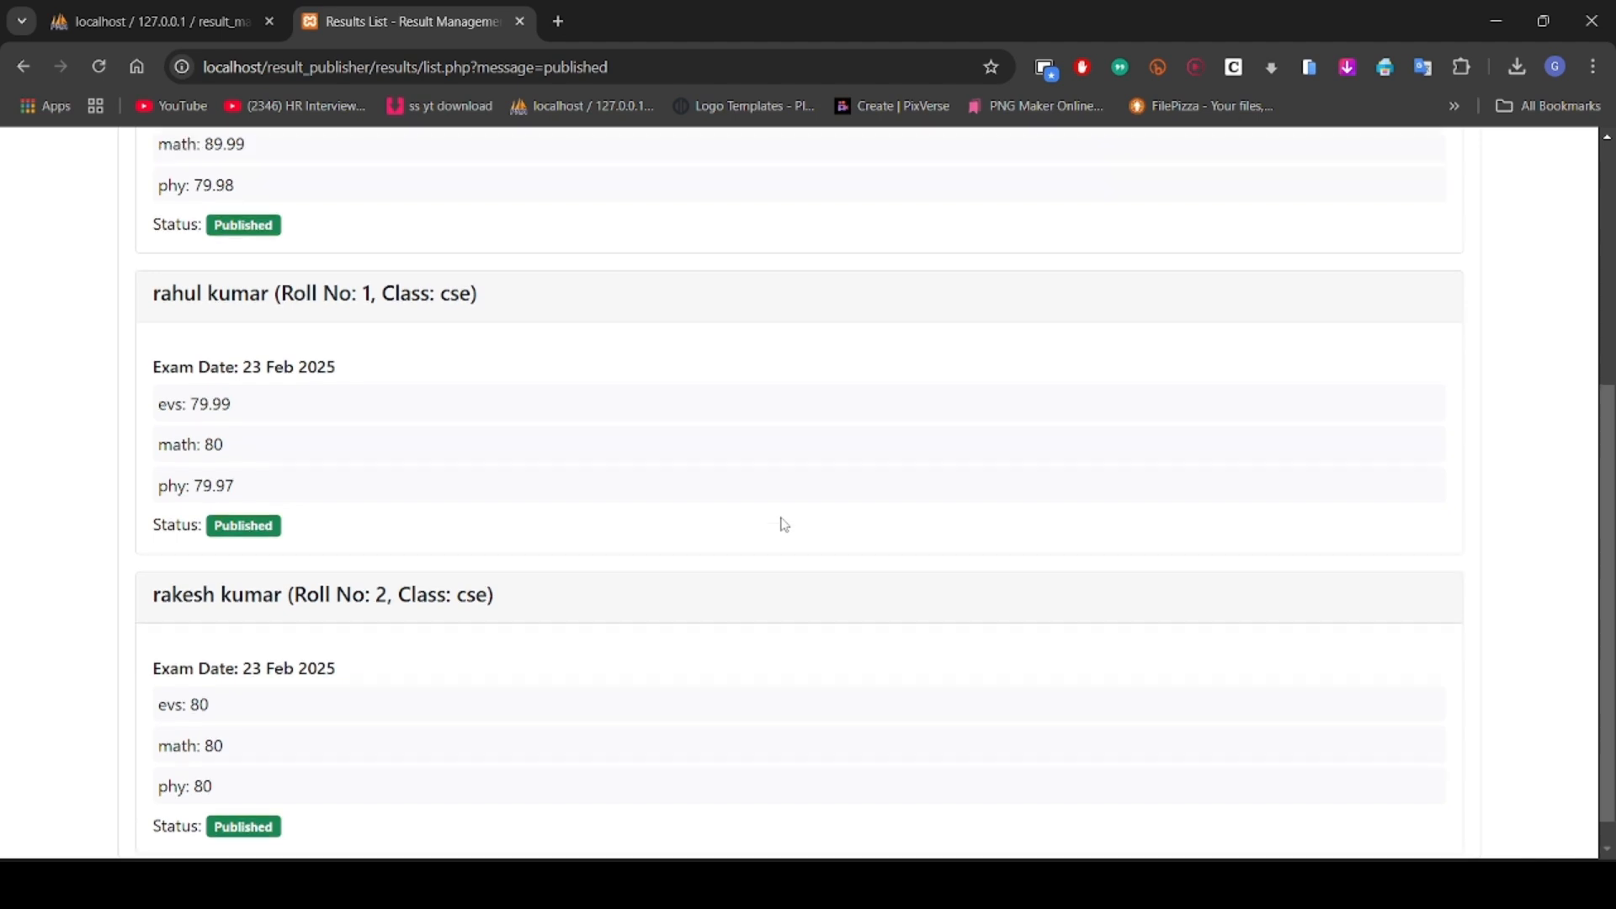
{"action": "scroll", "scroll_direction": "up", "scroll_amount": 3}
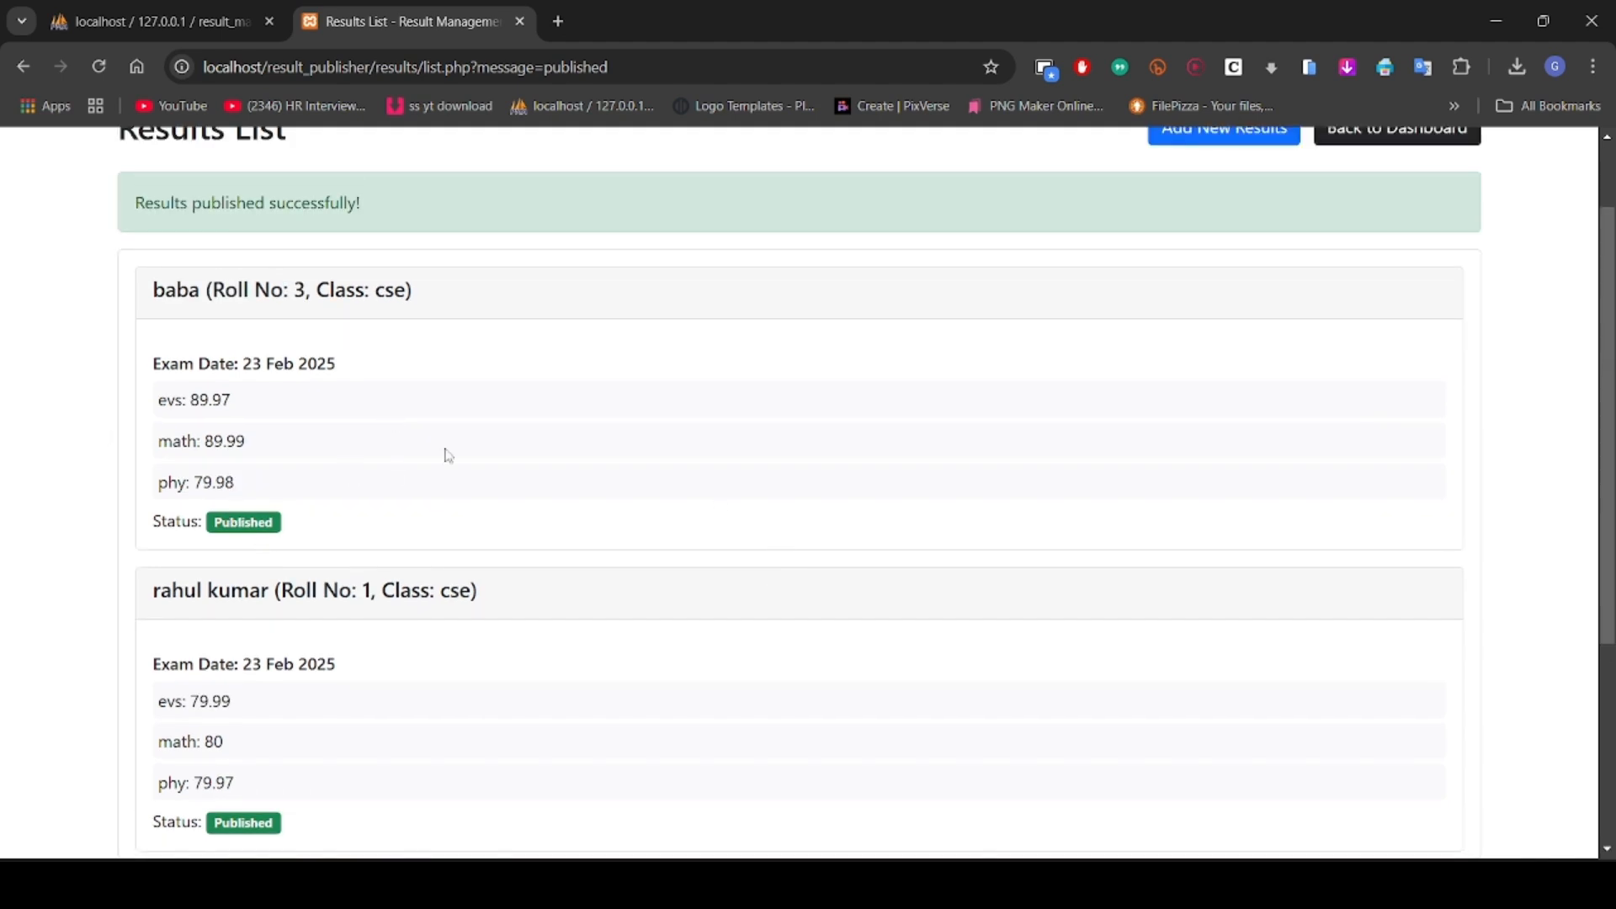
{"action": "scroll", "scroll_direction": "up", "scroll_amount": 3}
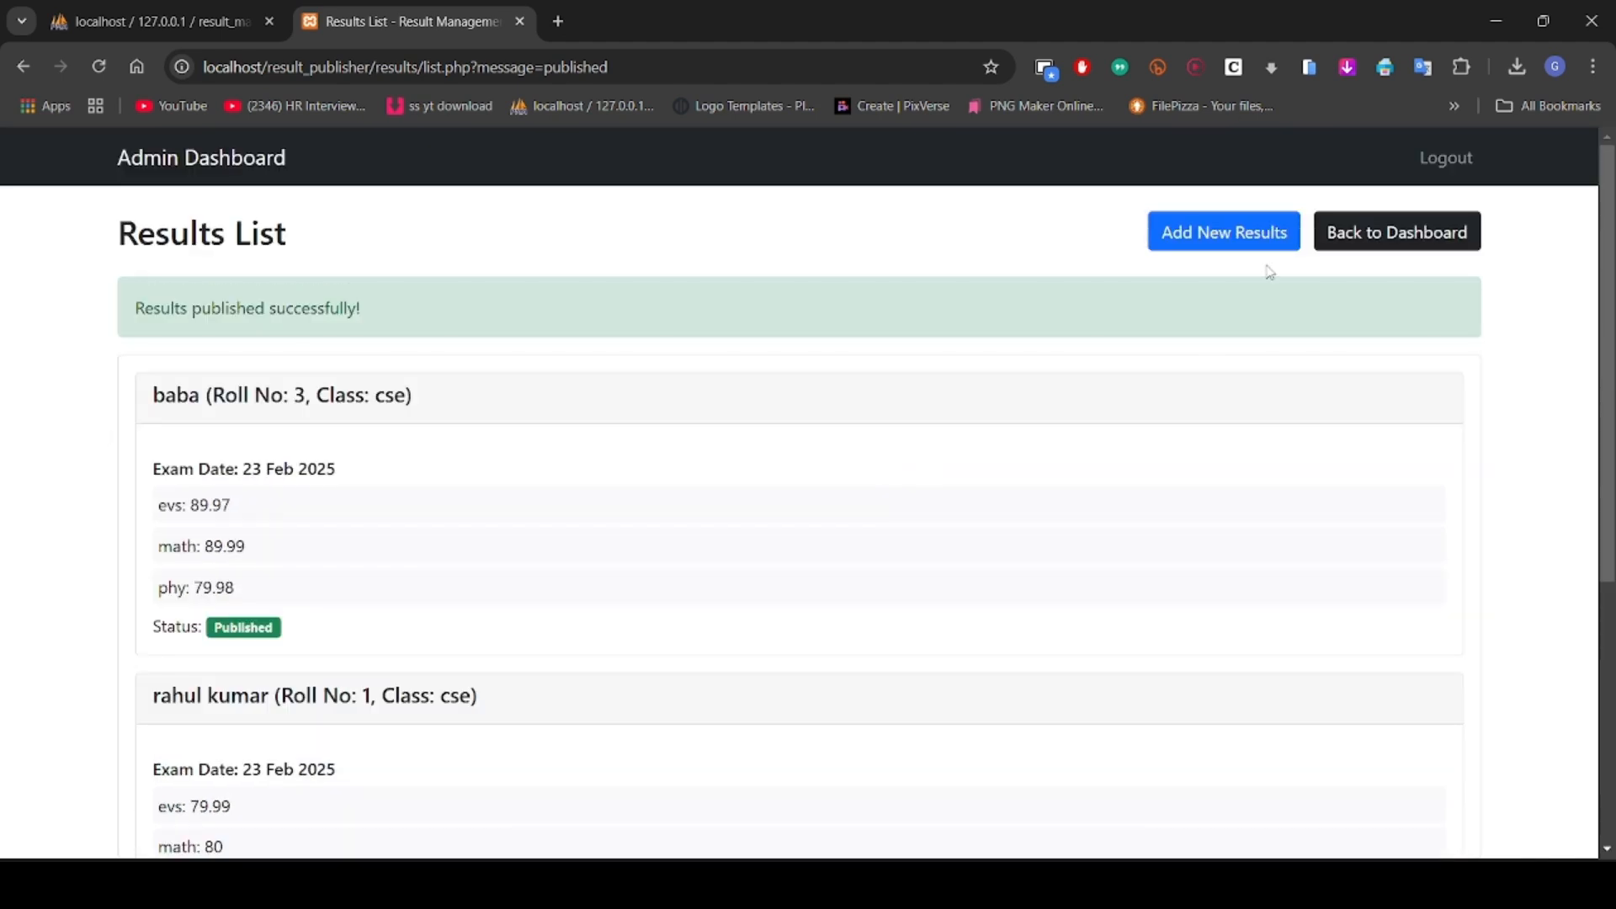
{"action": "left_click", "coordinate": [1396, 231]}
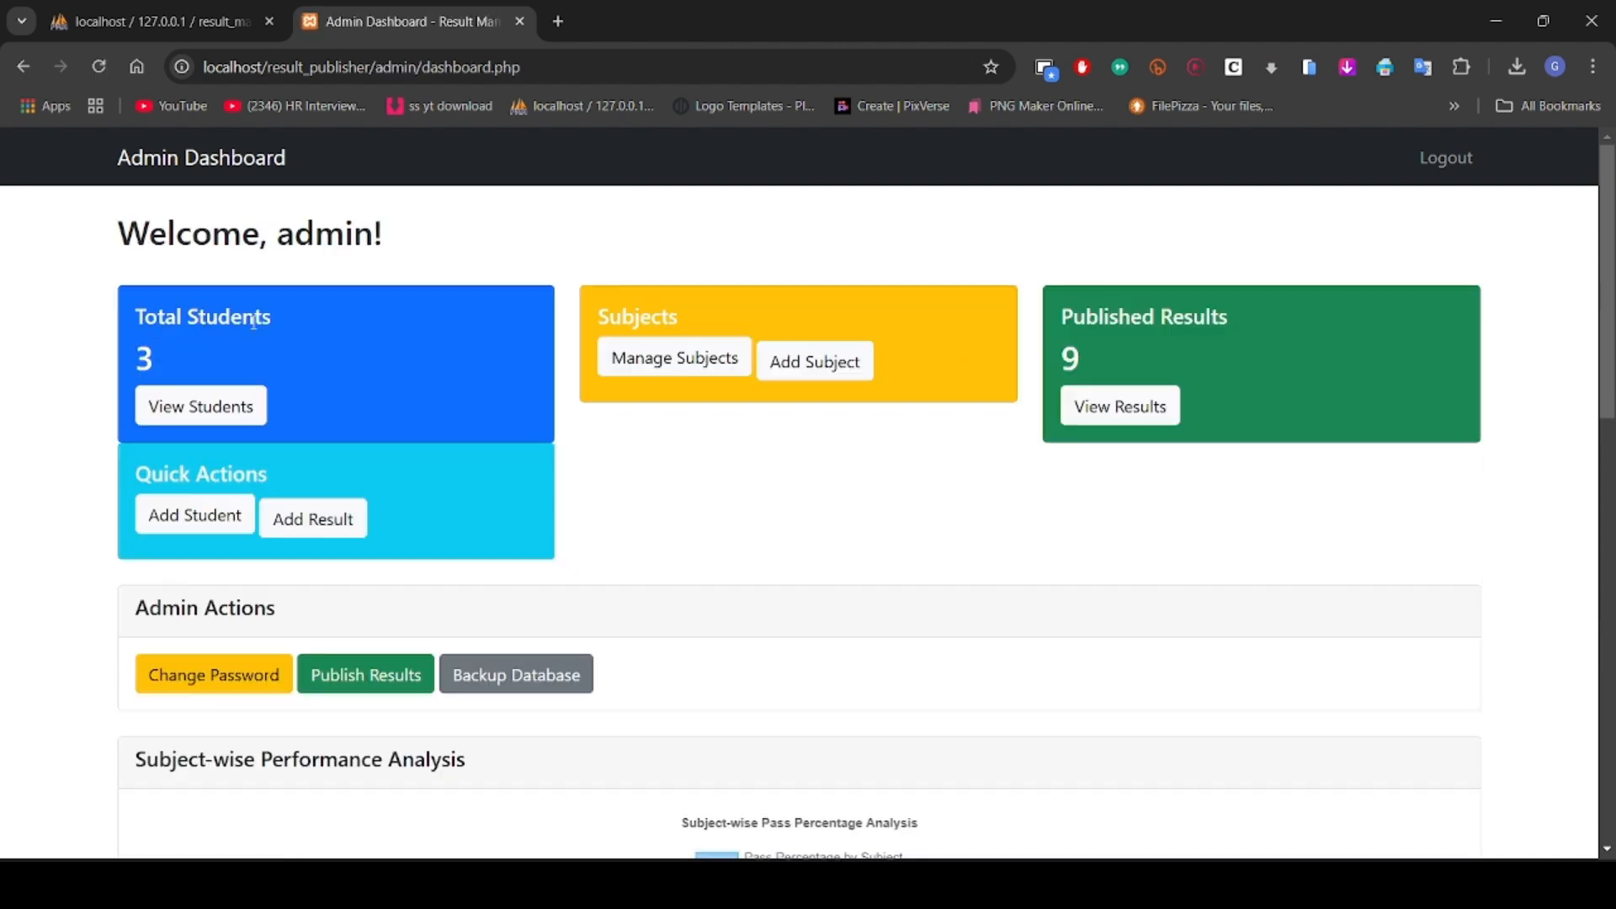
{"action": "scroll", "scroll_direction": "down", "scroll_amount": 3}
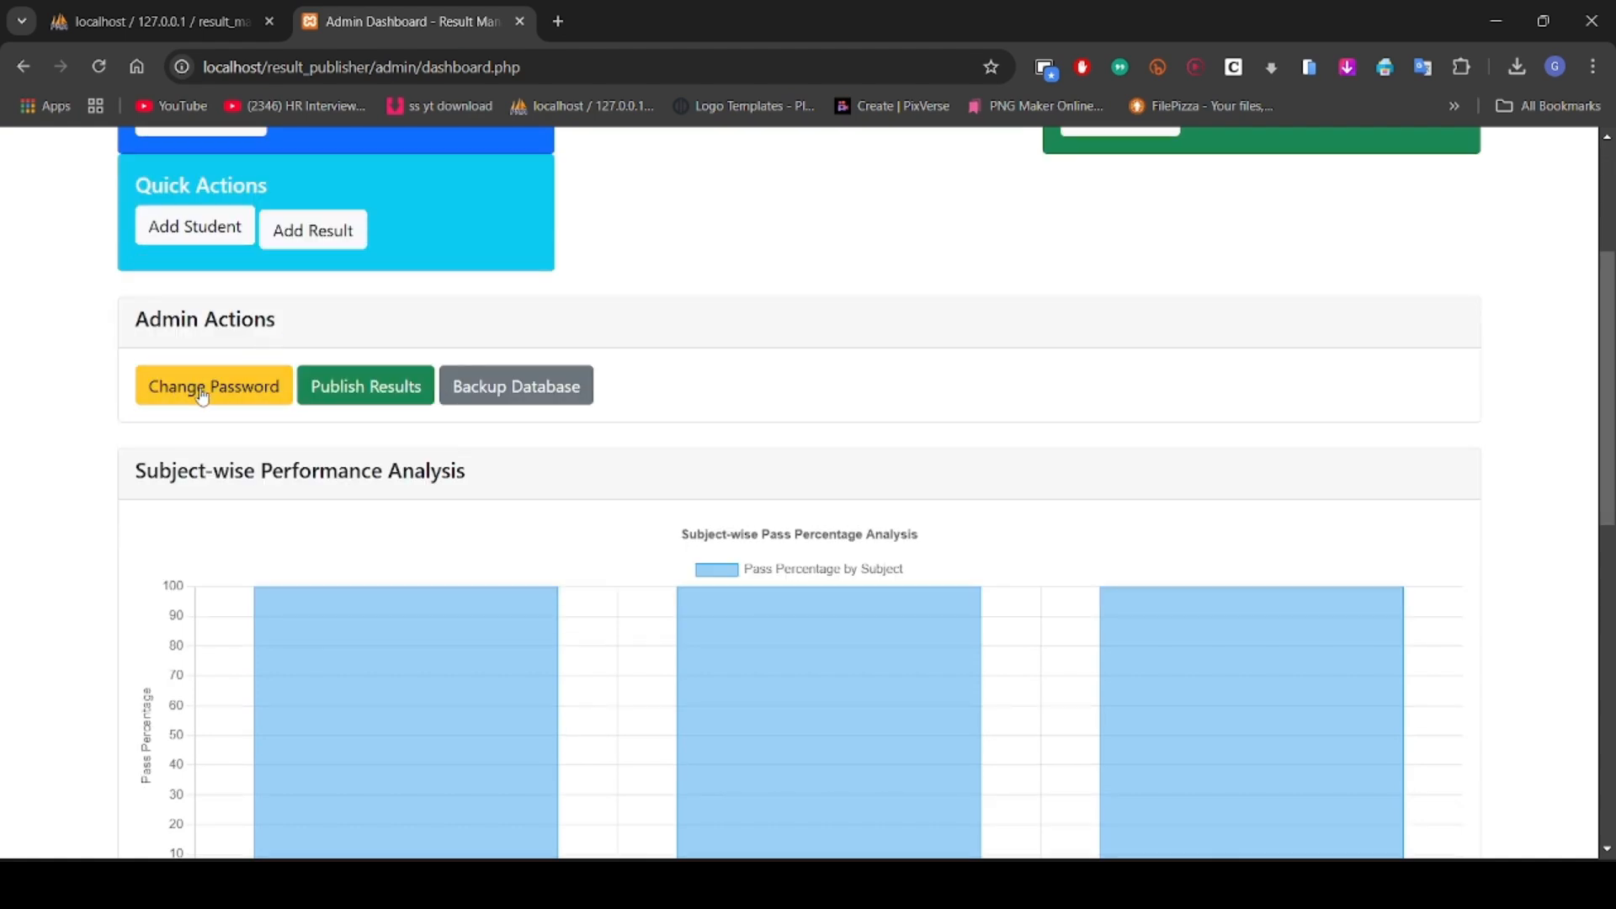
{"action": "left_click", "coordinate": [213, 386]}
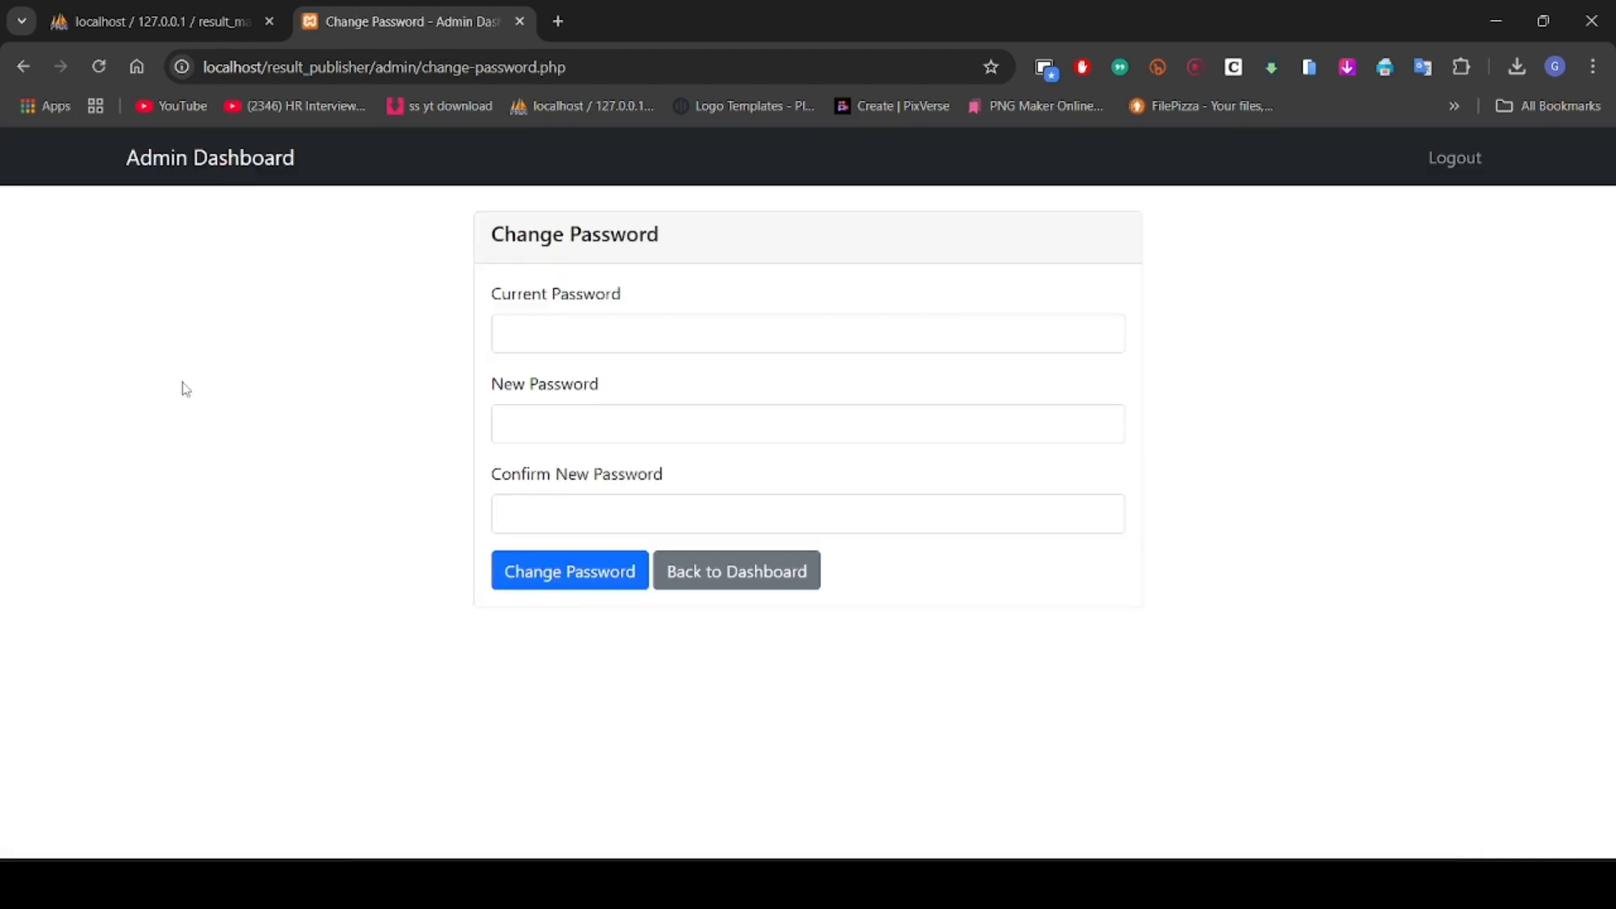
{"action": "left_click", "coordinate": [735, 570]}
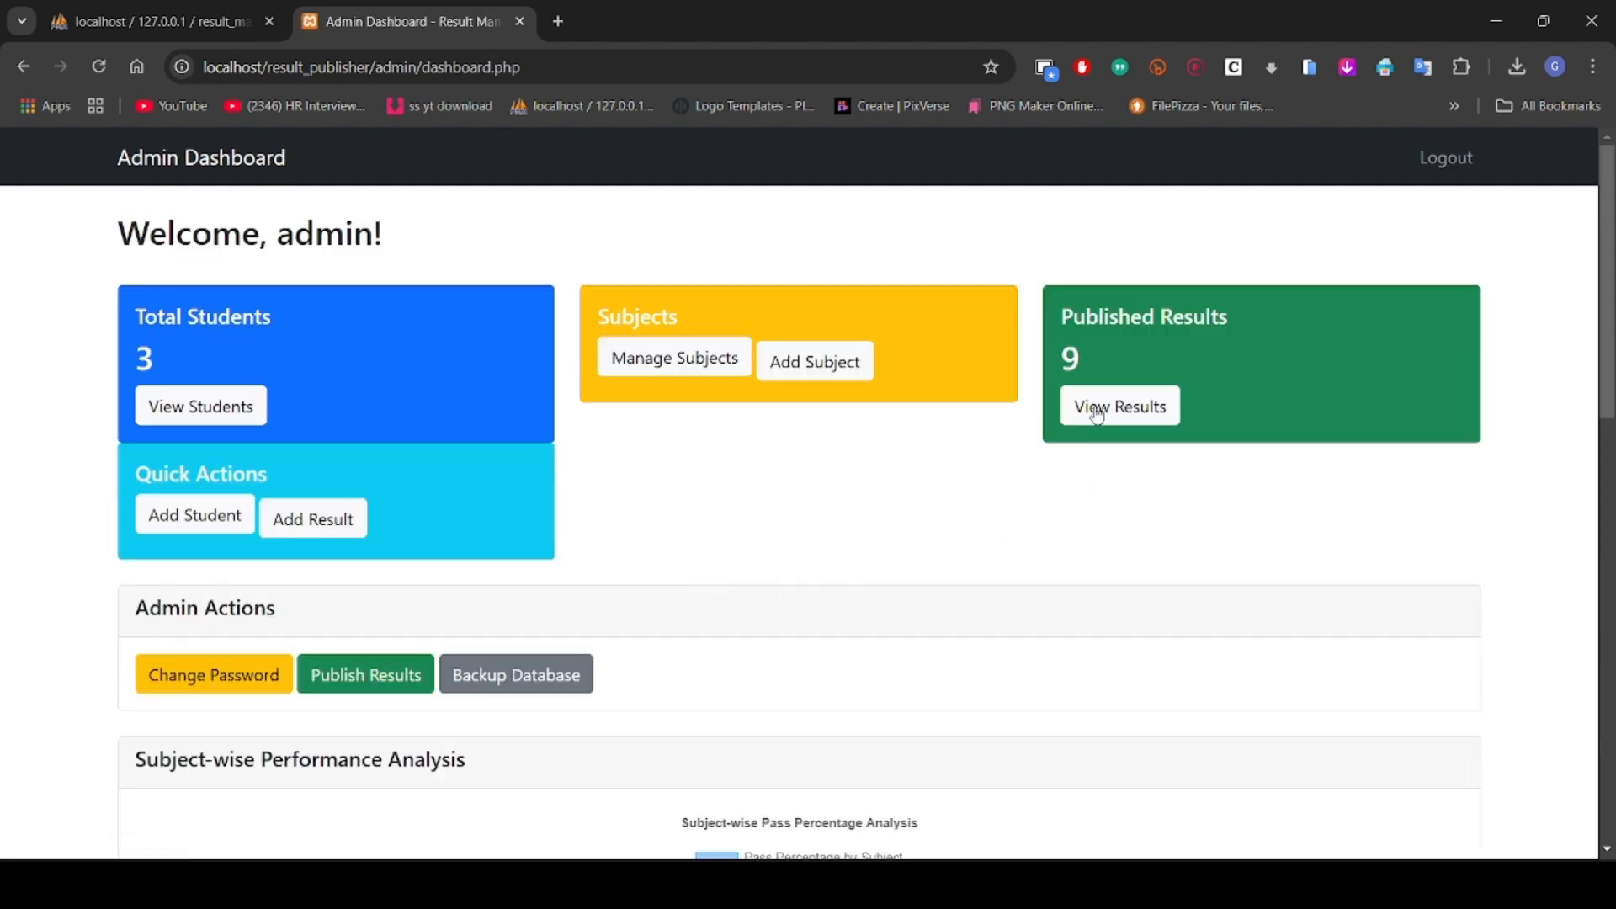
{"action": "left_click", "coordinate": [1119, 405]}
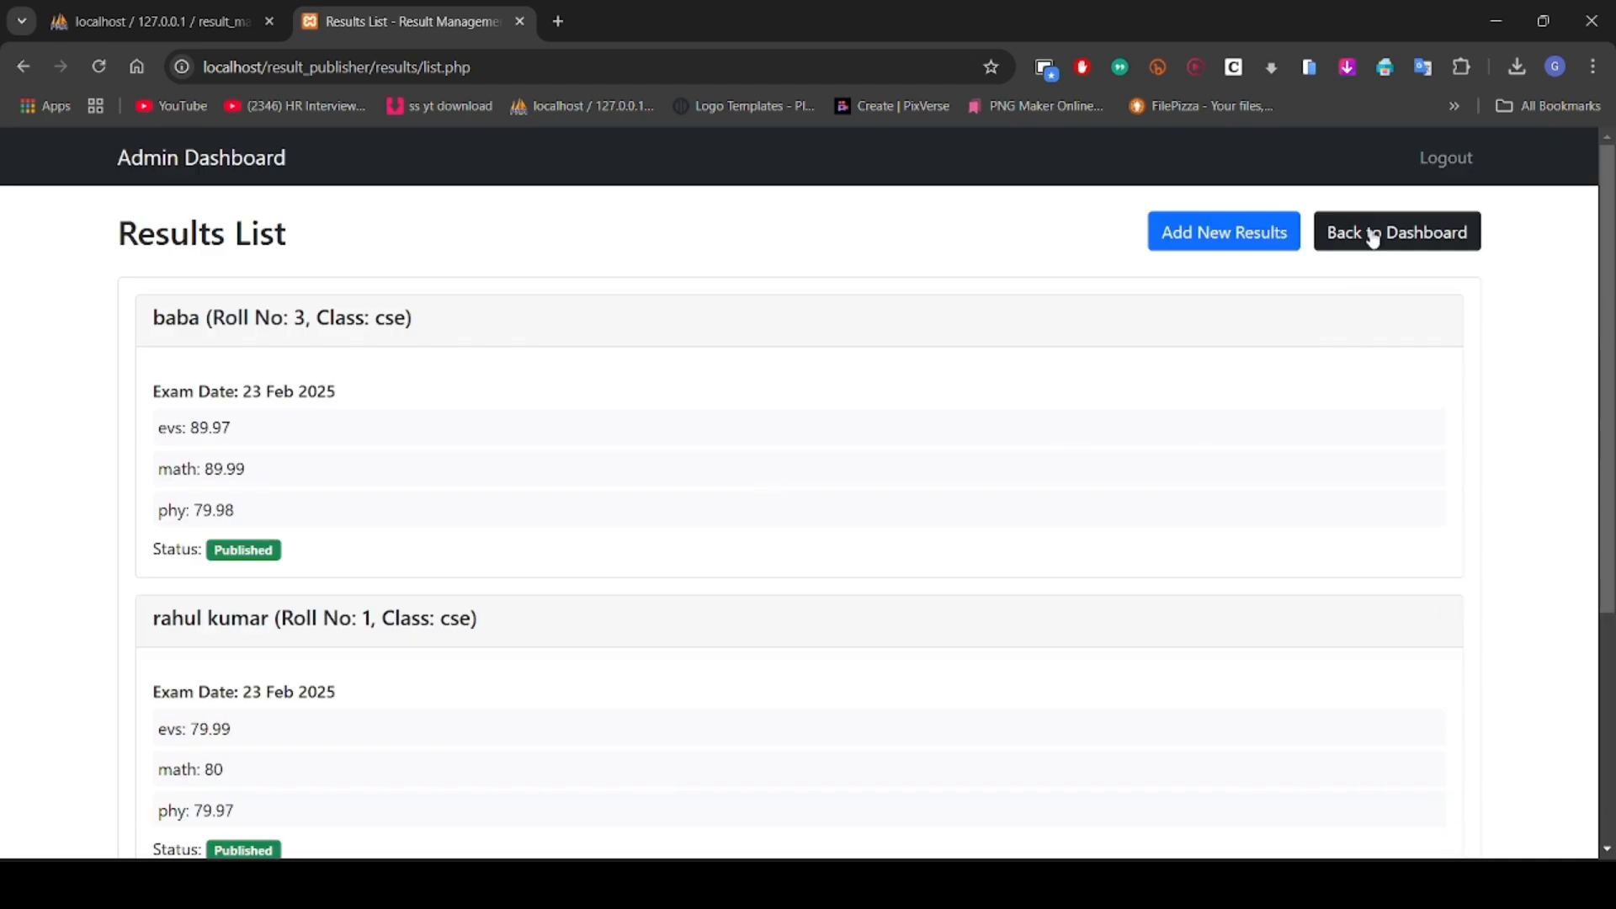
{"action": "left_click", "coordinate": [1396, 232]}
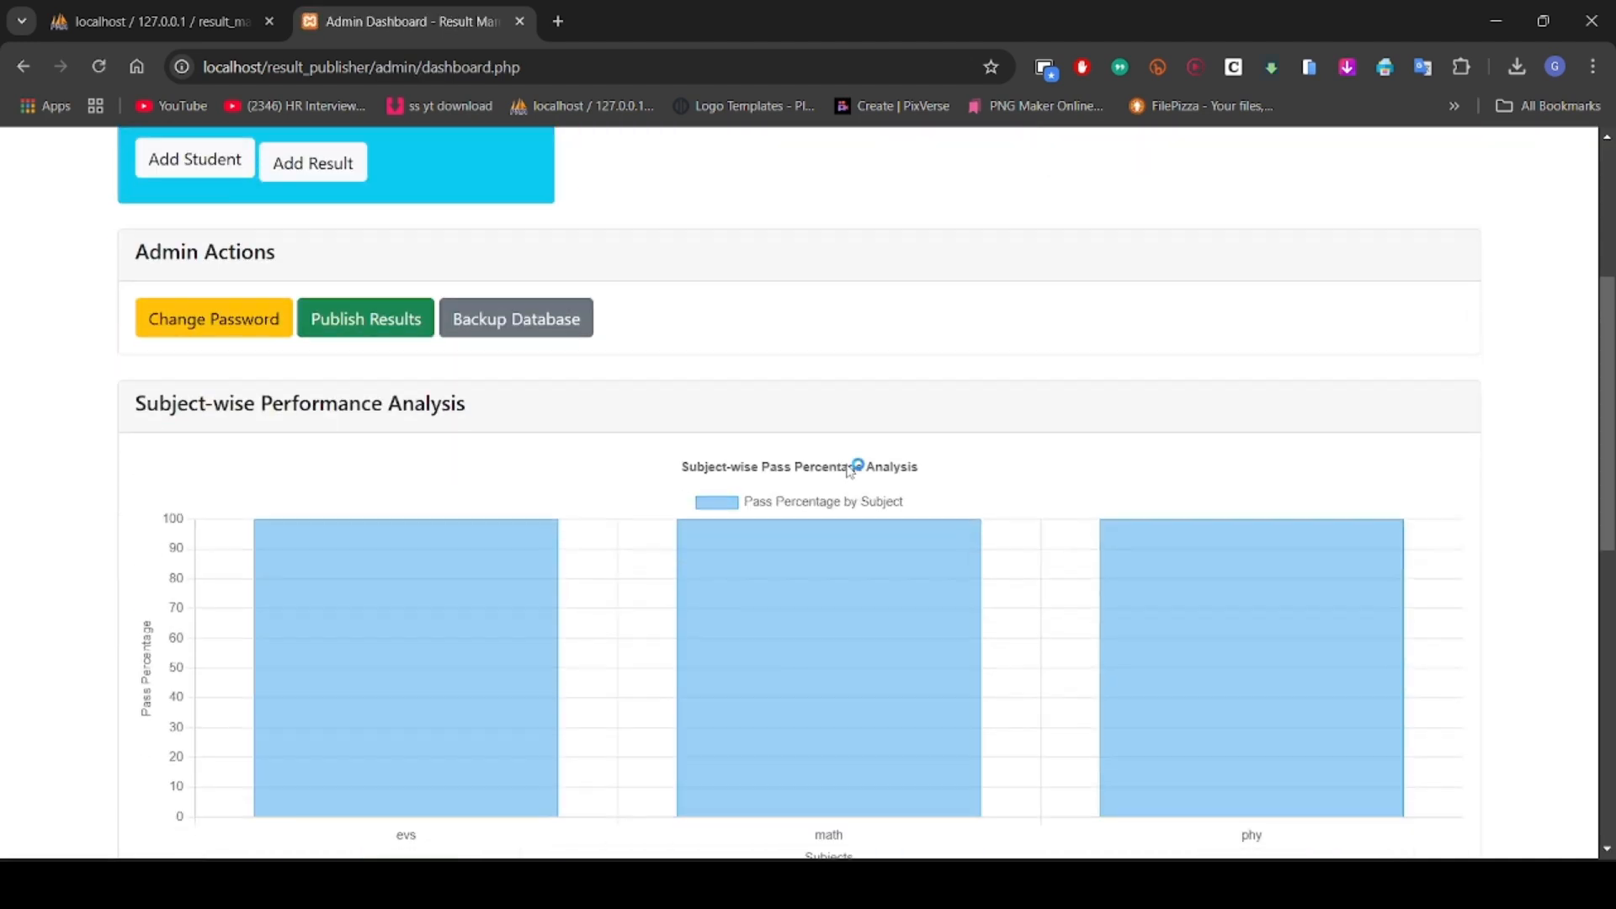
{"action": "scroll", "scroll_direction": "down", "scroll_amount": 3}
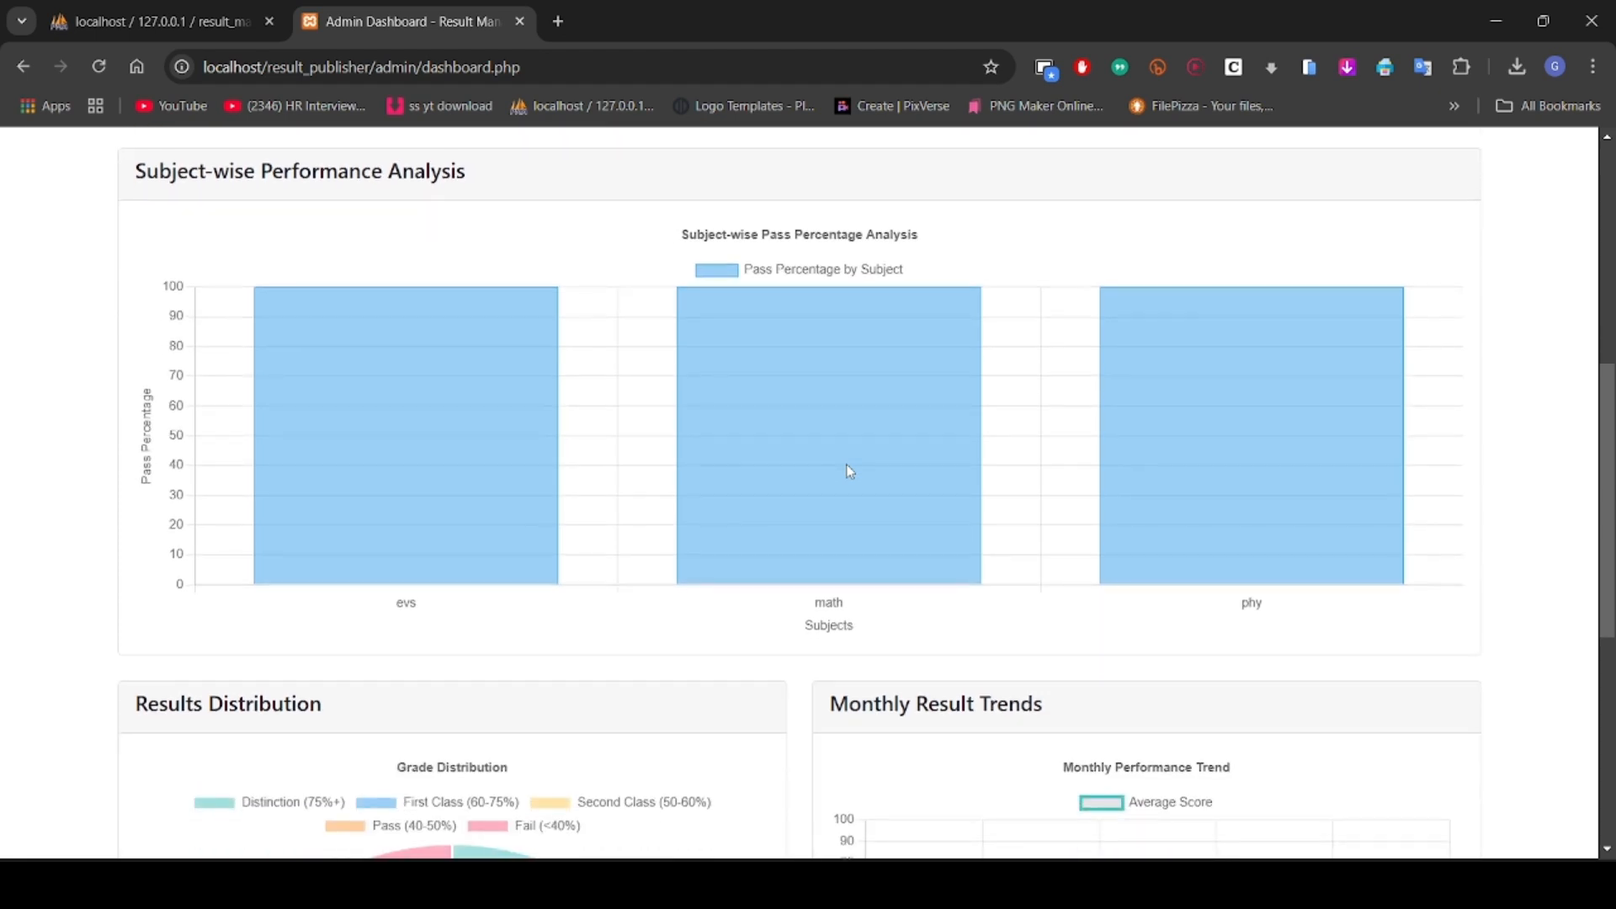
{"action": "scroll", "scroll_direction": "down", "scroll_amount": 3}
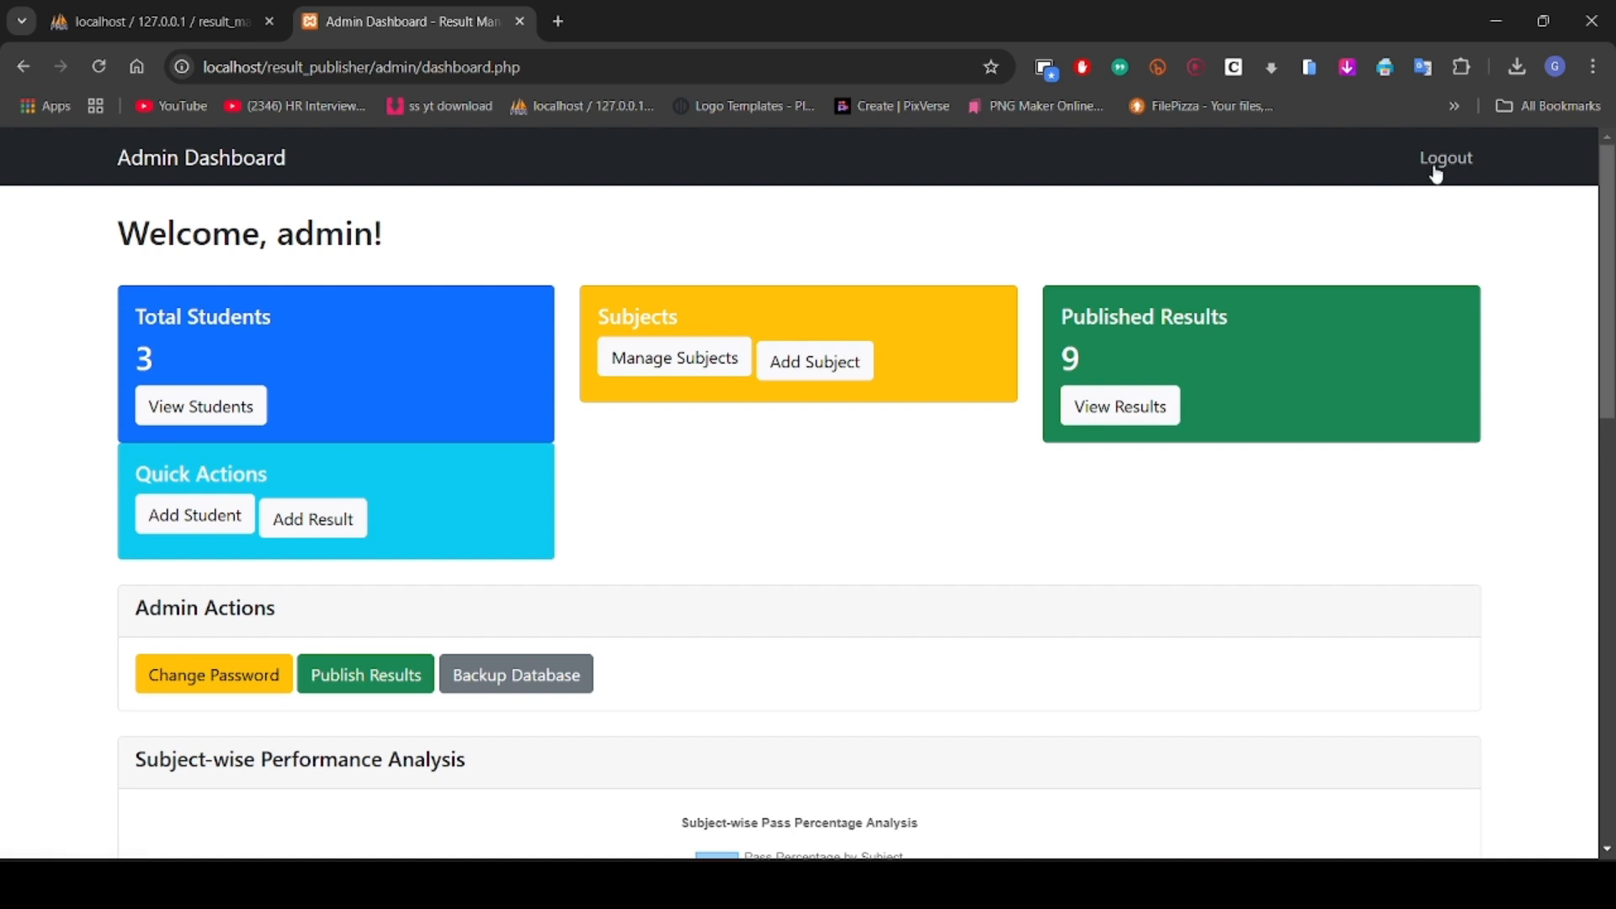
{"action": "left_click", "coordinate": [1445, 157]}
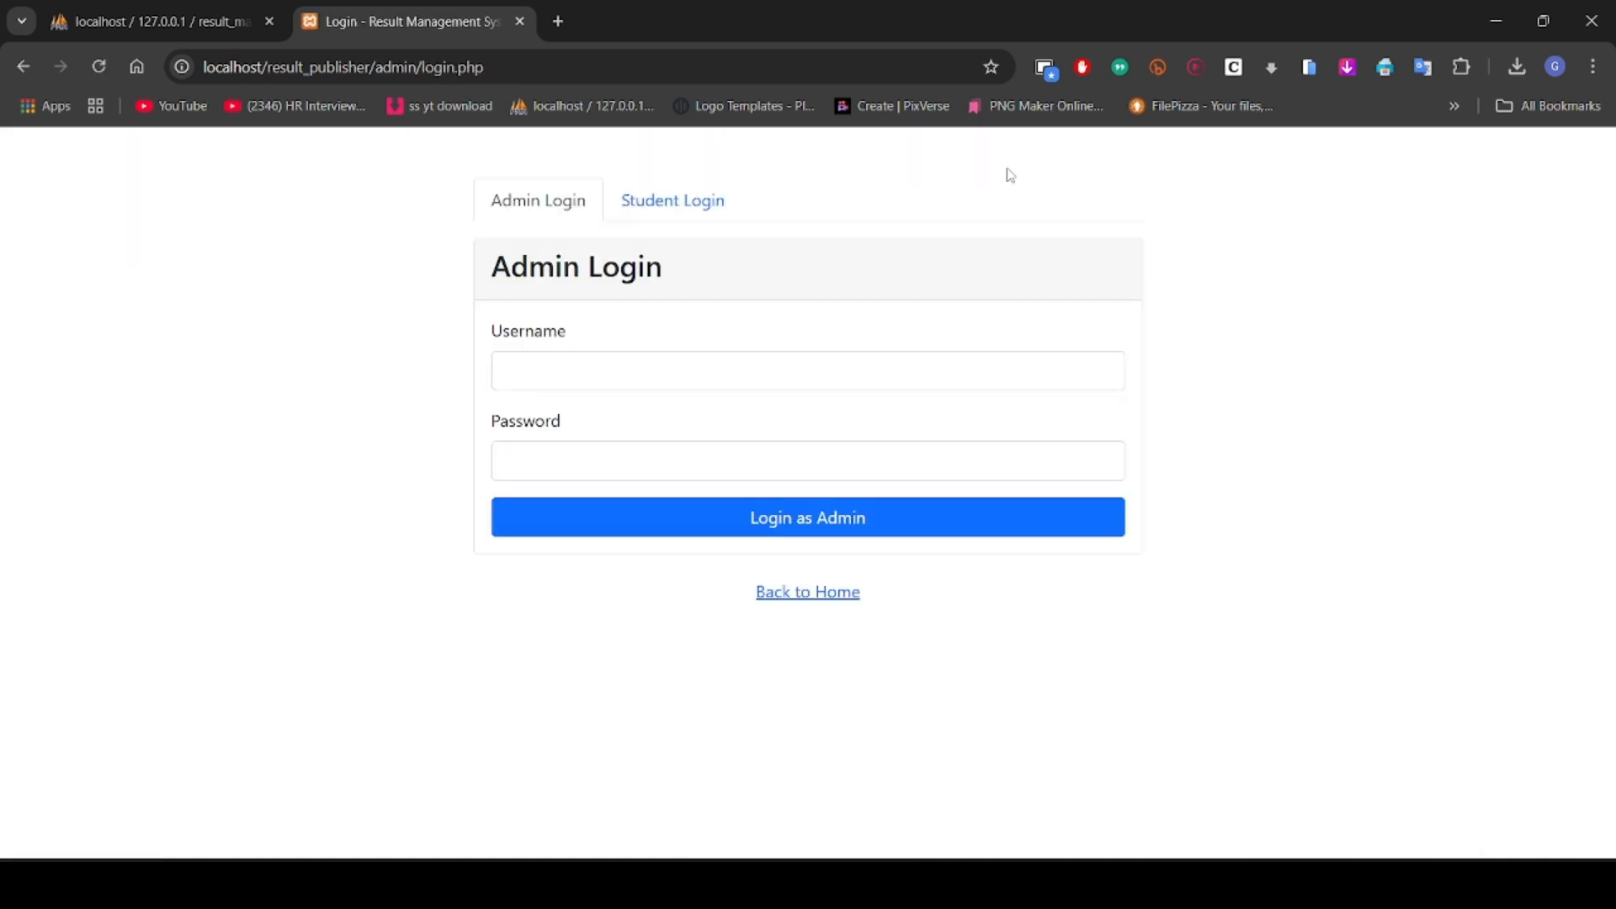
{"action": "left_click", "coordinate": [672, 200]}
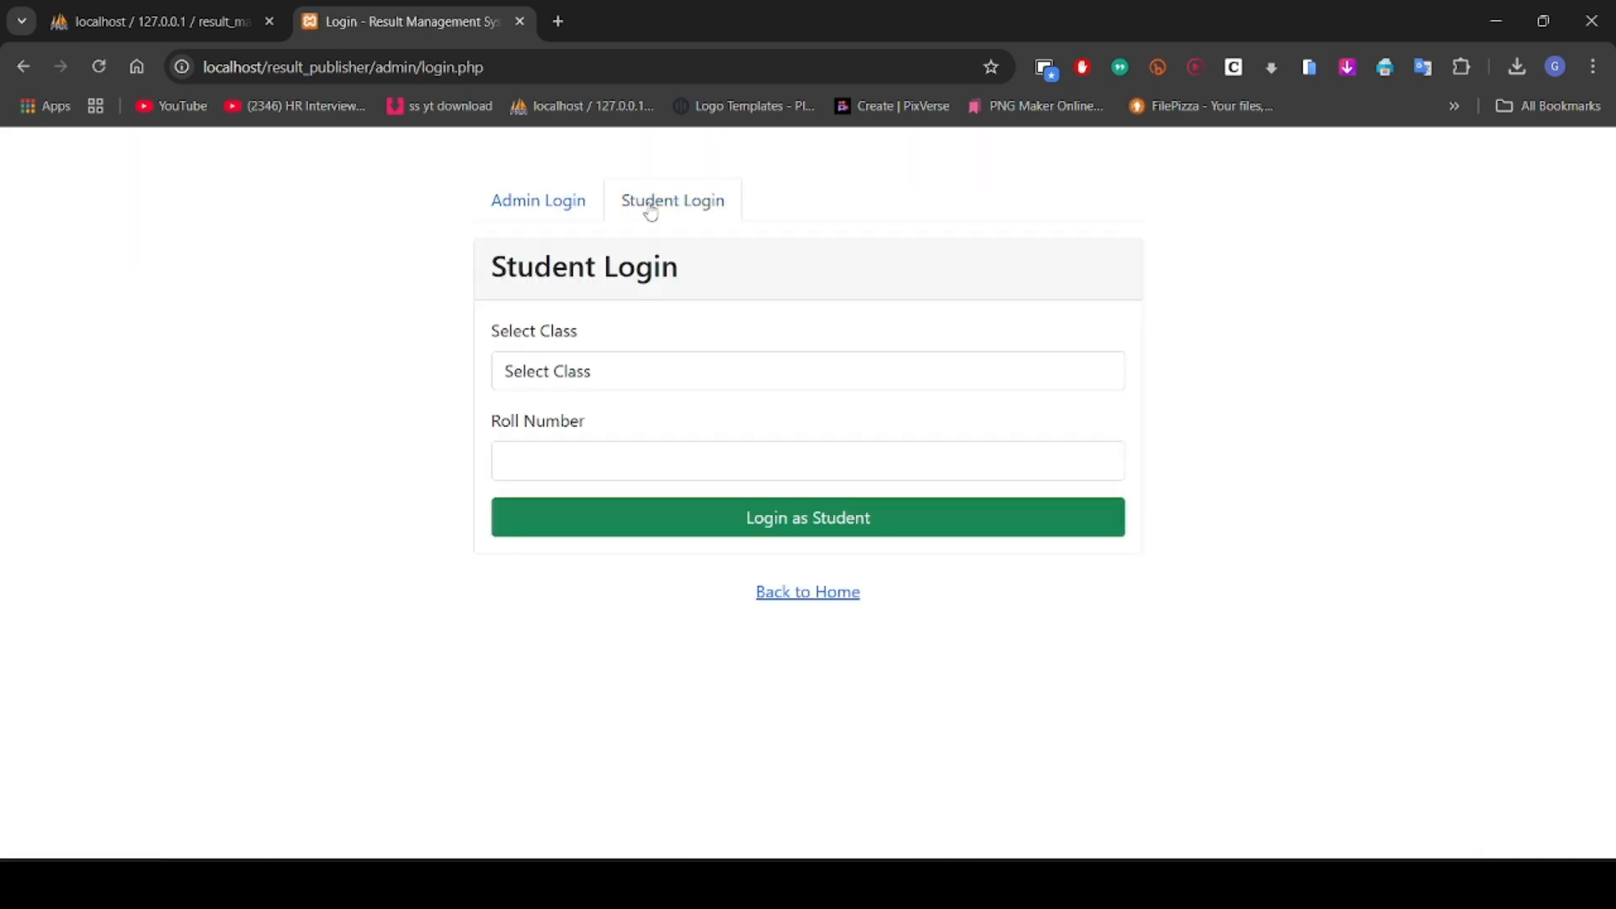
{"action": "left_click", "coordinate": [807, 371]}
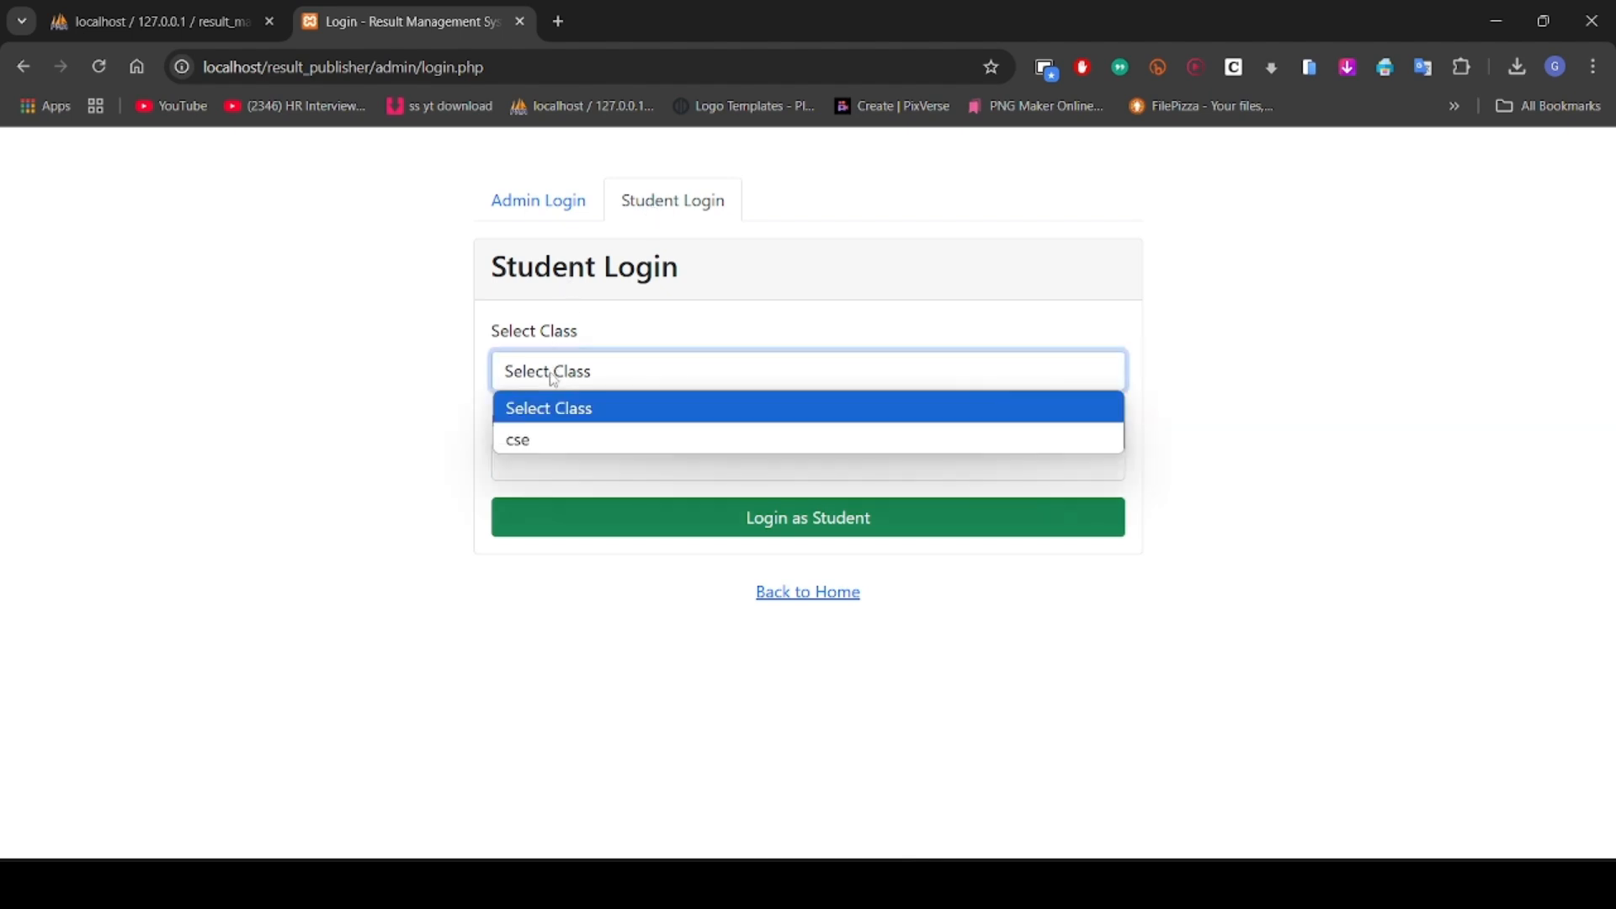
{"action": "left_click", "coordinate": [518, 439]}
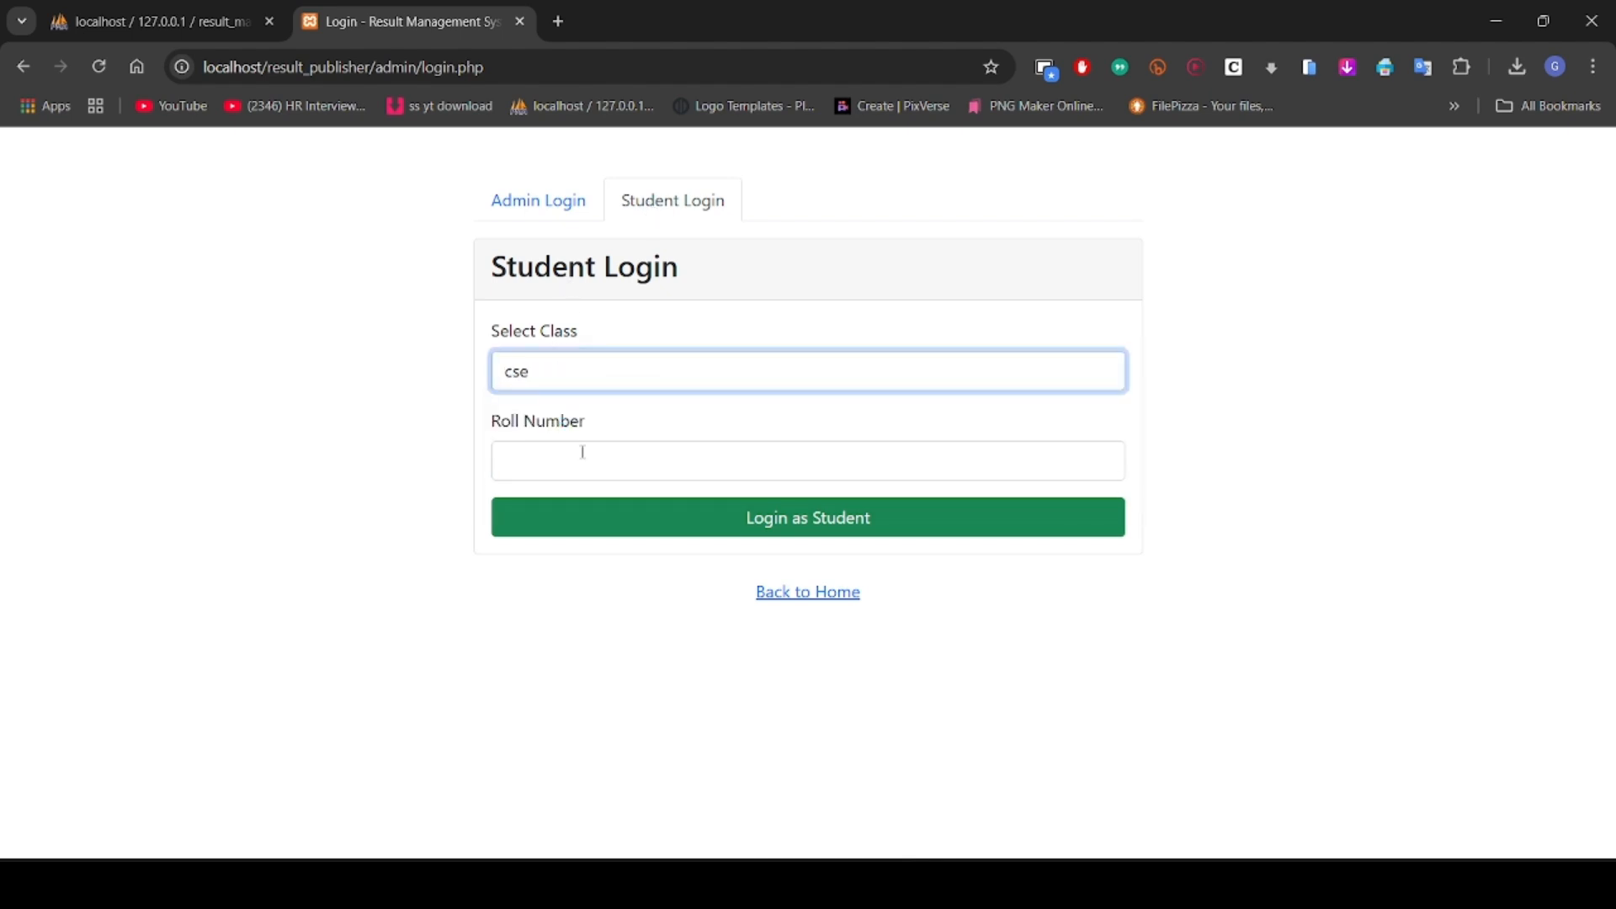
{"action": "type", "text": "1"}
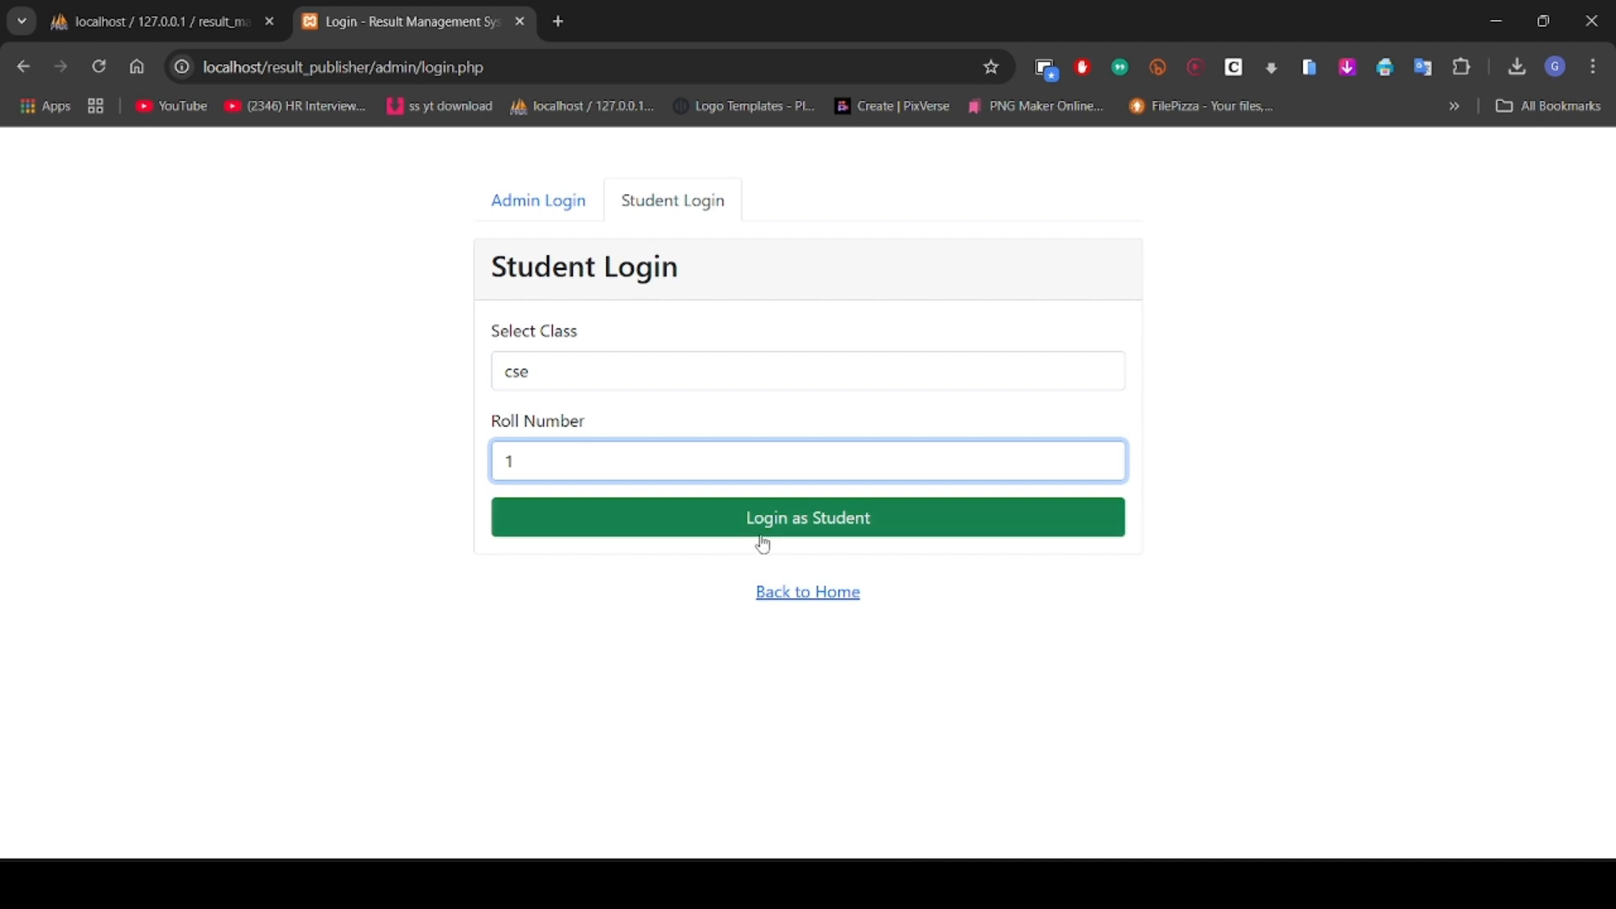
{"action": "left_click", "coordinate": [807, 518]}
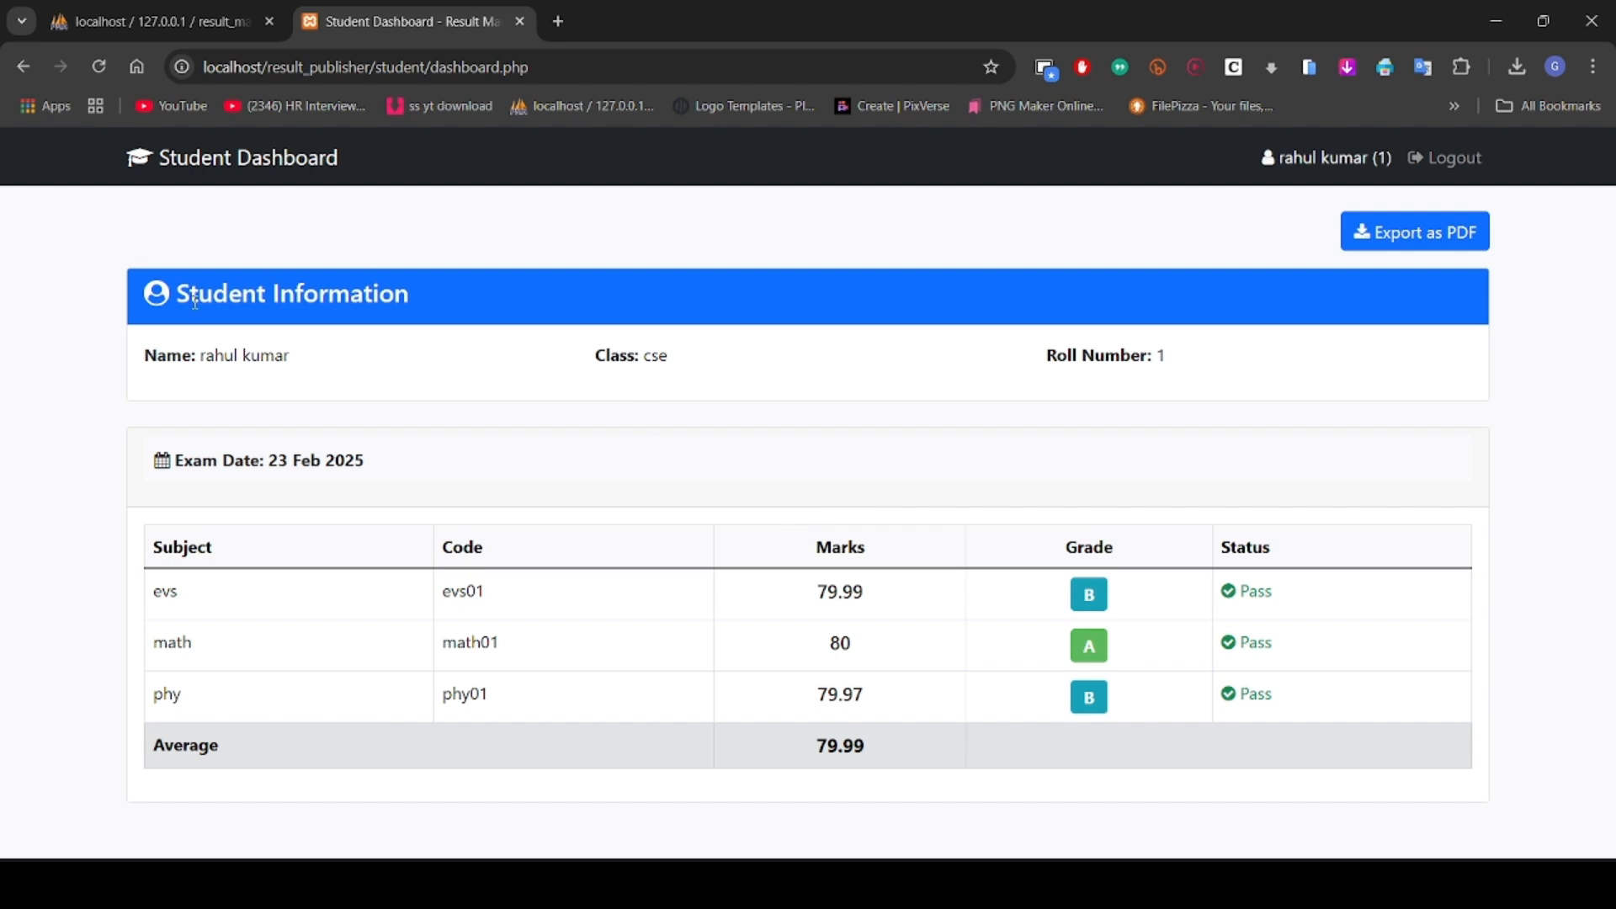
{"action": "mouse_move", "coordinate": [1084, 363]}
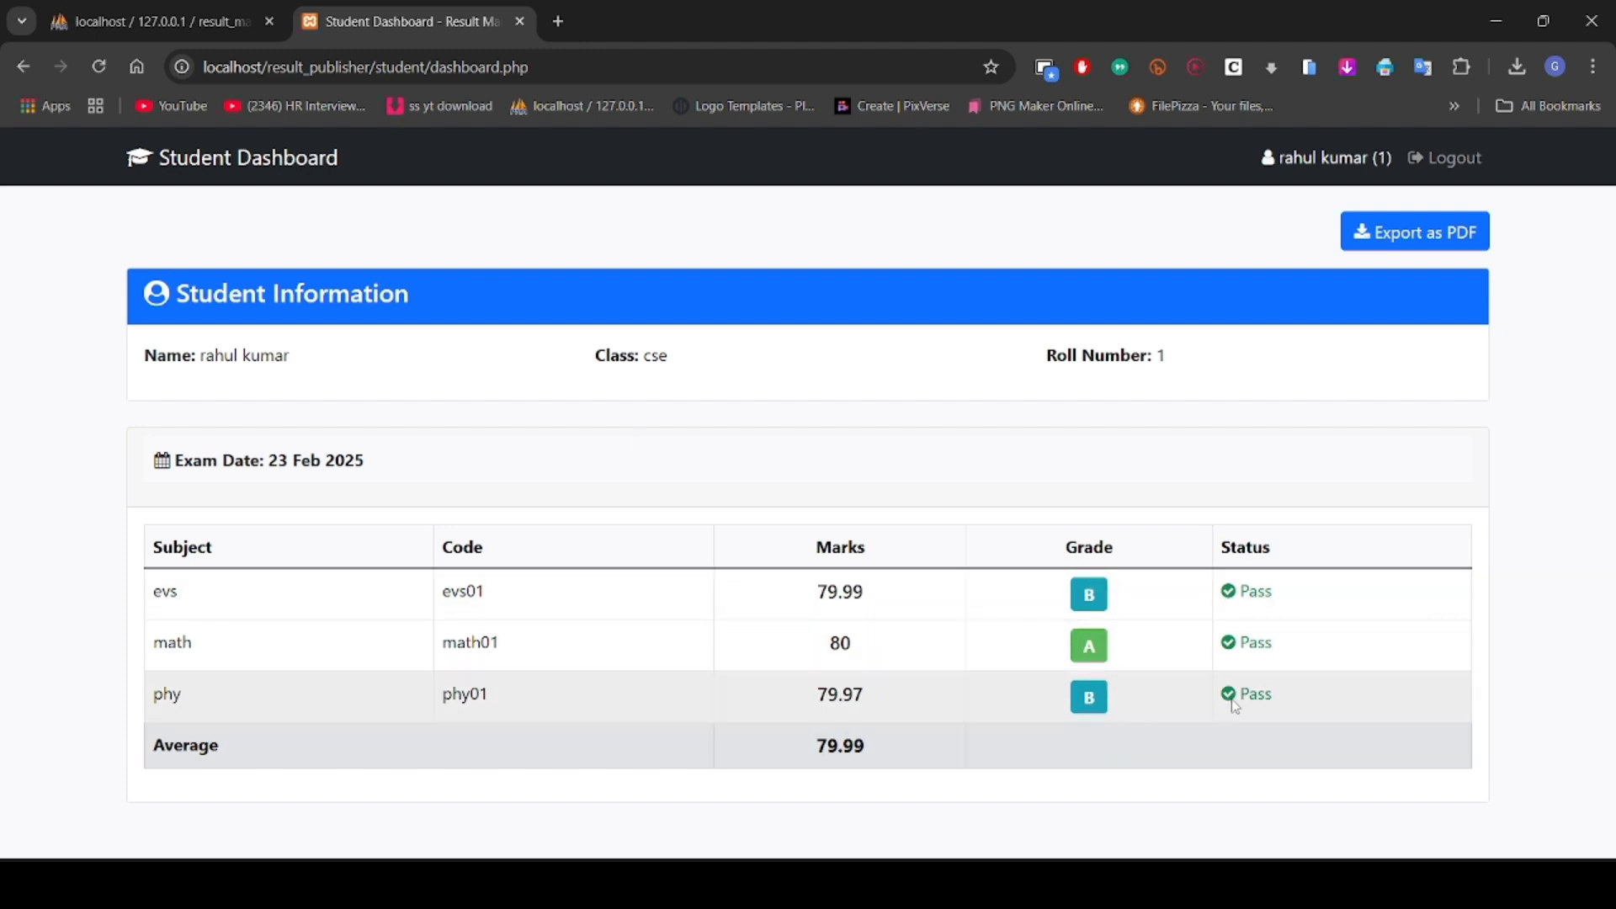
{"action": "mouse_move", "coordinate": [877, 761]}
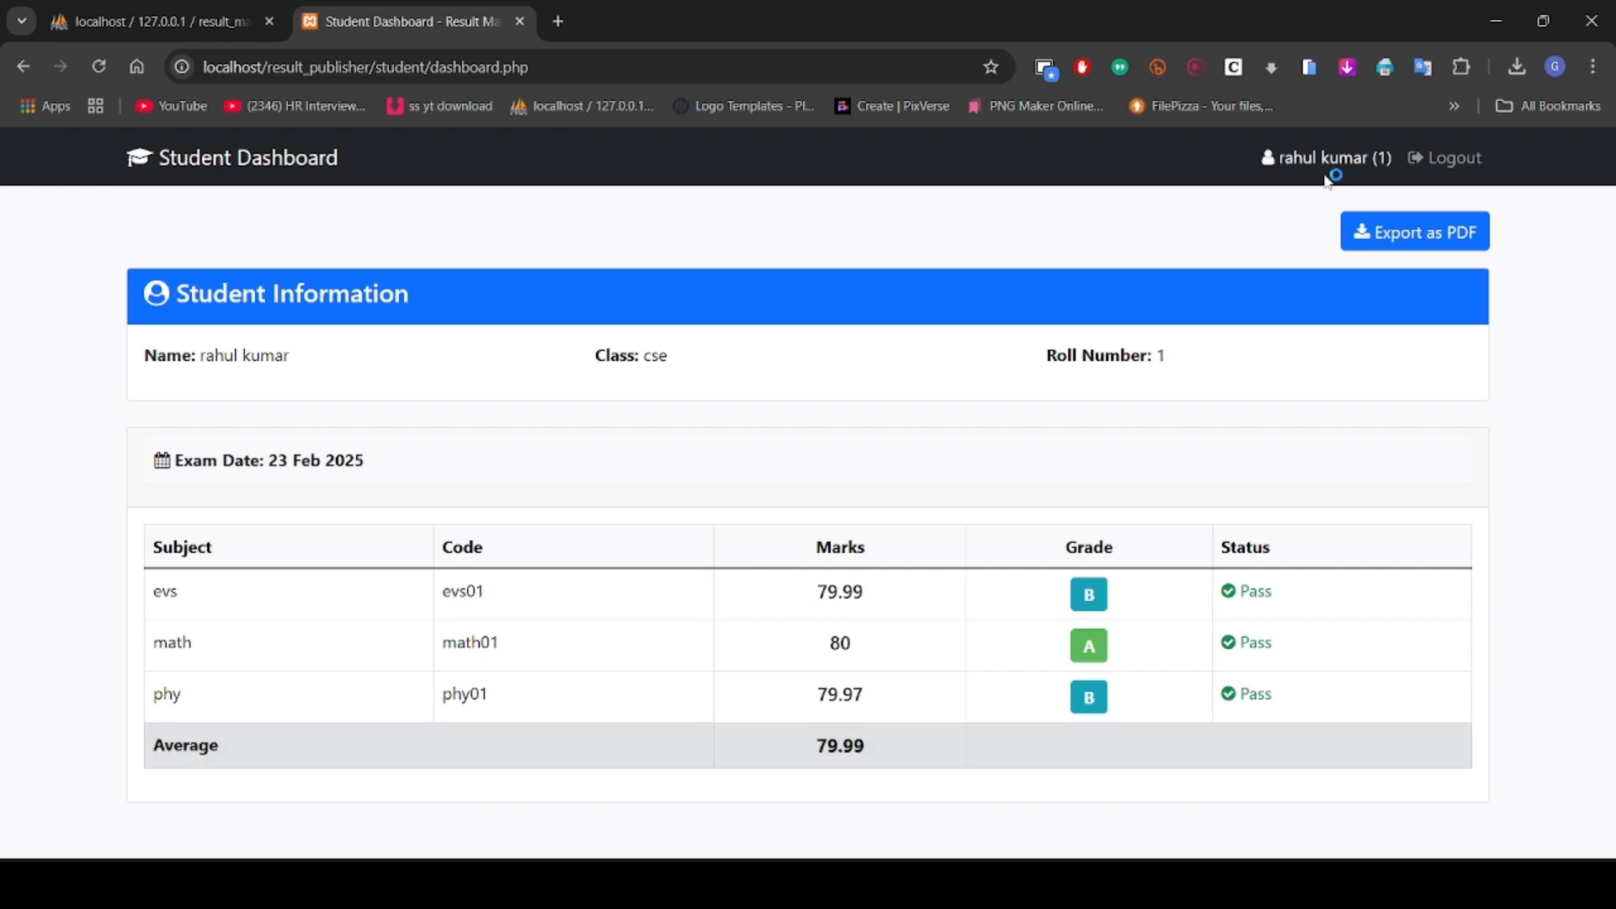
{"action": "left_click", "coordinate": [1454, 158]}
{"action": "type", "text": "2"}
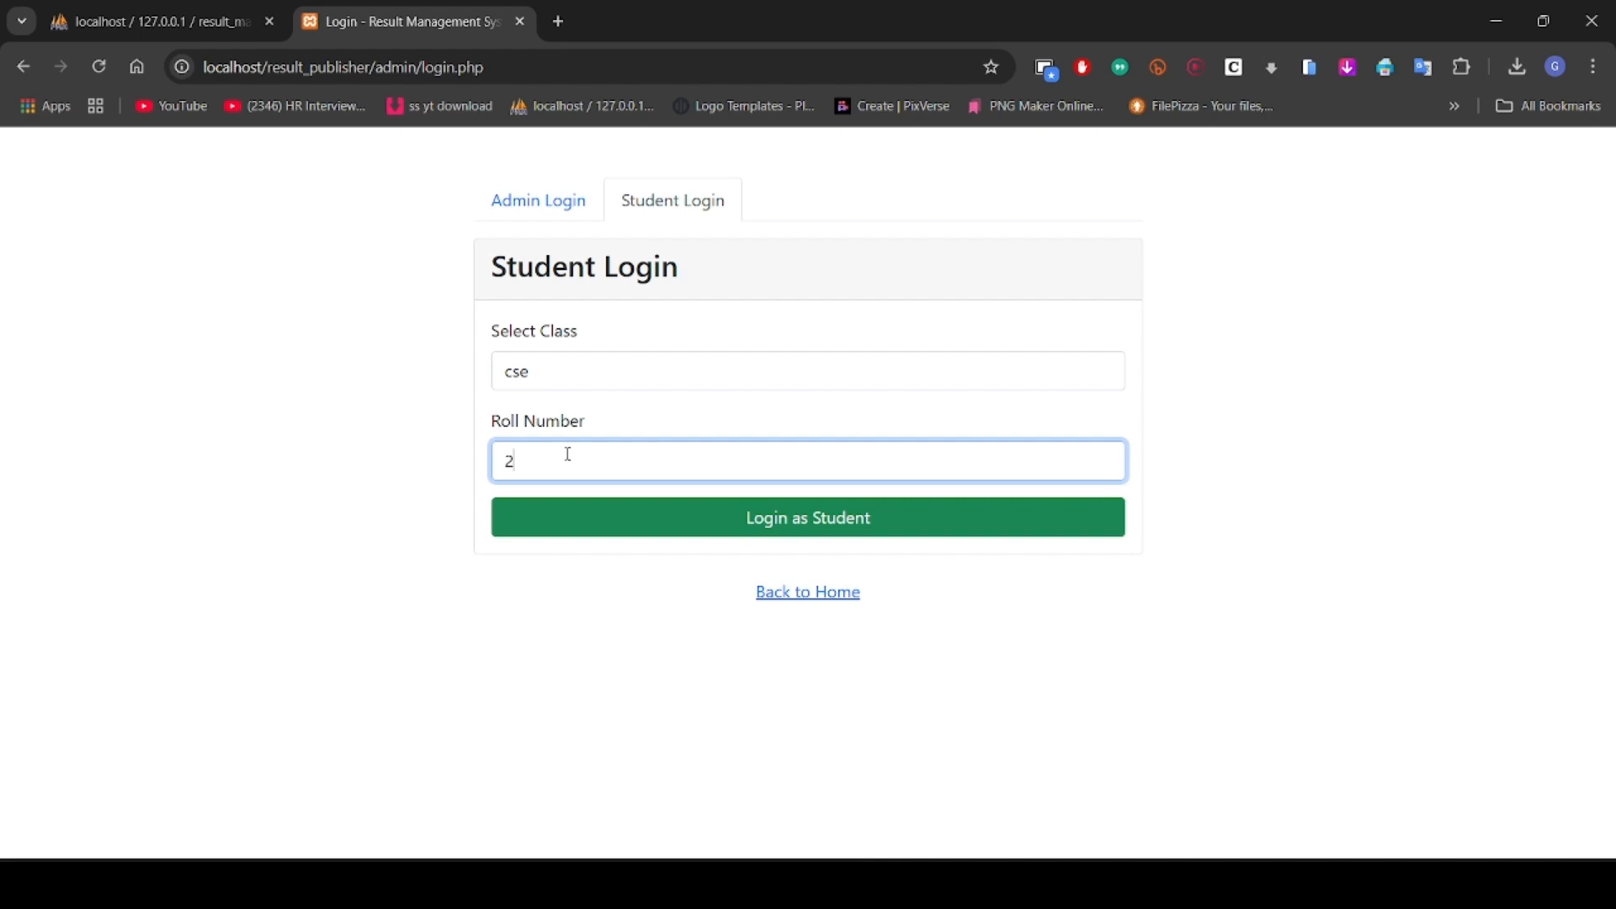
{"action": "left_click", "coordinate": [807, 516]}
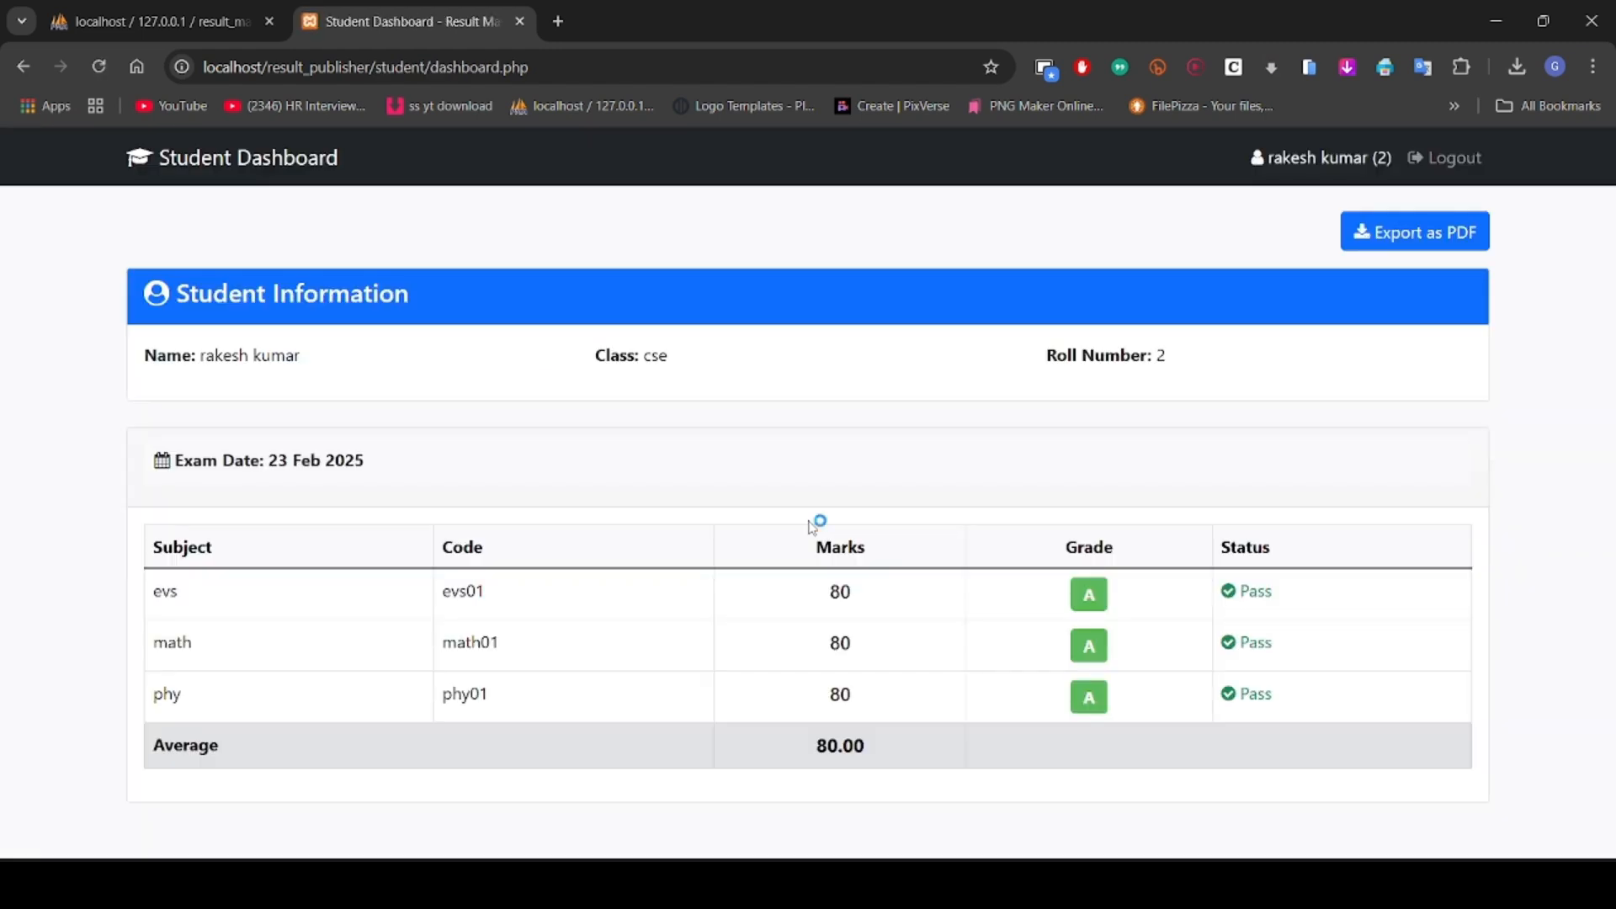
{"action": "mouse_move", "coordinate": [810, 528]}
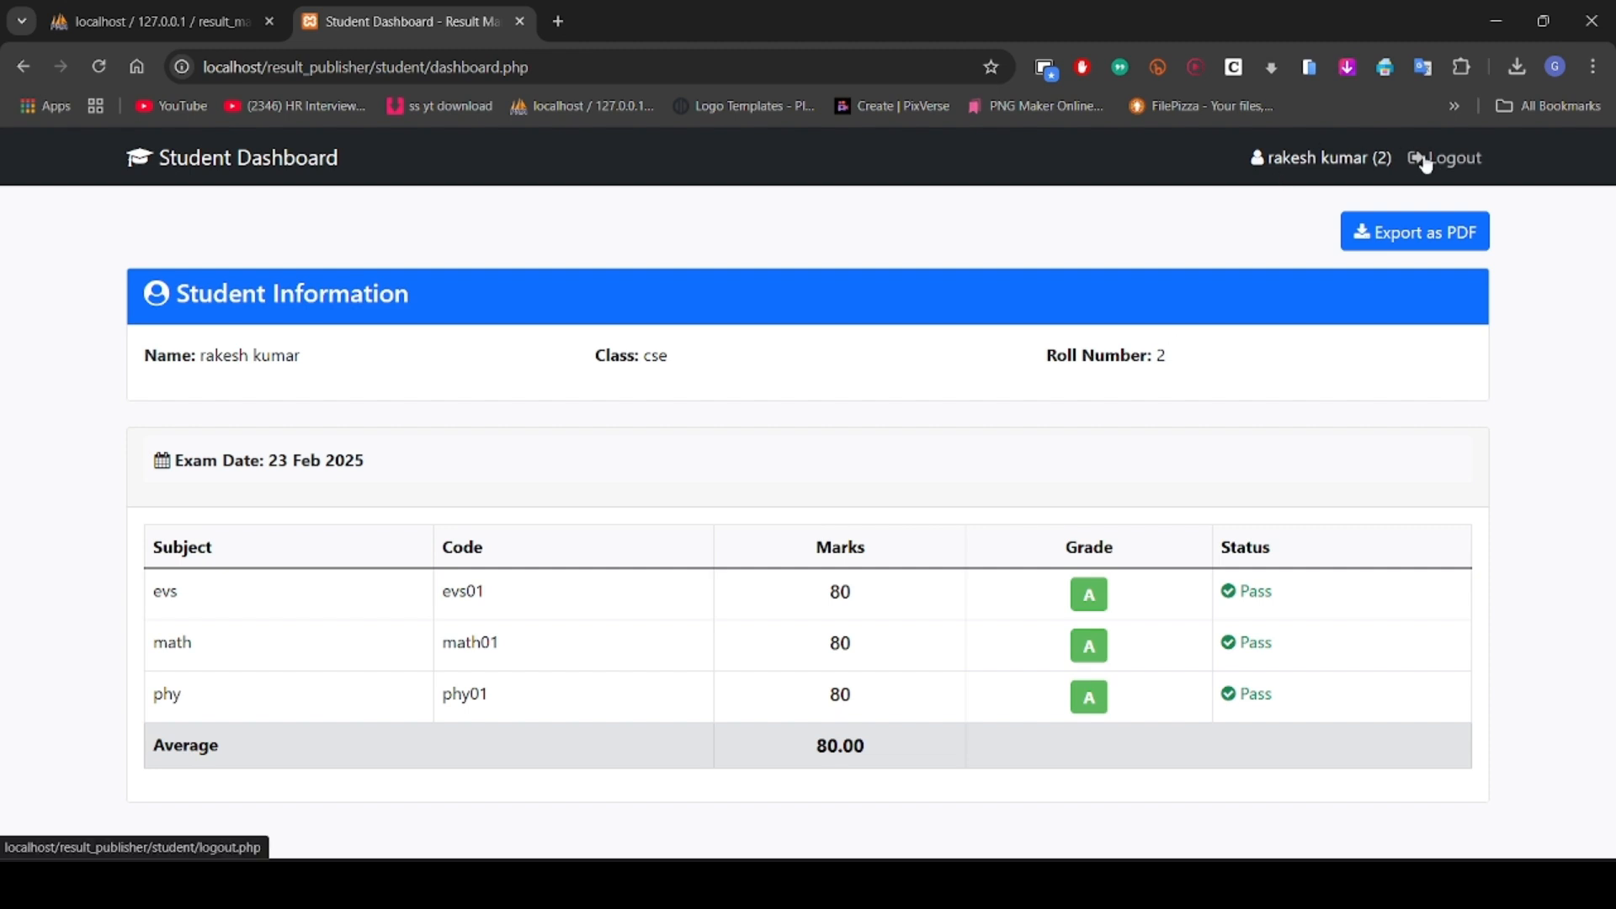
{"action": "left_click", "coordinate": [1451, 157]}
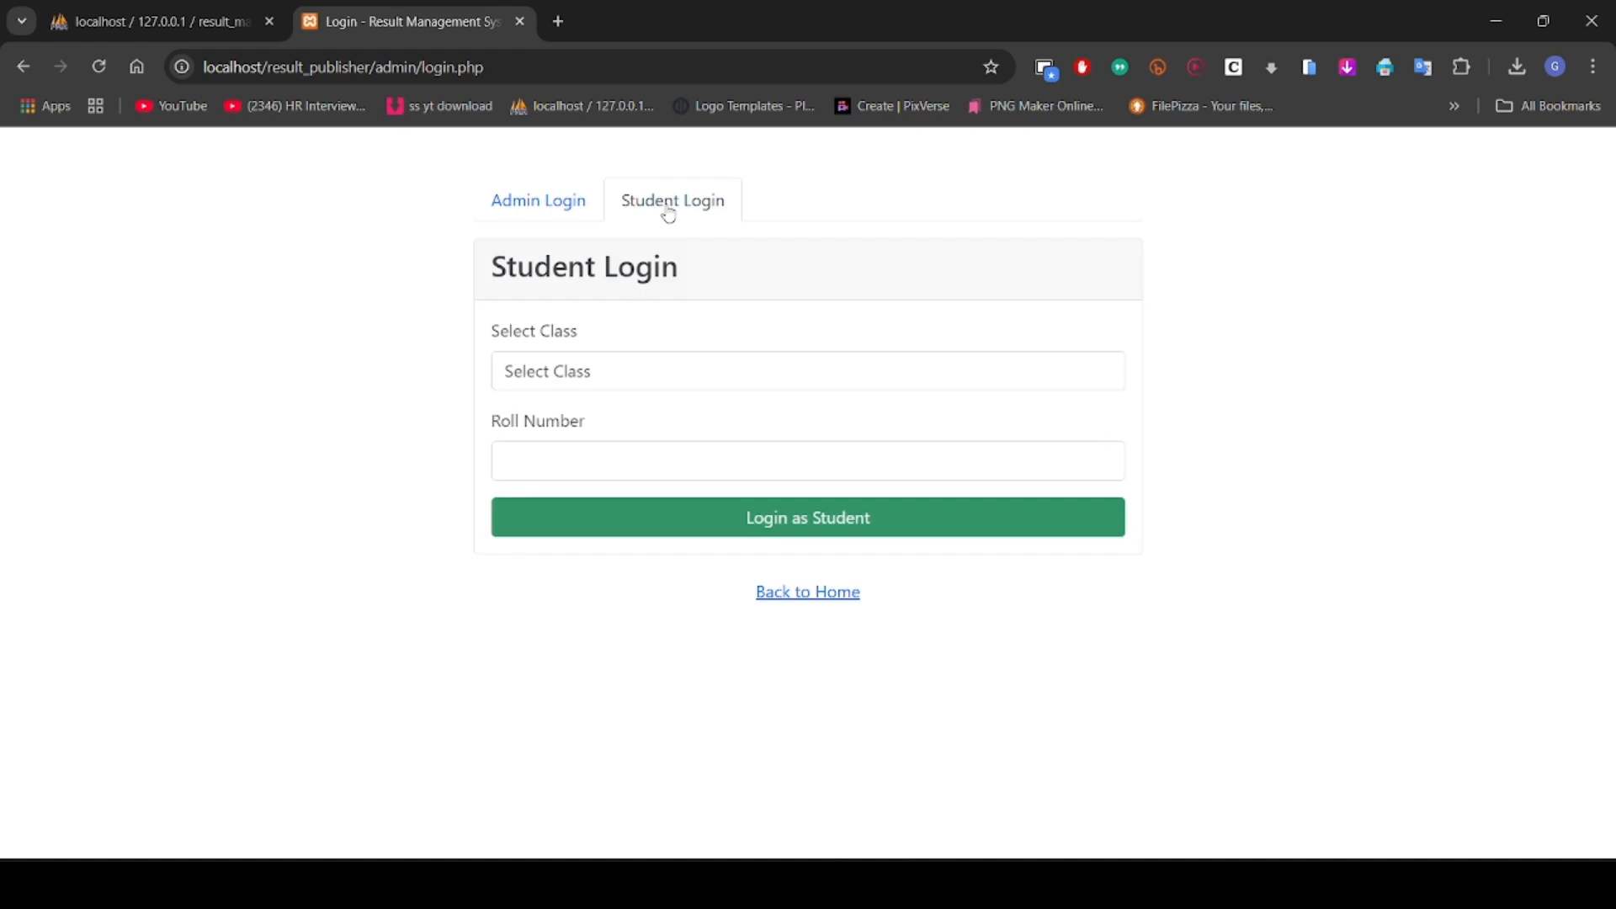
Step: Sign in as baba (cse, roll 3), review the 86.65 average, and log out
{"action": "left_click", "coordinate": [807, 372]}
{"action": "type", "text": "3"}
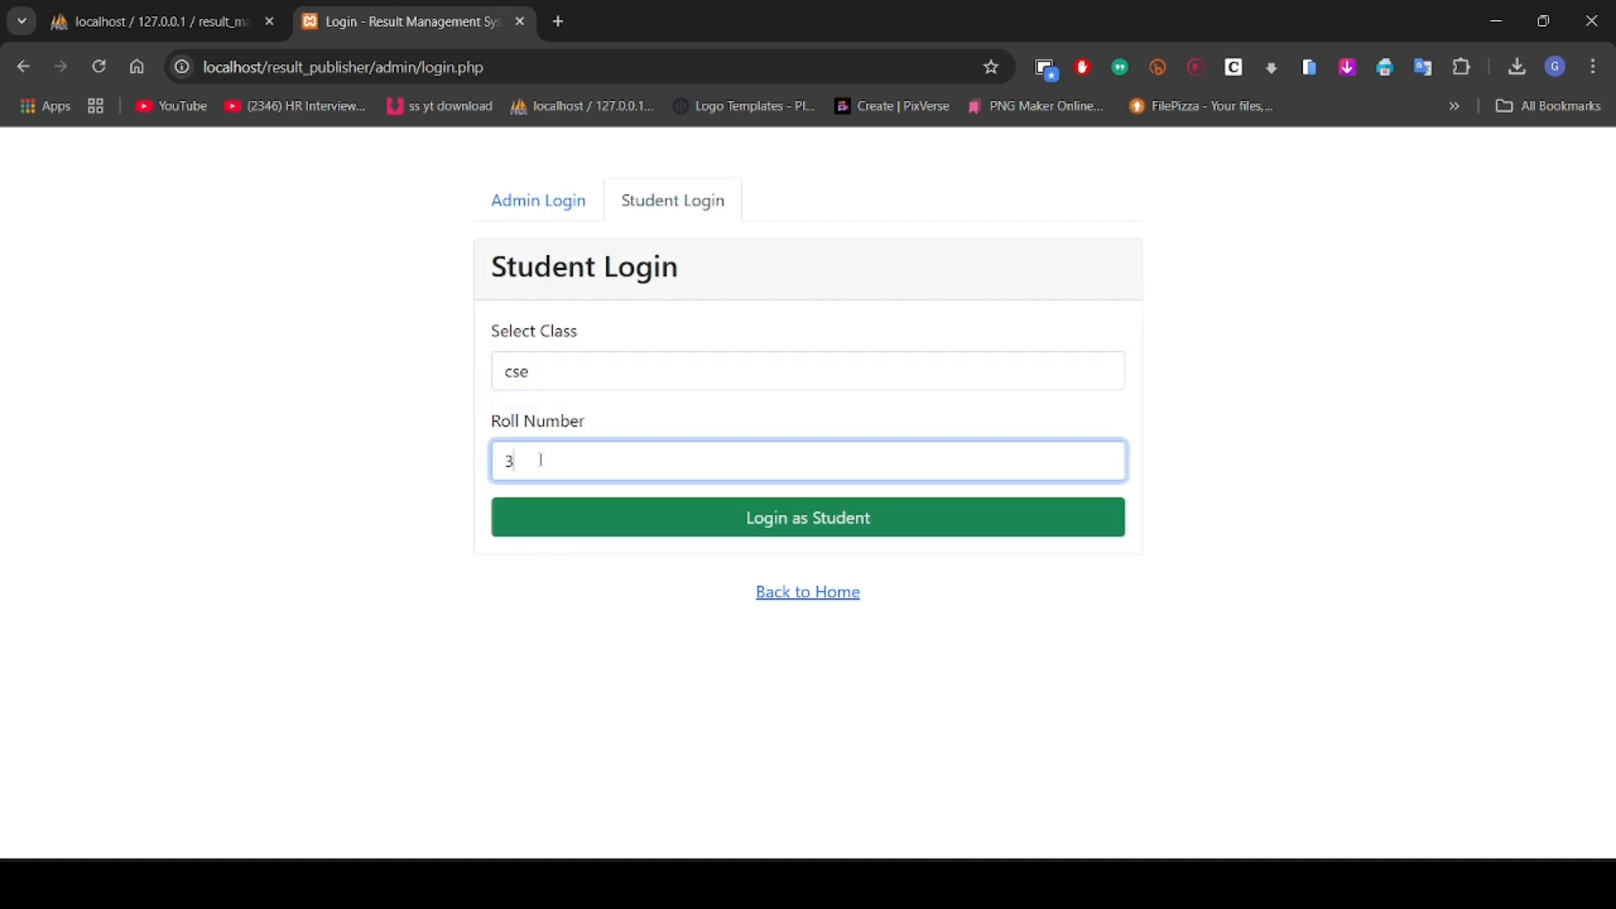
{"action": "left_click", "coordinate": [807, 516]}
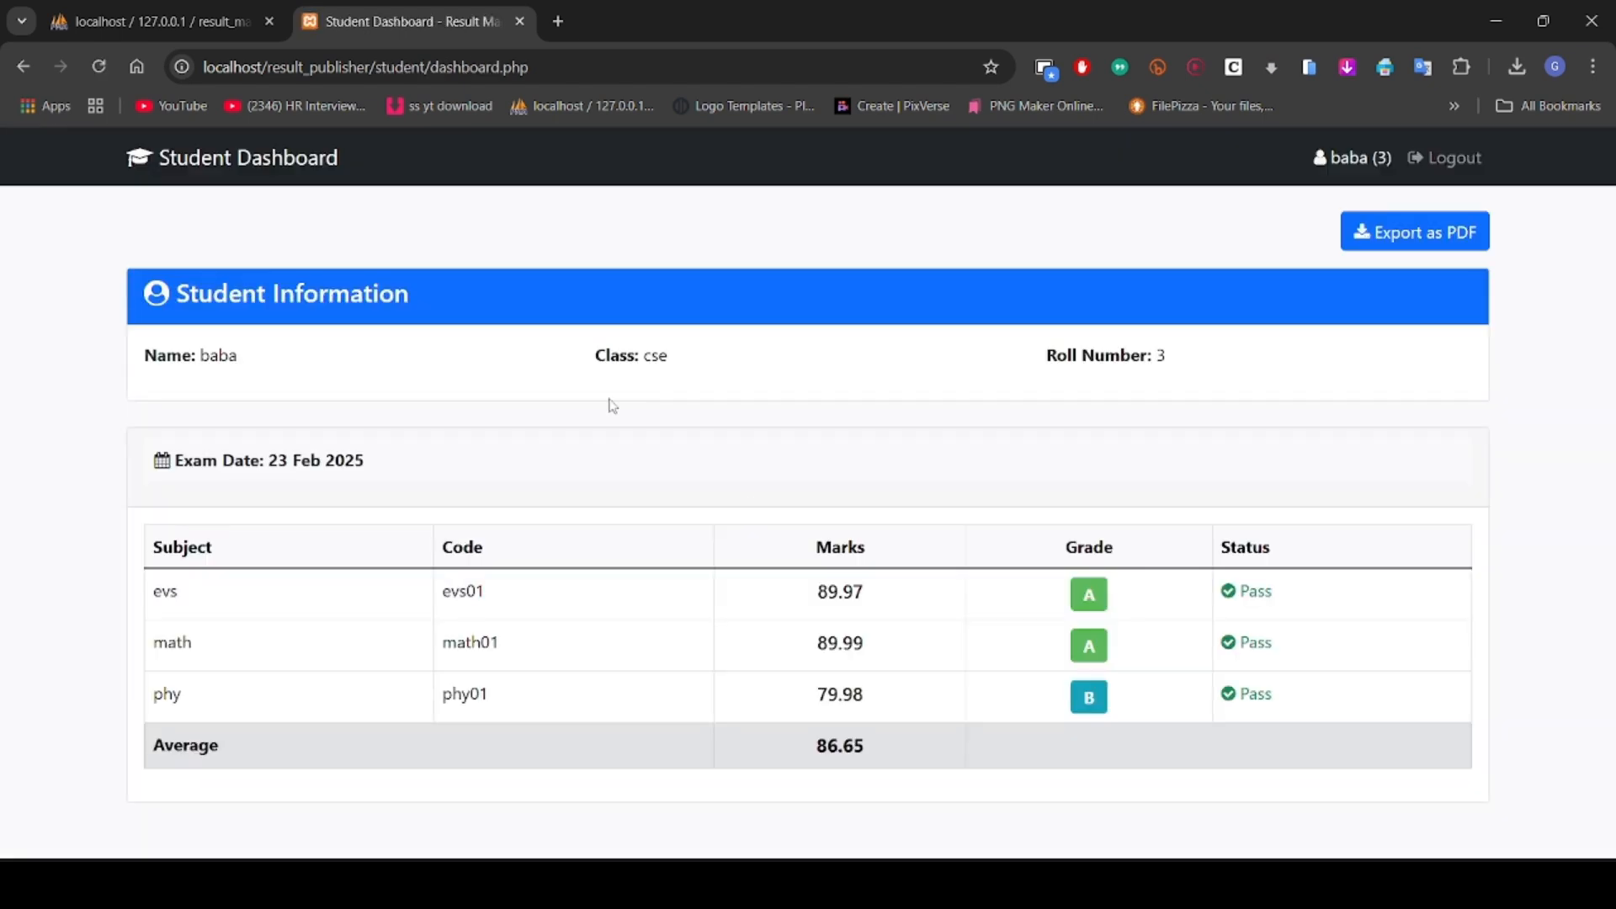
{"action": "mouse_move", "coordinate": [713, 578]}
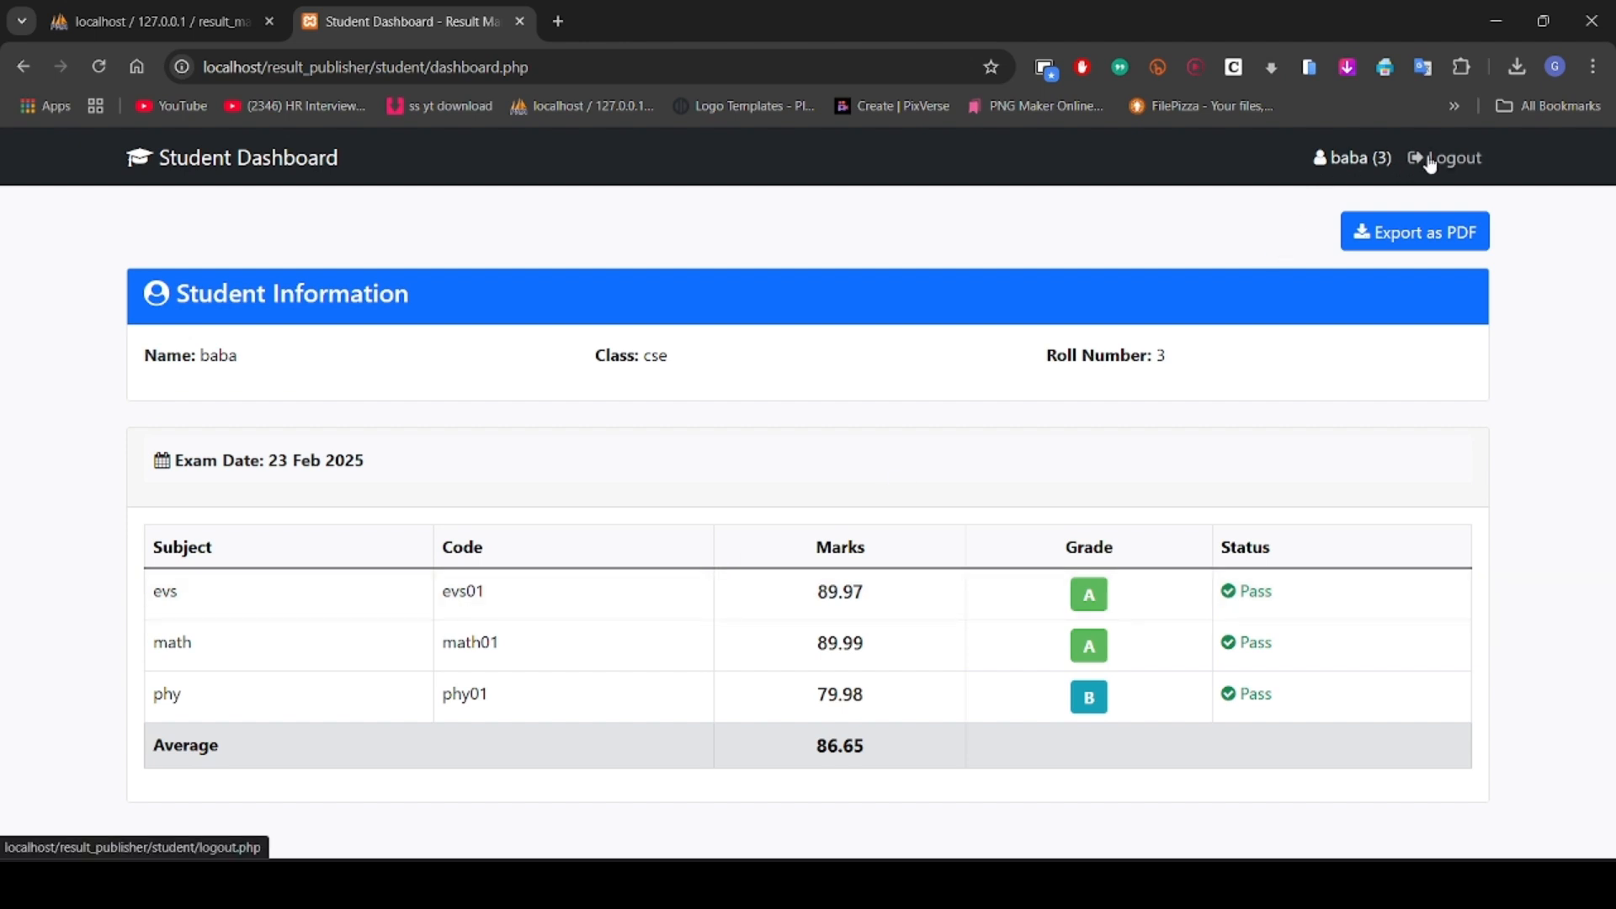
{"action": "left_click", "coordinate": [1451, 158]}
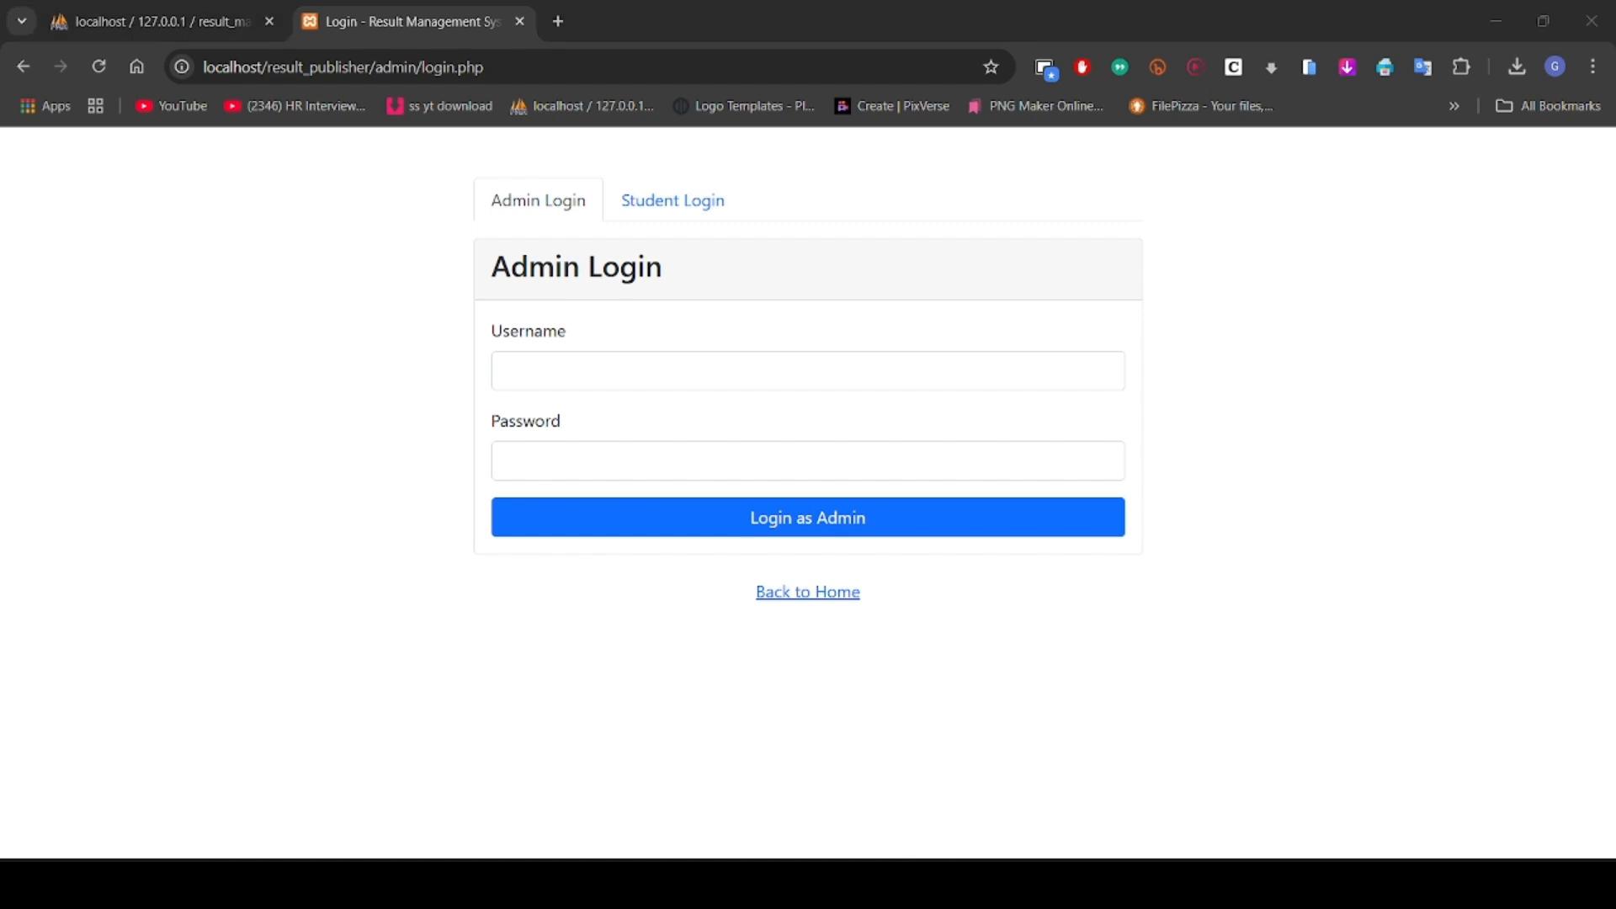
{"action": "left_click", "coordinate": [160, 20]}
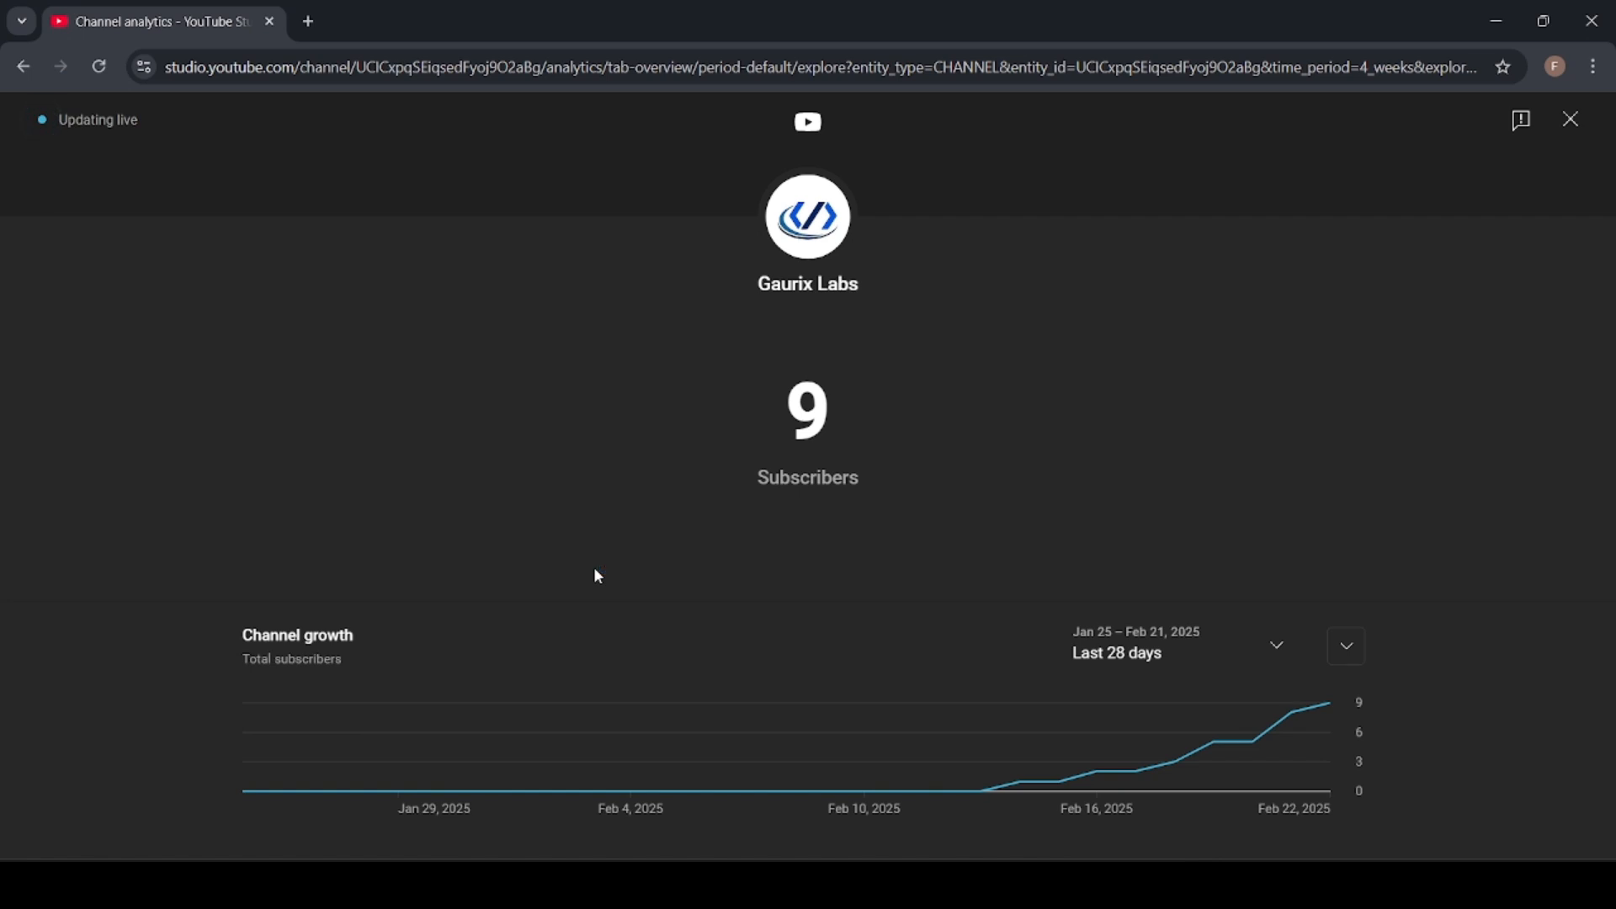